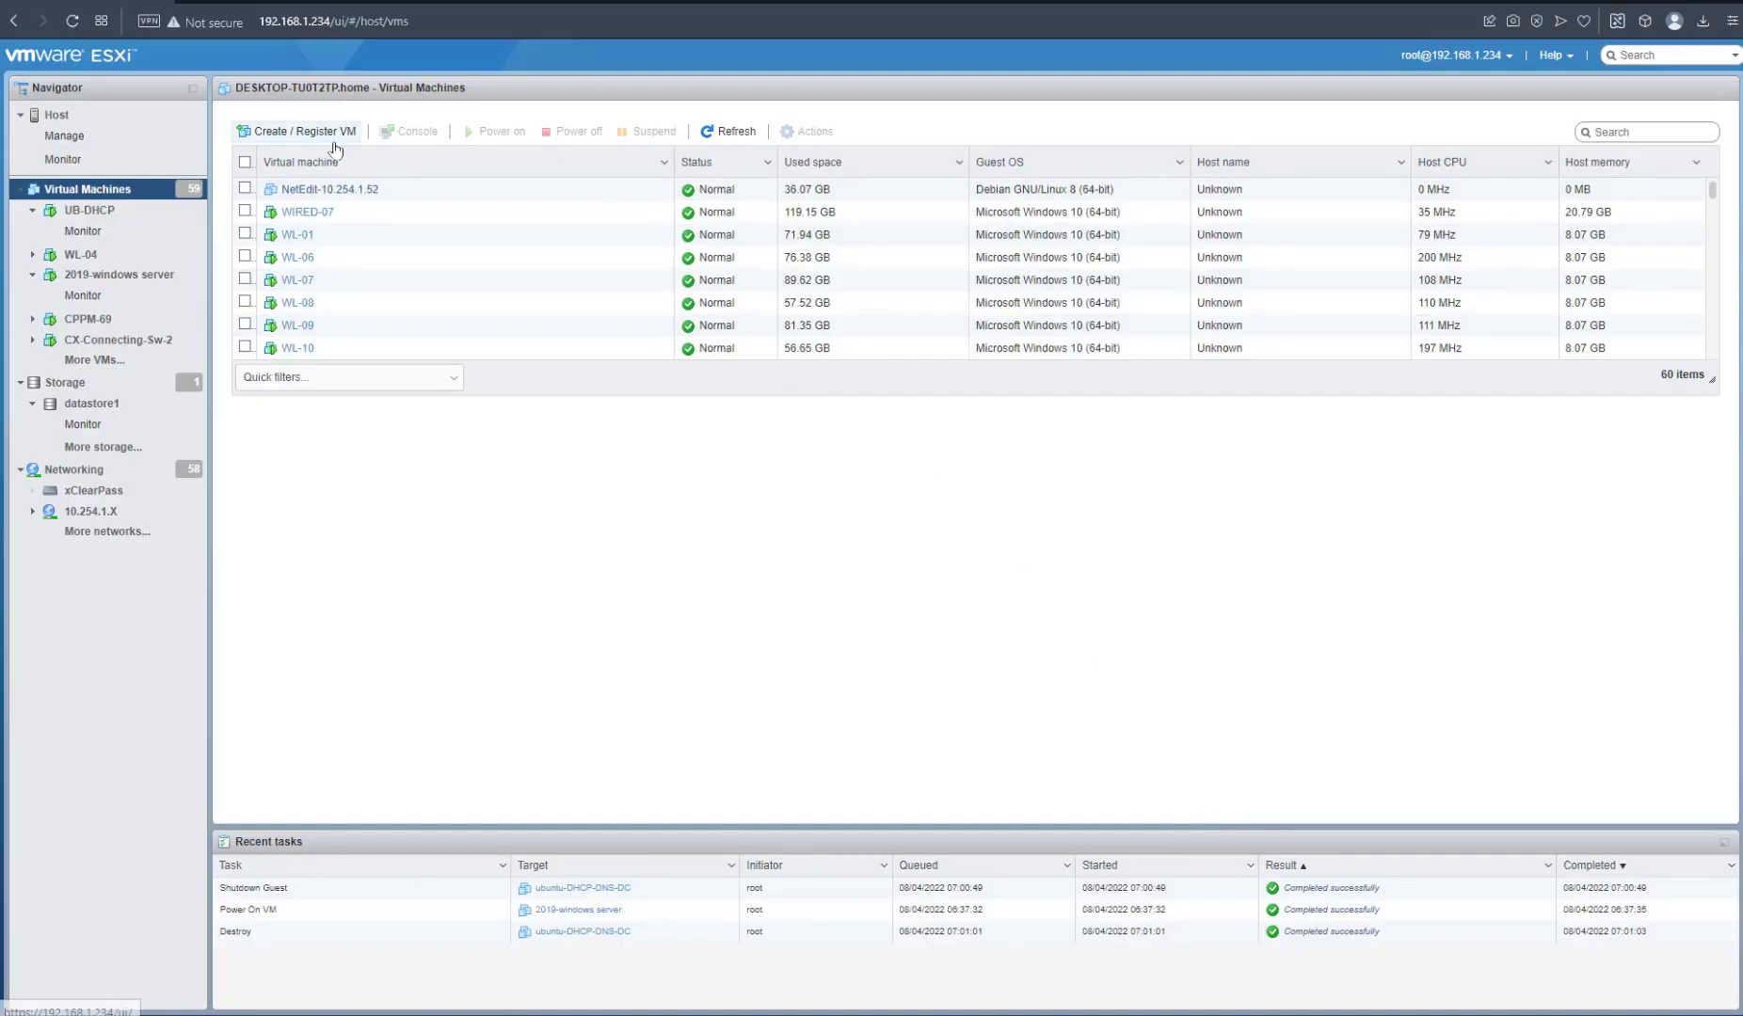
Begin a new virtual machine from scratch and name it ubuntu-DHCP-DNS-DC.
left_click(303, 132)
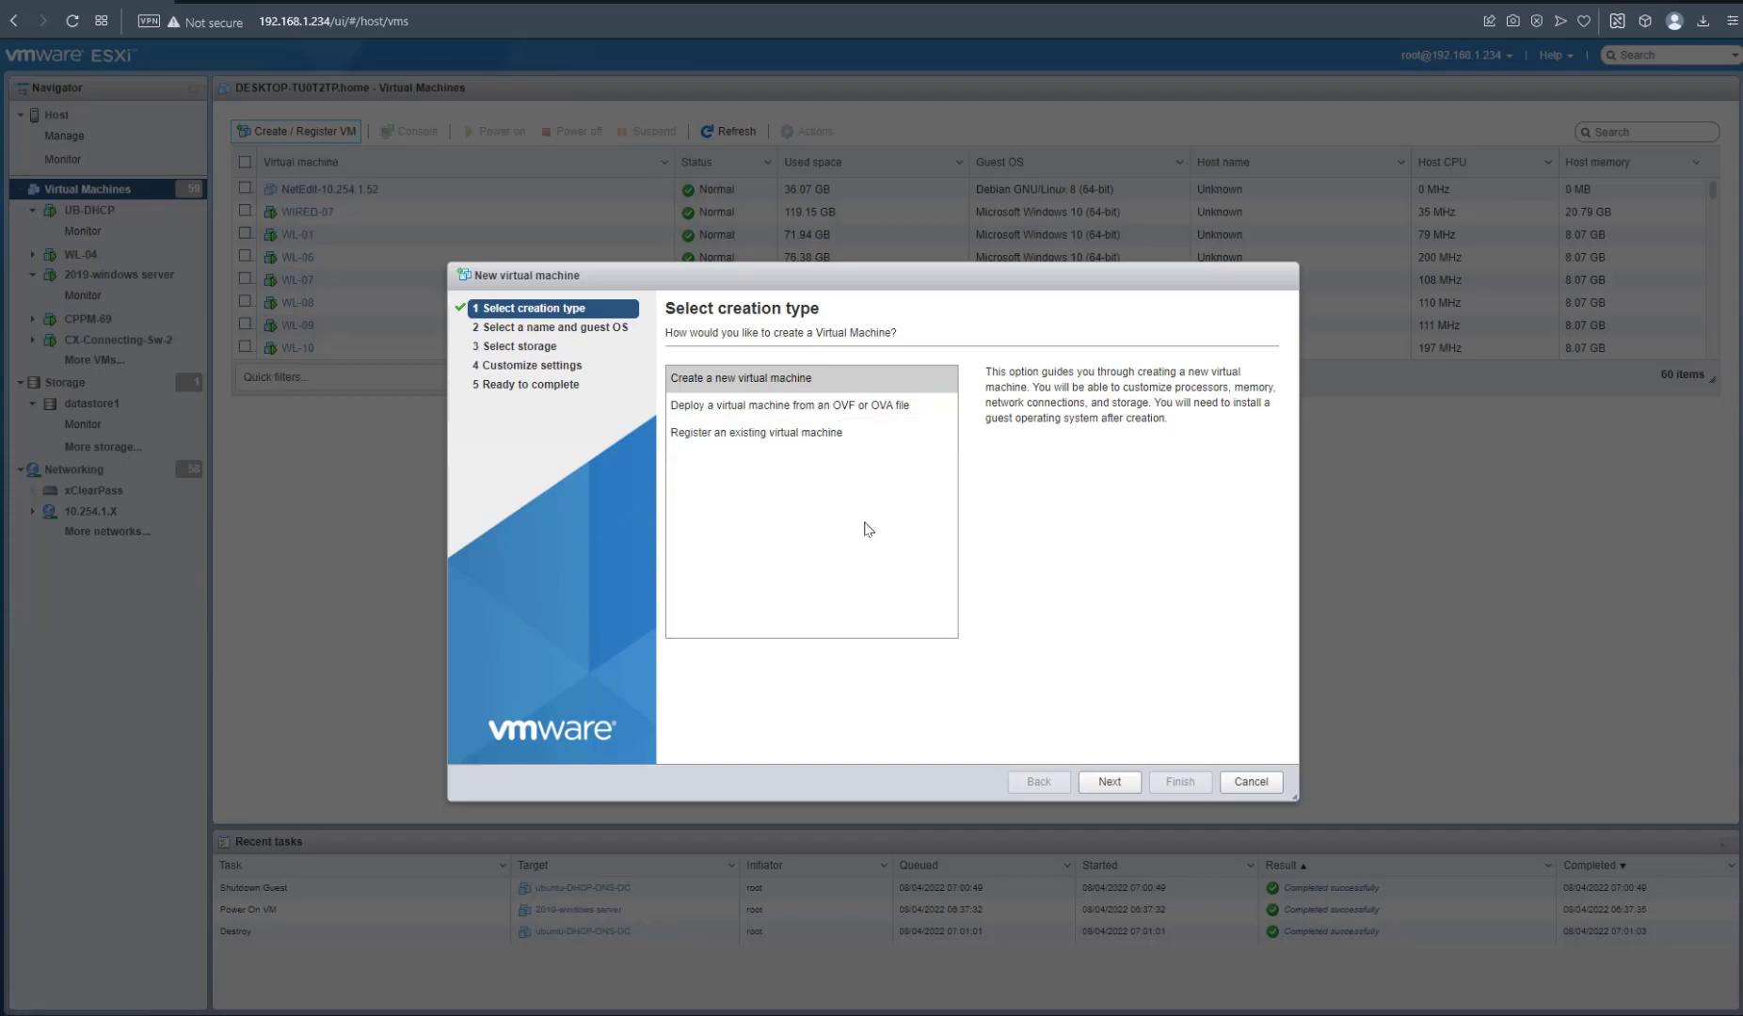
left_click(1109, 781)
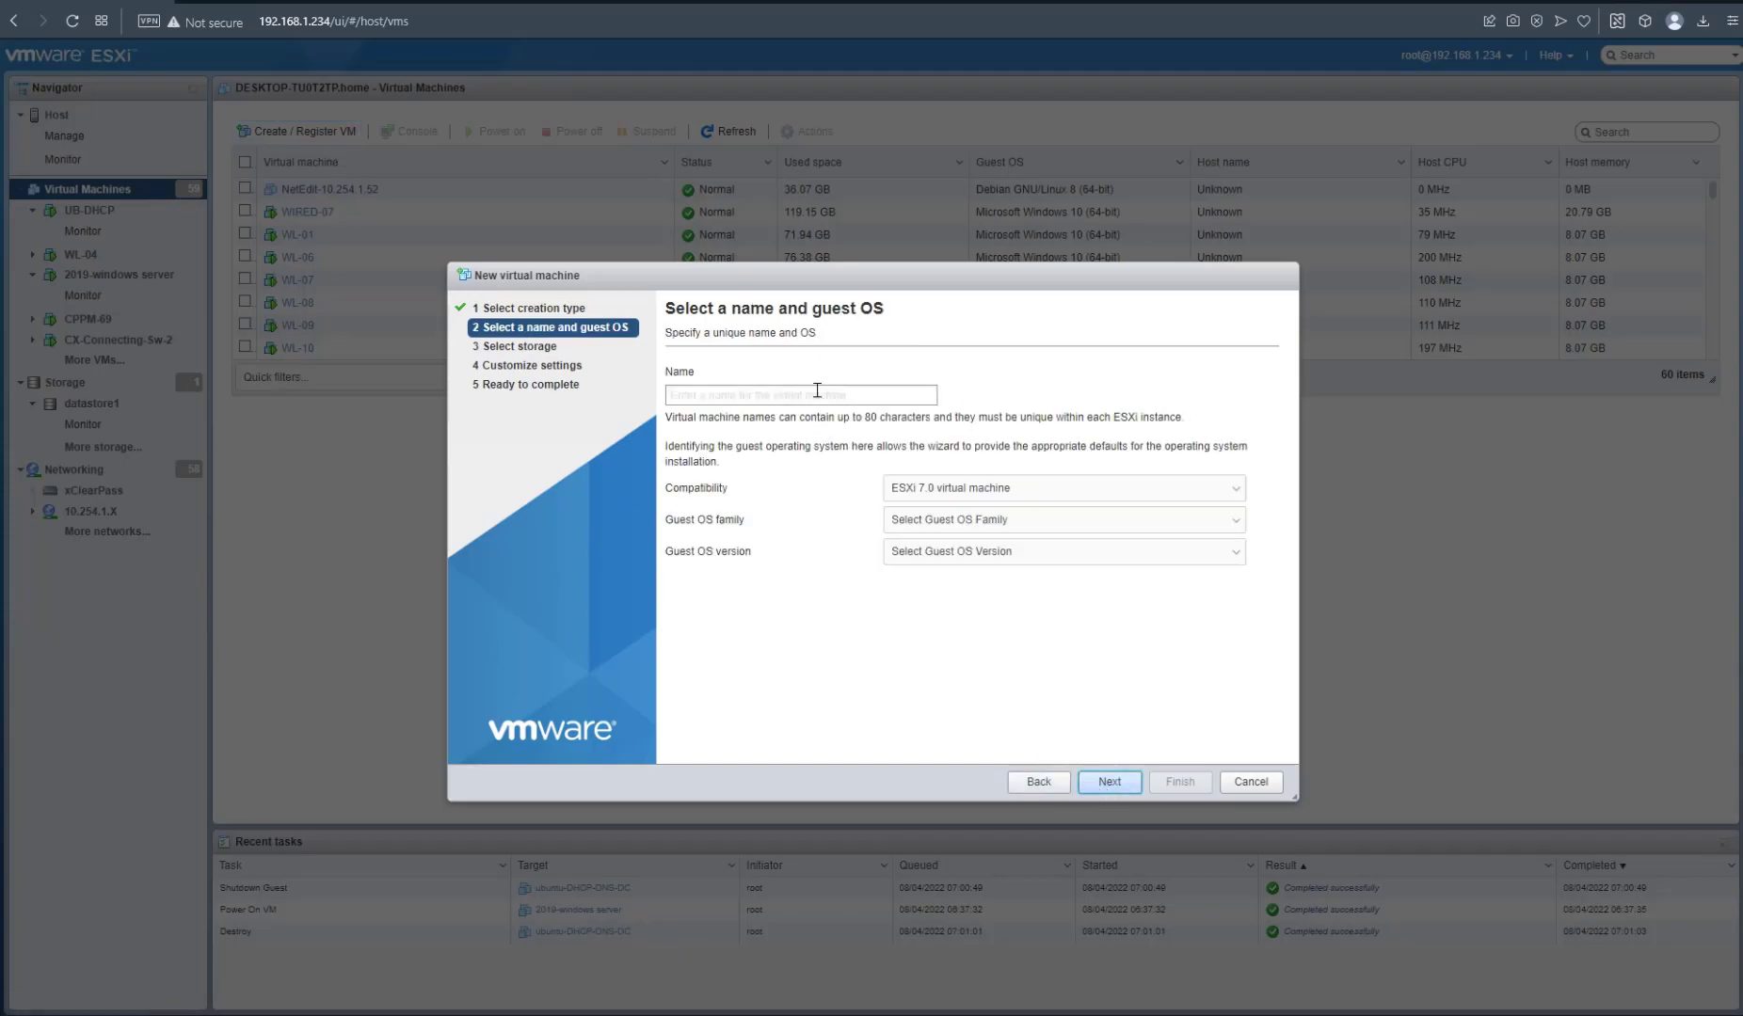
type("u")
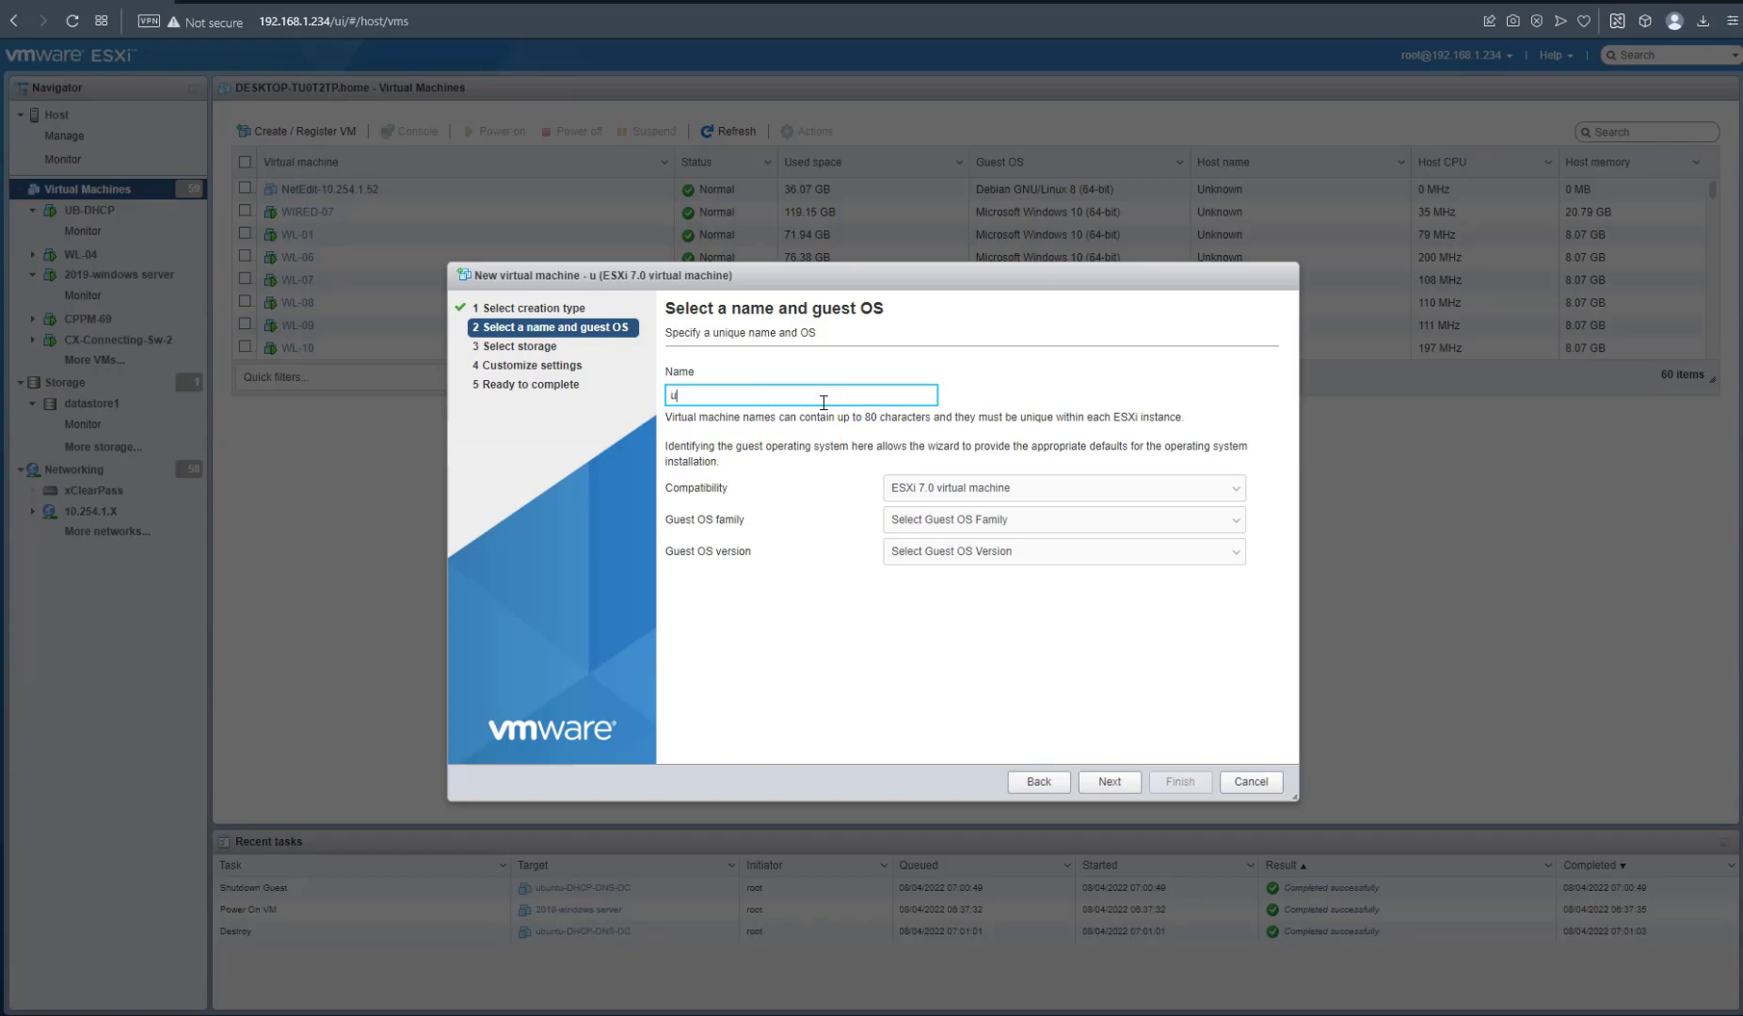
type("buntu")
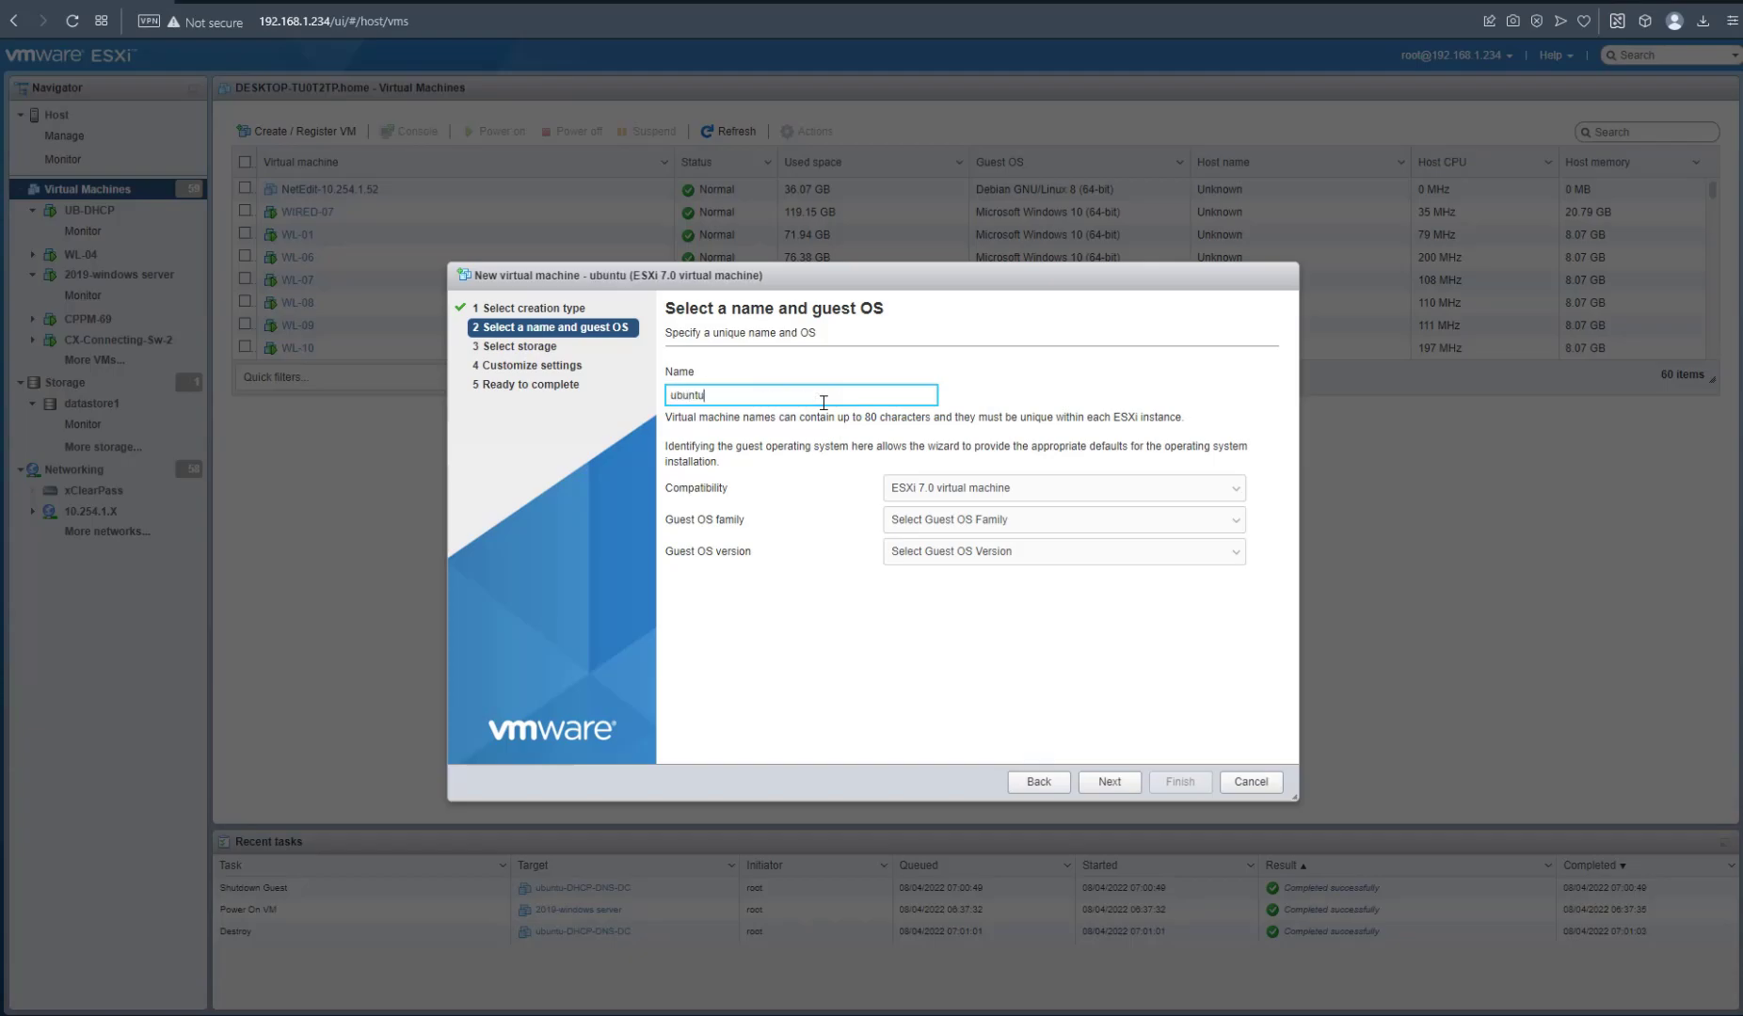
type("-DHCP-DNS-")
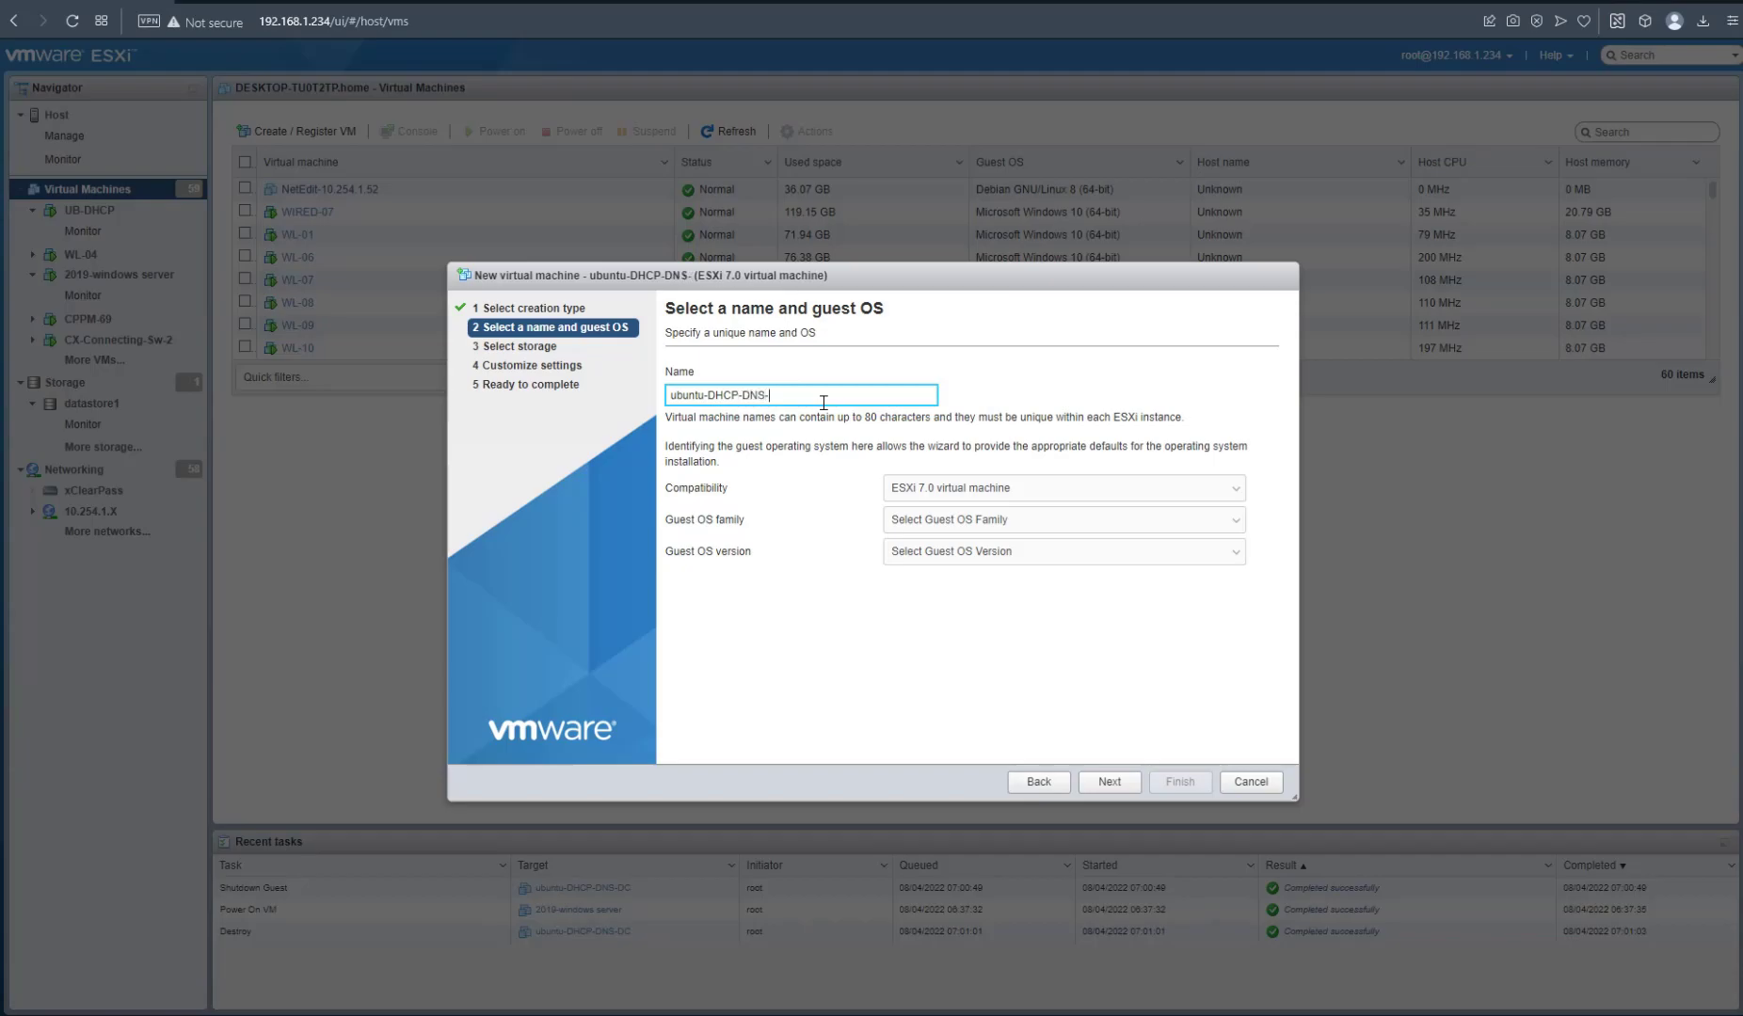
type("DC")
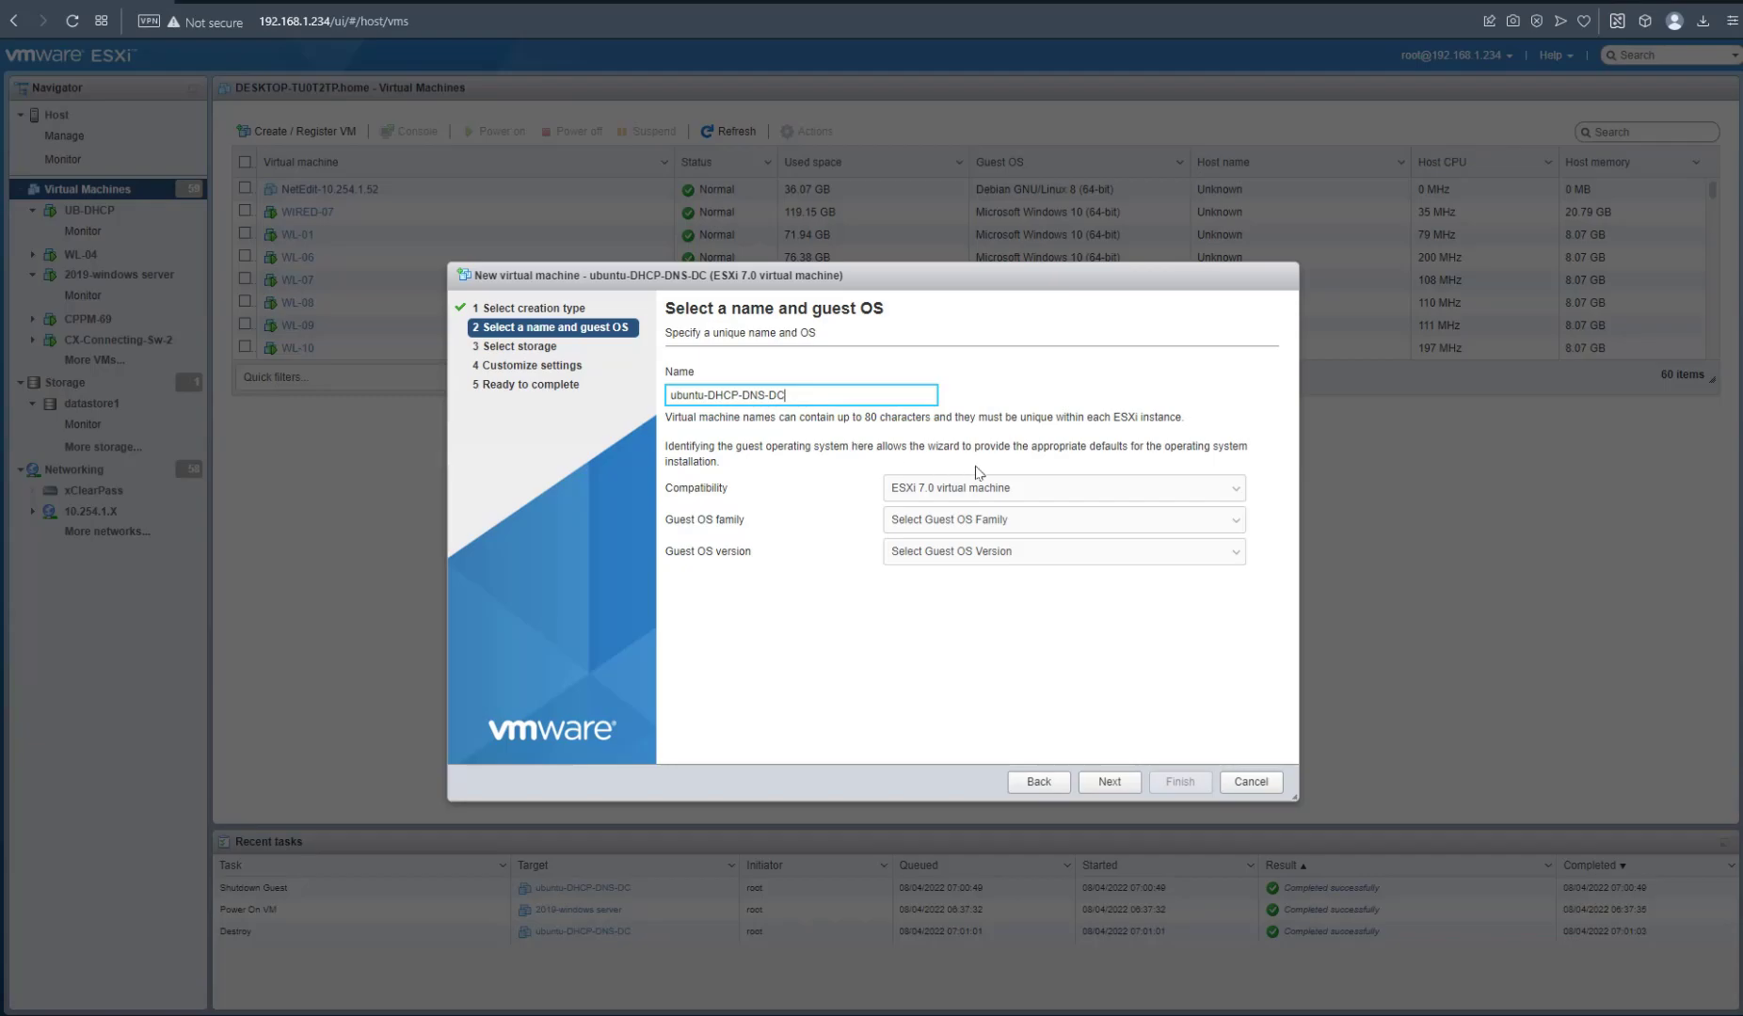
Set the guest OS family to Linux, version Ubuntu Linux (64-bit).
left_click(1060, 520)
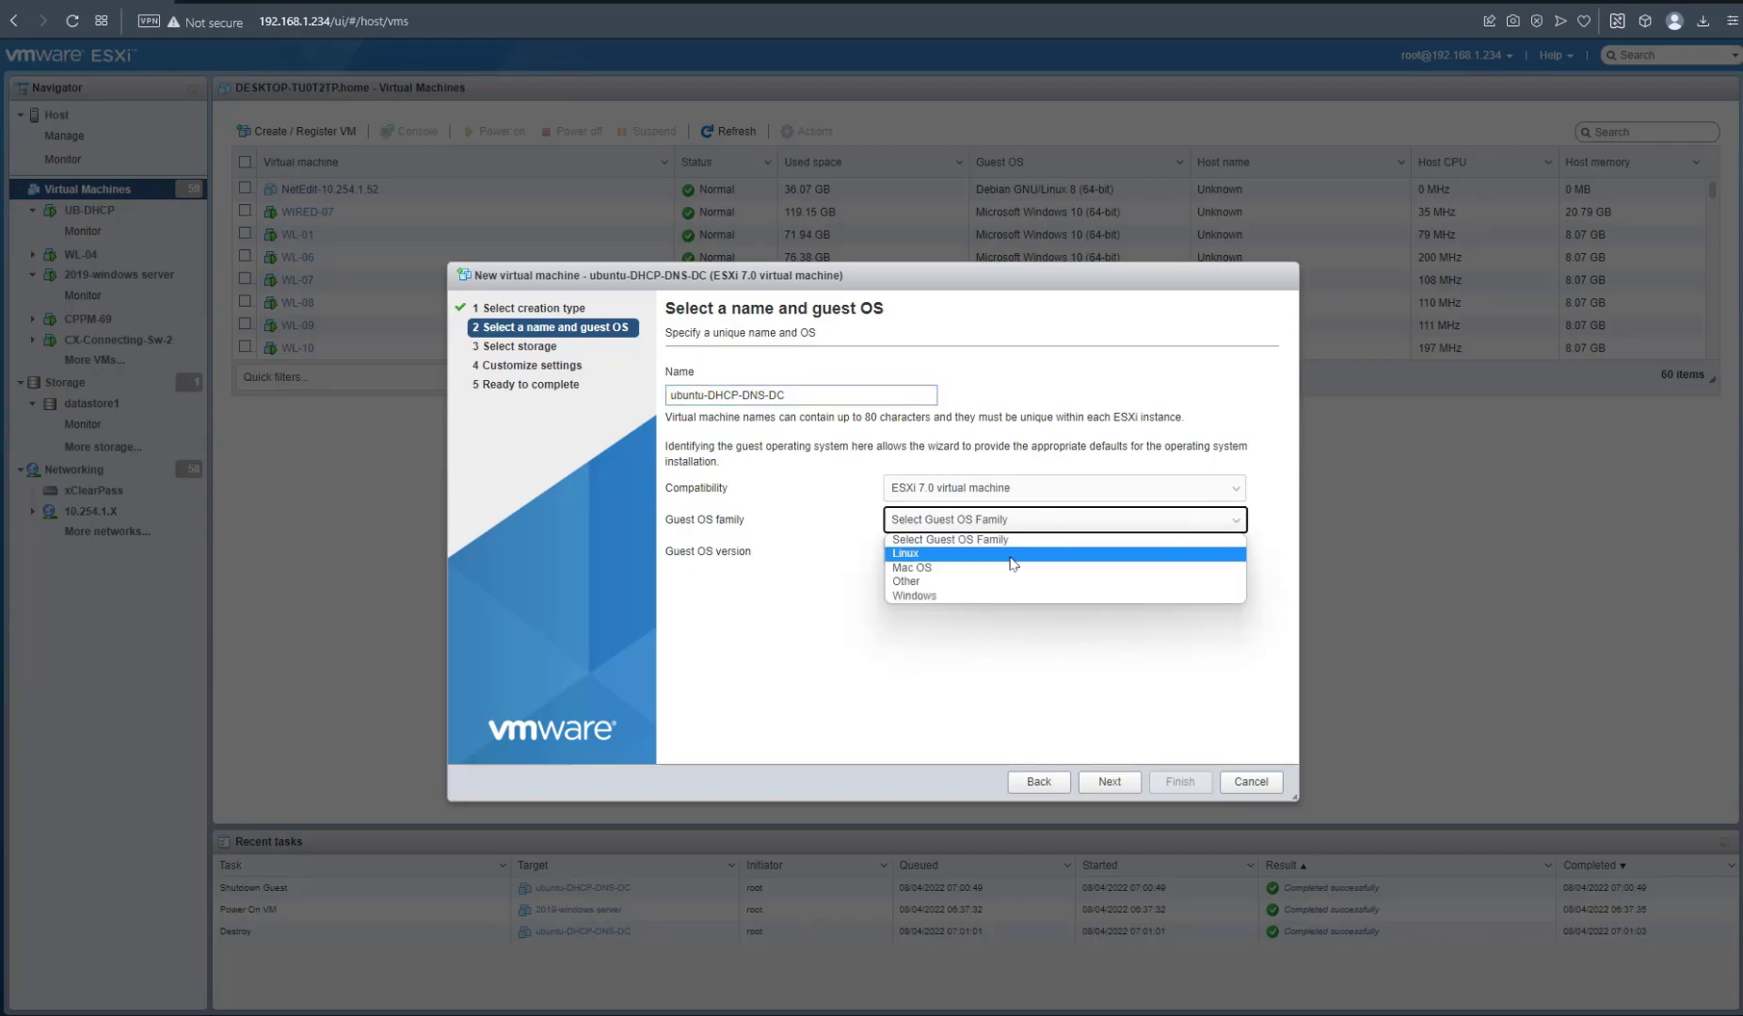
left_click(905, 553)
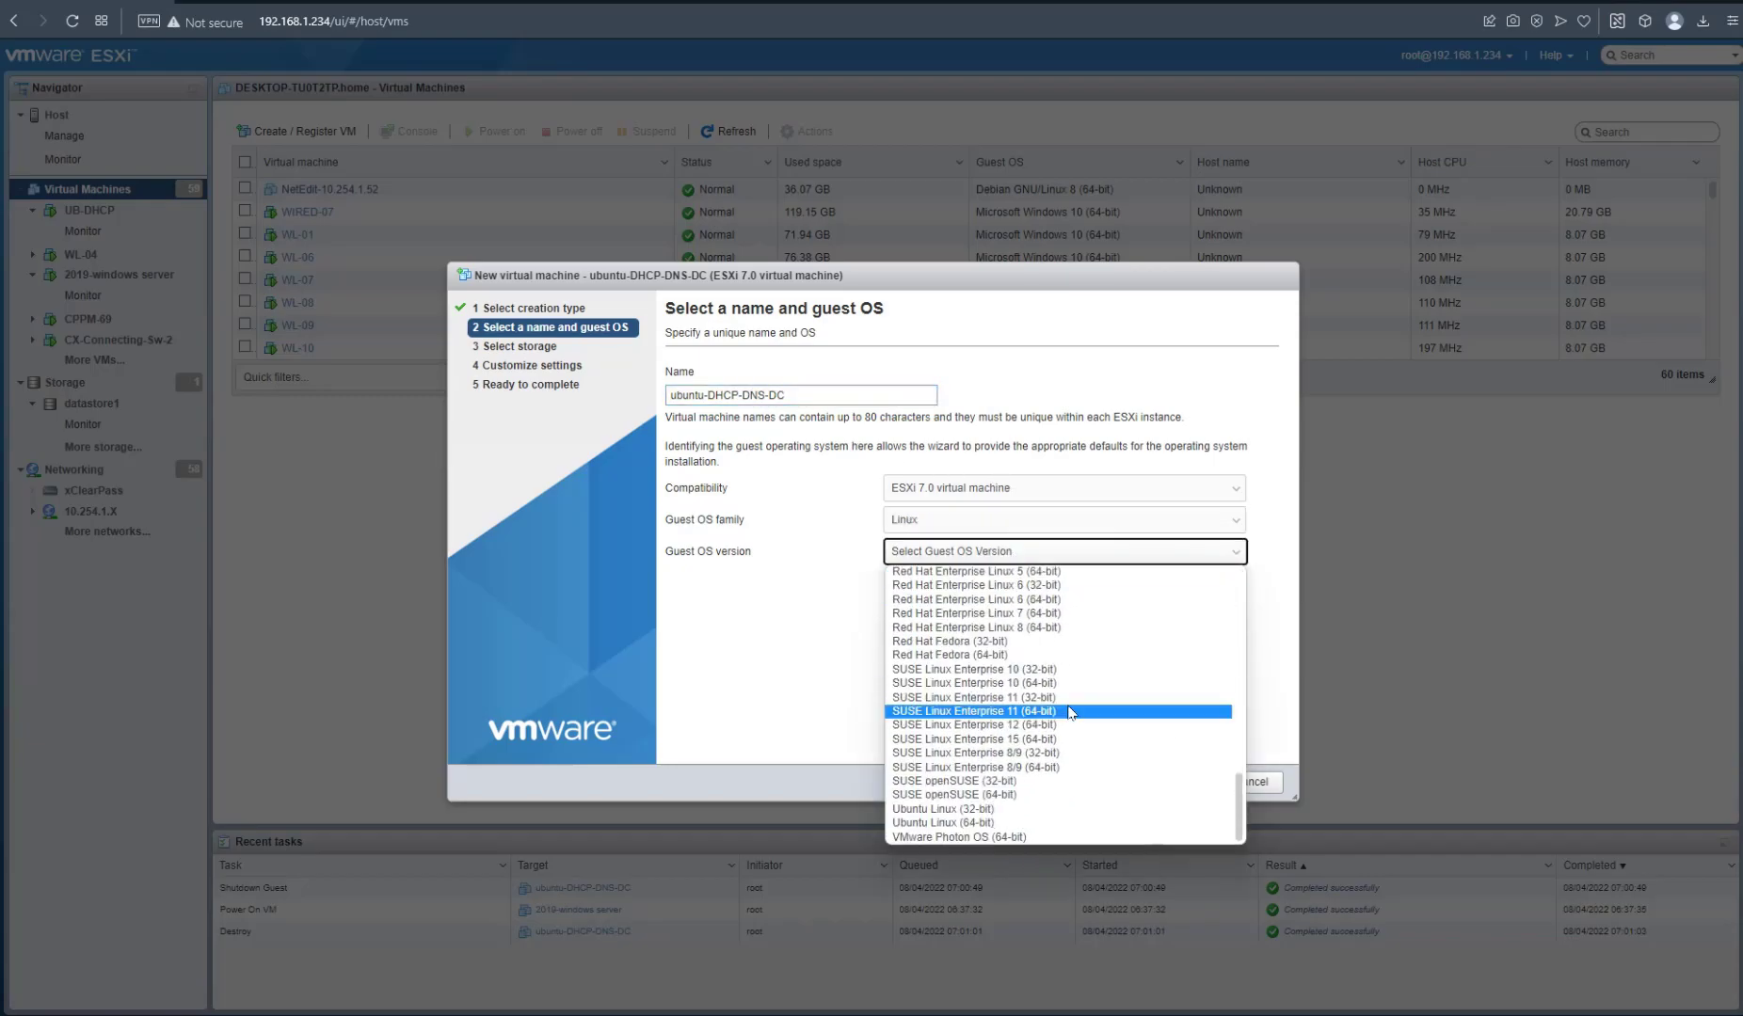
left_click(941, 809)
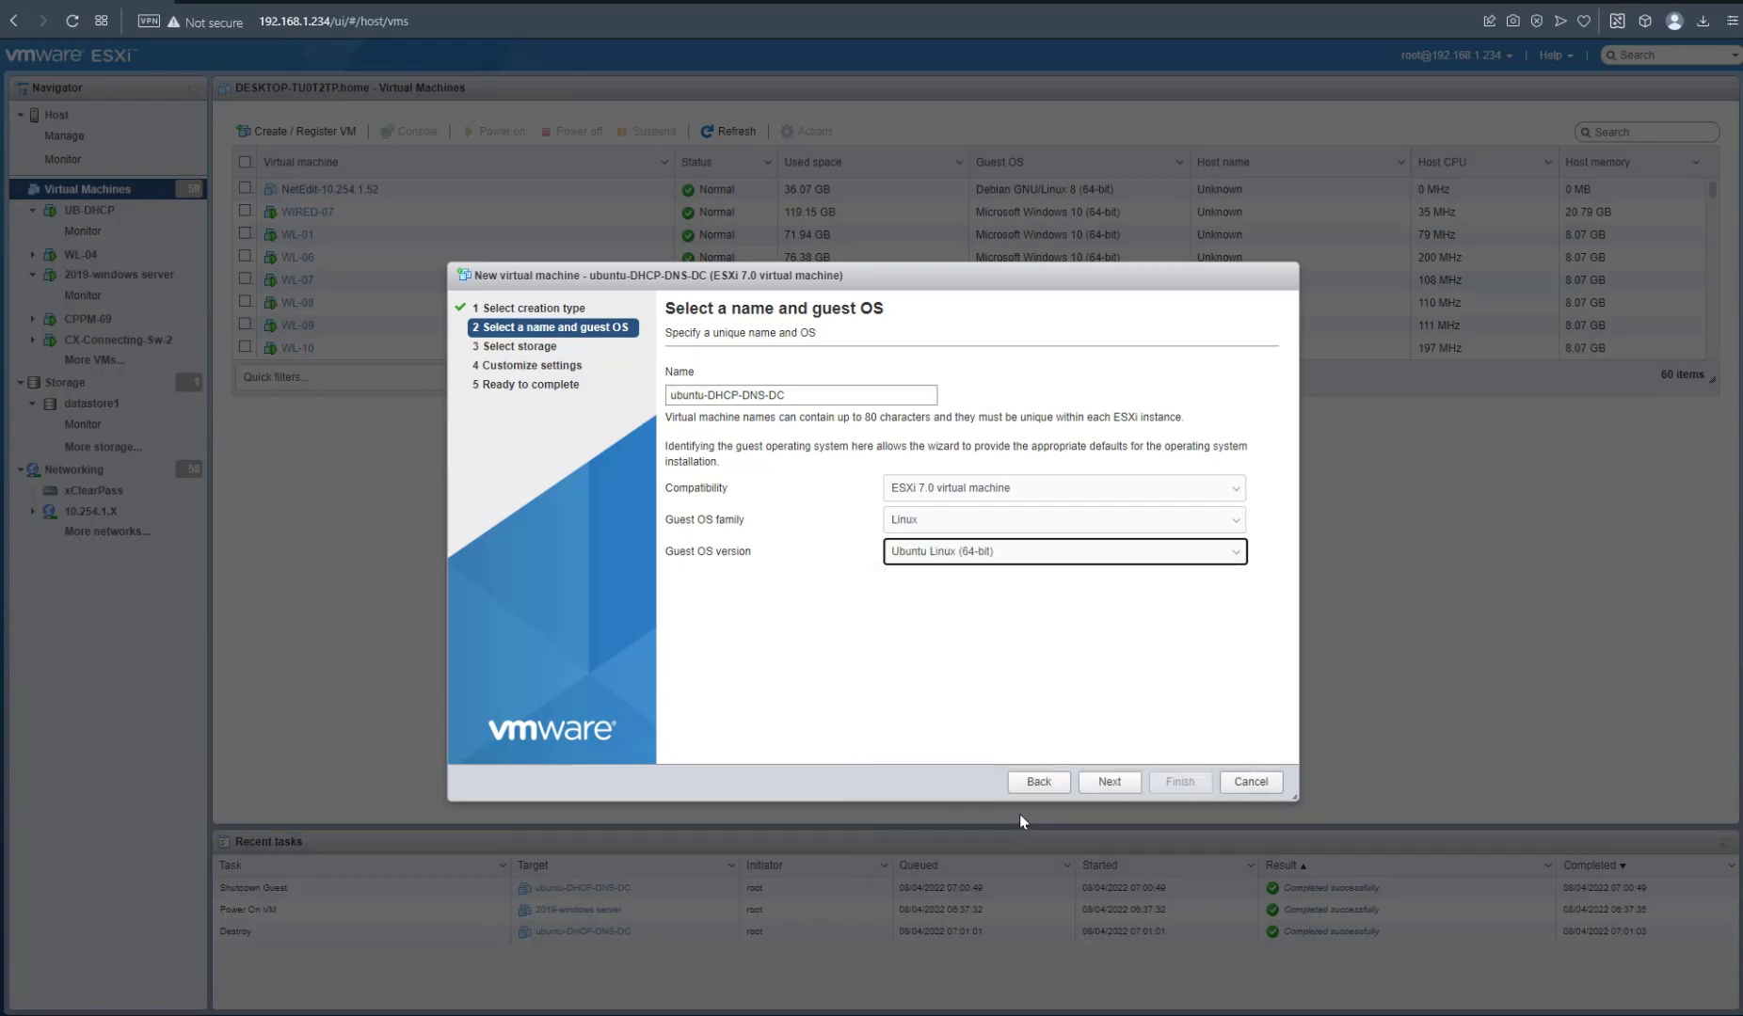
Keep datastore1 and give the VM 8 CPUs, 8 GB memory and a 48 GB hard disk.
left_click(1109, 781)
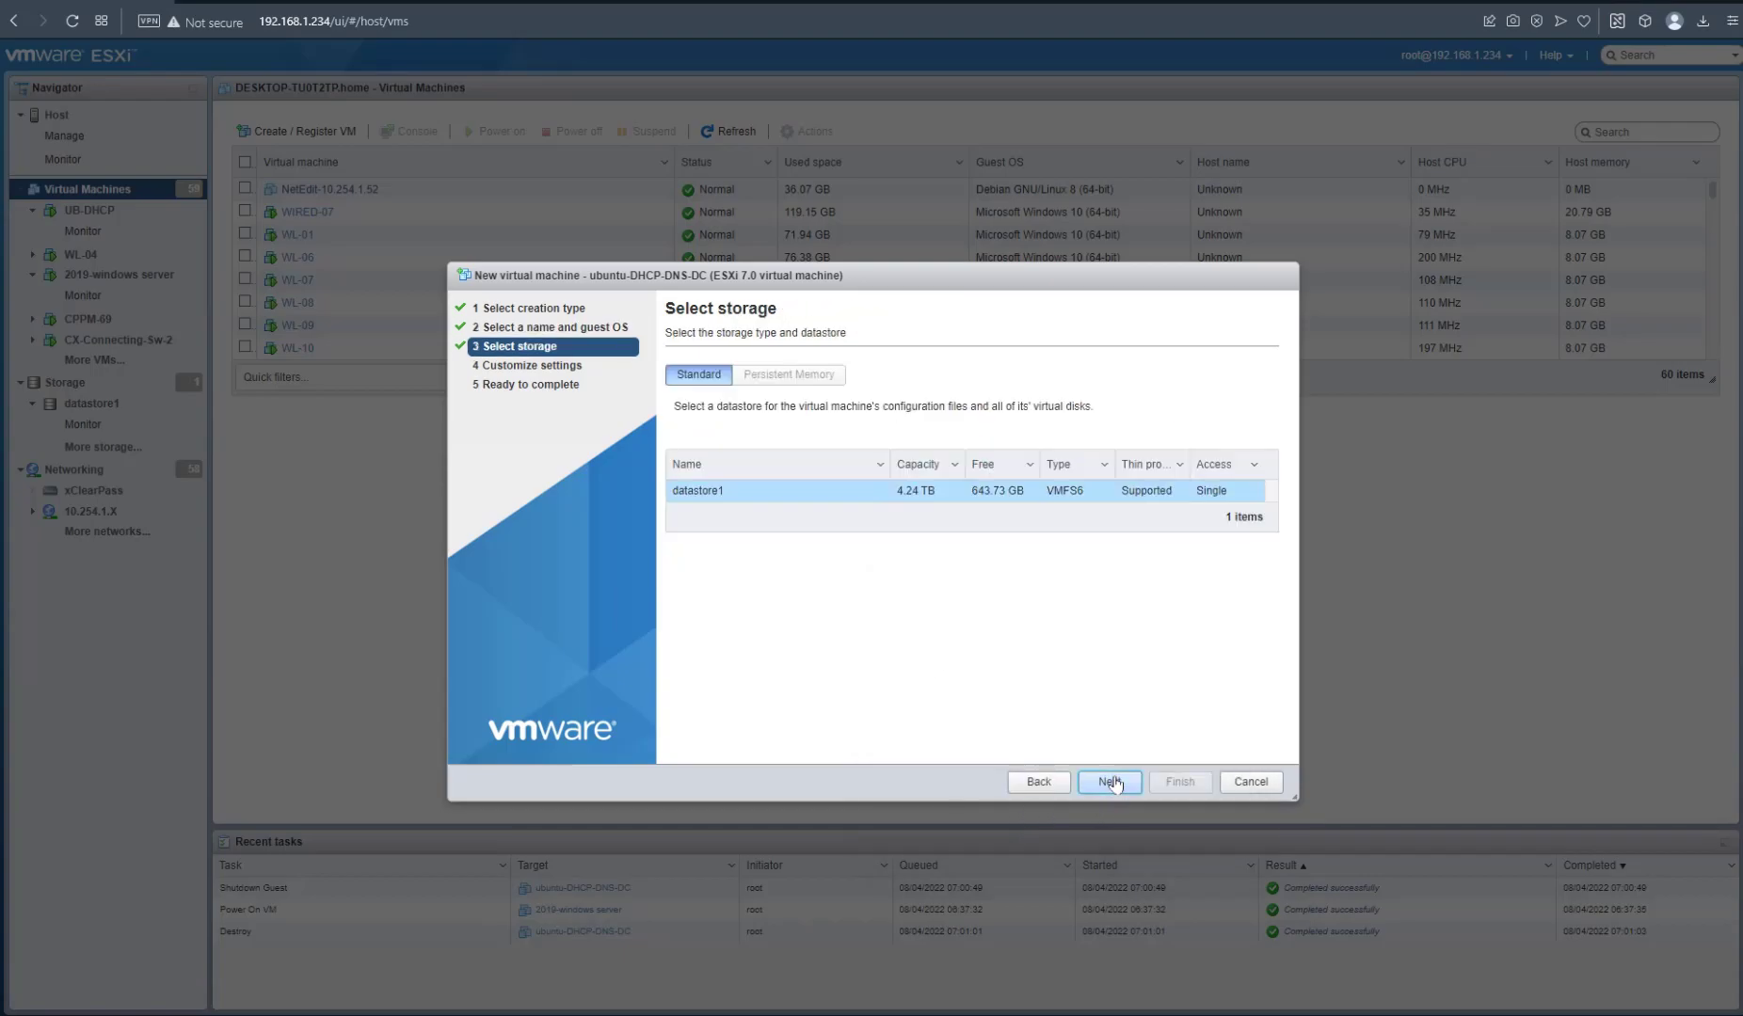
left_click(1108, 781)
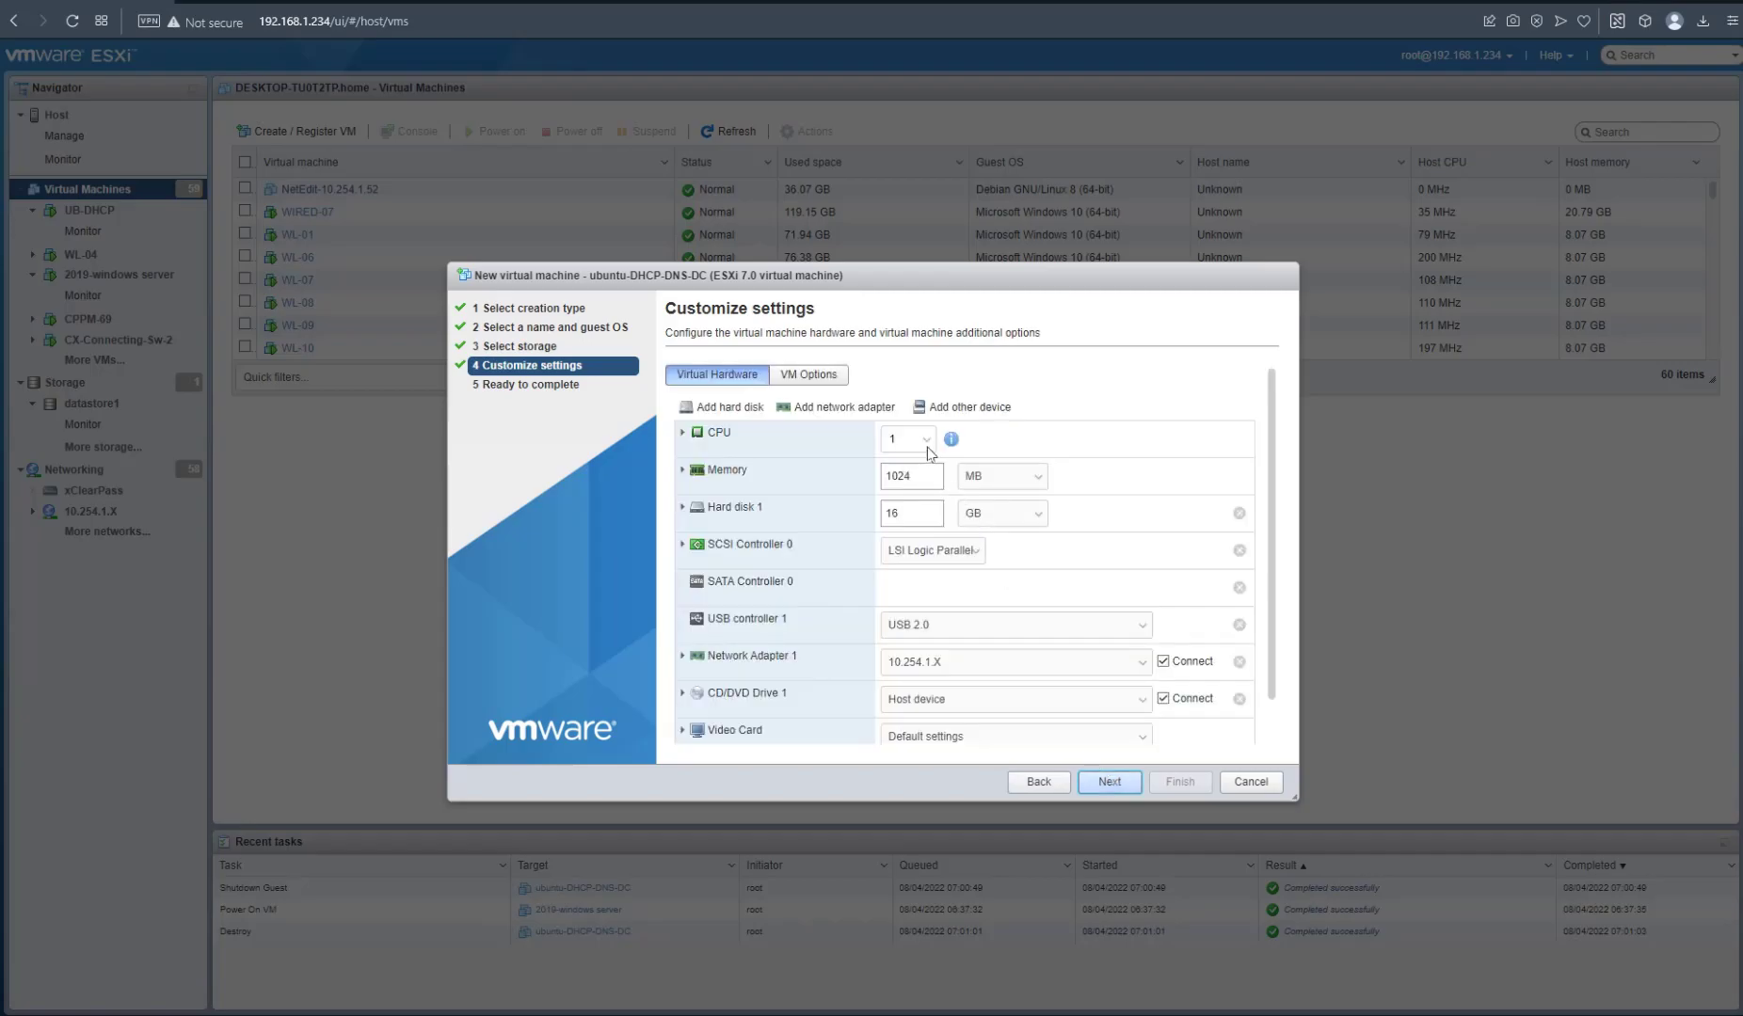
left_click(907, 438)
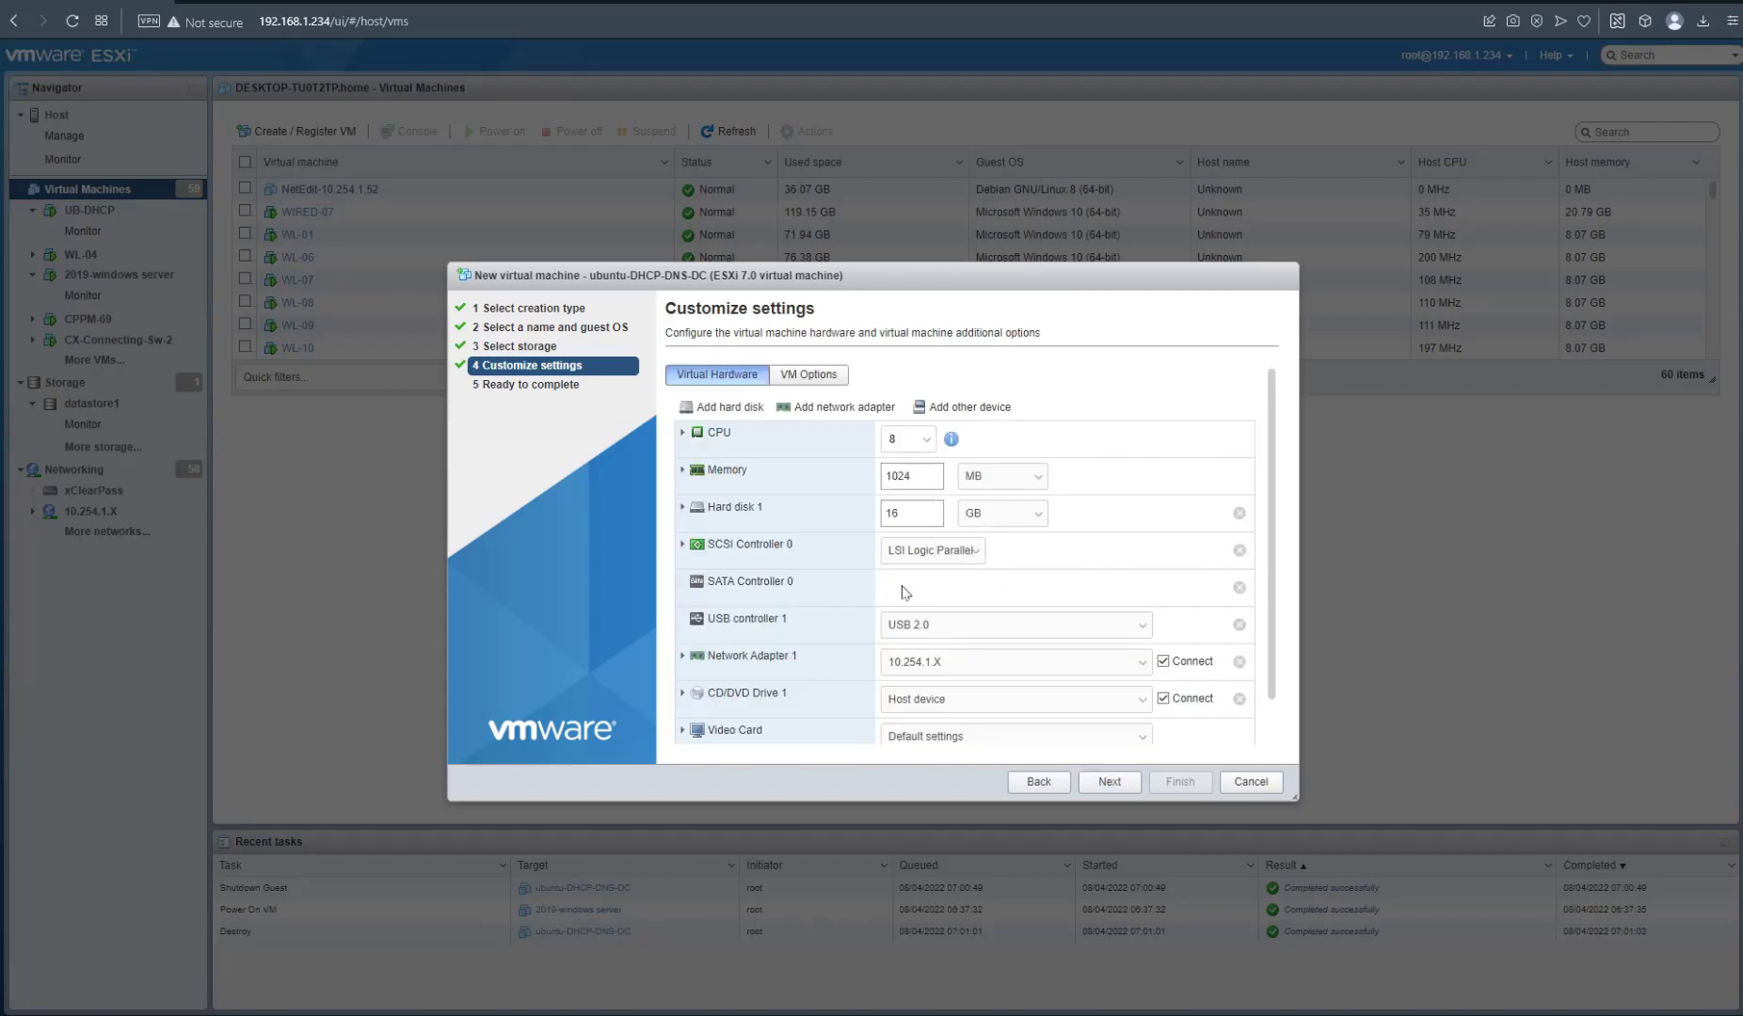
triple_click(910, 477)
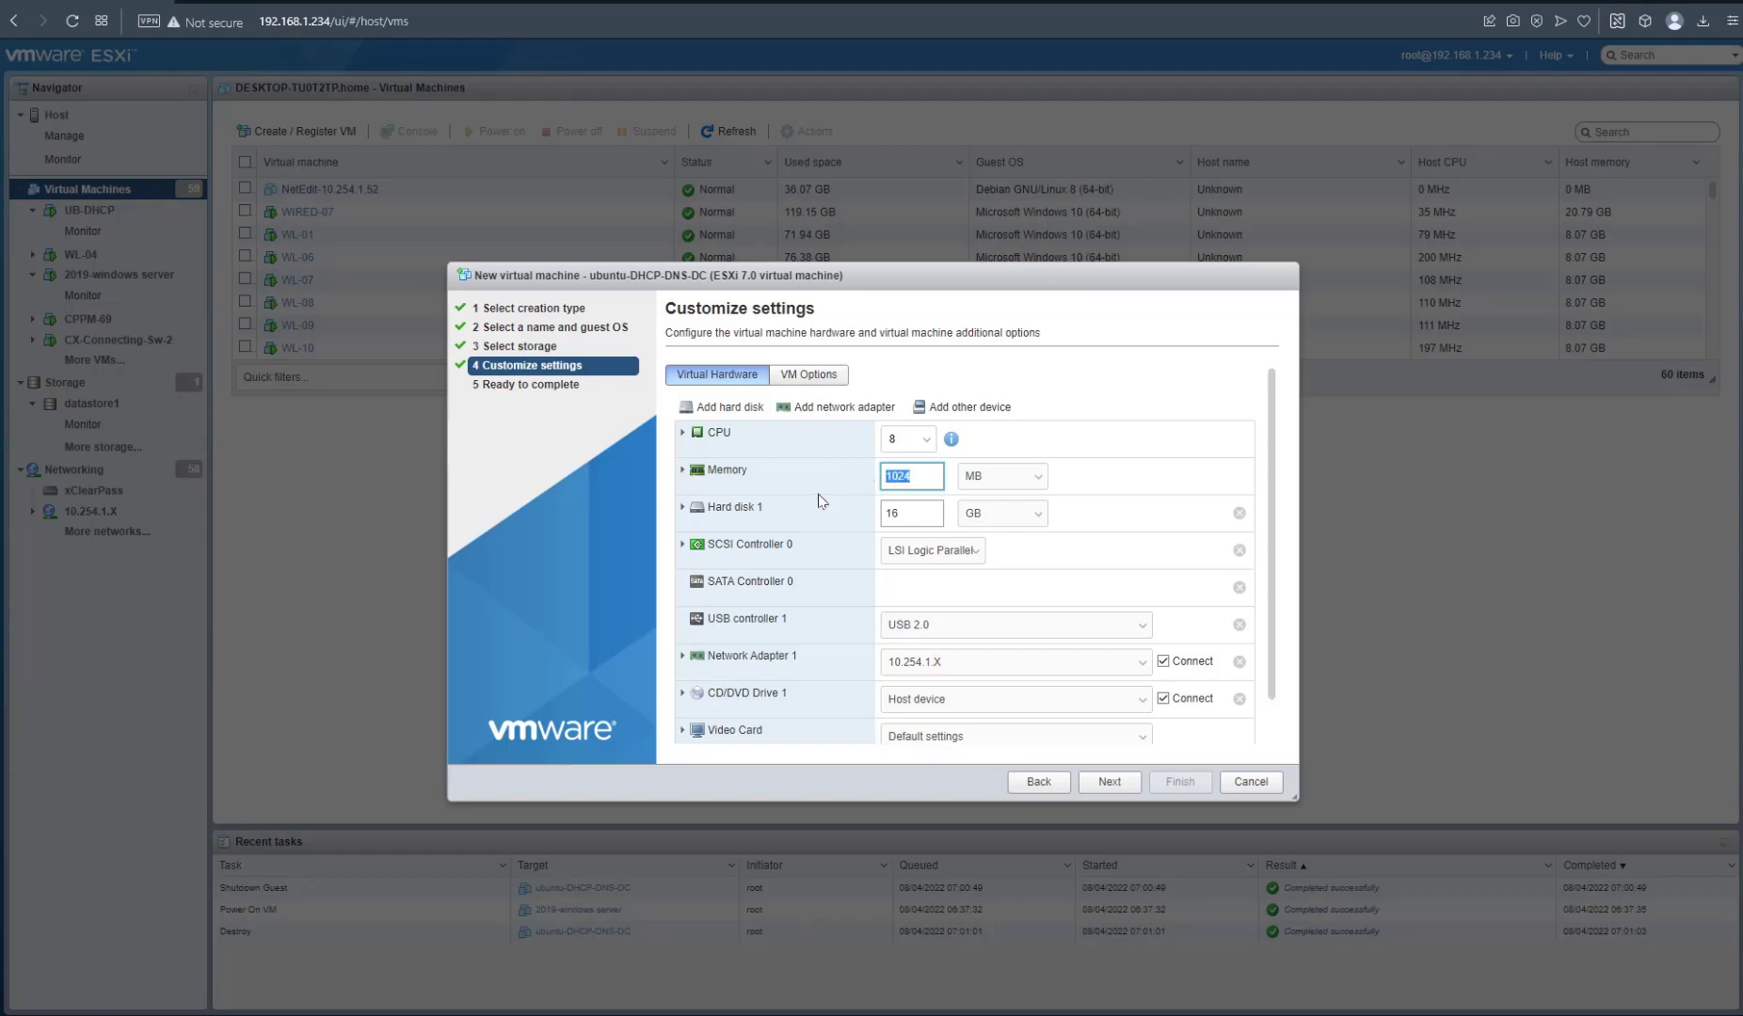
type("8")
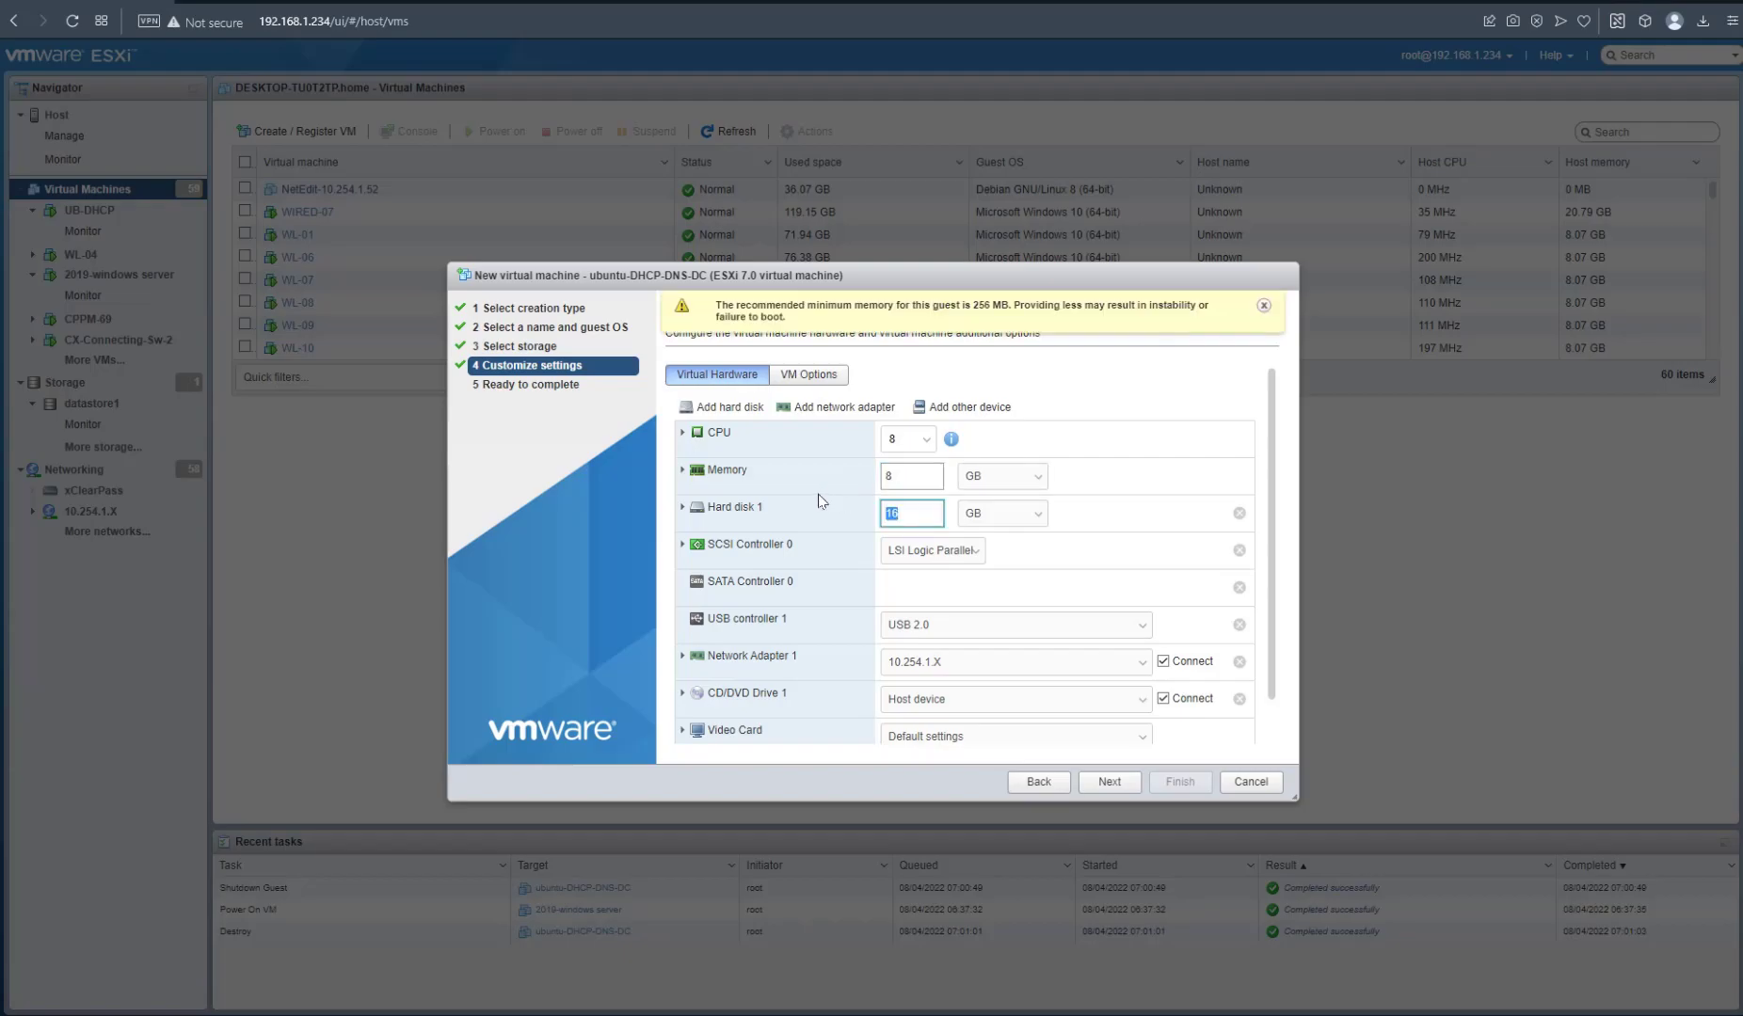
type("48")
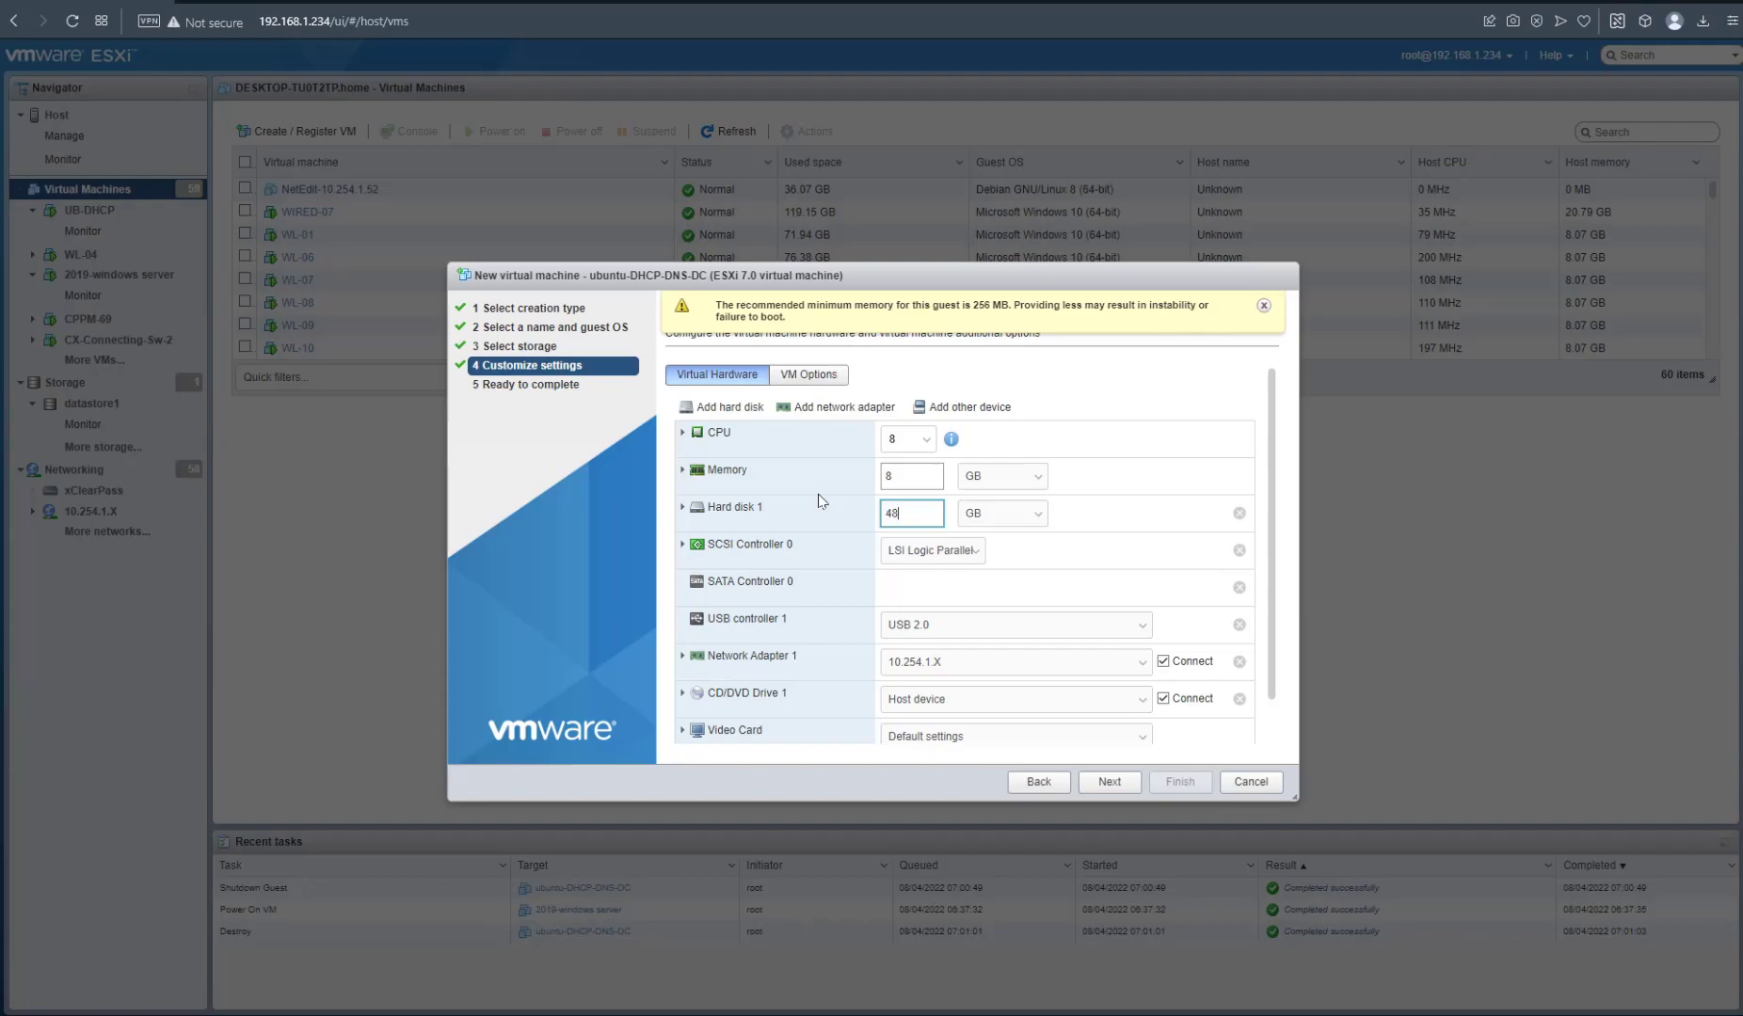
left_click(683, 506)
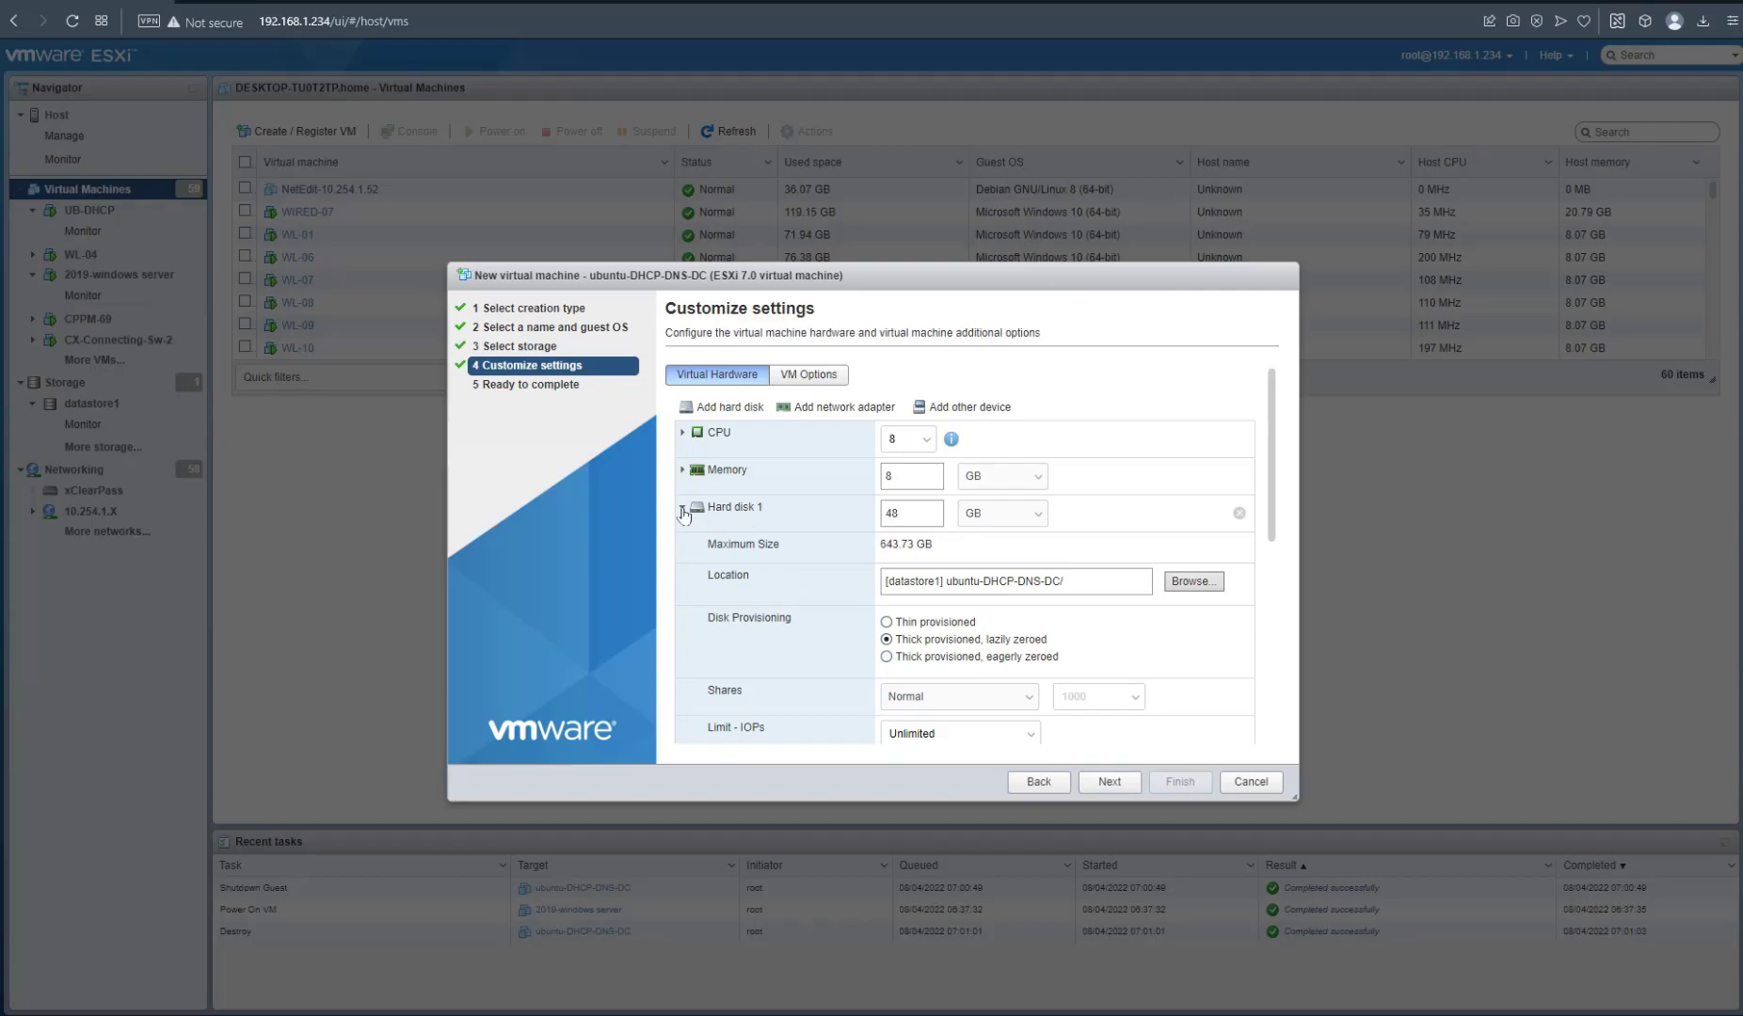
left_click(683, 506)
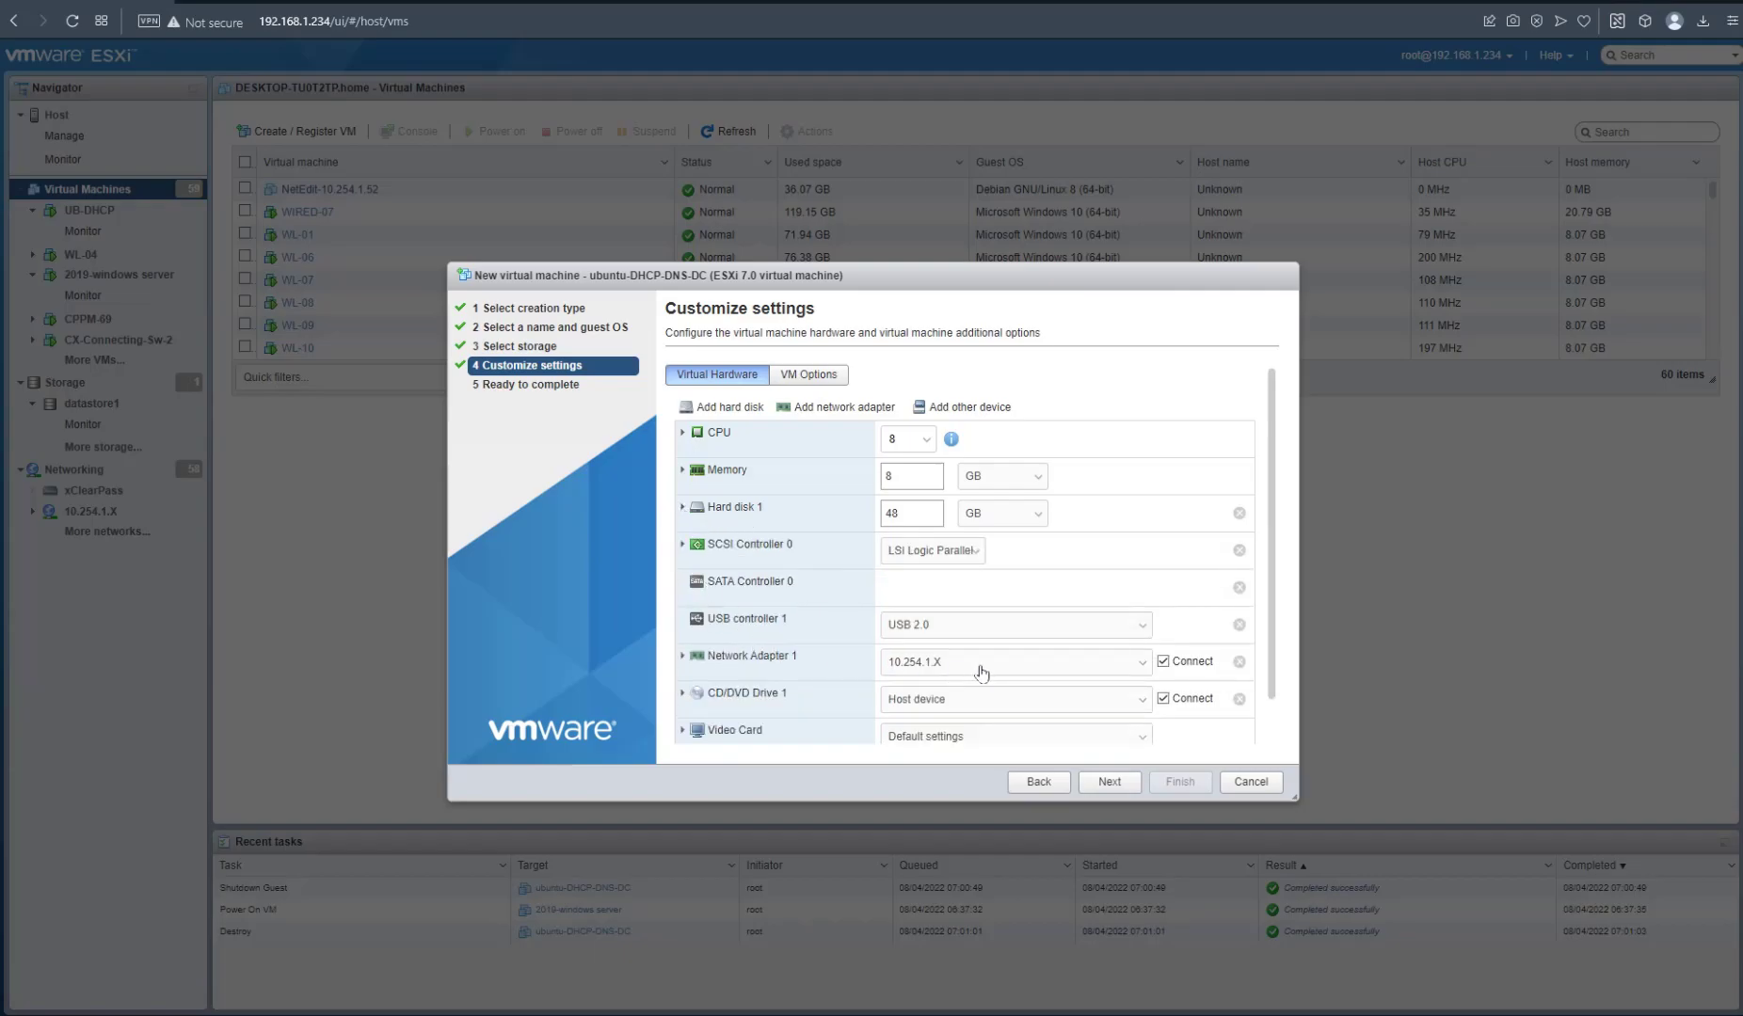
Attach ubuntu-22.04-live-server-amd64.iso from the datastore as the CD/DVD drive.
left_click(1014, 698)
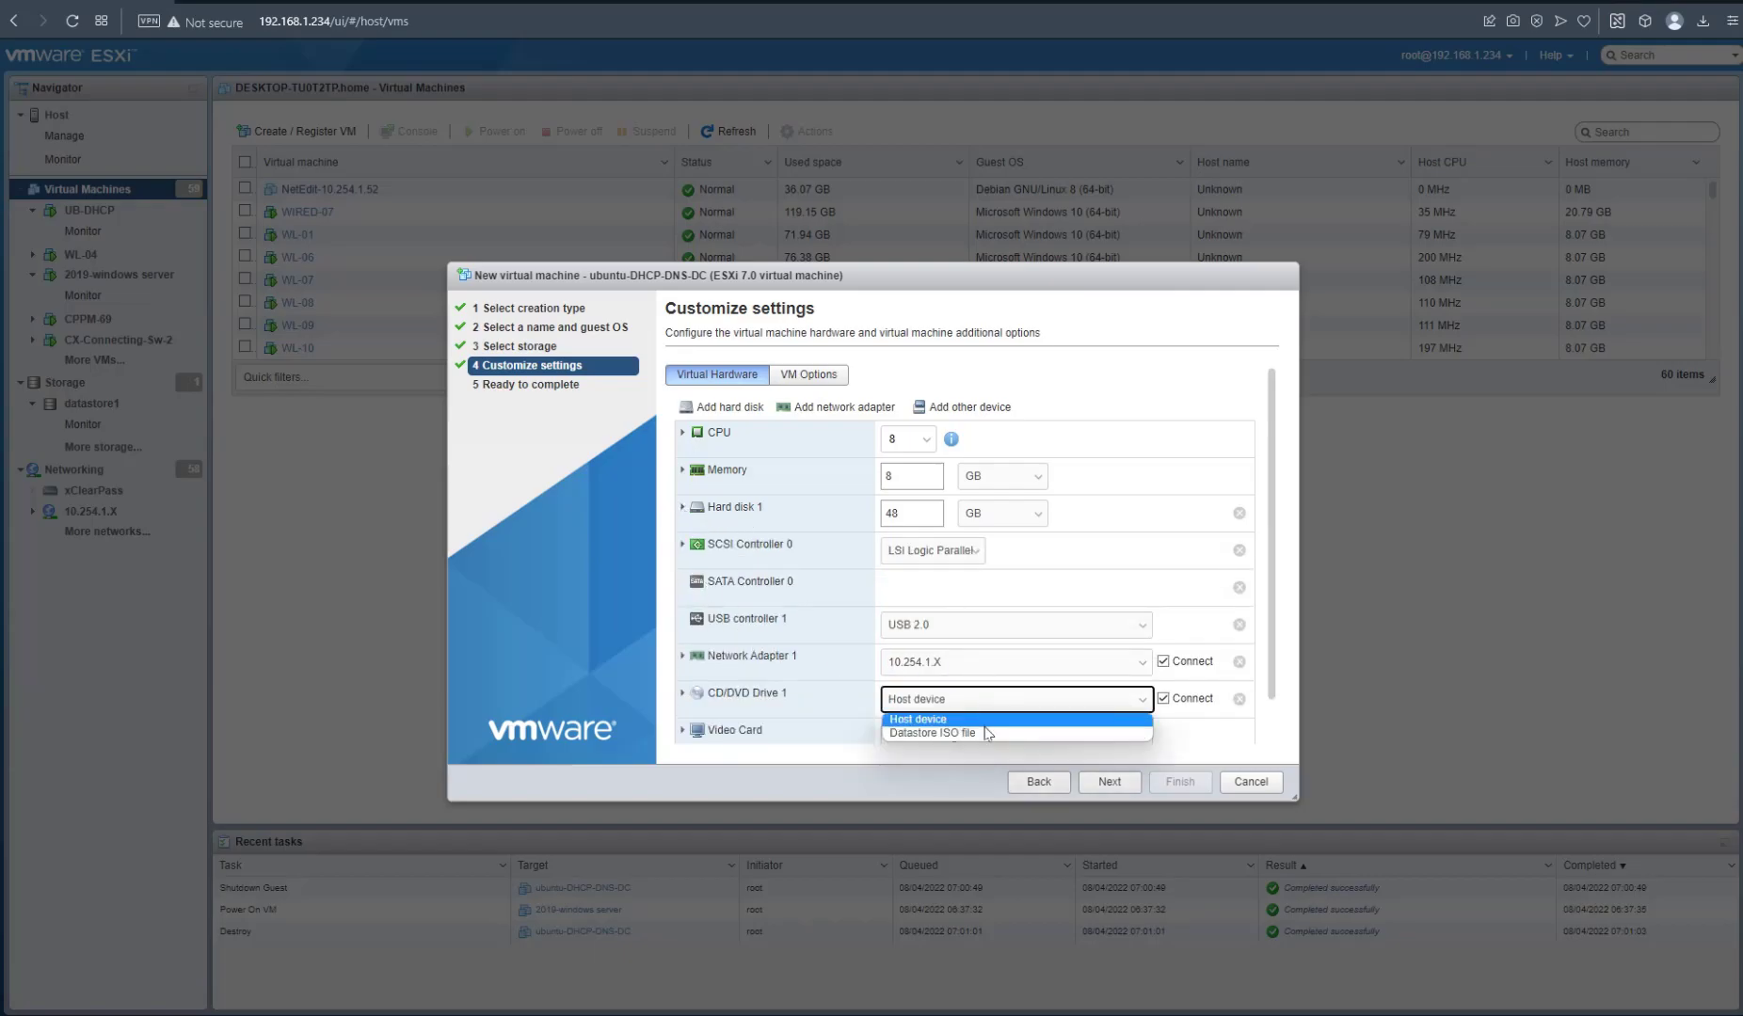
left_click(945, 734)
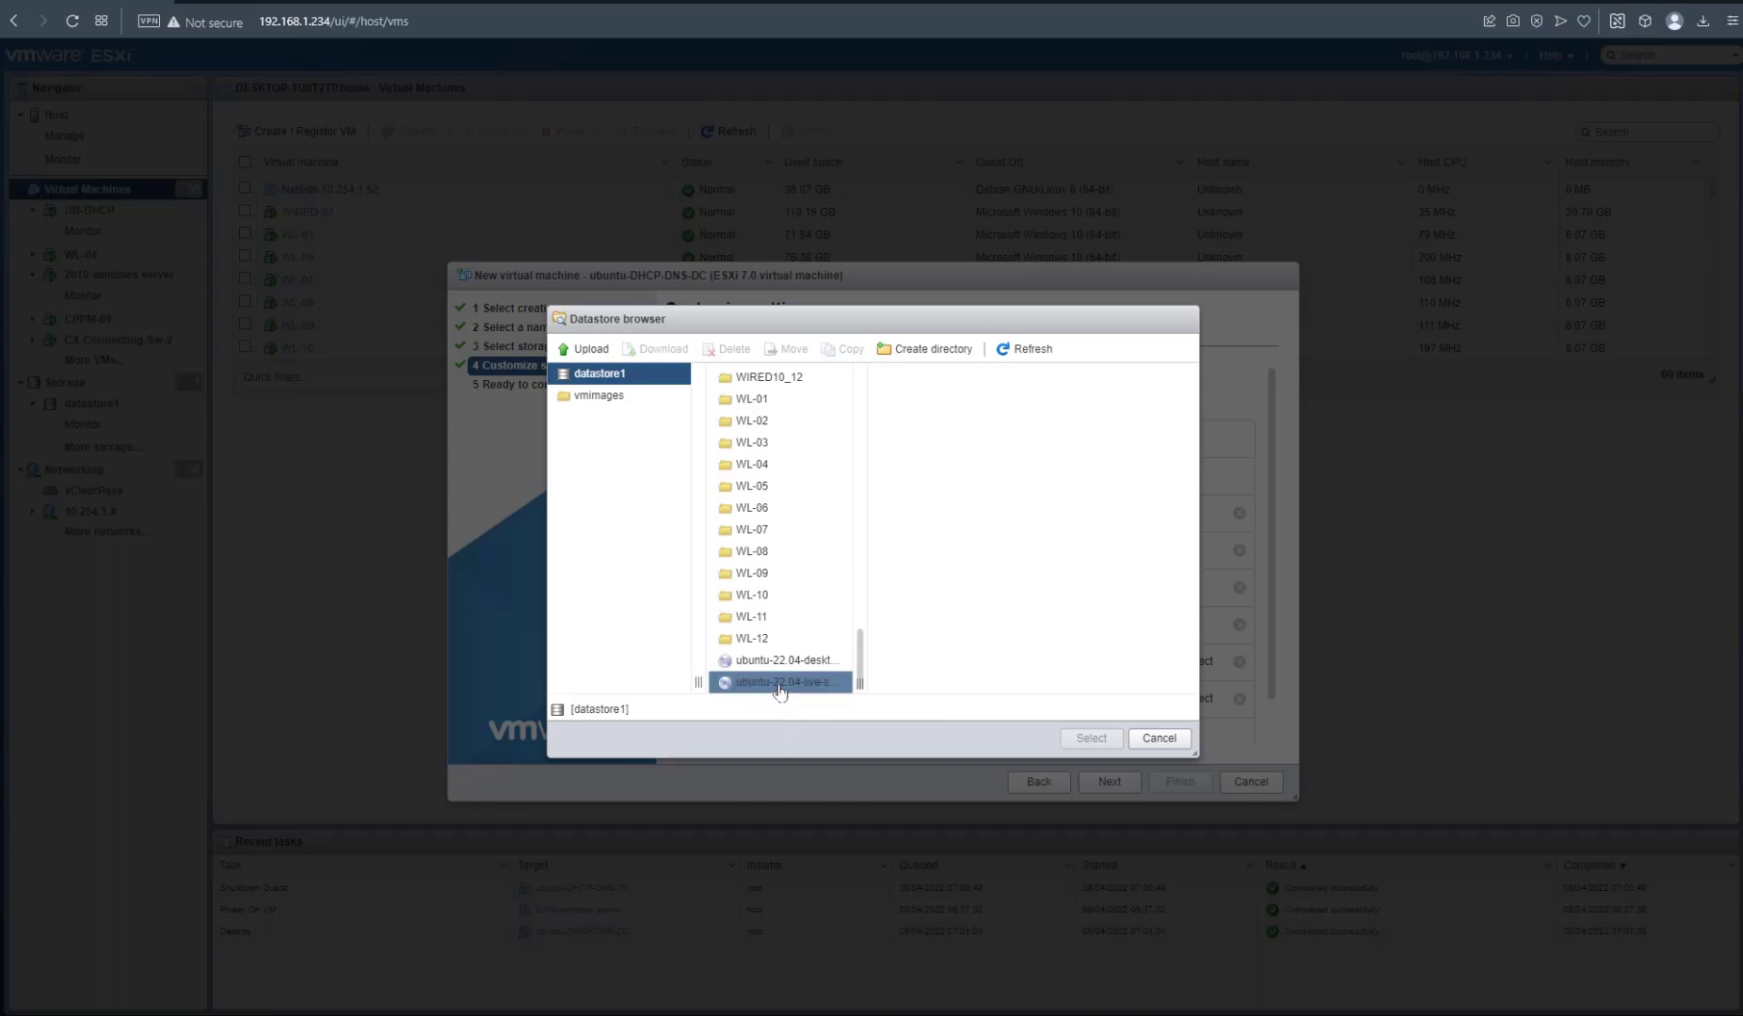
left_click(781, 681)
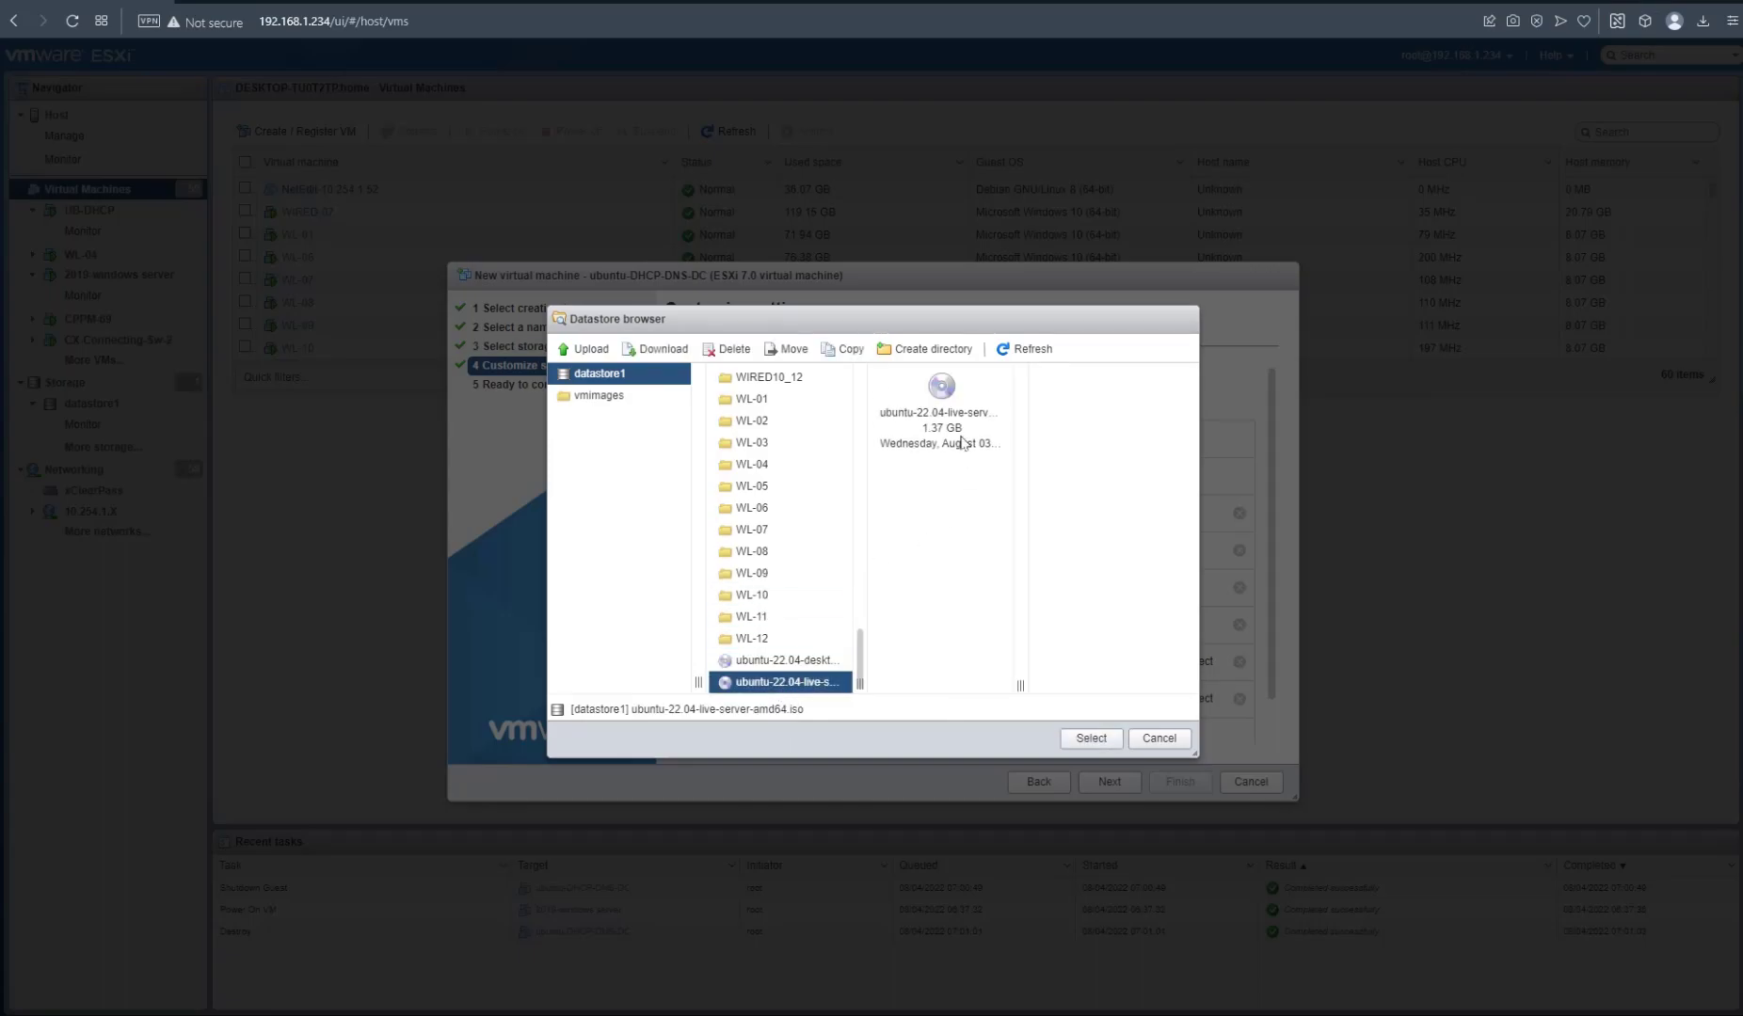
left_click(1088, 738)
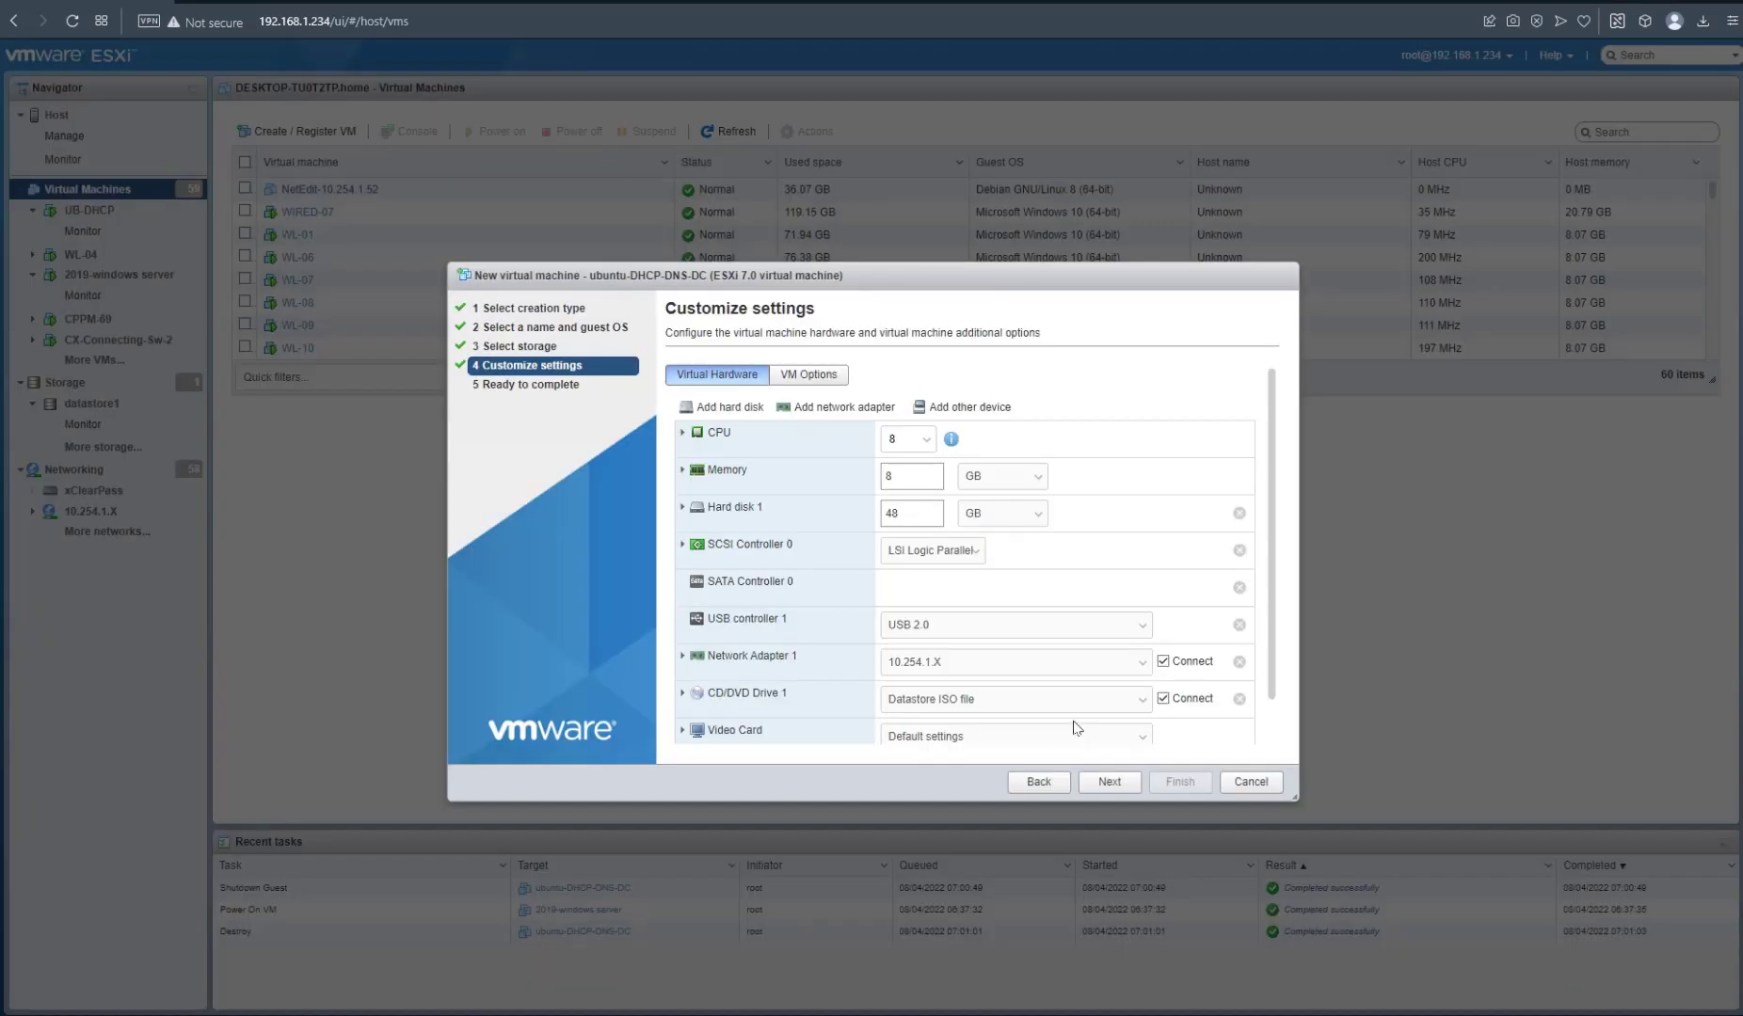
Review the settings summary and finish creating the ubuntu-DHCP-DNS-DC VM.
left_click(1109, 781)
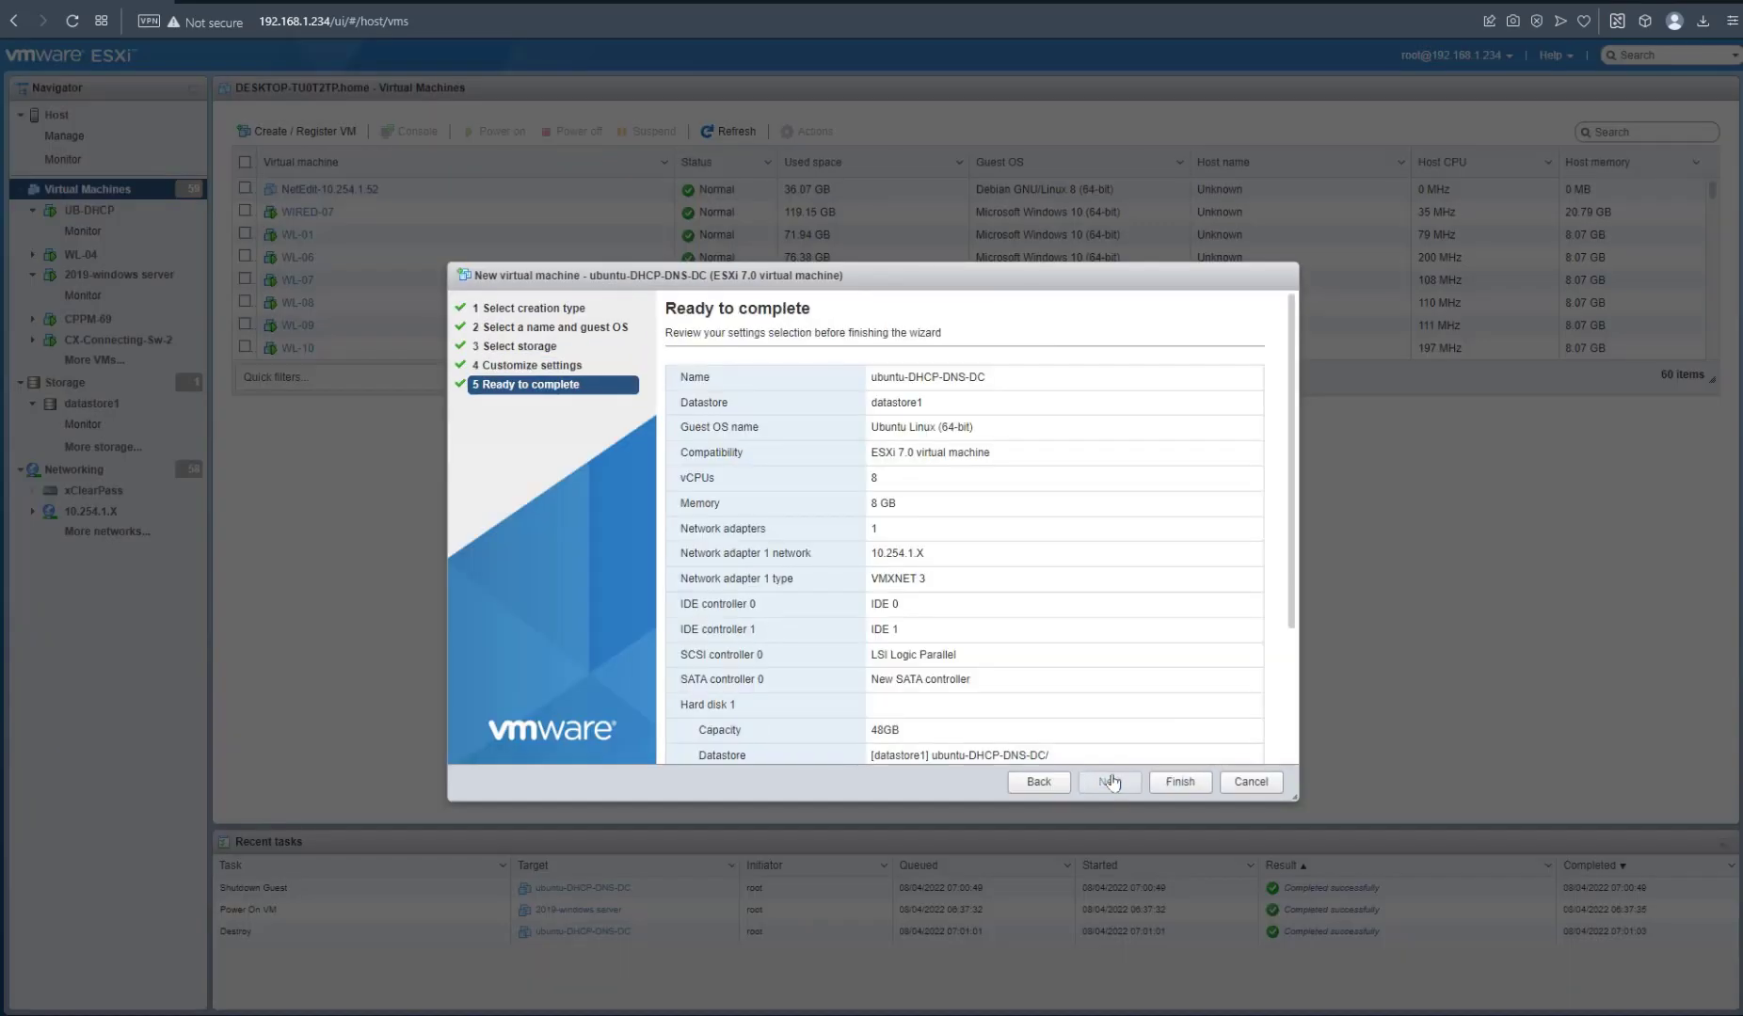
scroll("down", 3)
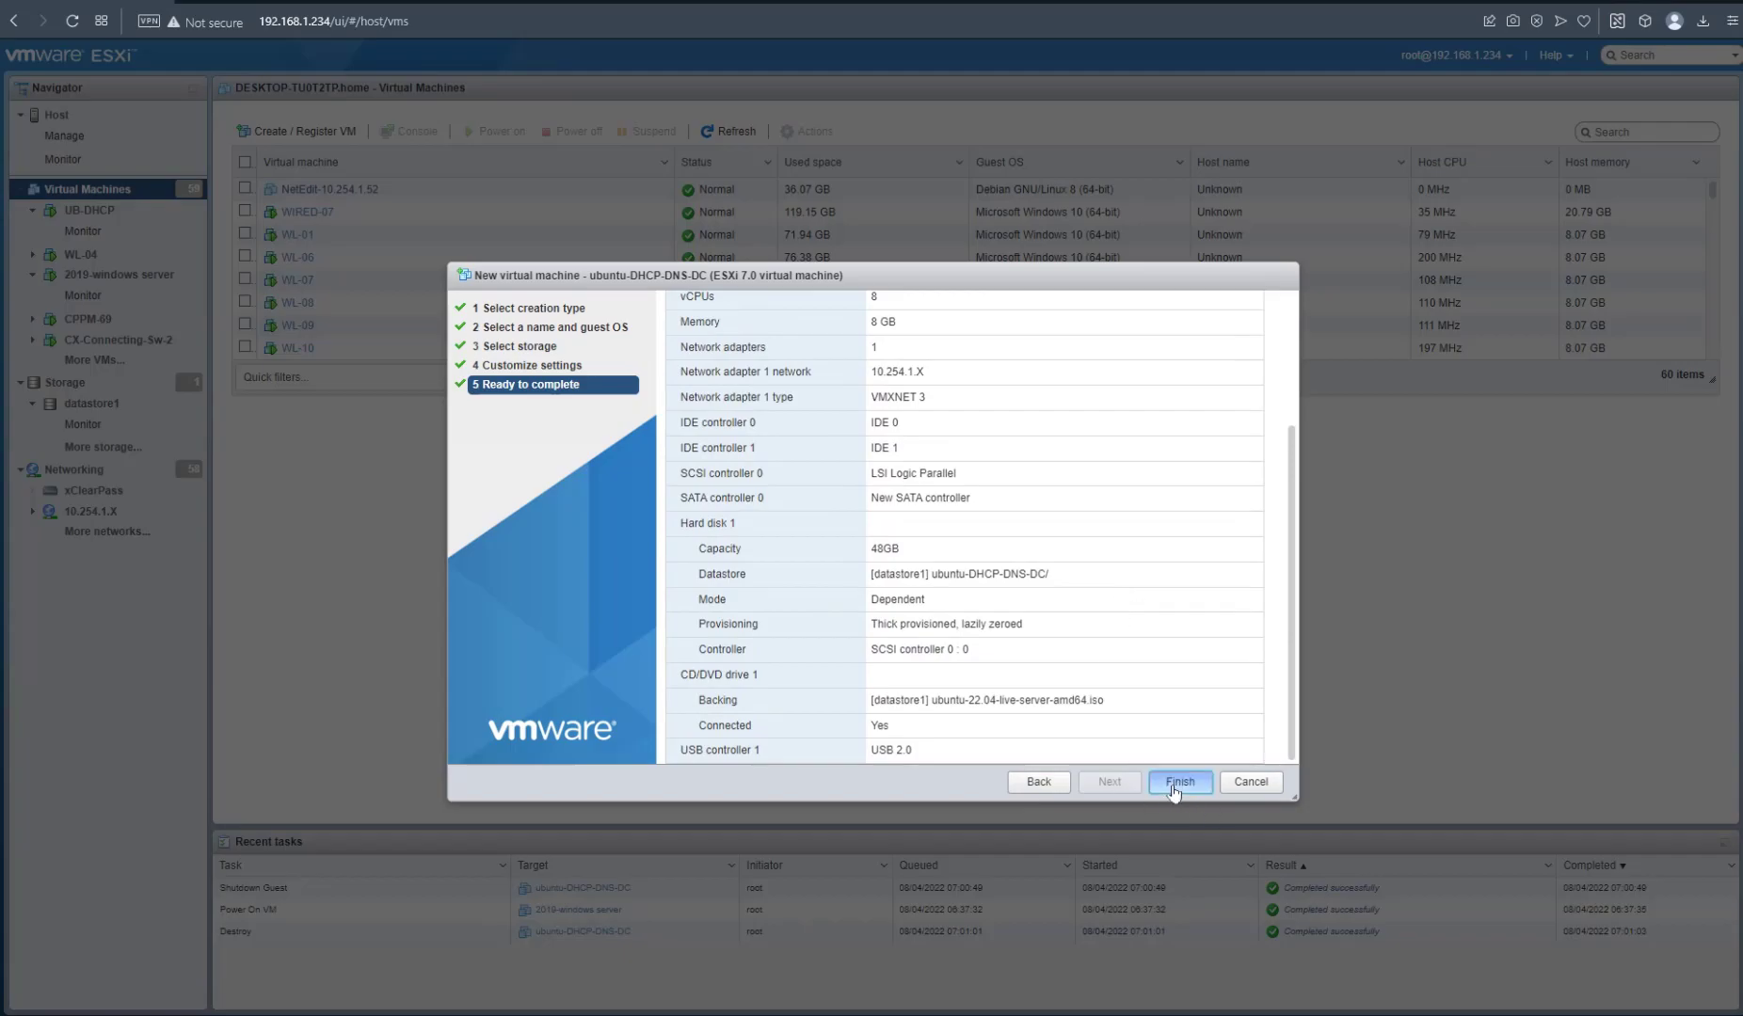
left_click(1180, 781)
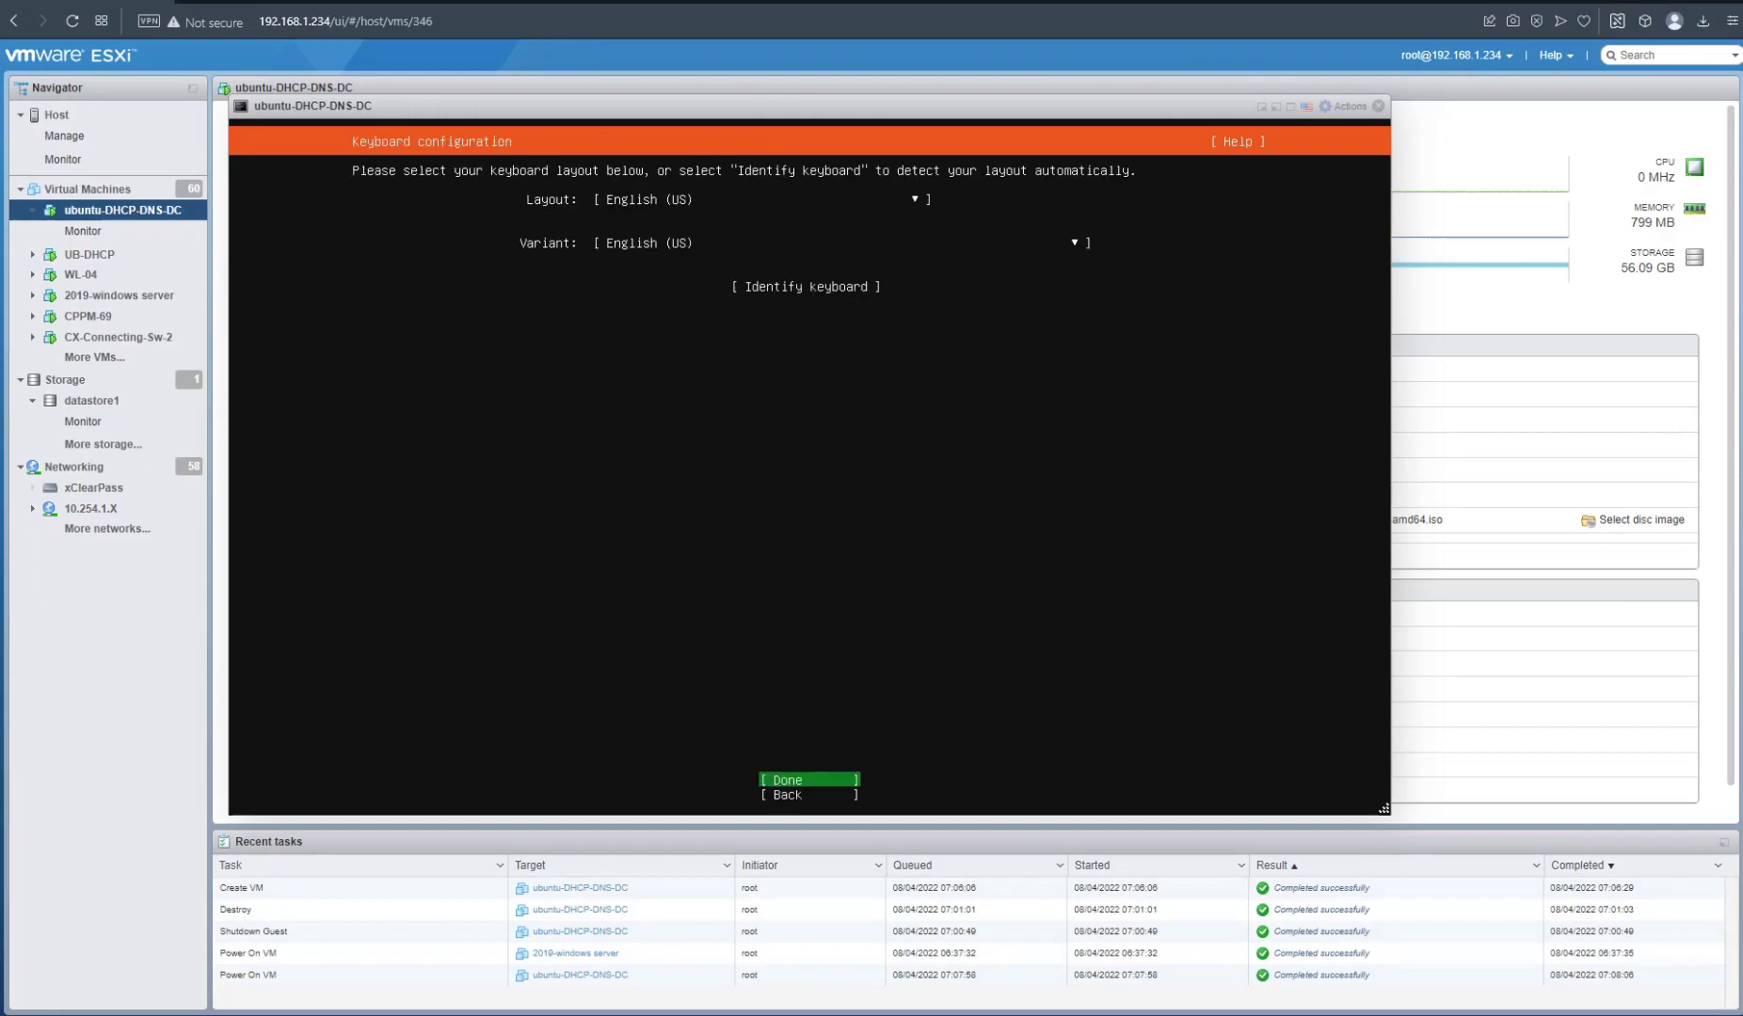
Accept the English (US) keyboard and the standard Ubuntu Server install type.
left_click(807, 779)
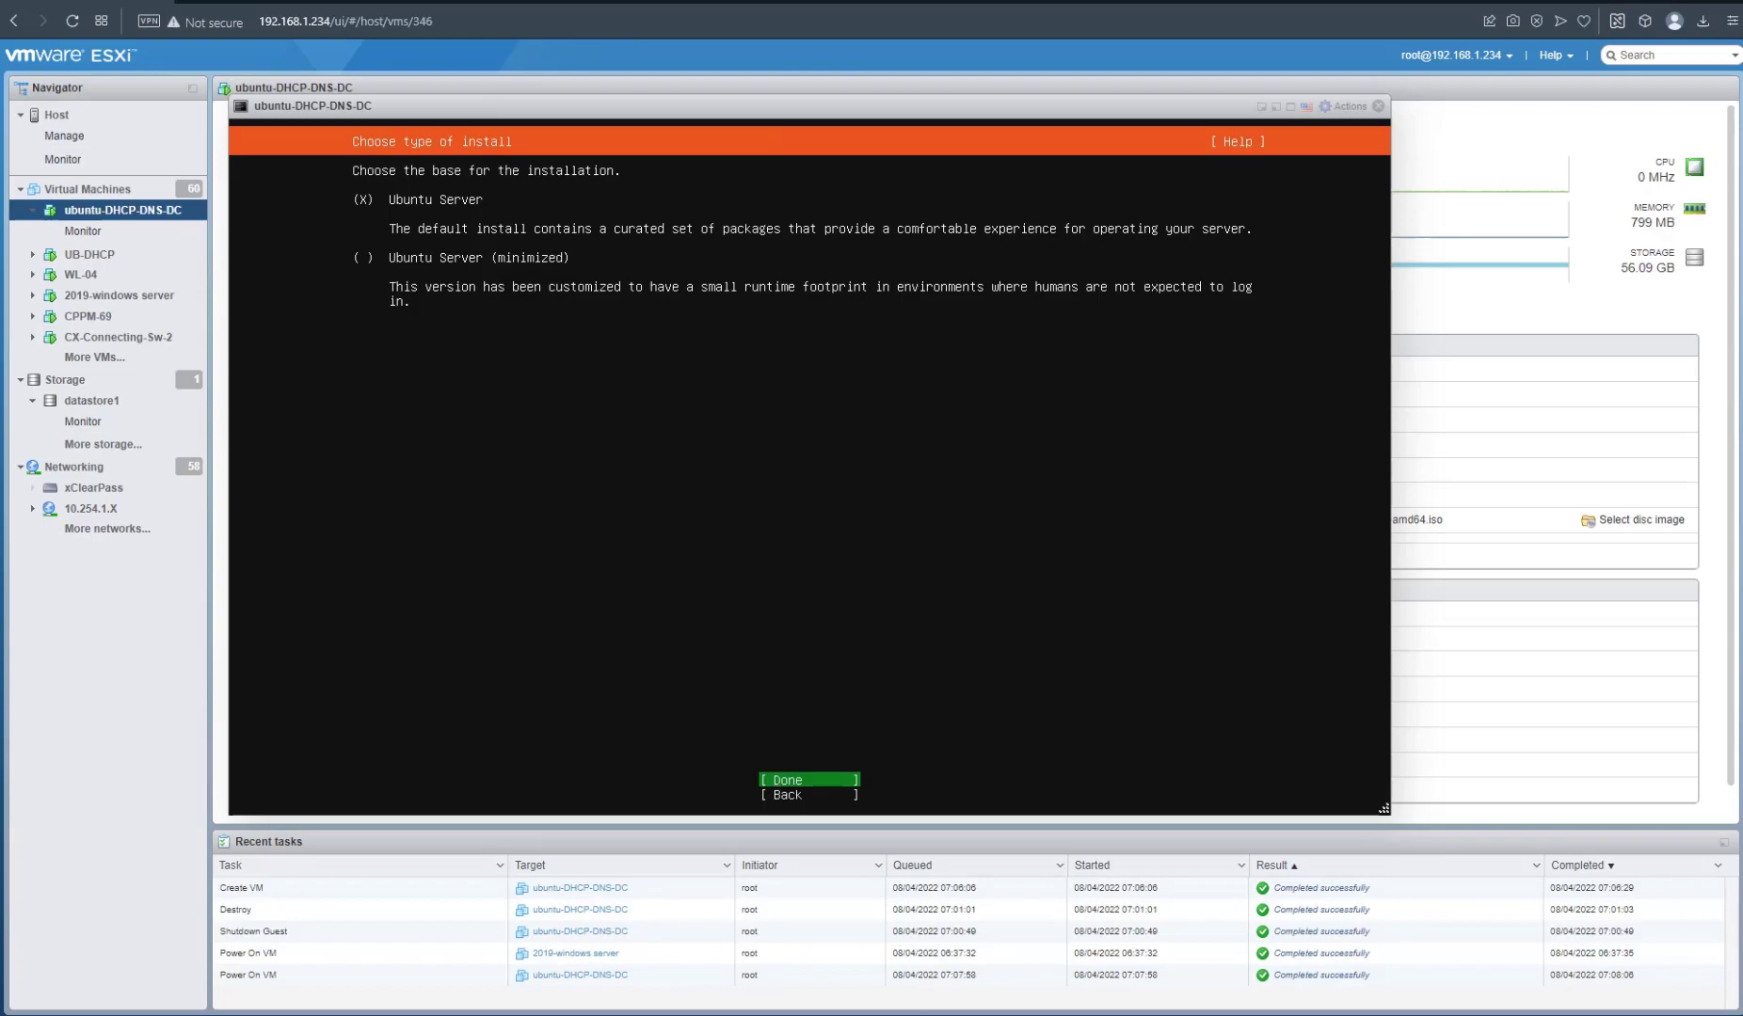
left_click(807, 779)
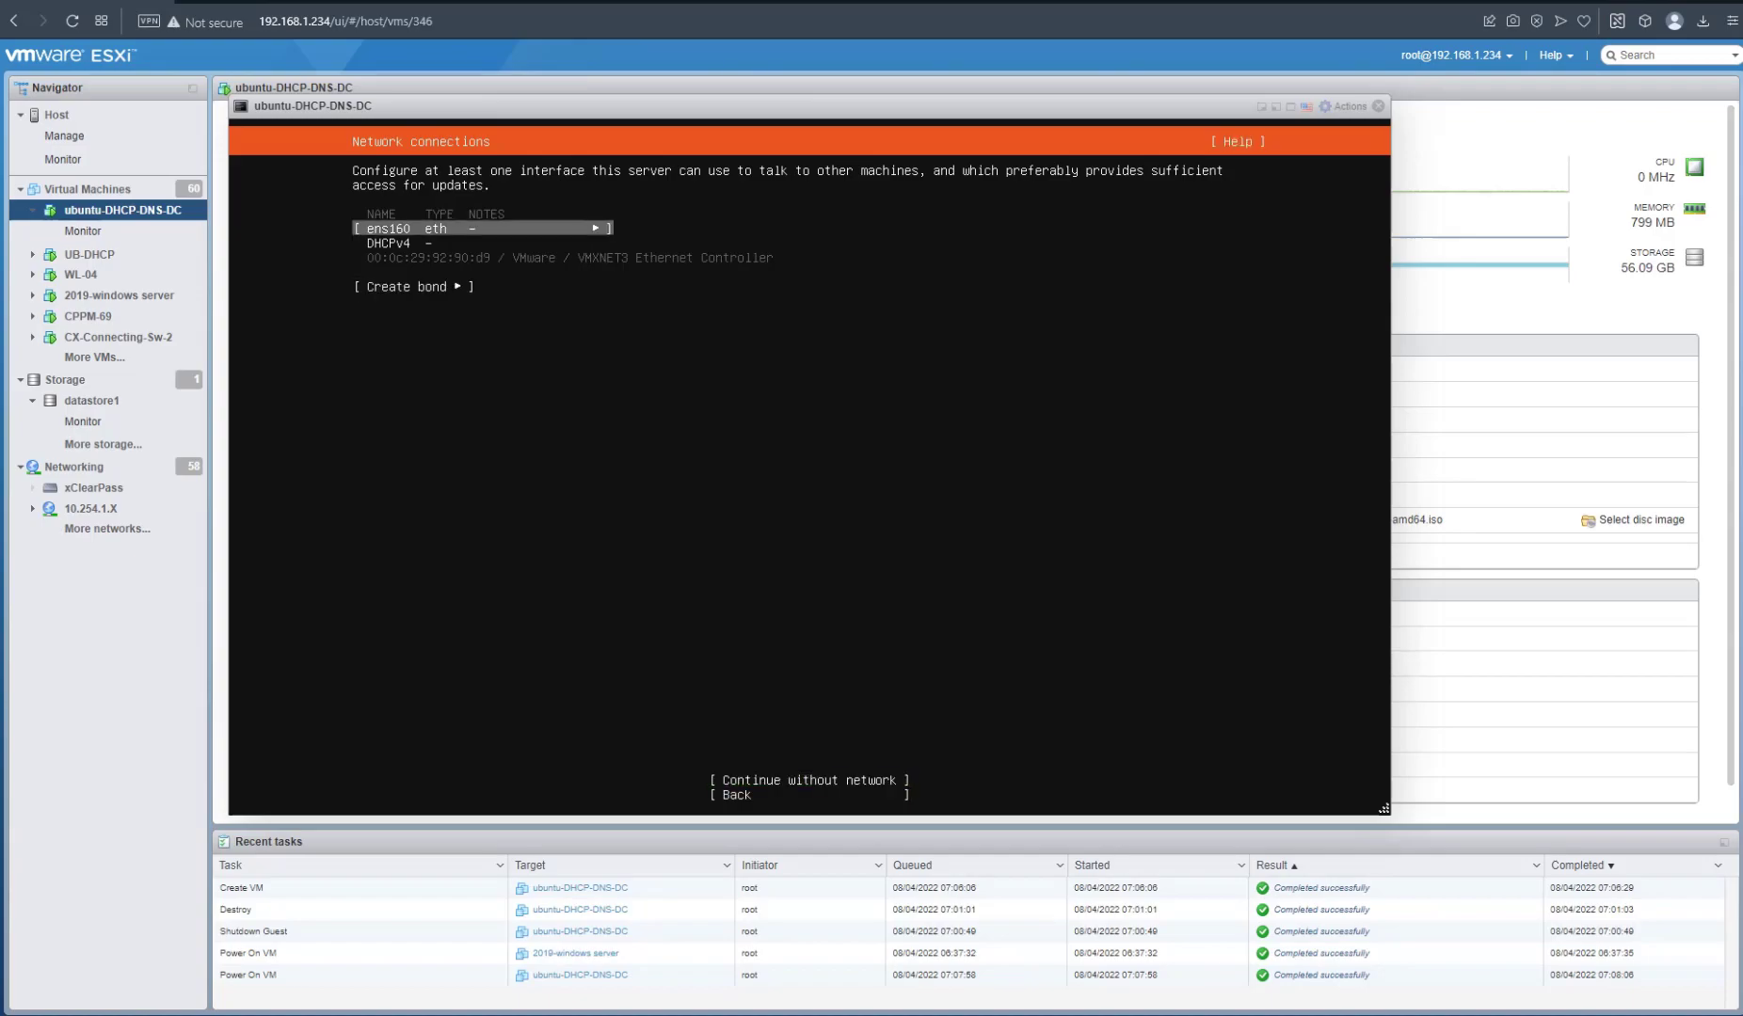
Switch ens160 to manual IPv4 with subnet 10.254.1.0/24 and address 10.254.1.21.
left_click(597, 227)
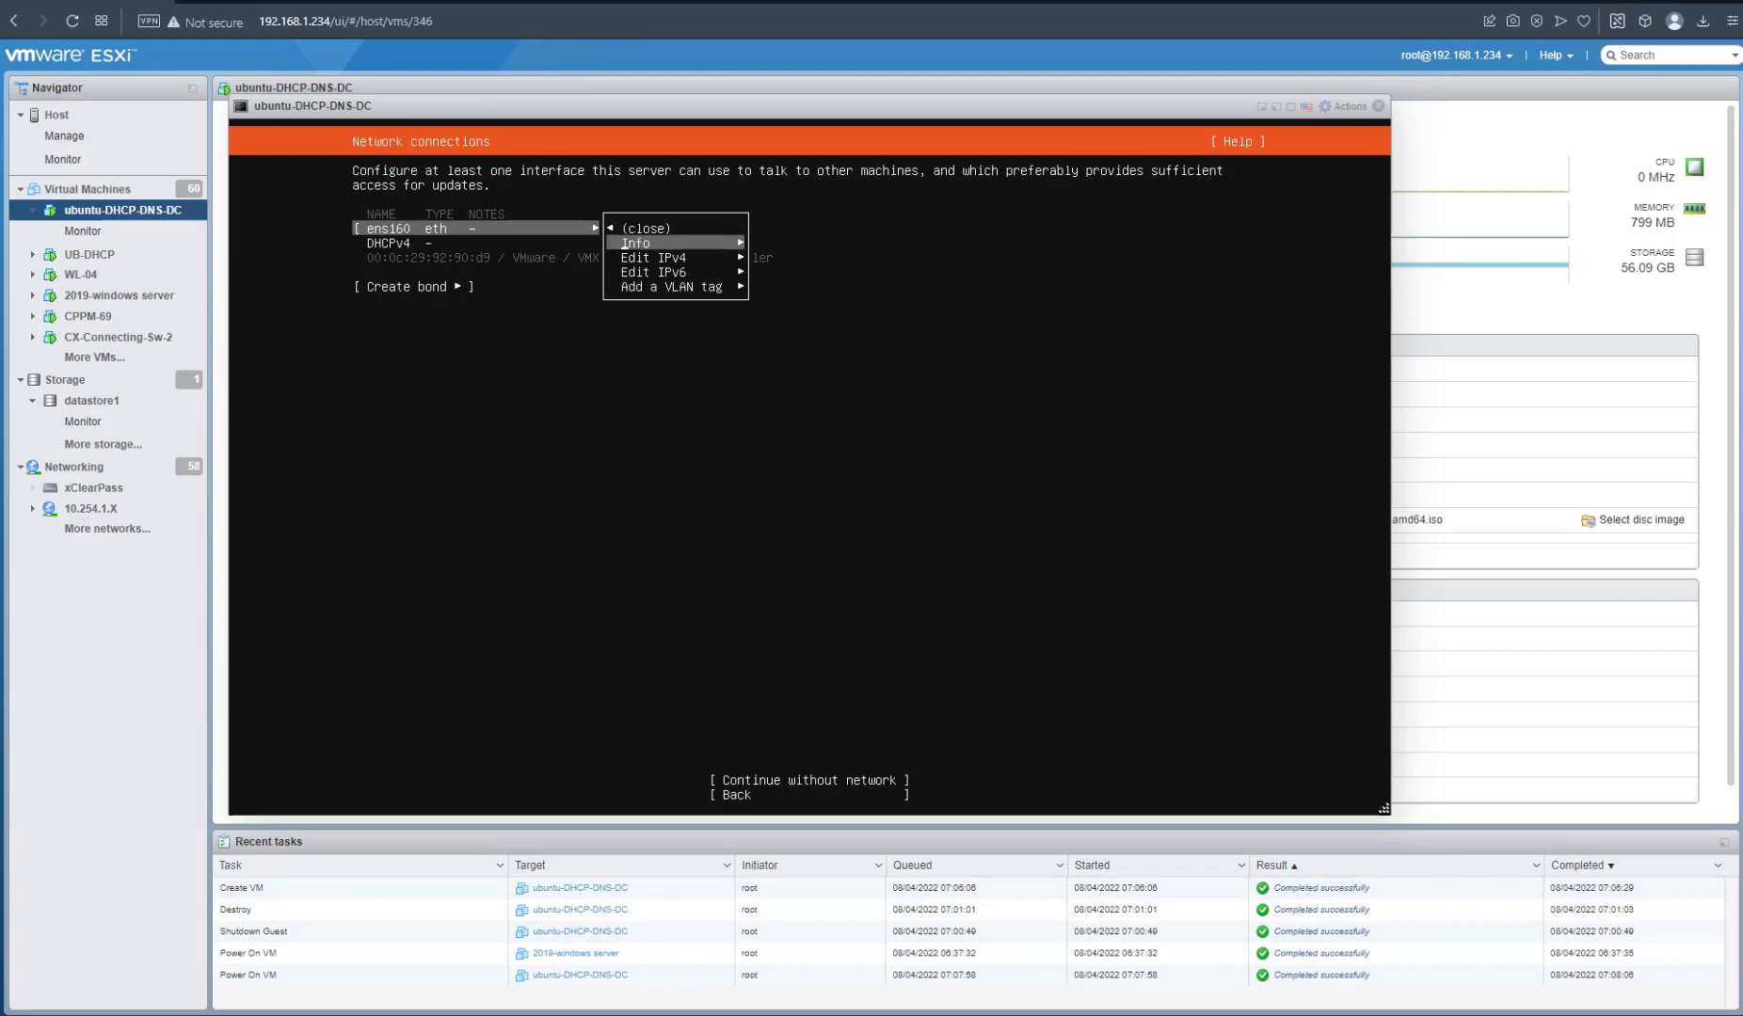
left_click(653, 258)
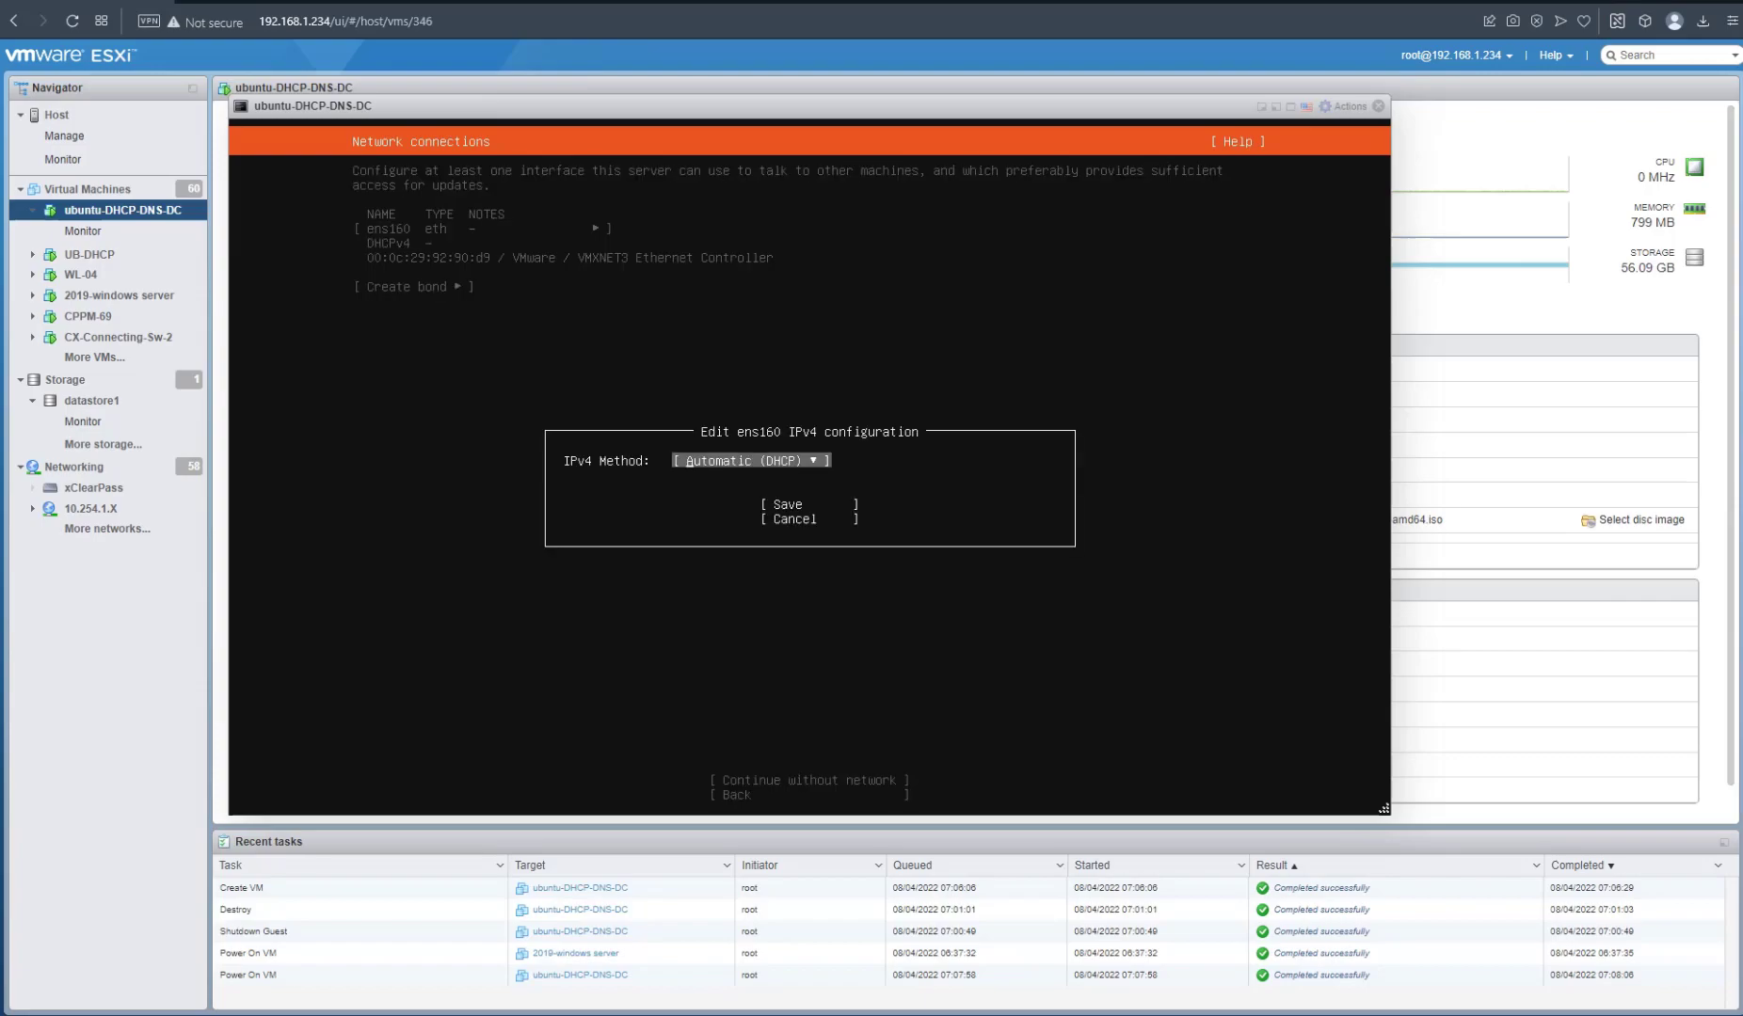
left_click(749, 461)
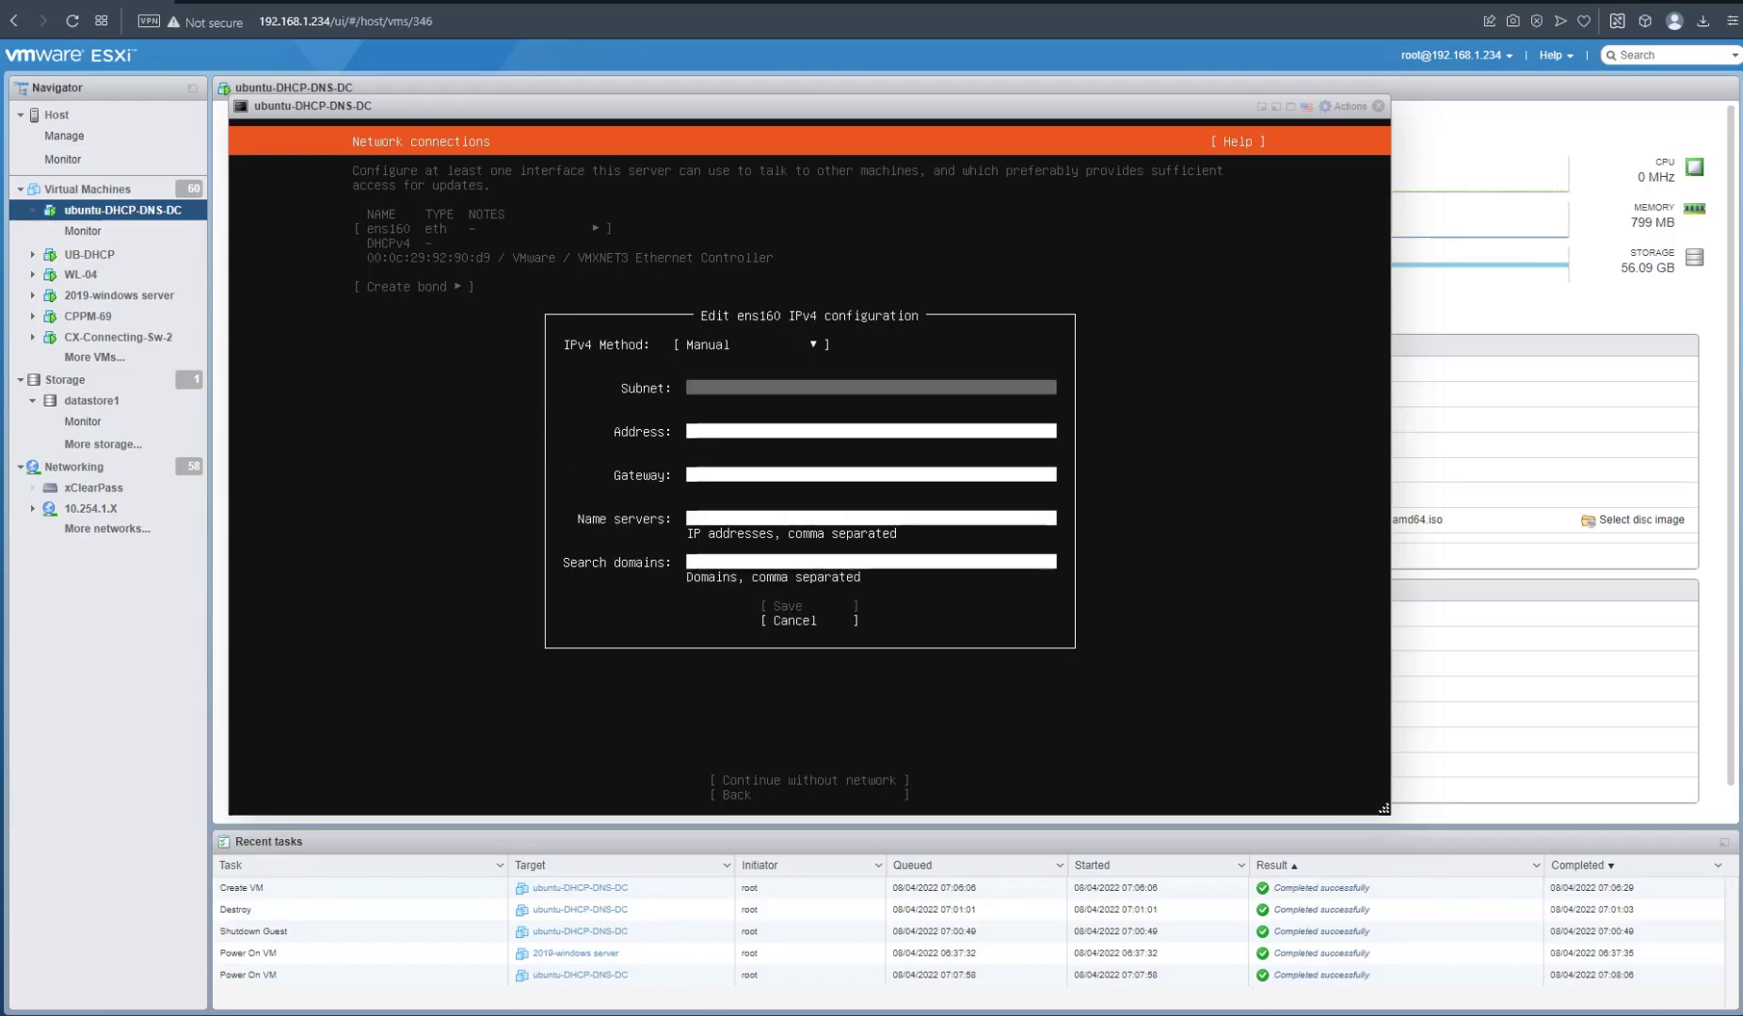
type("10.254.1.0")
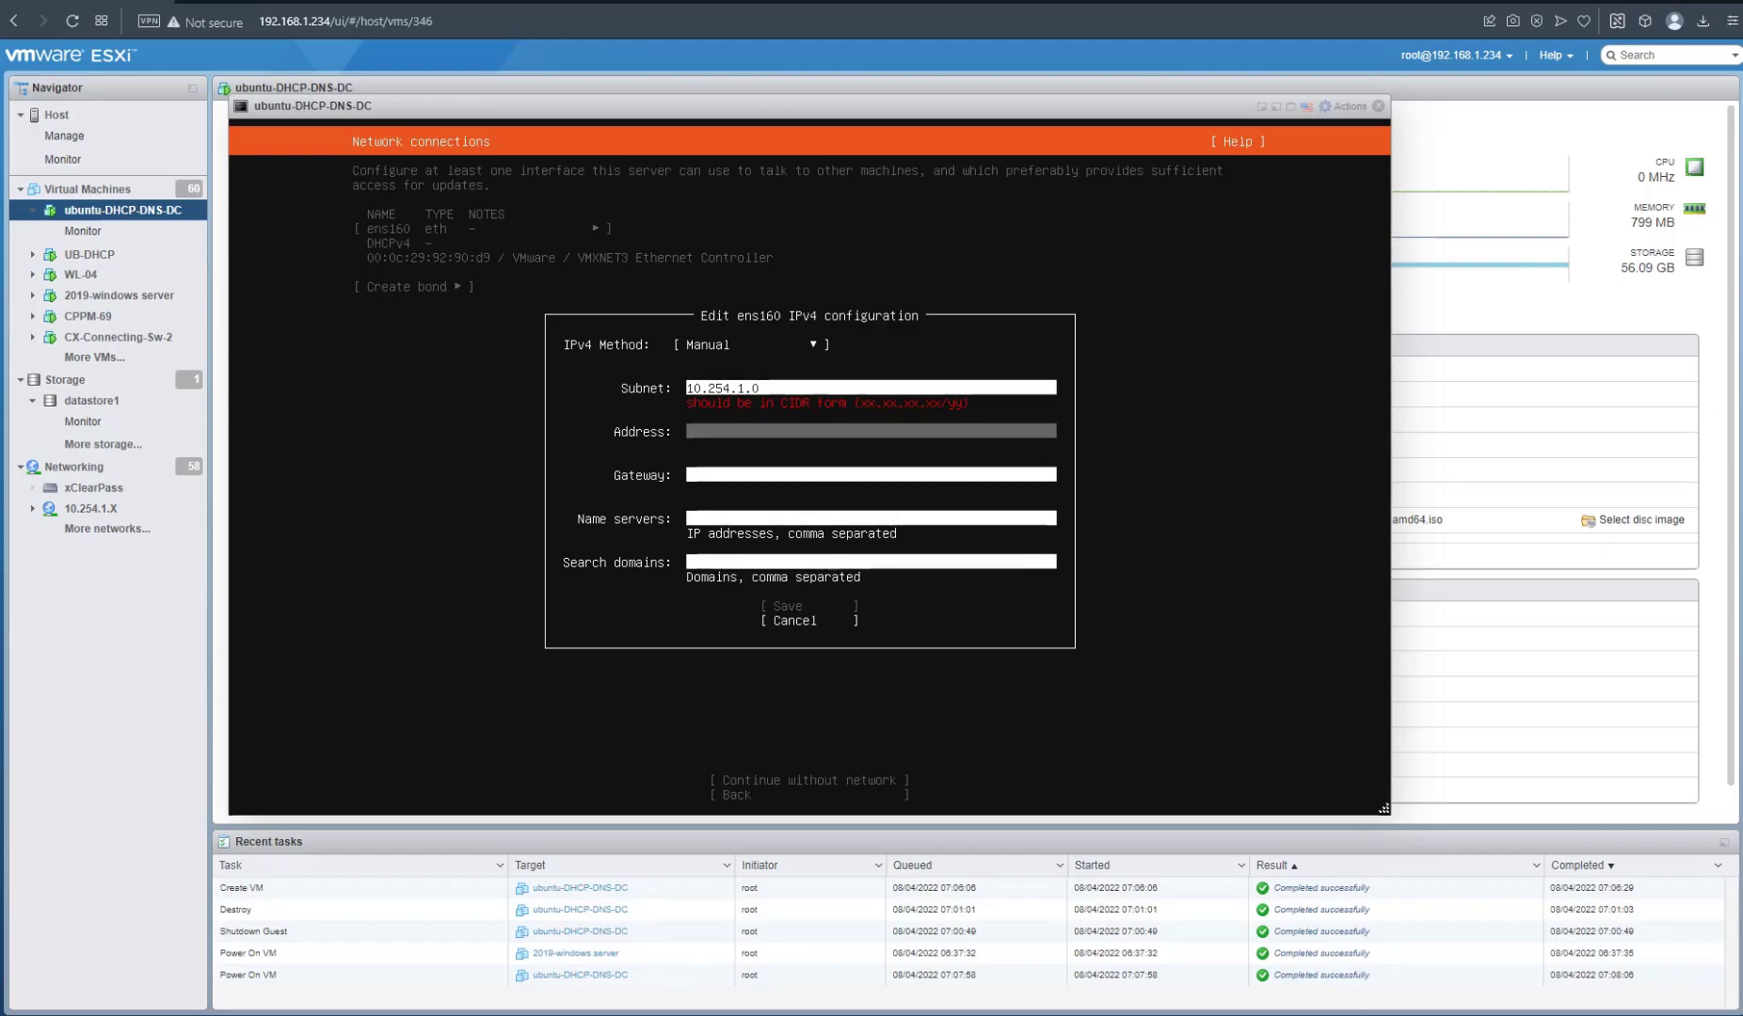
left_click(785, 606)
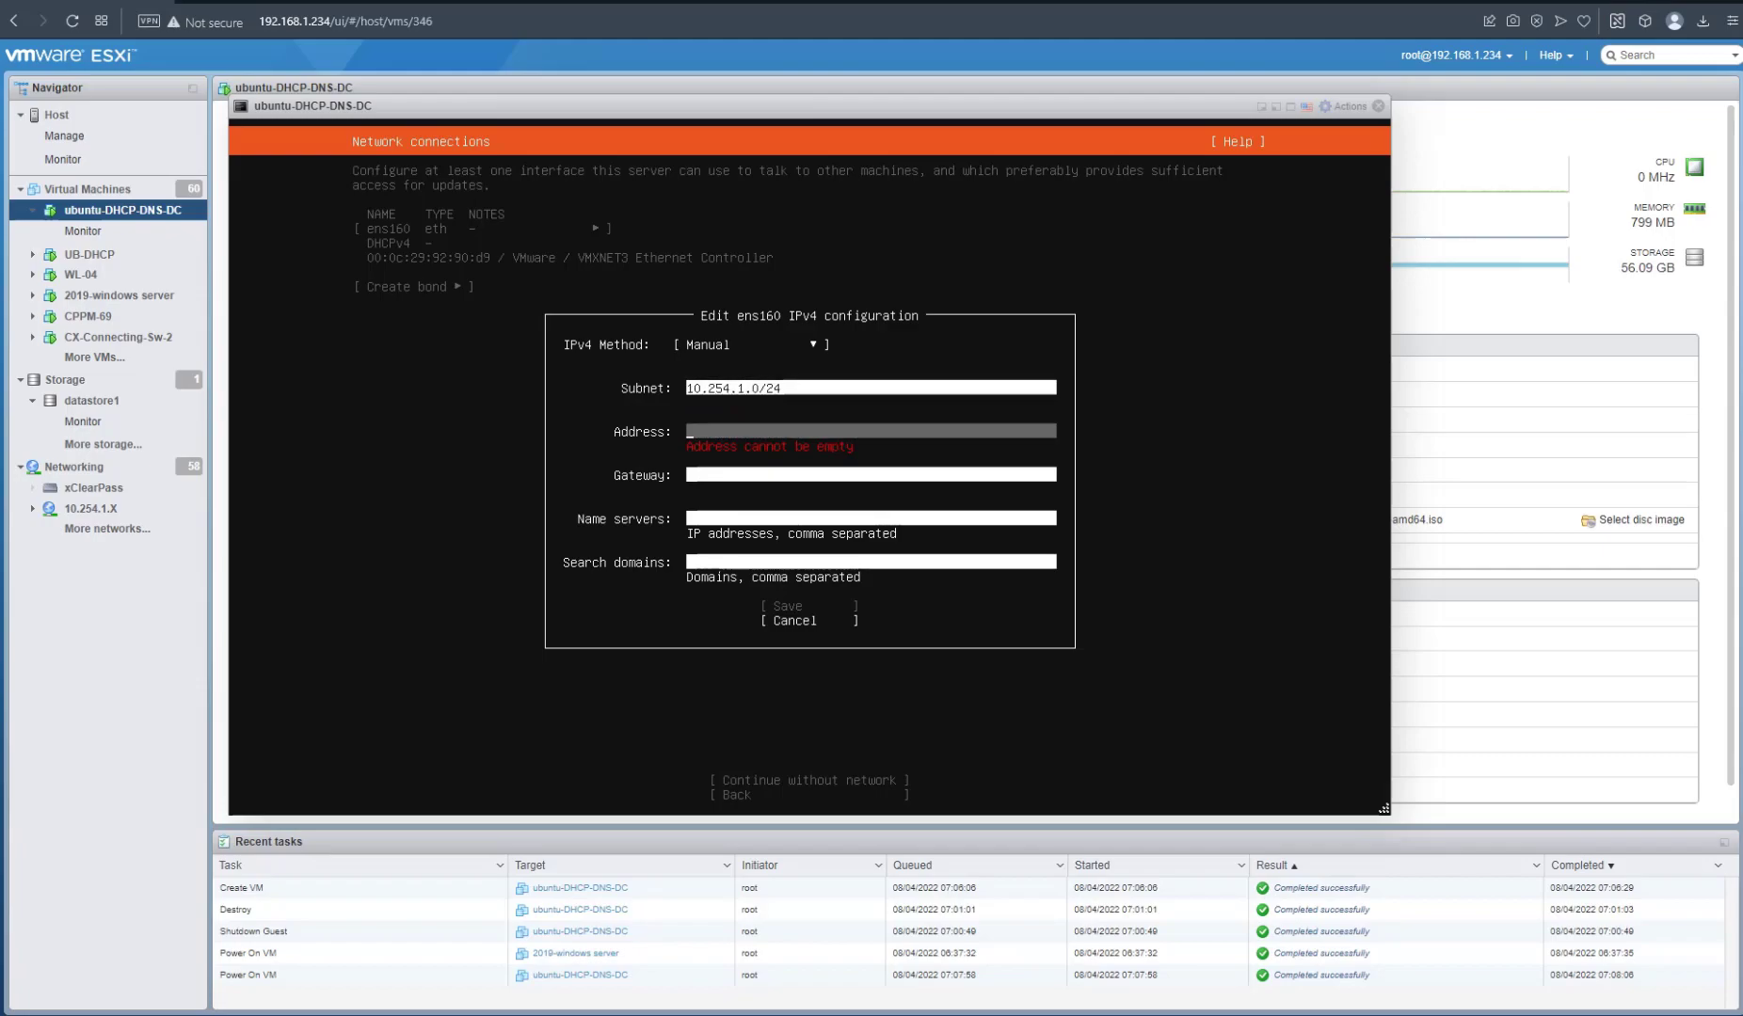
type("10.254.1.21")
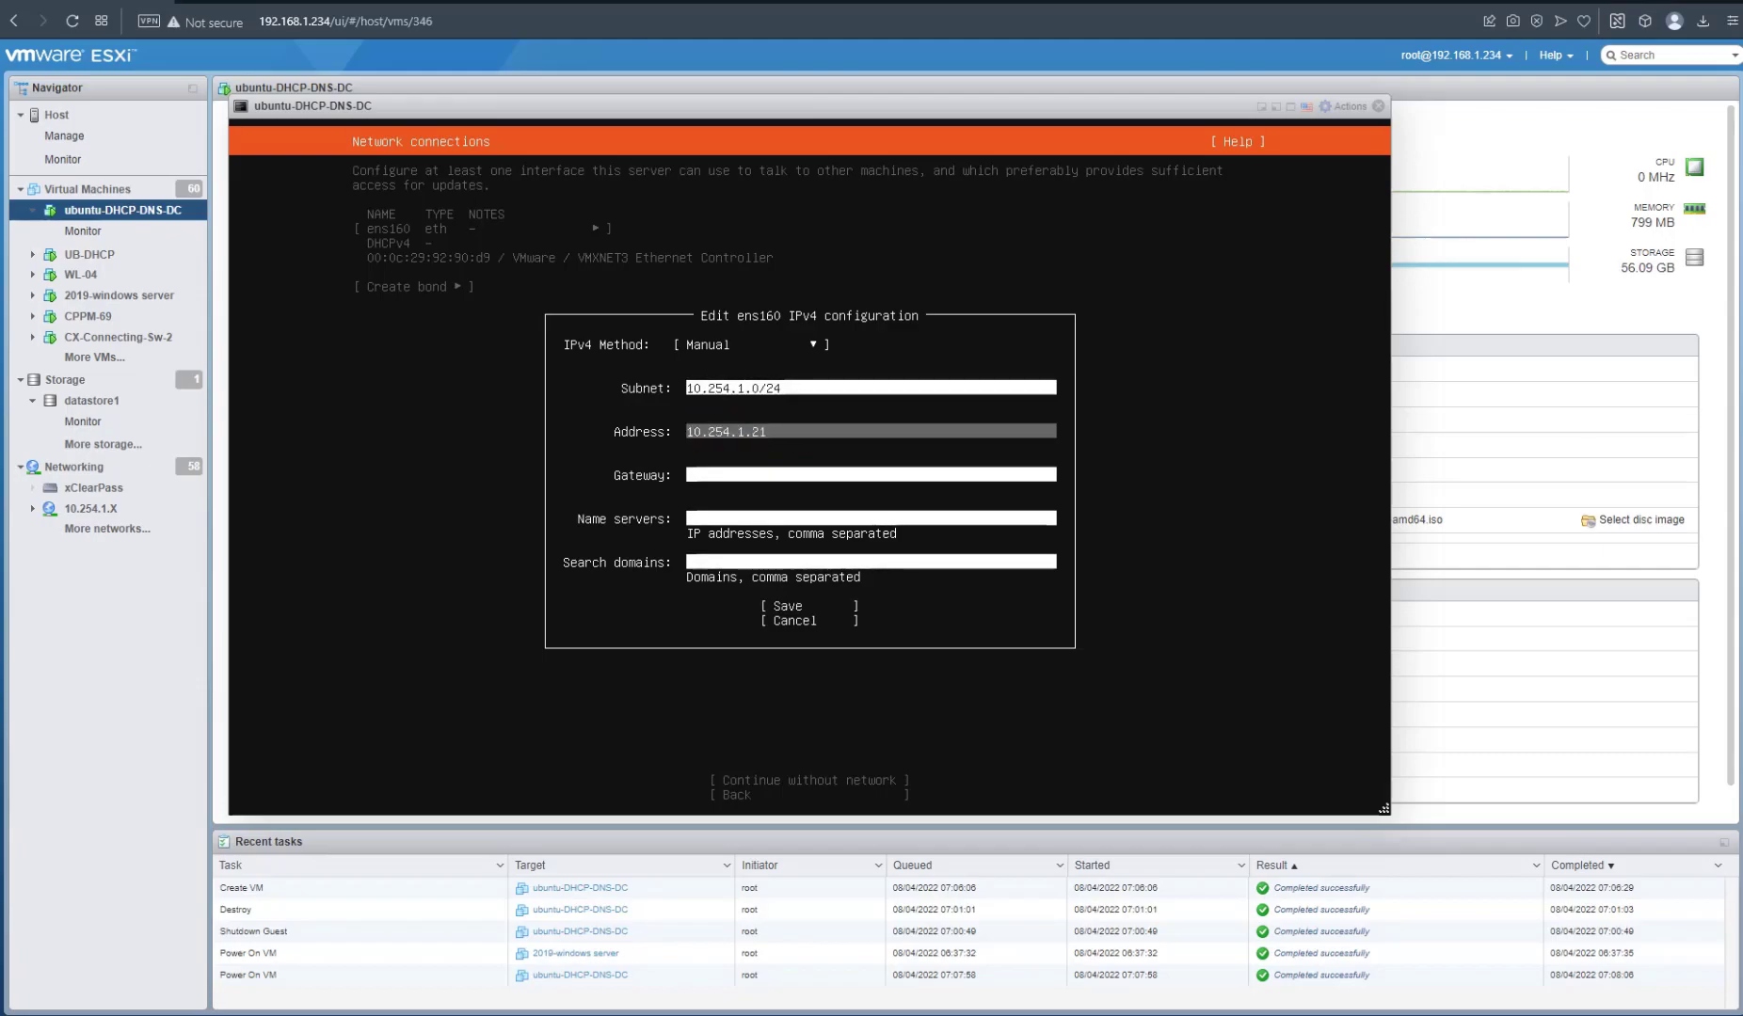
Add gateway 10.254.1.1 and name server 192.168.1.25, save and accept the network config.
type("1")
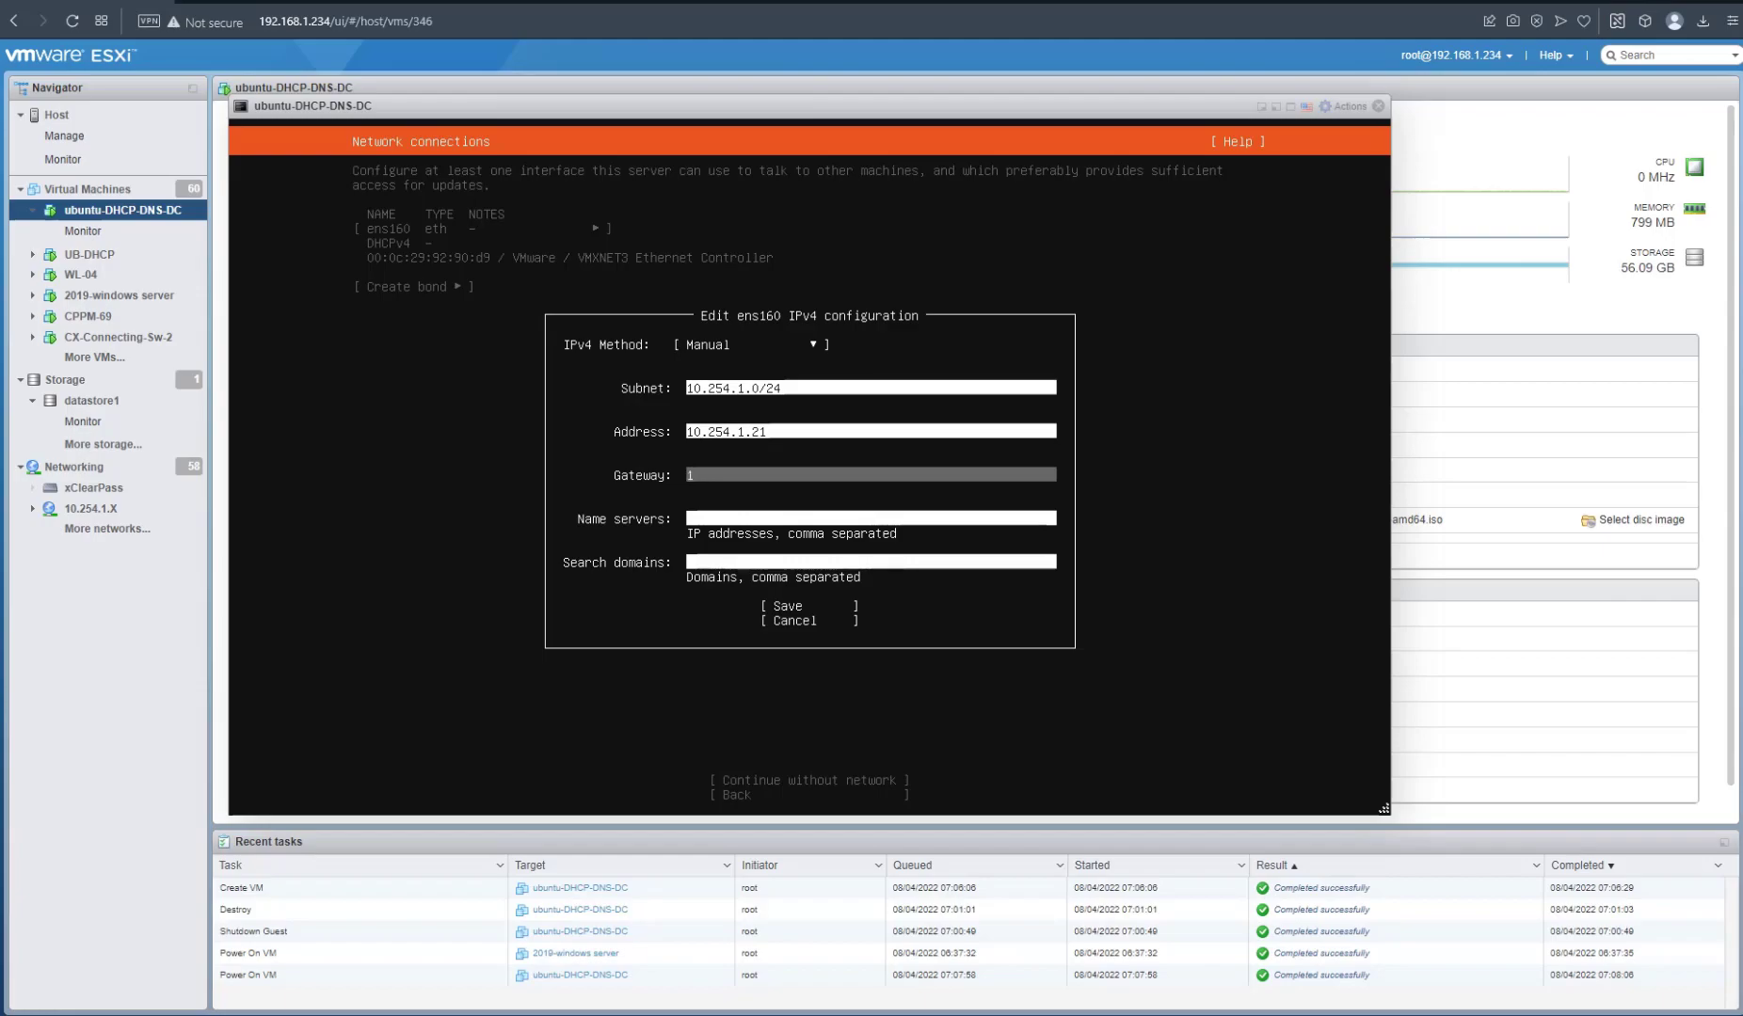
type("0.254.1.1")
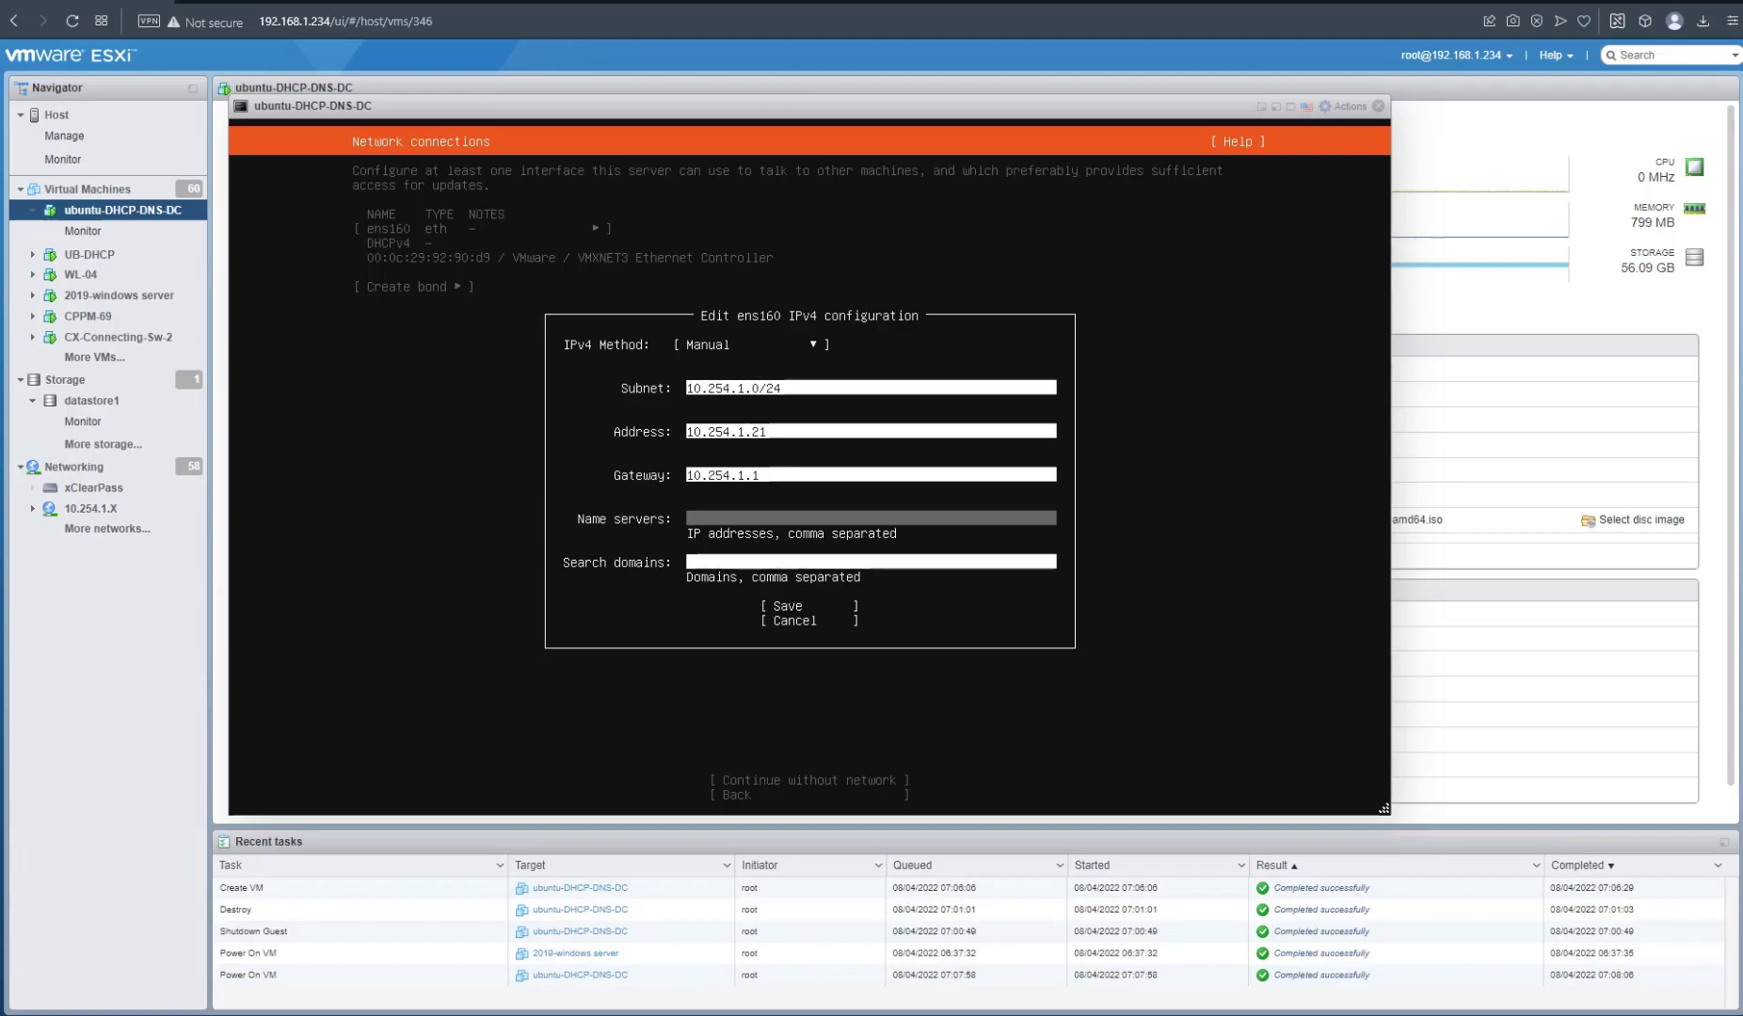
type("192.168.1.")
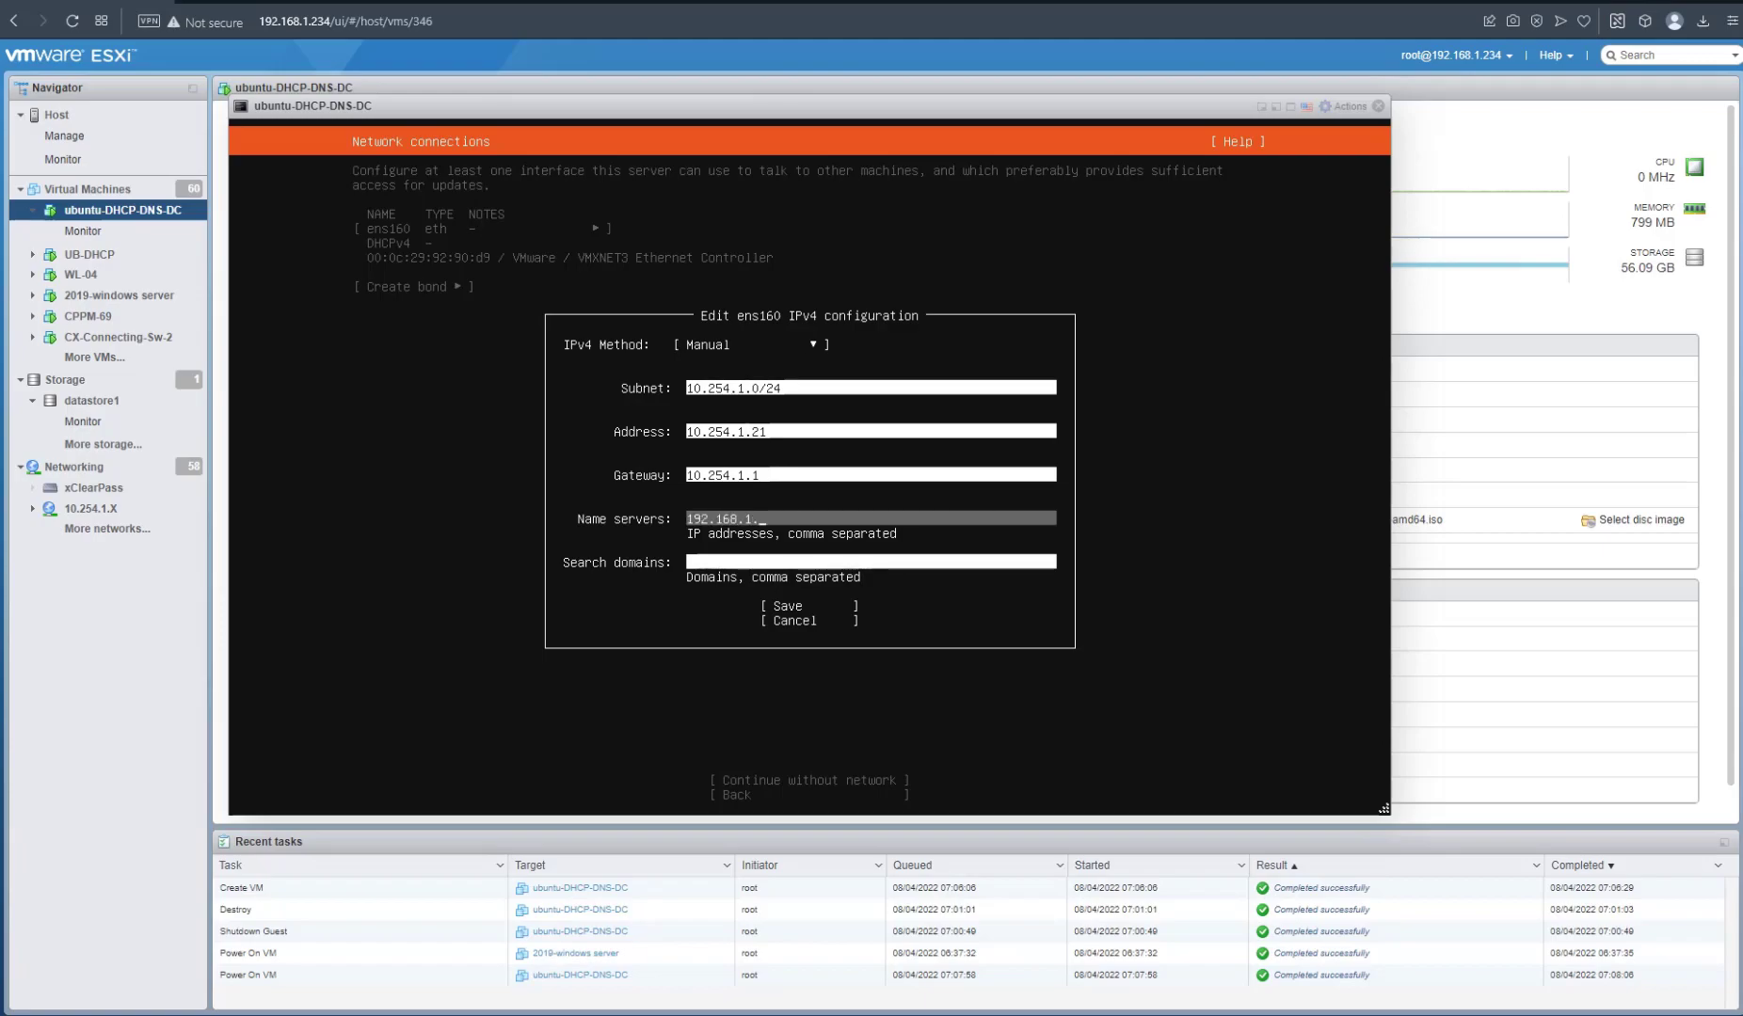
type("25")
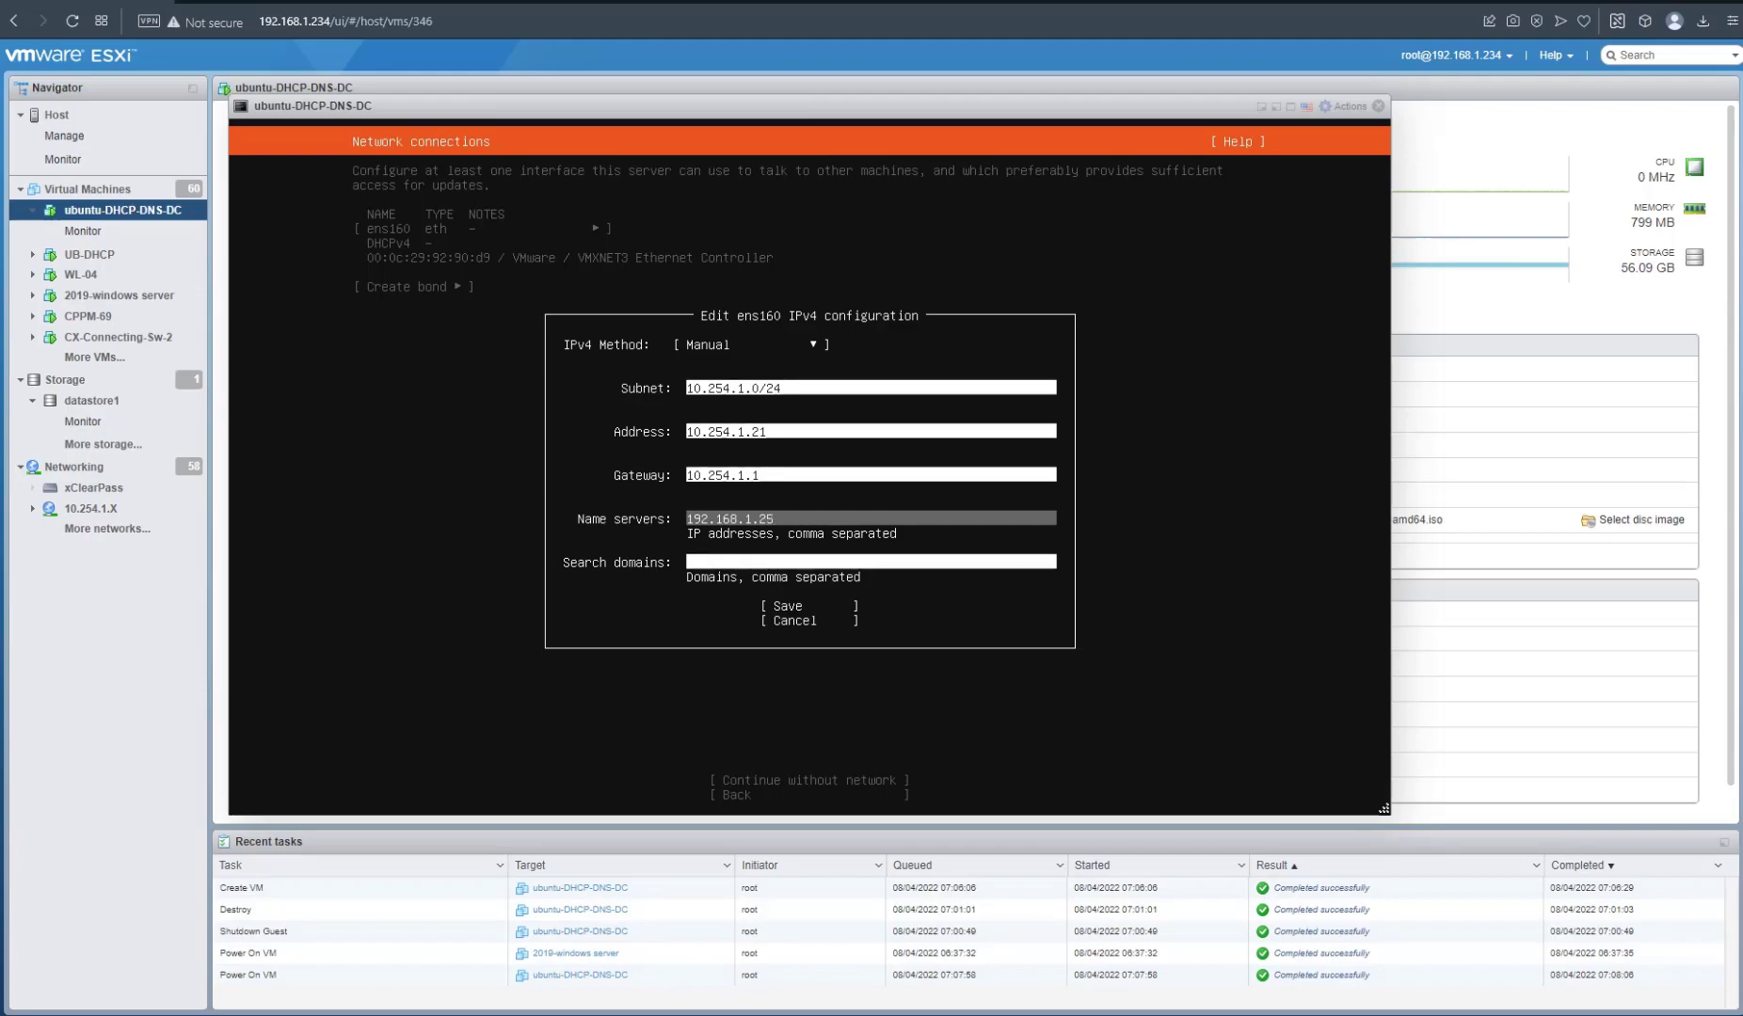
left_click(784, 606)
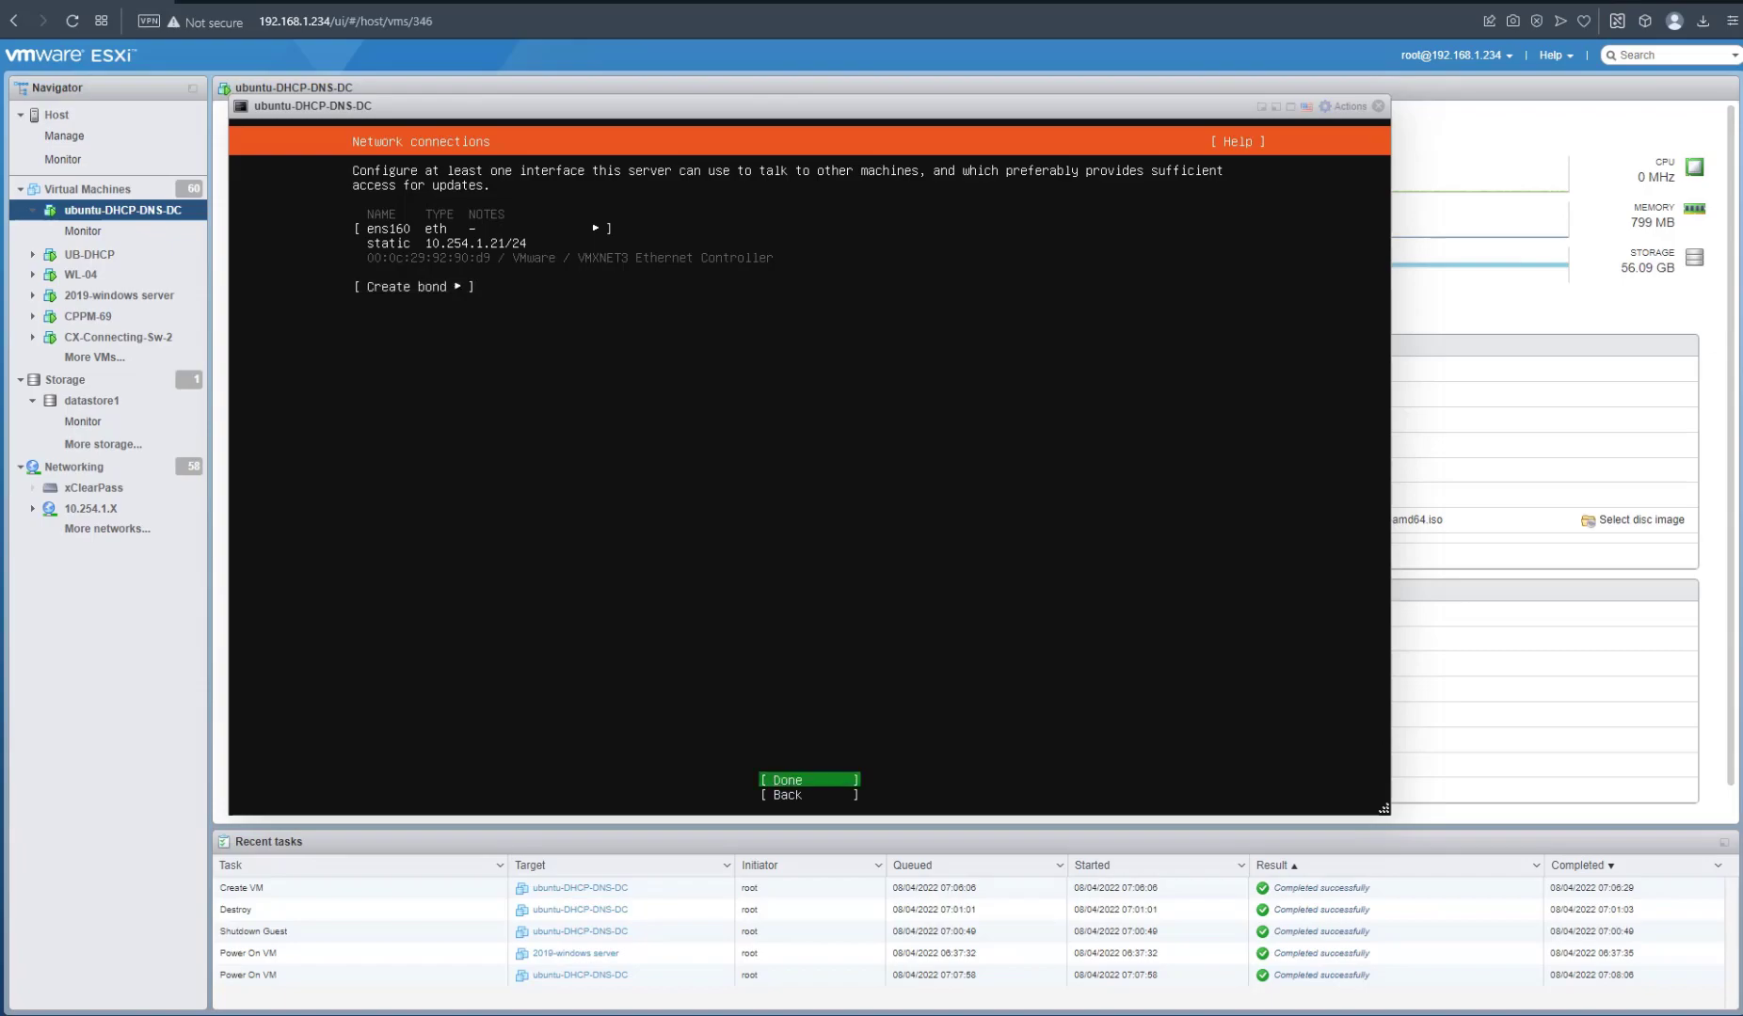
left_click(807, 781)
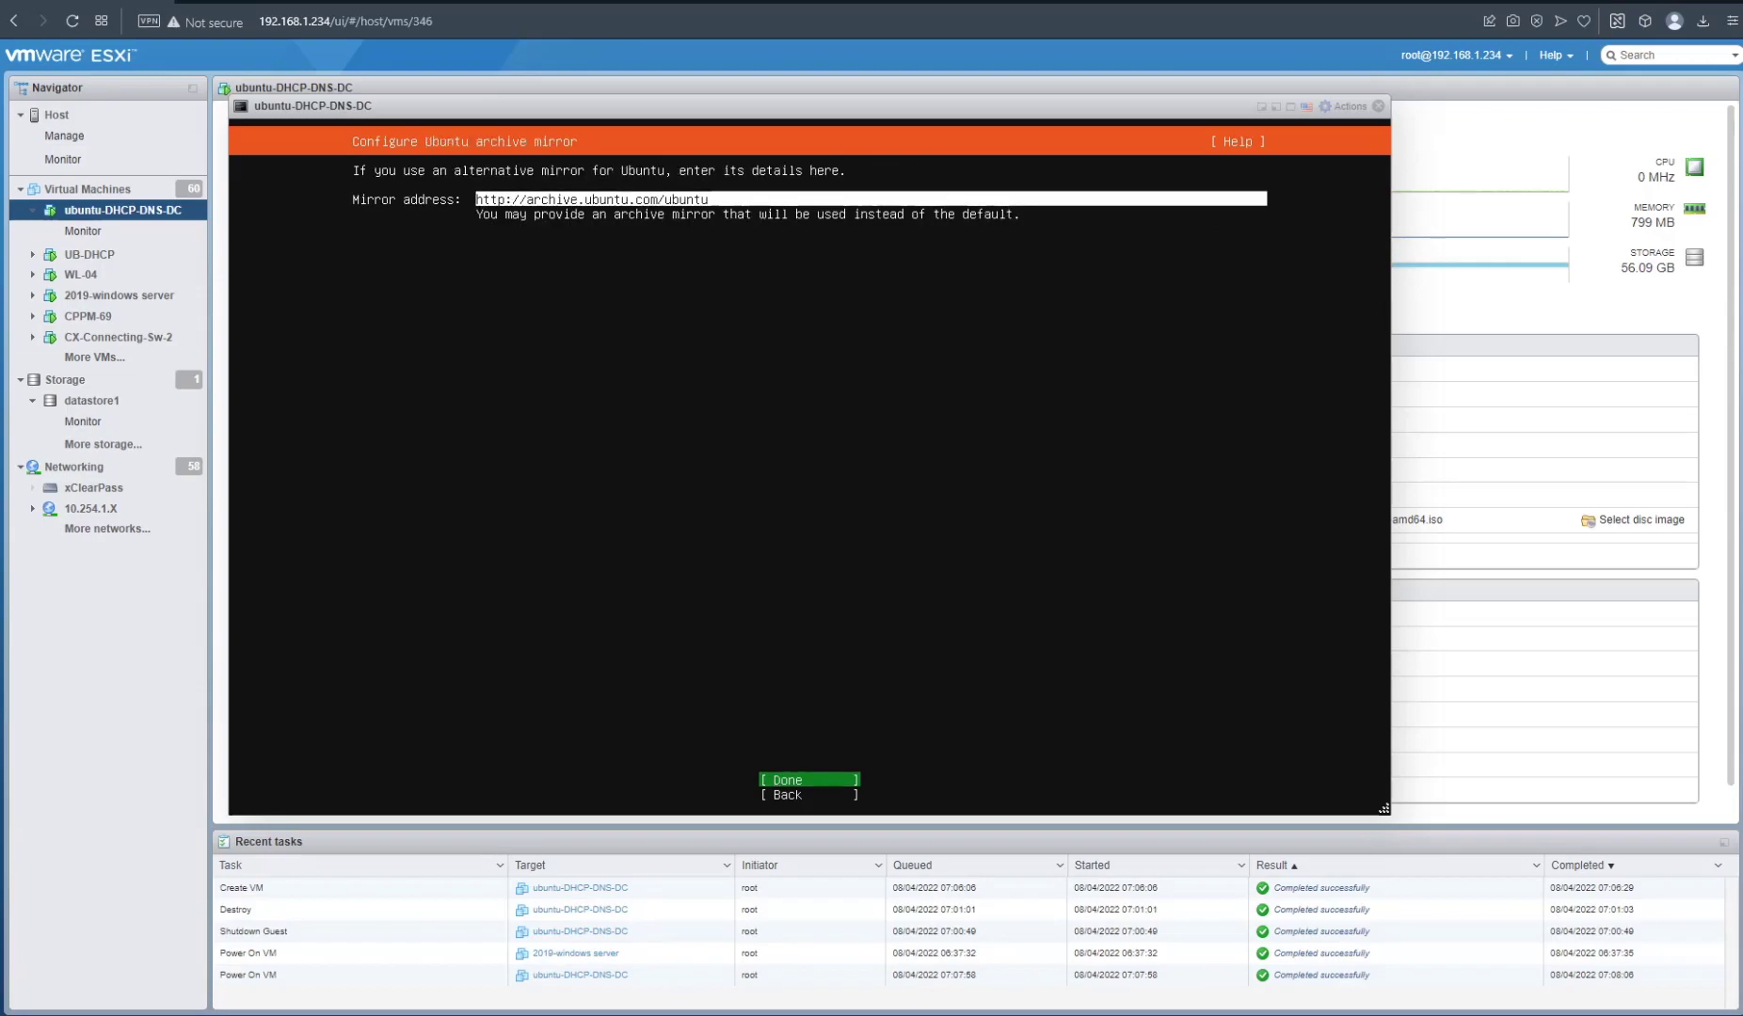
Keep the default Ubuntu archive mirror and continue without updating the installer.
left_click(805, 779)
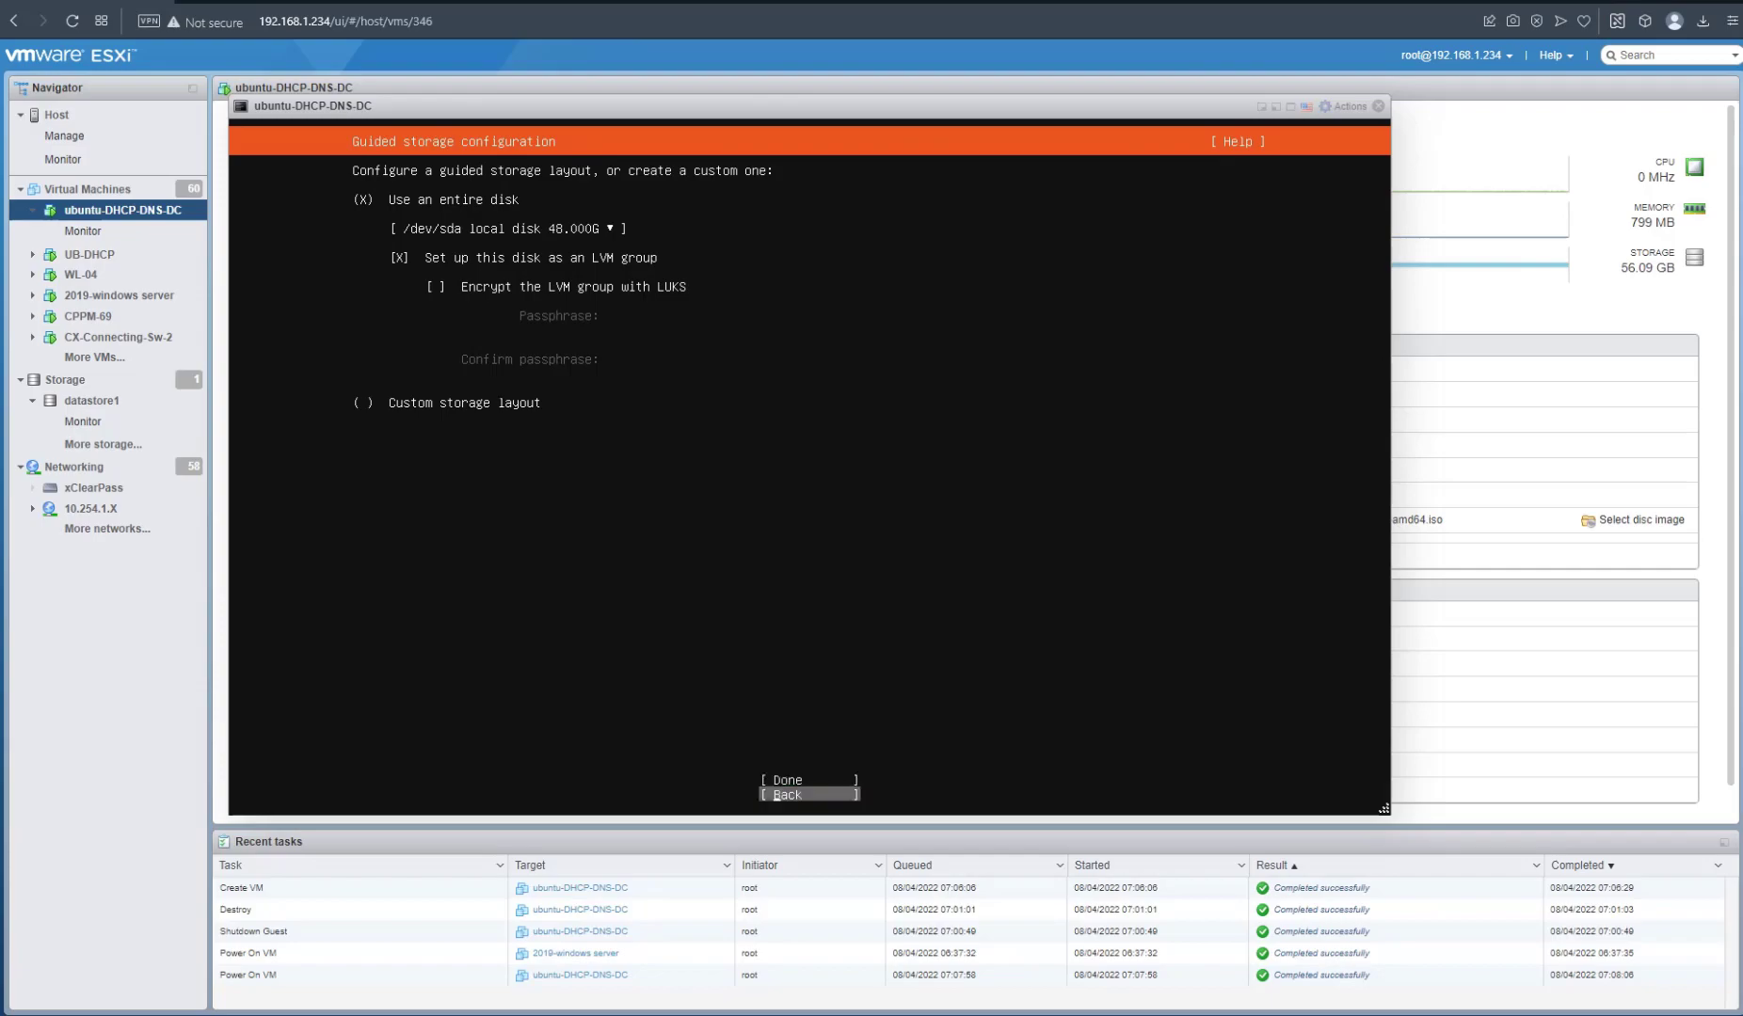
left_click(782, 781)
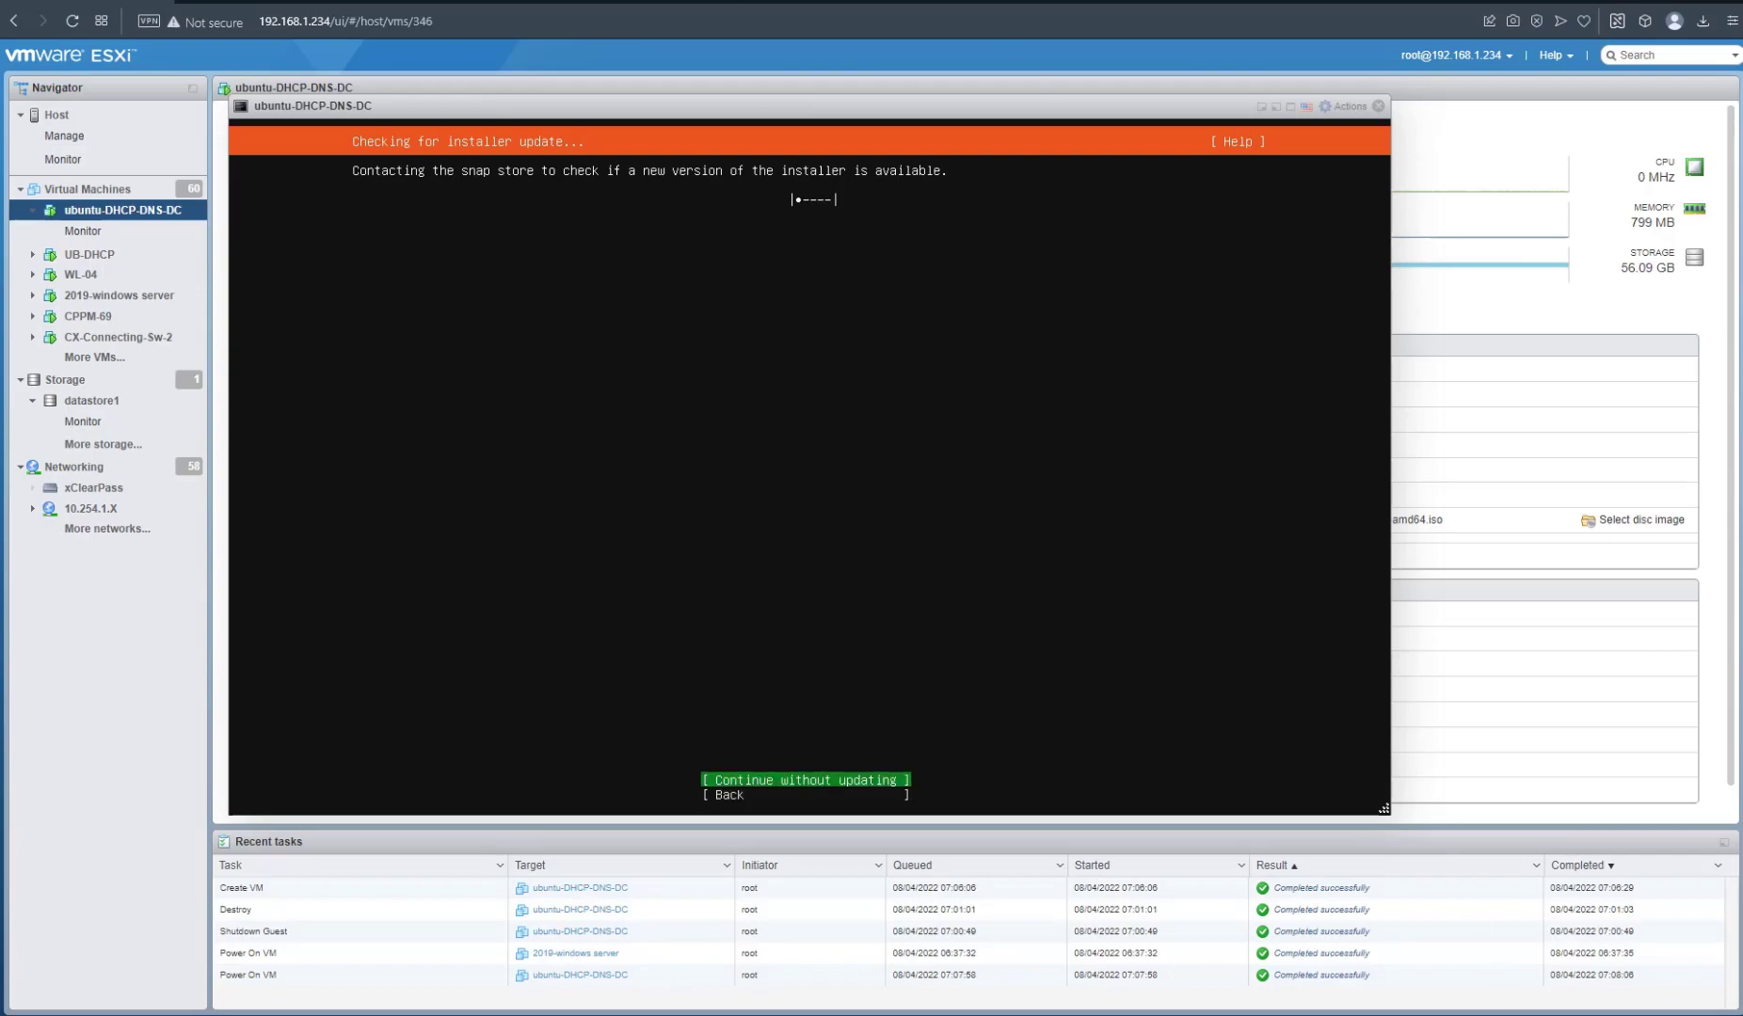
left_click(805, 779)
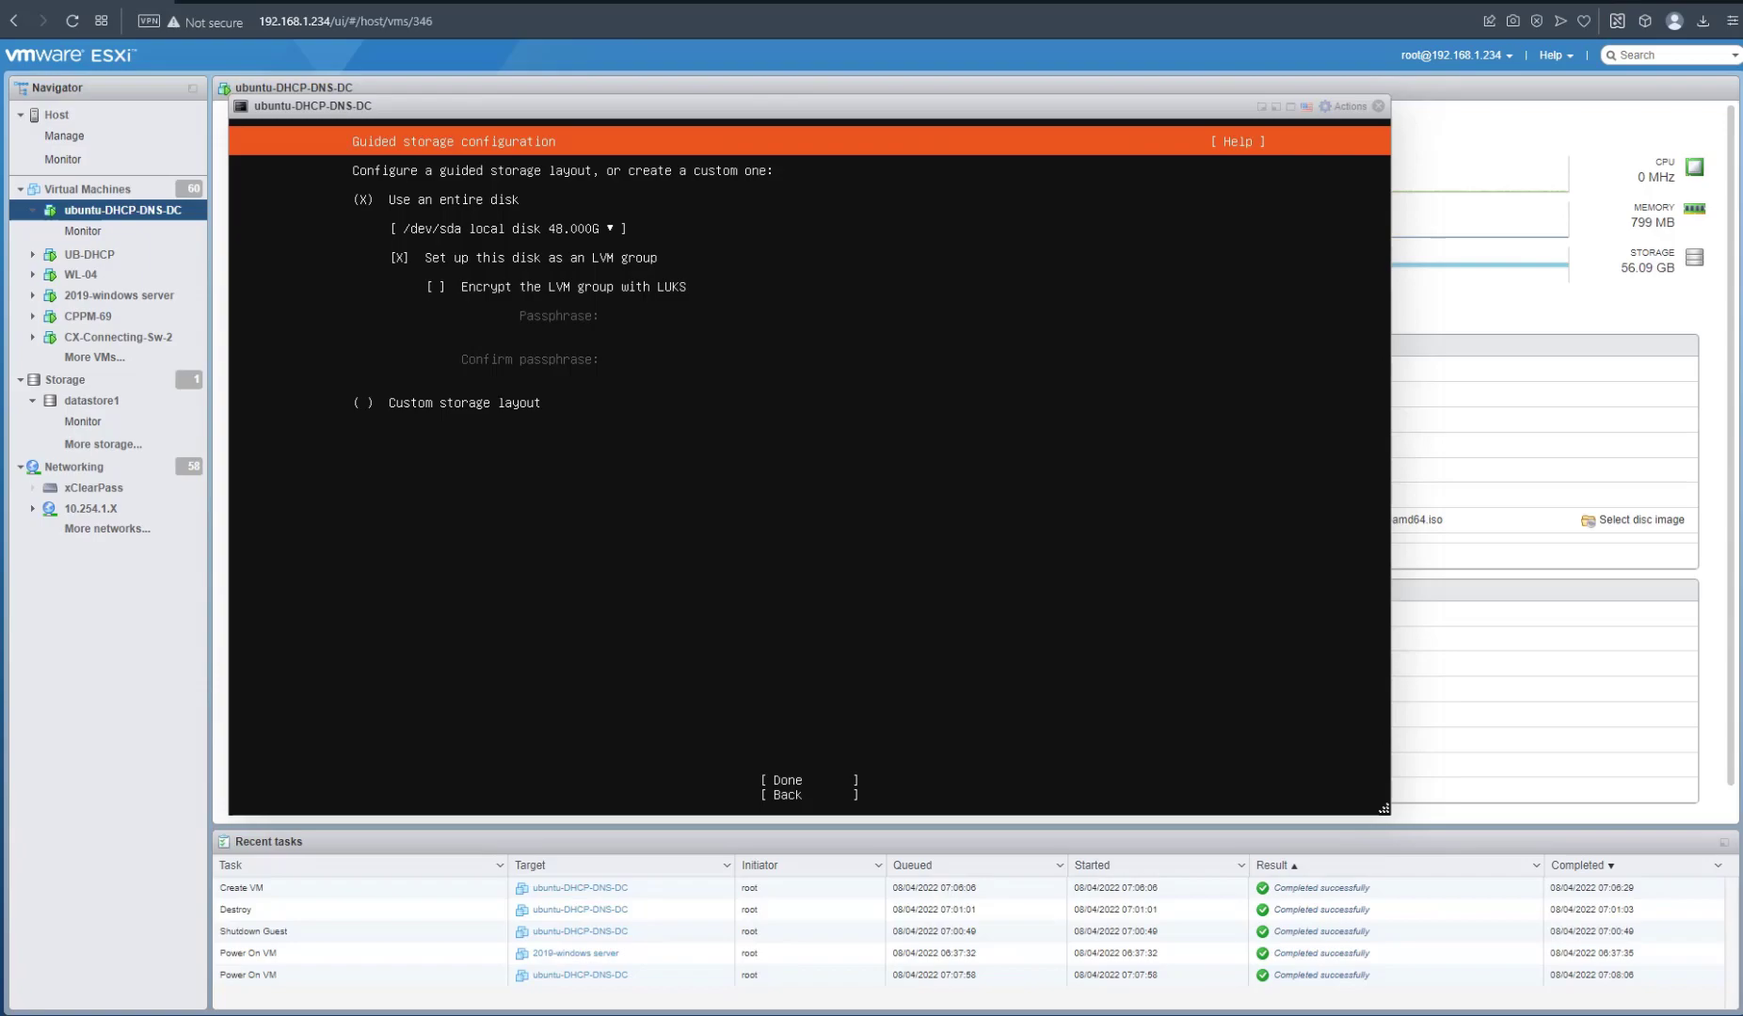
Use the entire disk with LVM and accept the storage summary.
left_click(783, 779)
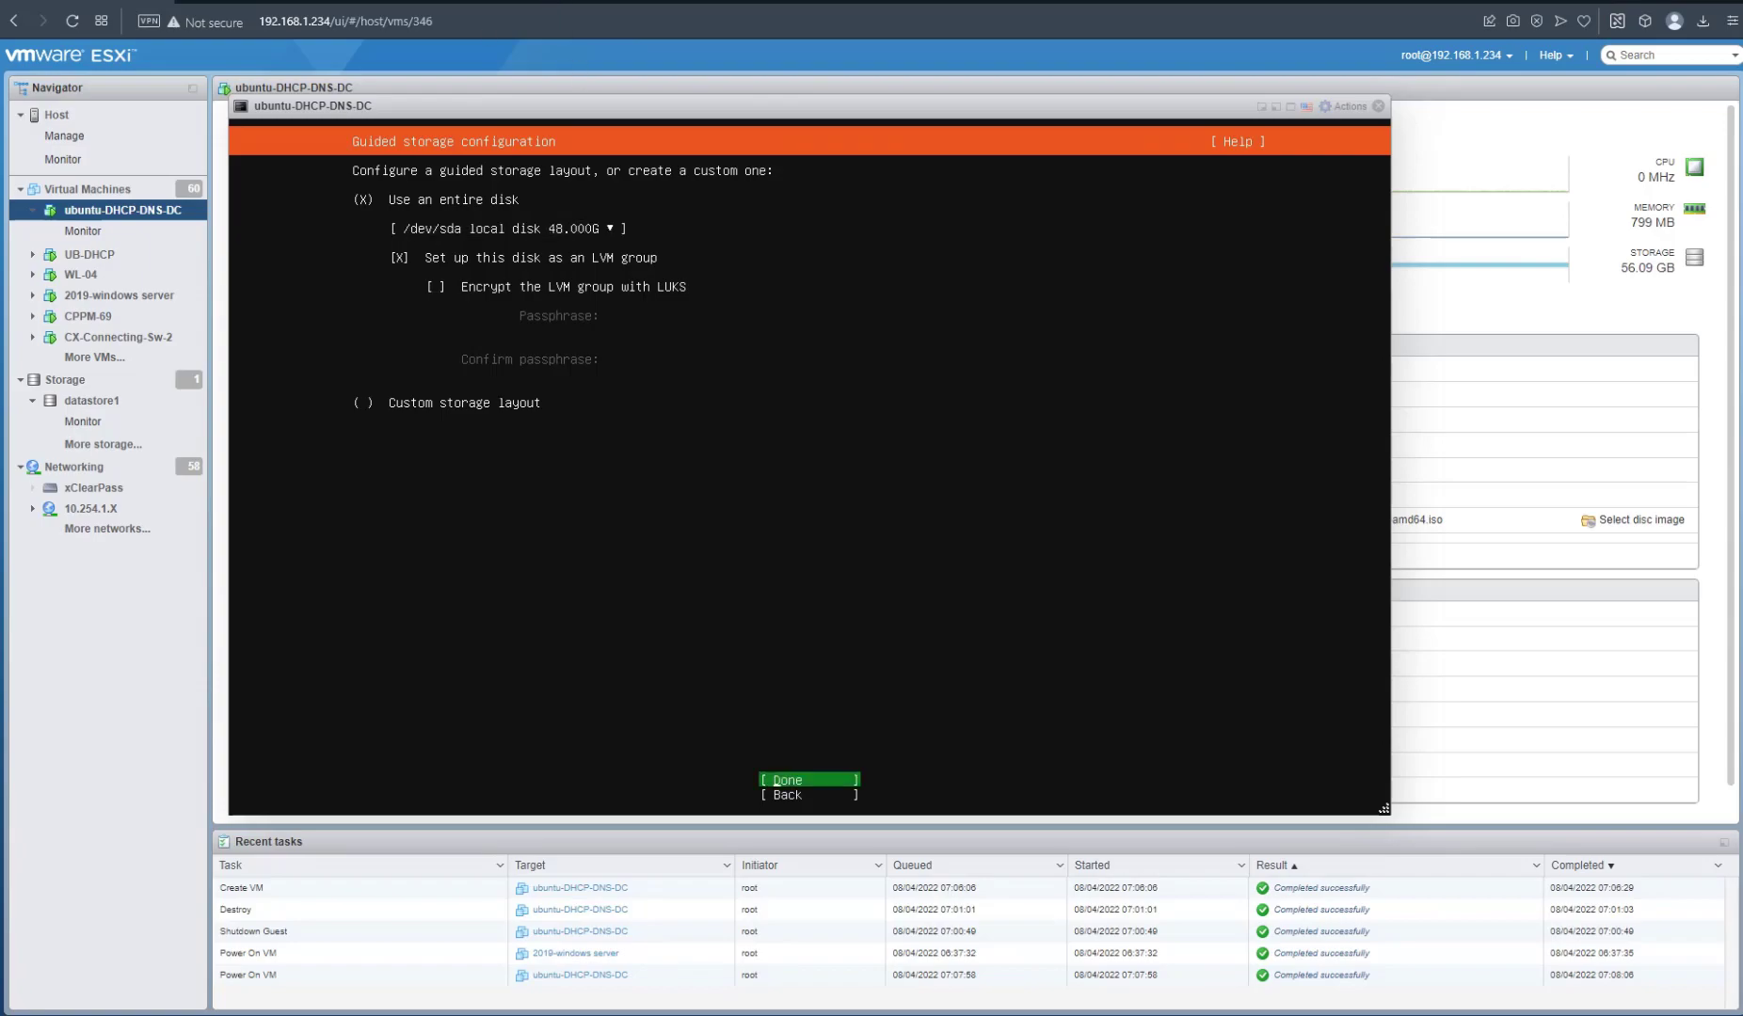
left_click(805, 779)
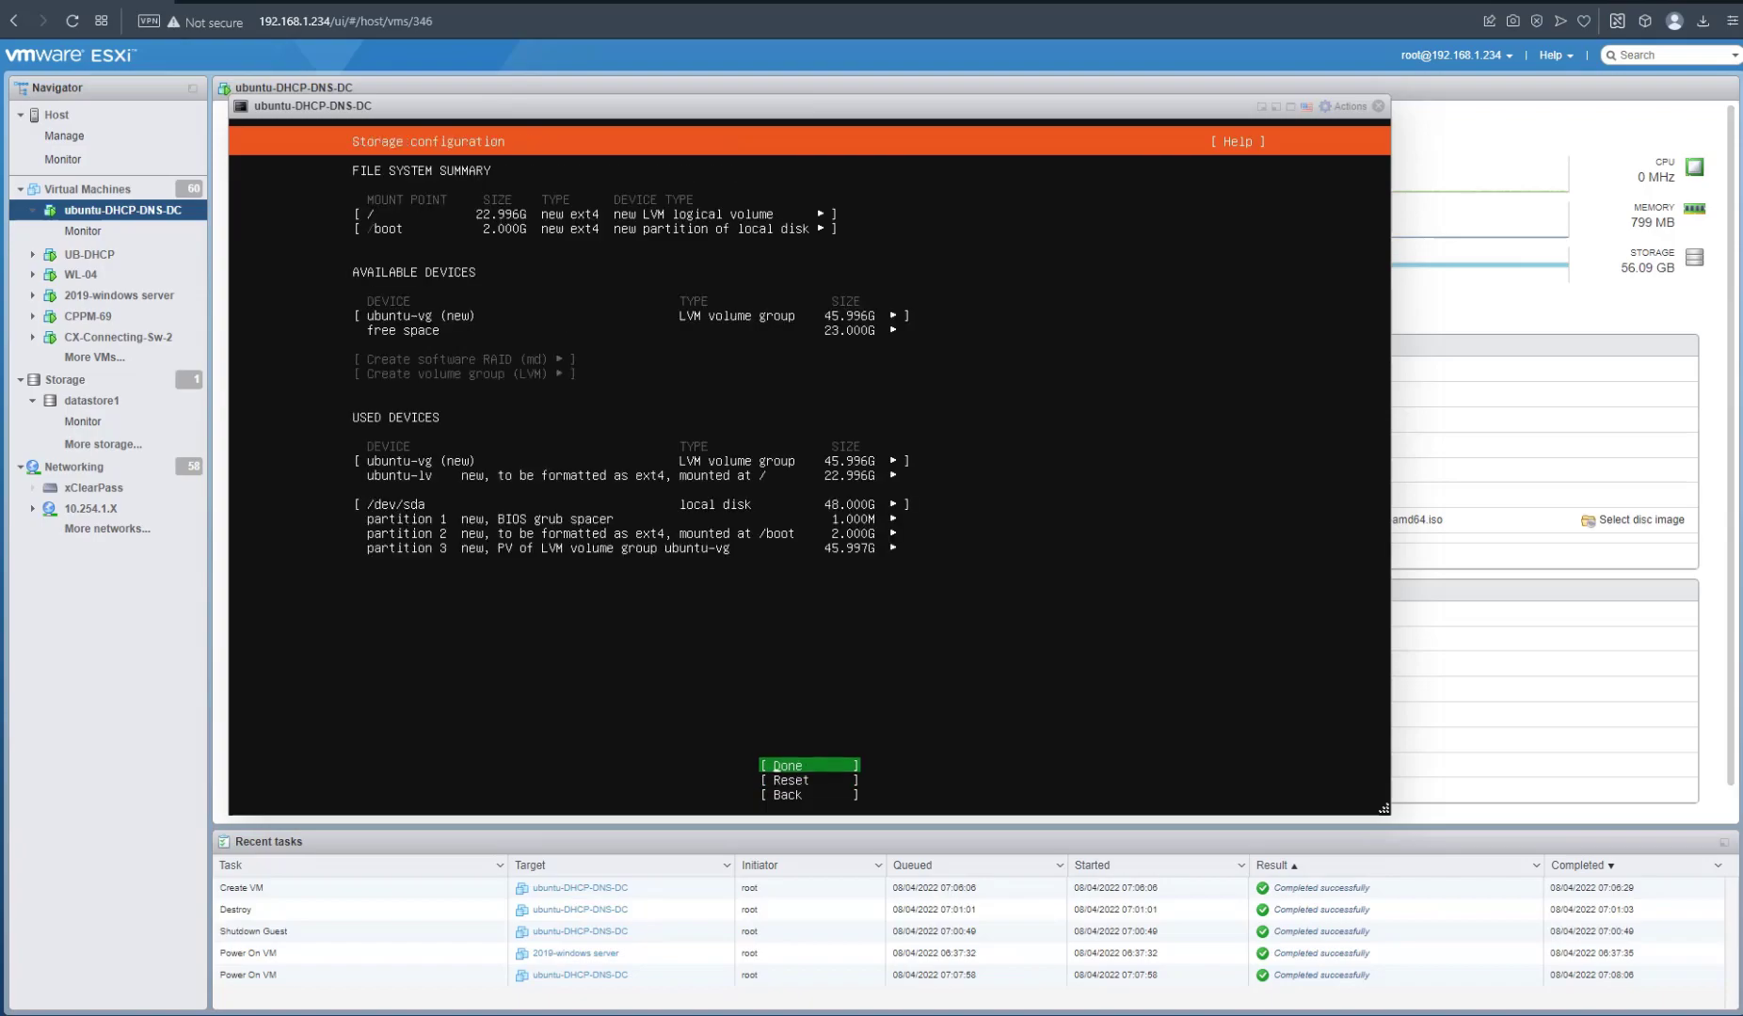
left_click(786, 764)
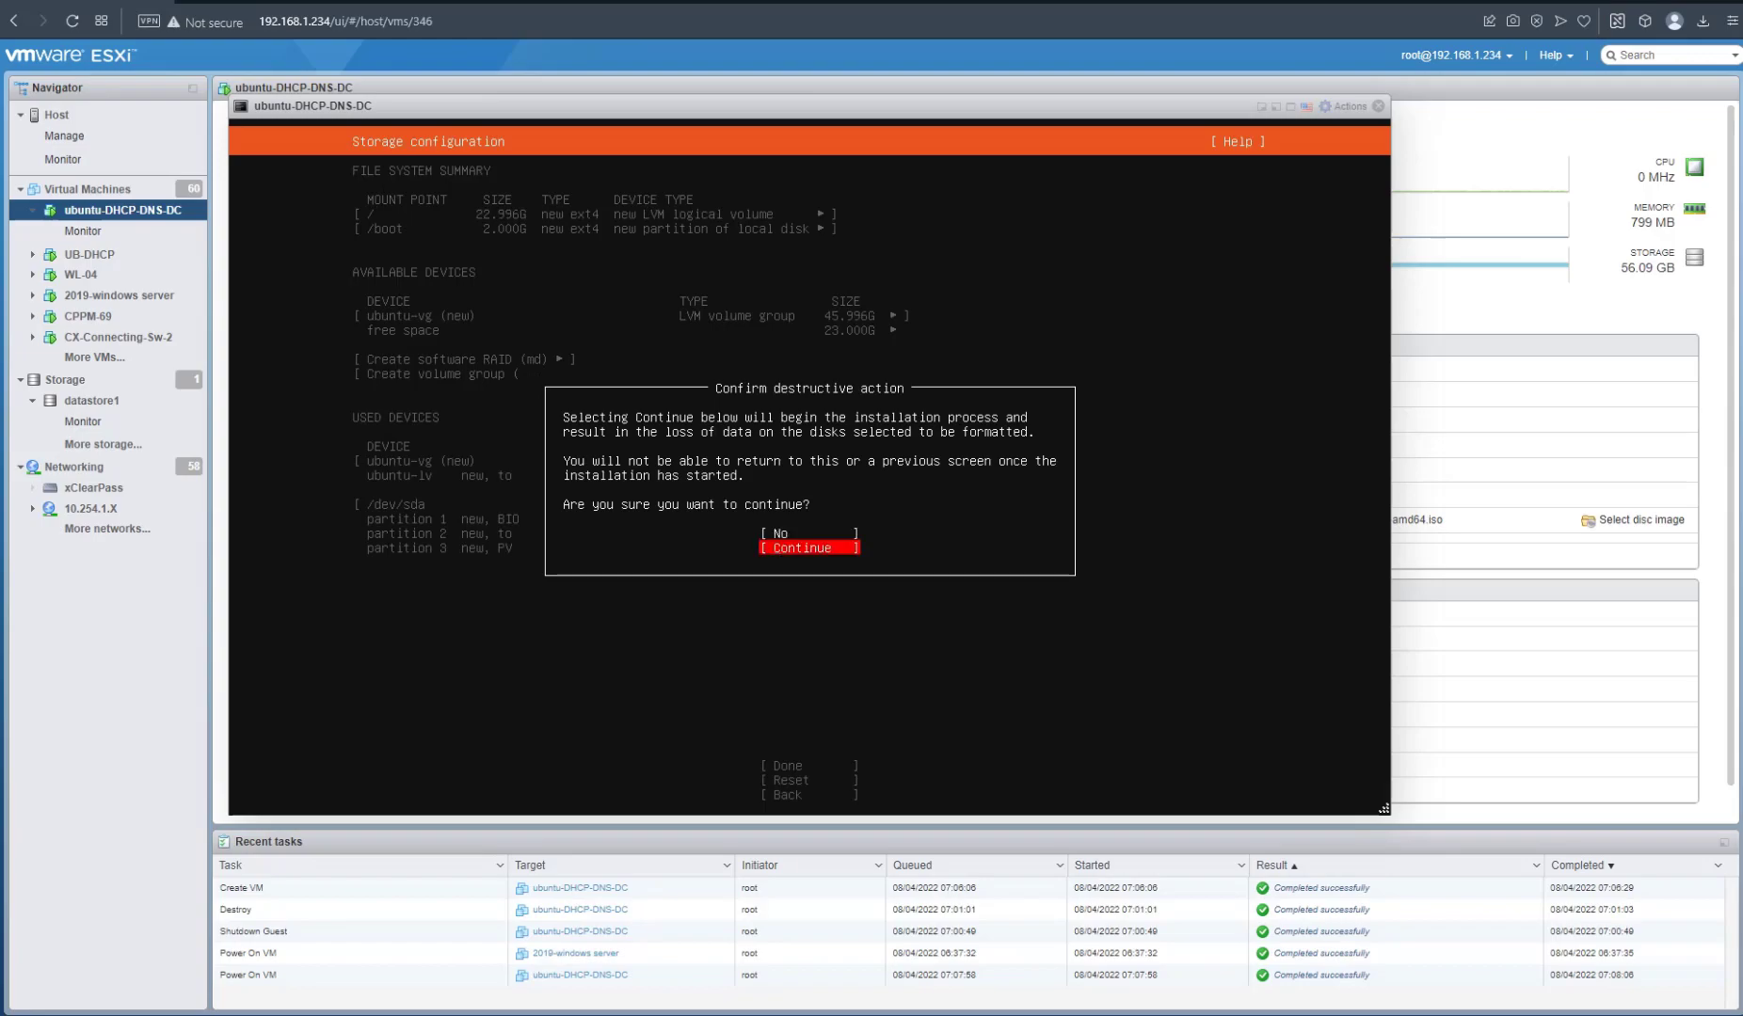
Confirm disk erasure, then create the profile: name nafith salama, server dc, user hafithsalama with password.
left_click(807, 547)
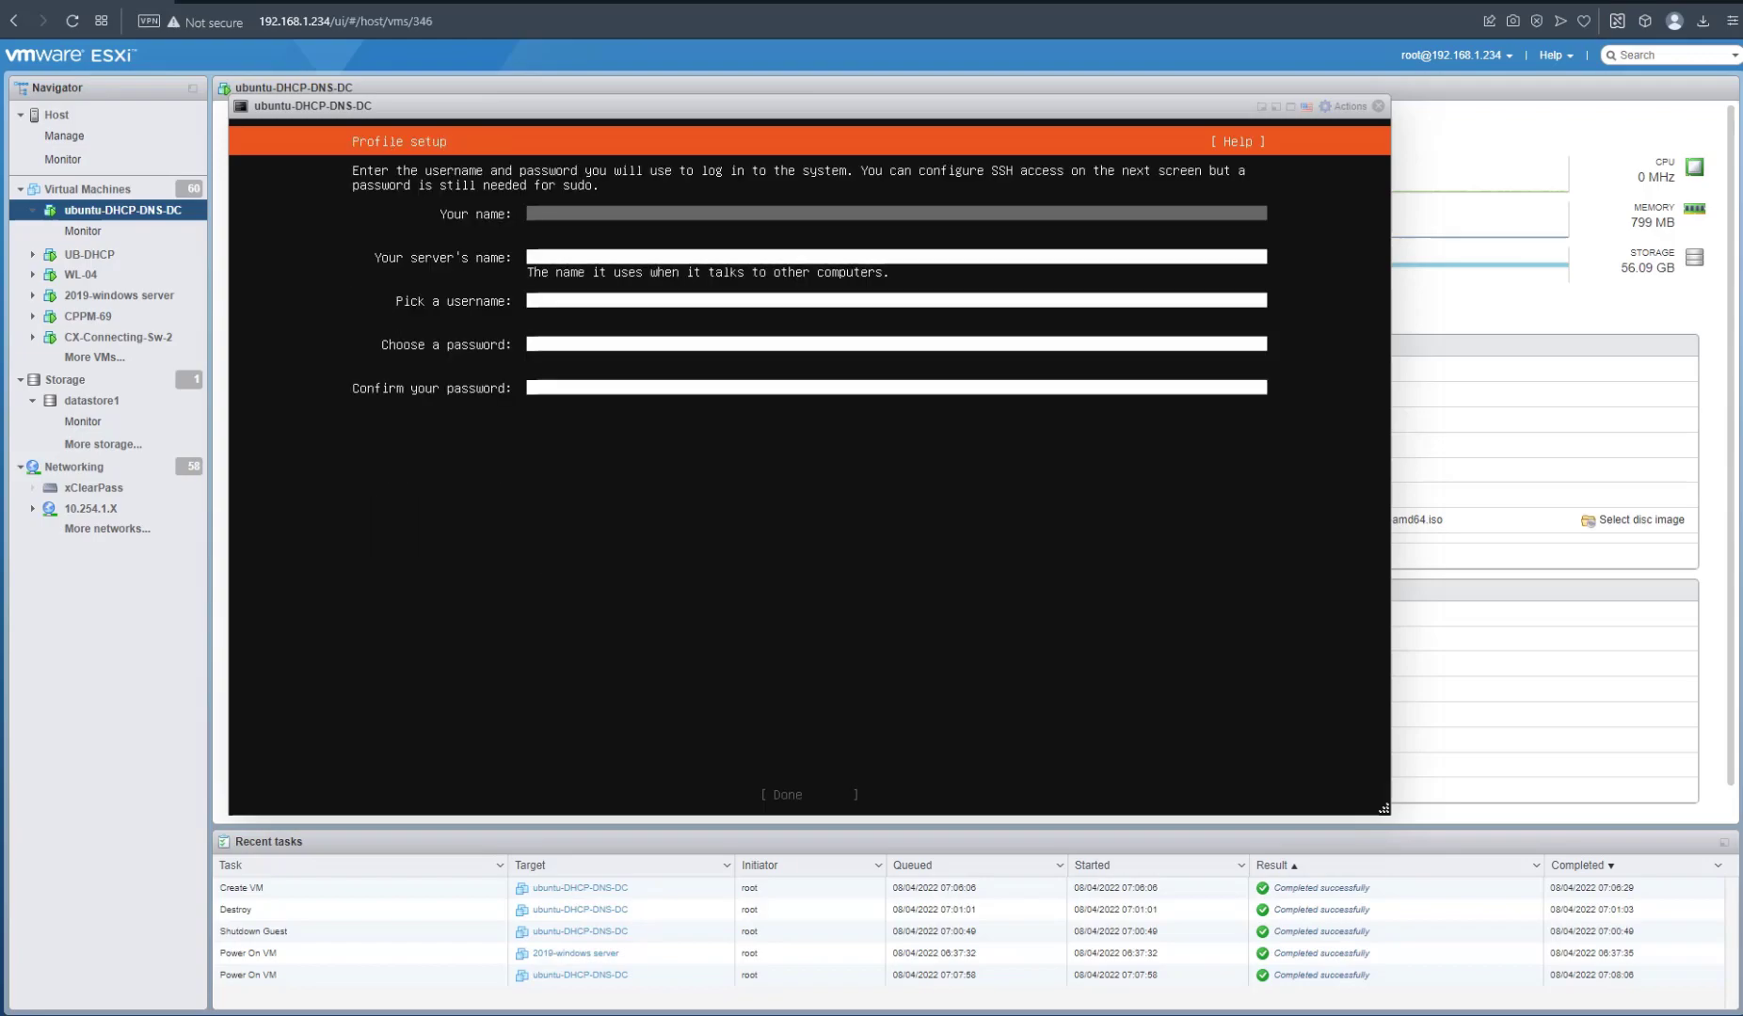
type("nafith salama")
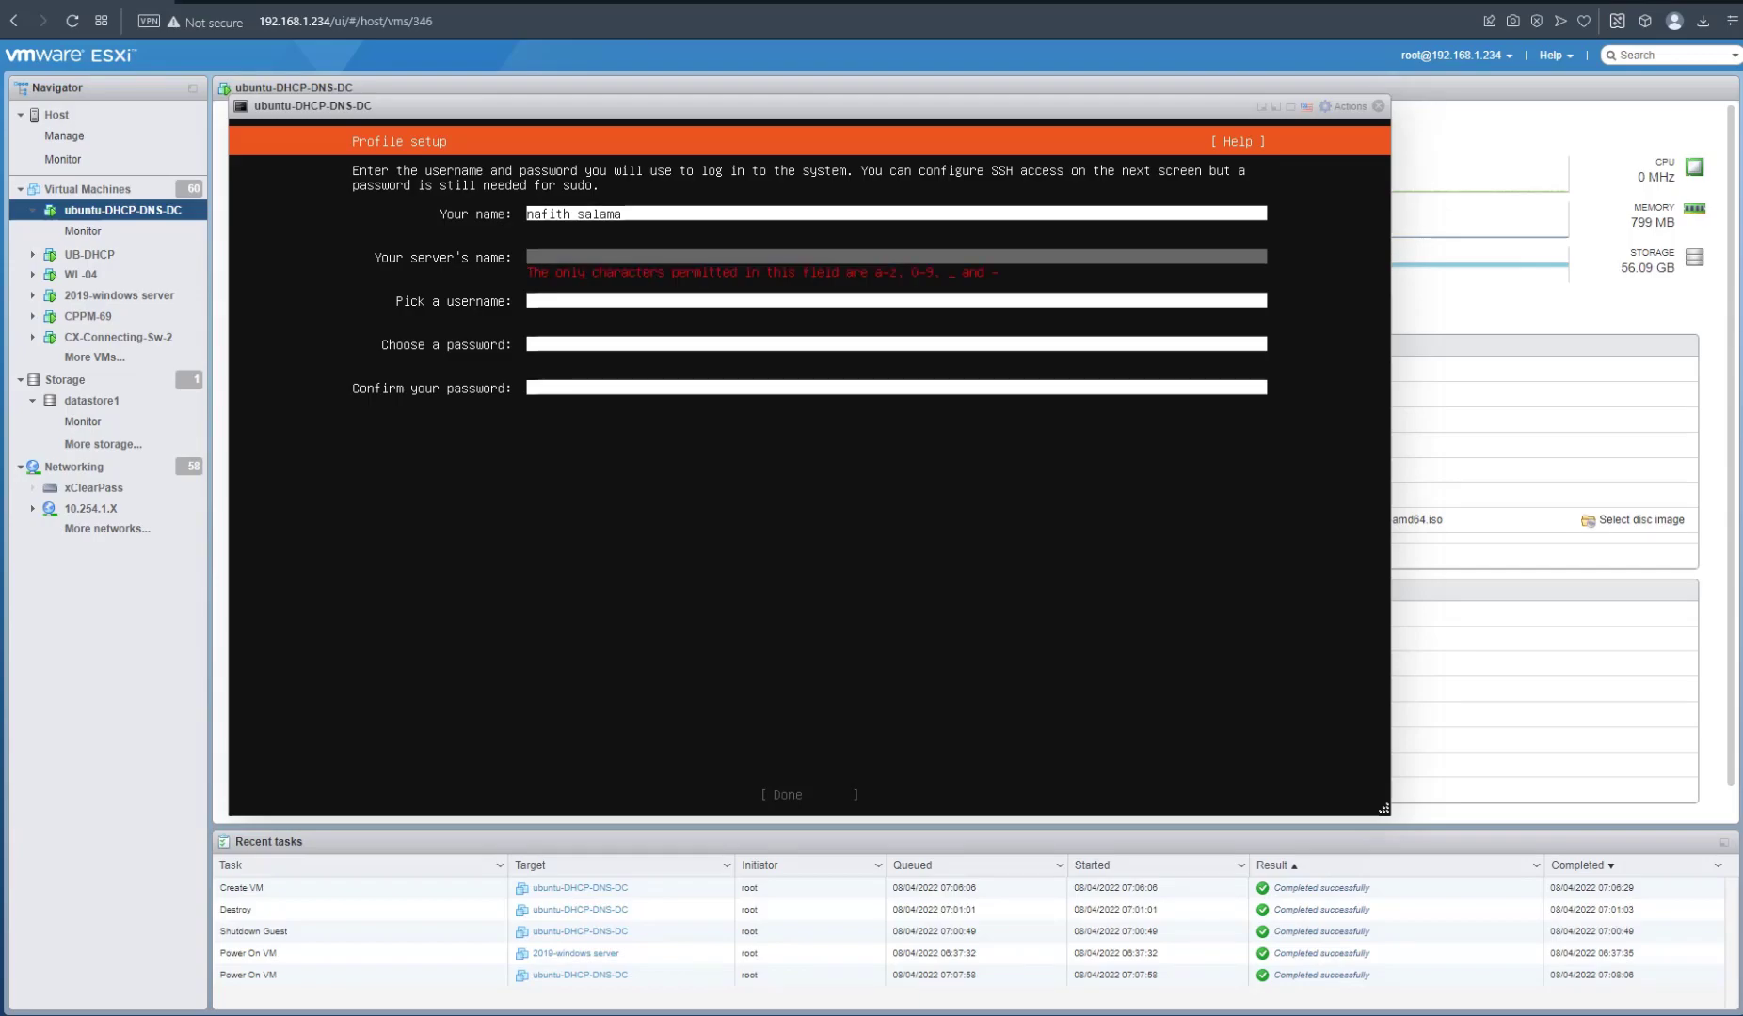
type("dc")
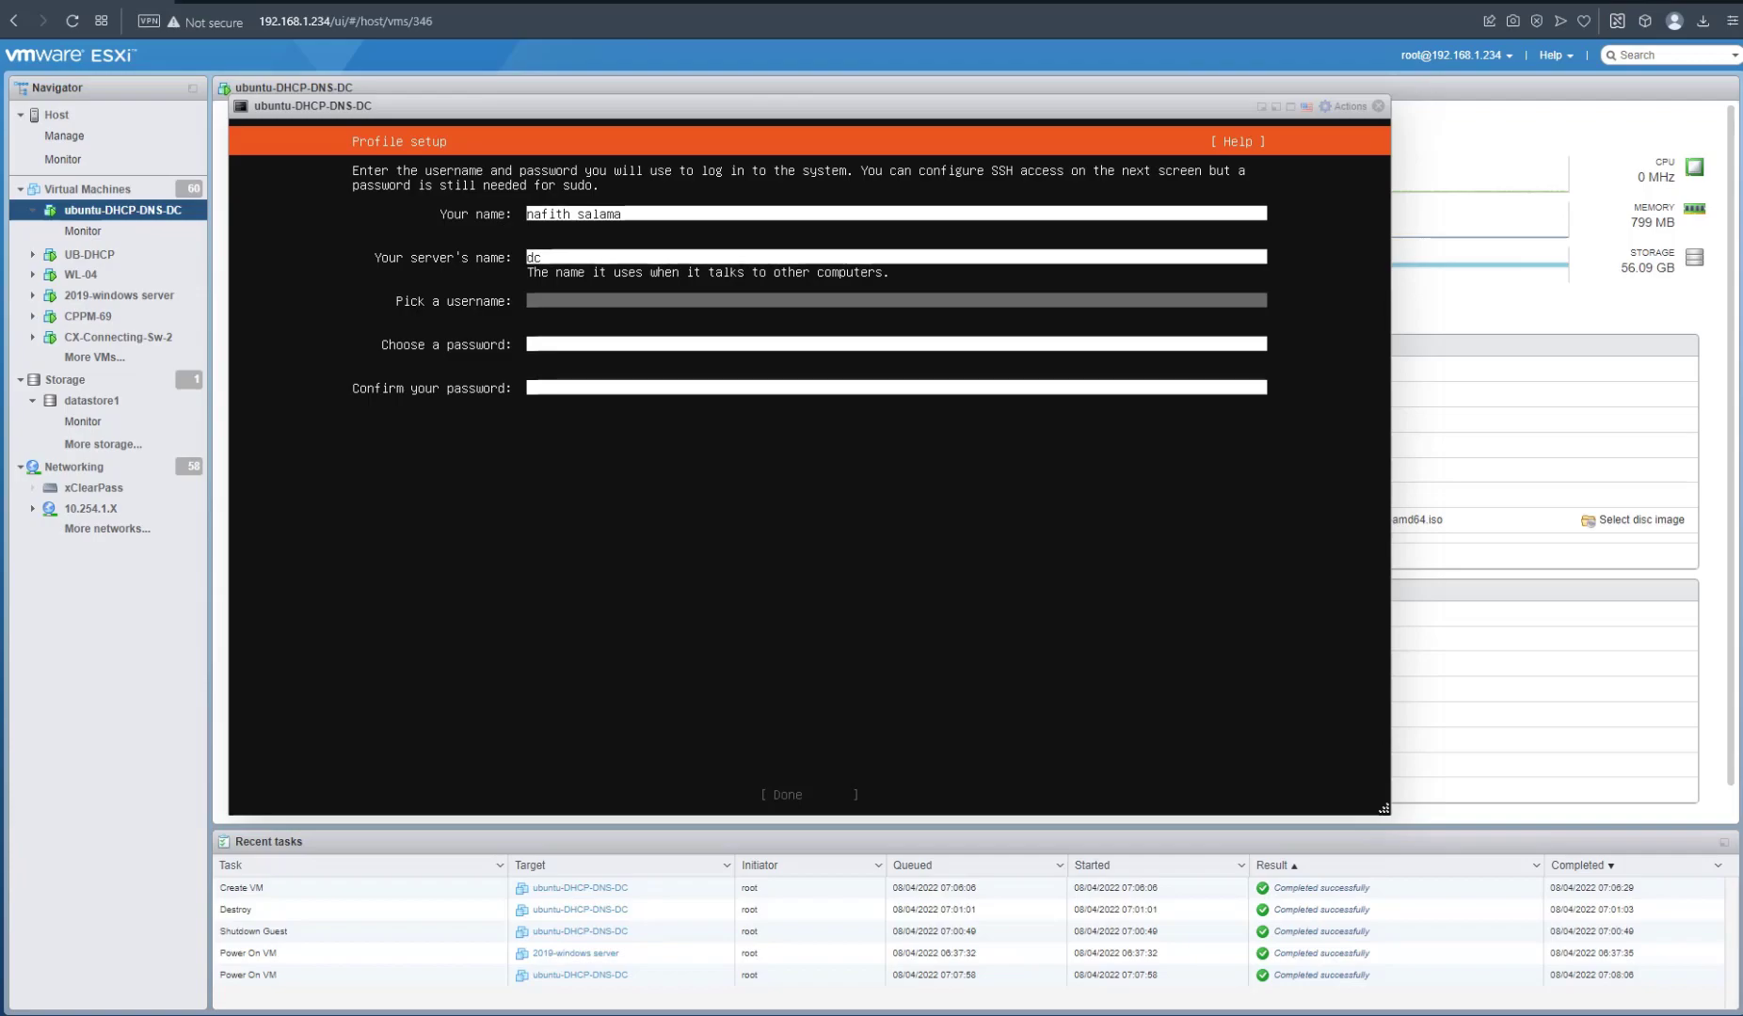
type("hafithsalama")
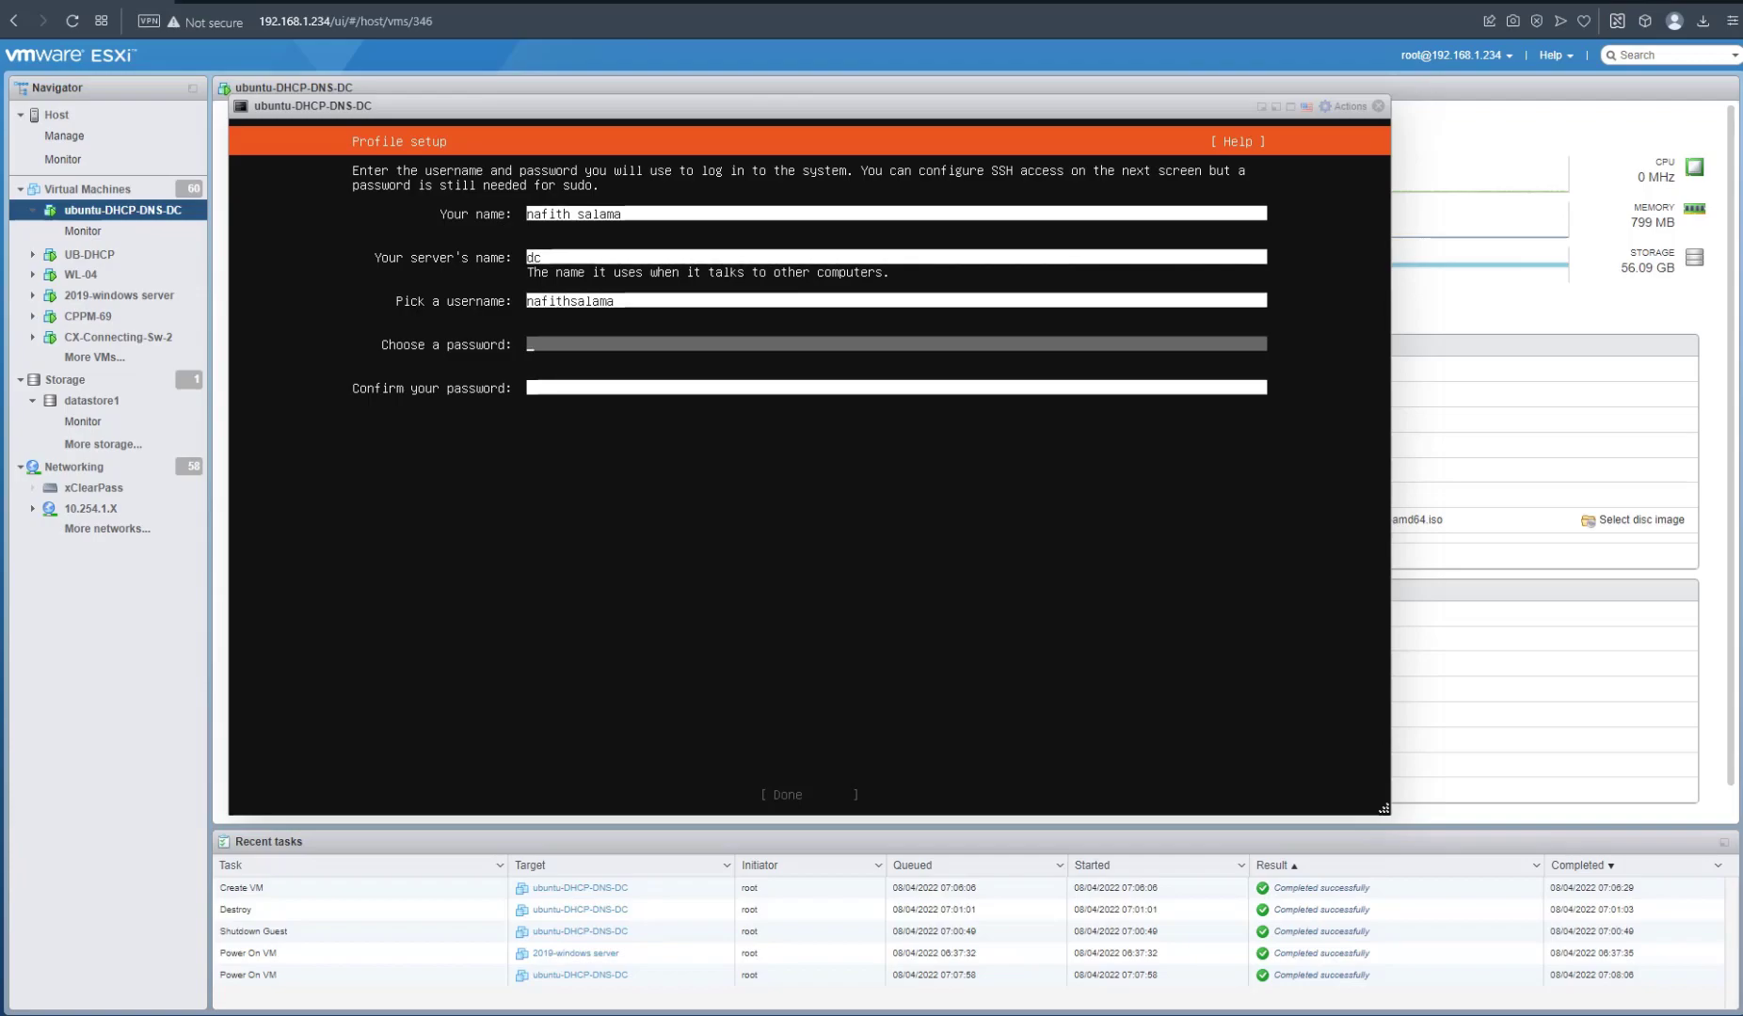
type("**")
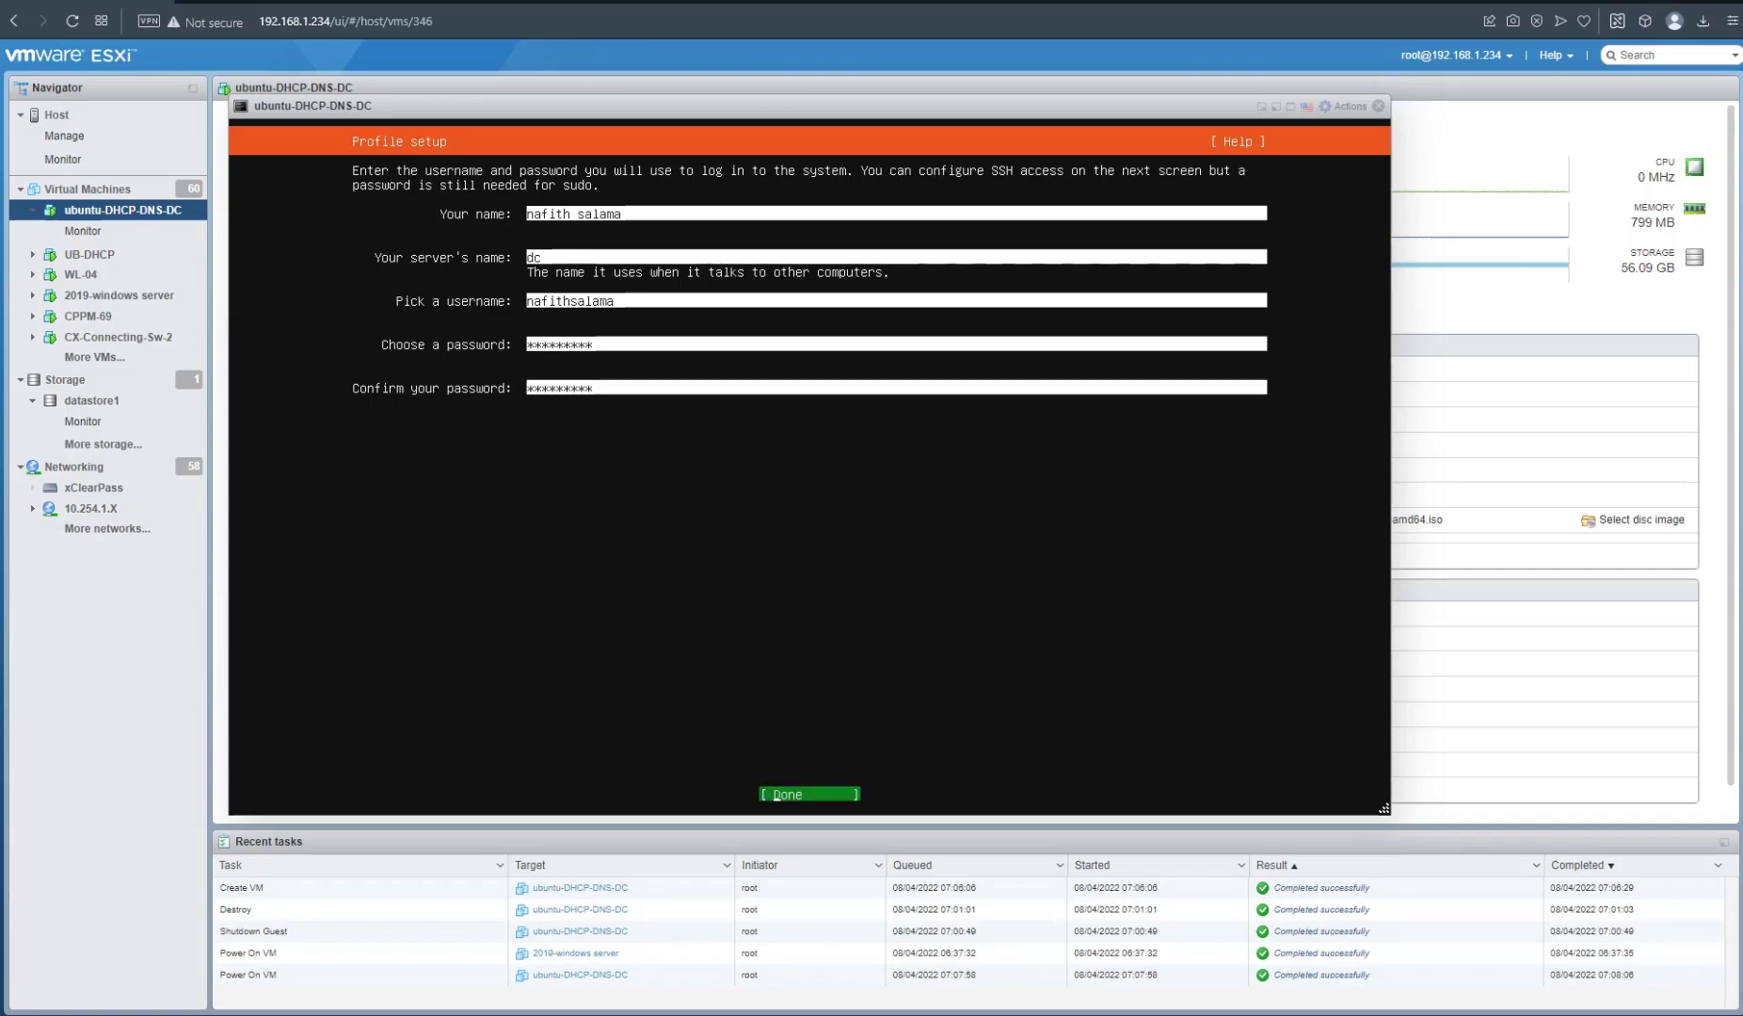
left_click(808, 794)
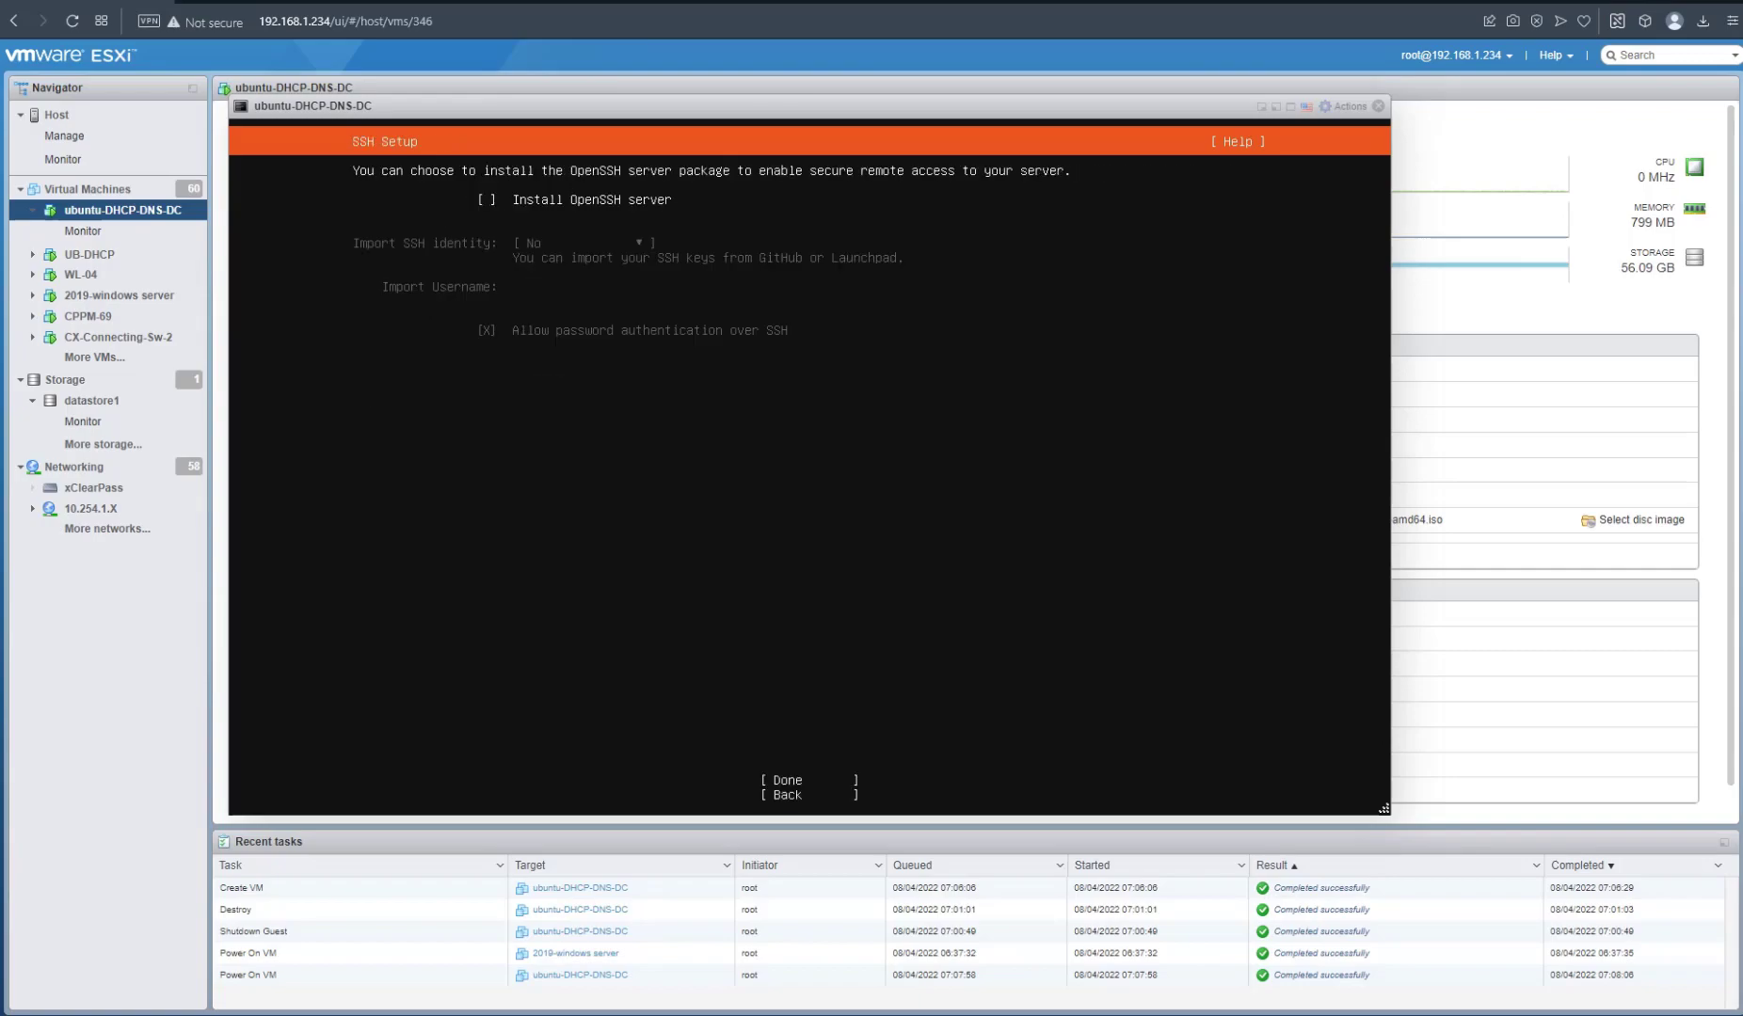
Finish SSH setup, skip featured snaps and reboot after removing the install medium.
left_click(485, 200)
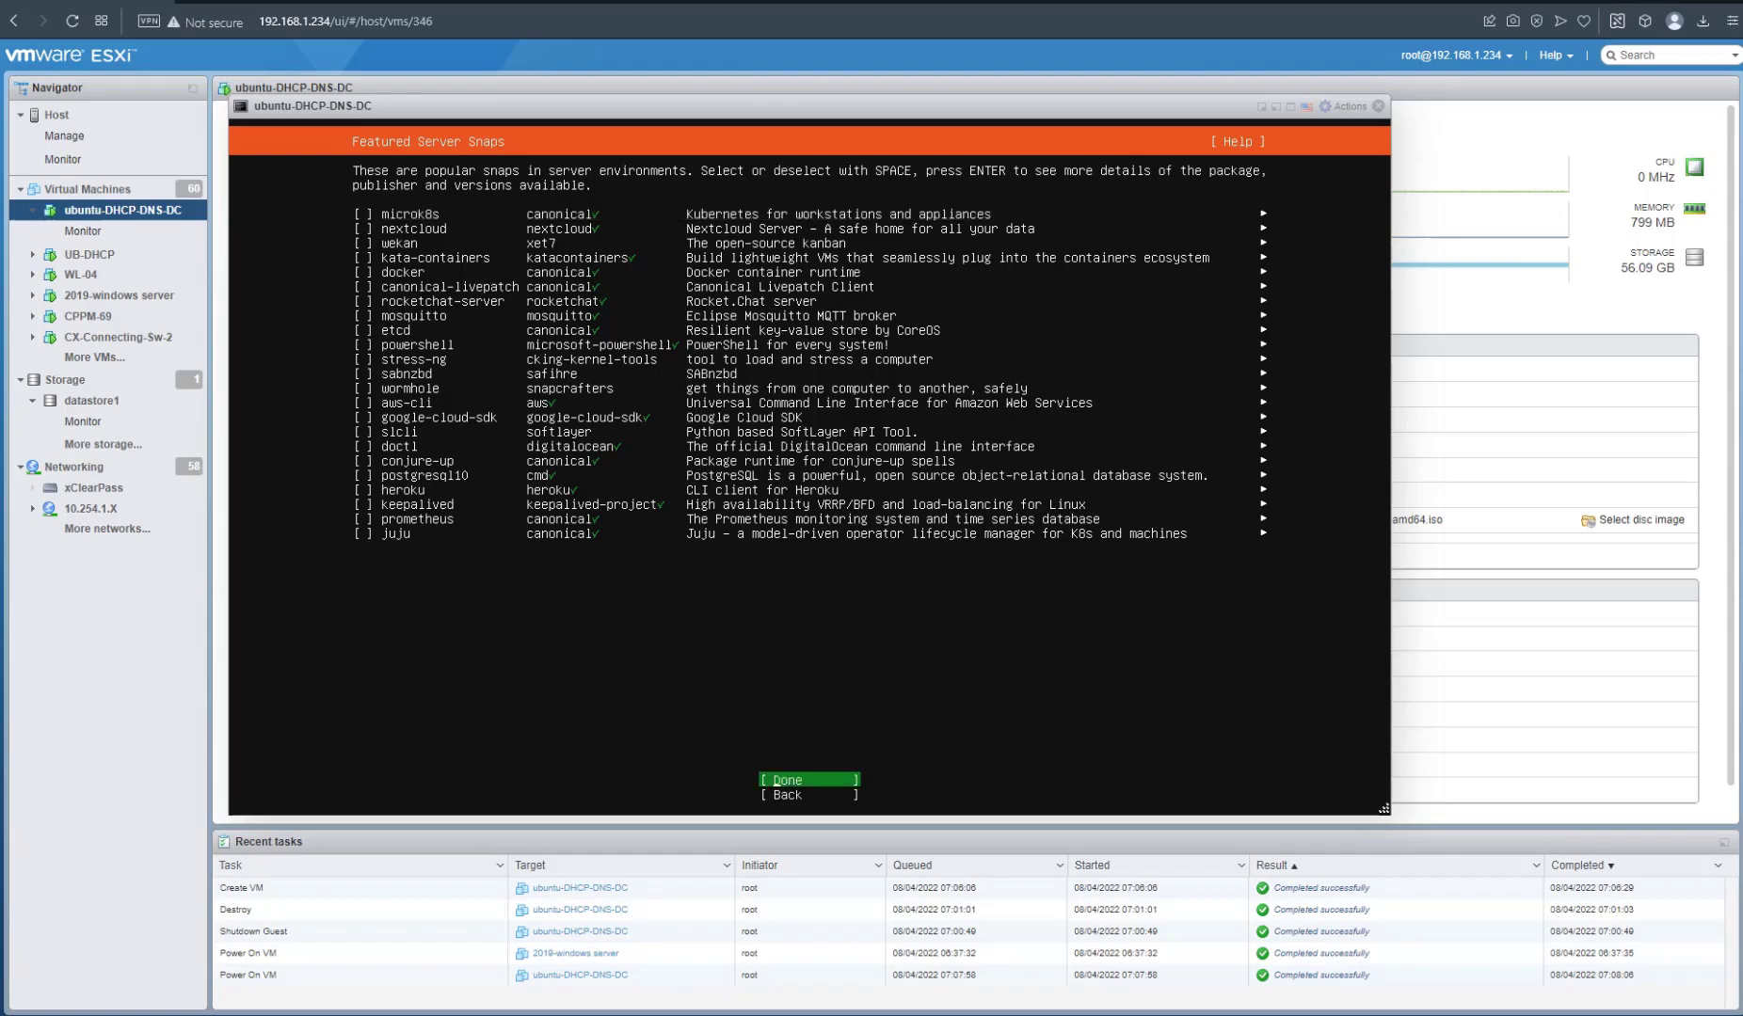
left_click(796, 779)
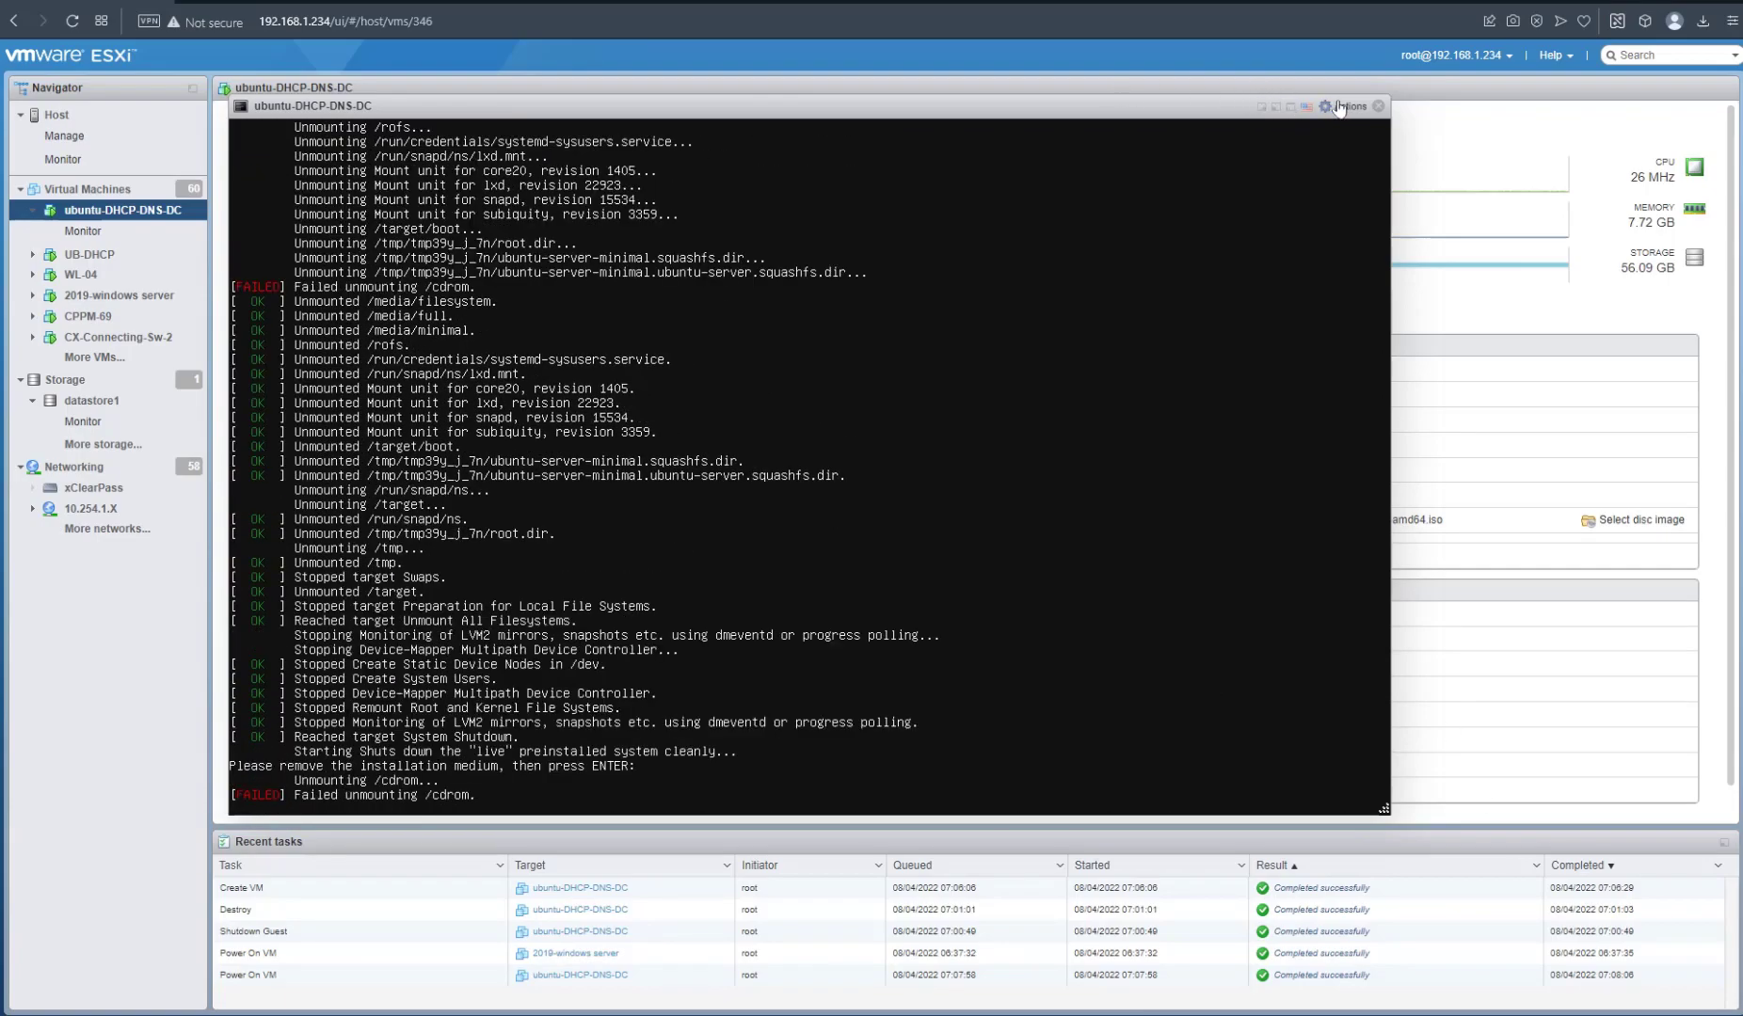
left_click(1376, 444)
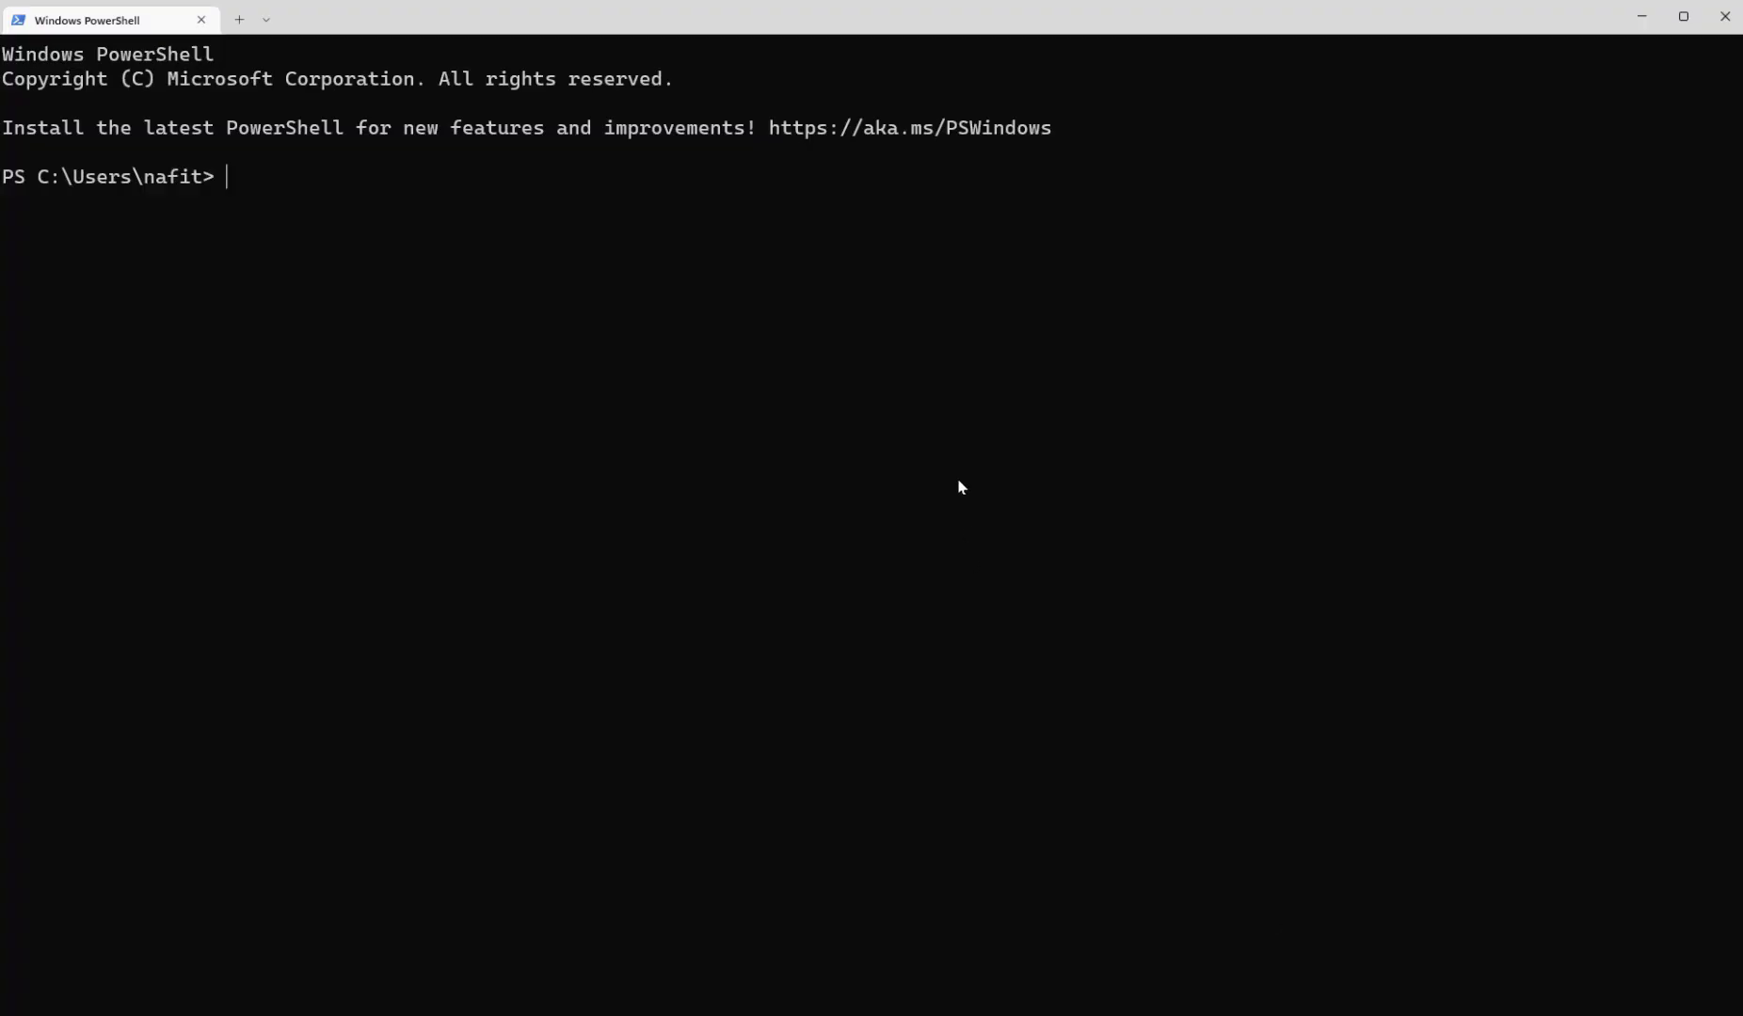
type("ping")
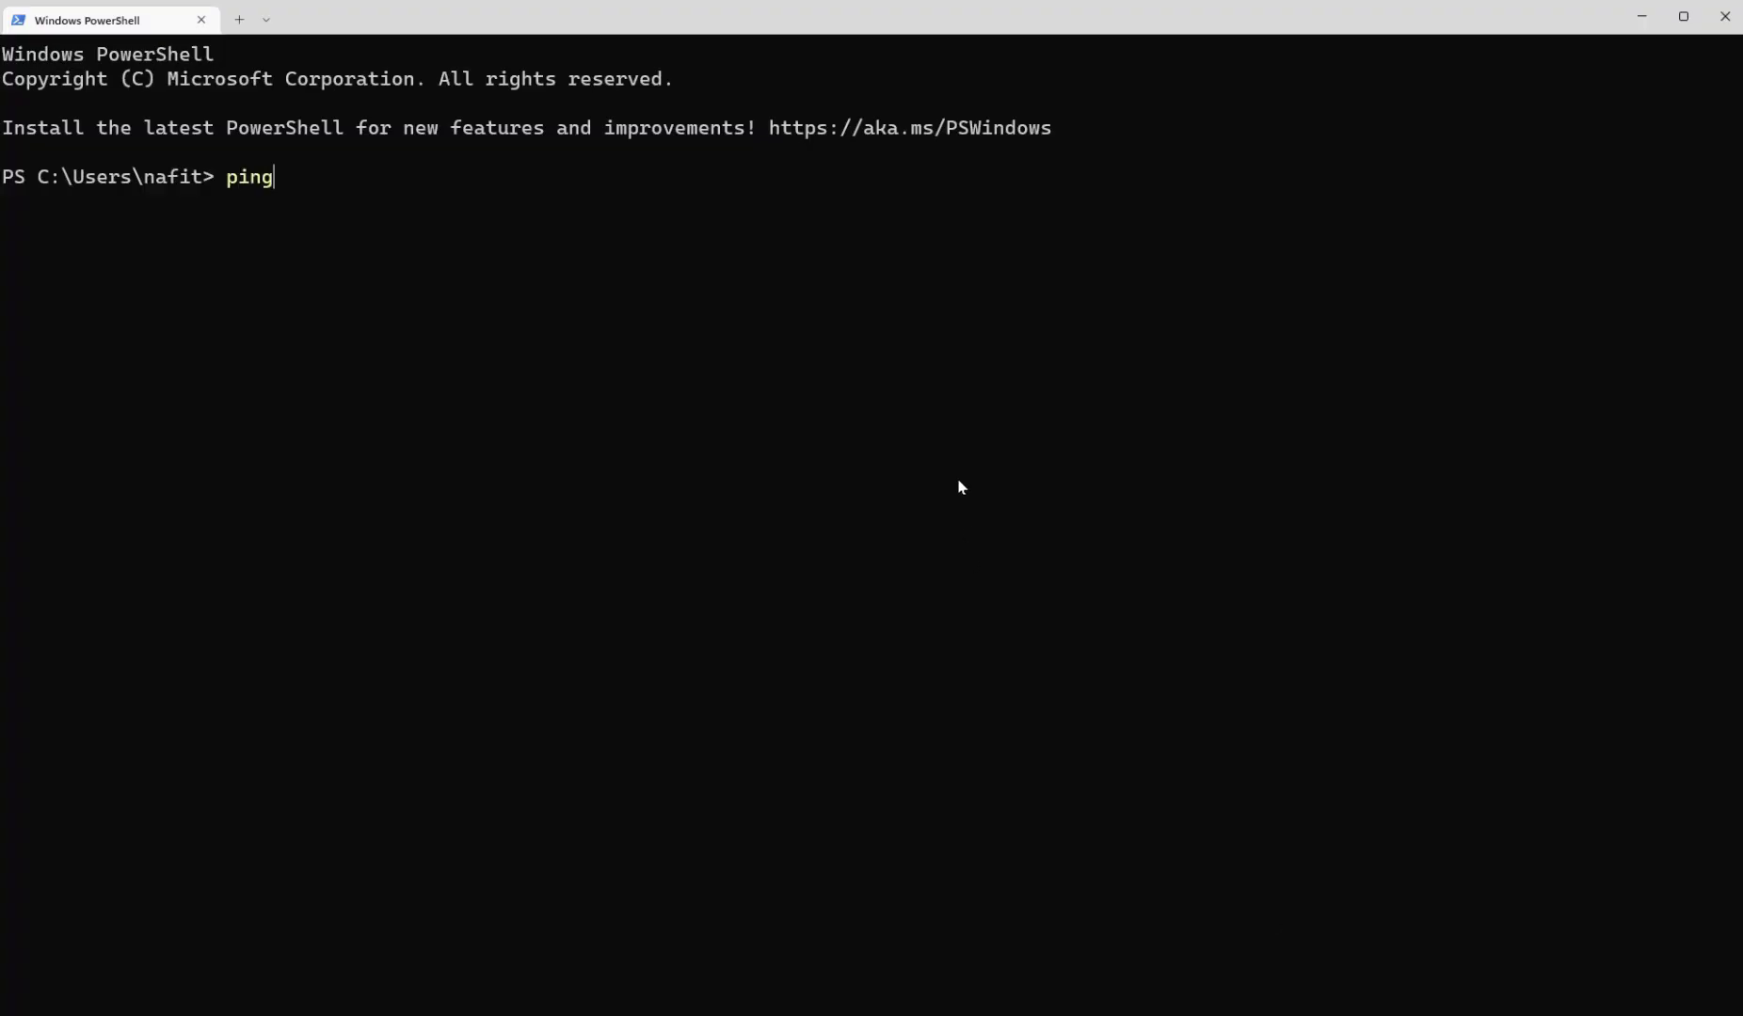
type("10.254.1.21")
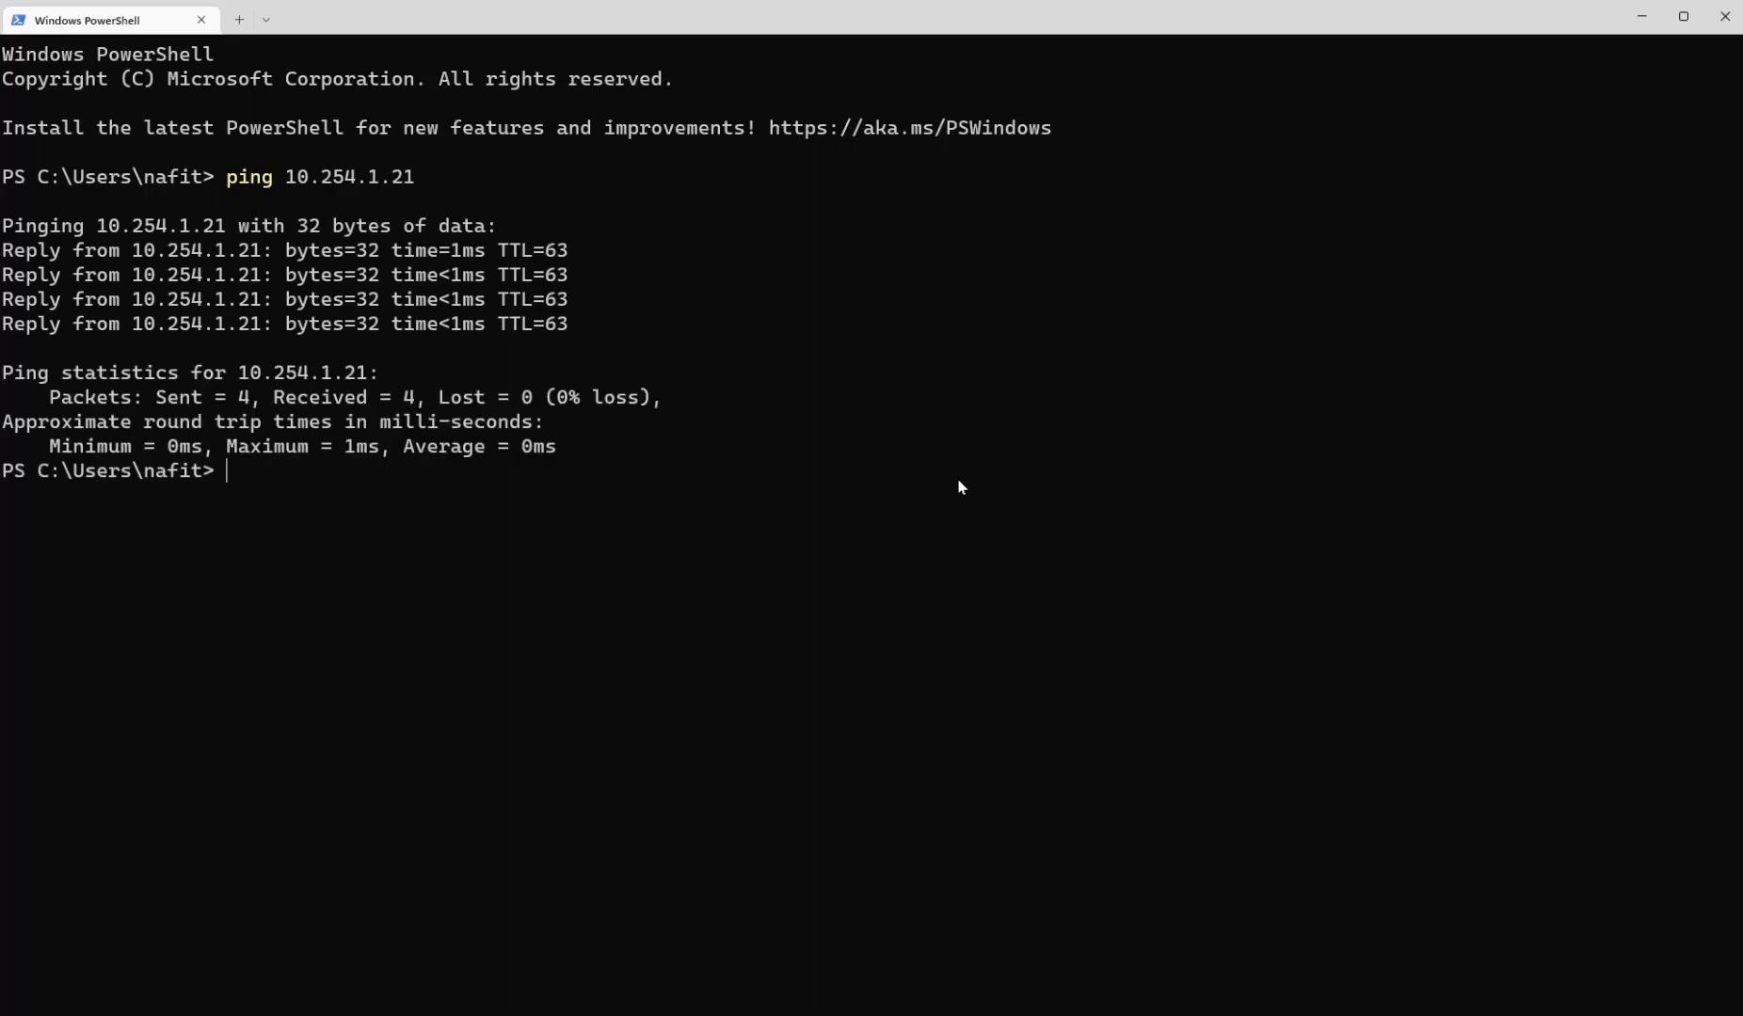
type("ssh na")
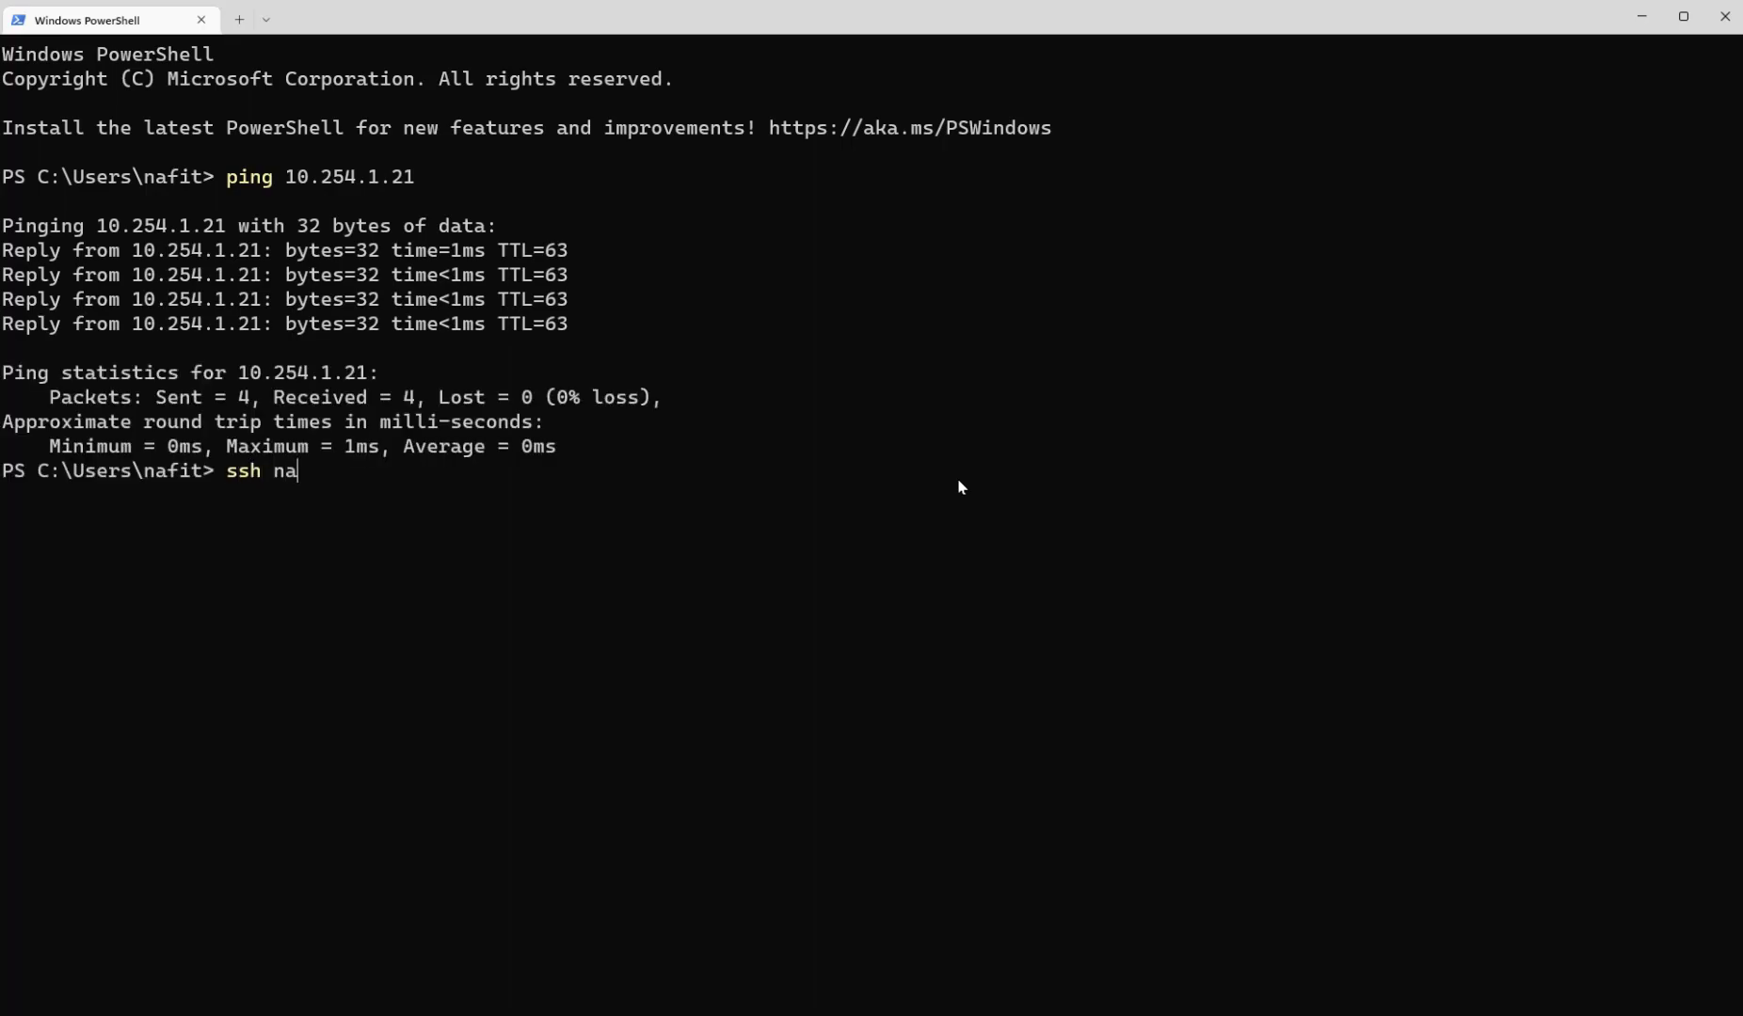
type("fithsalama")
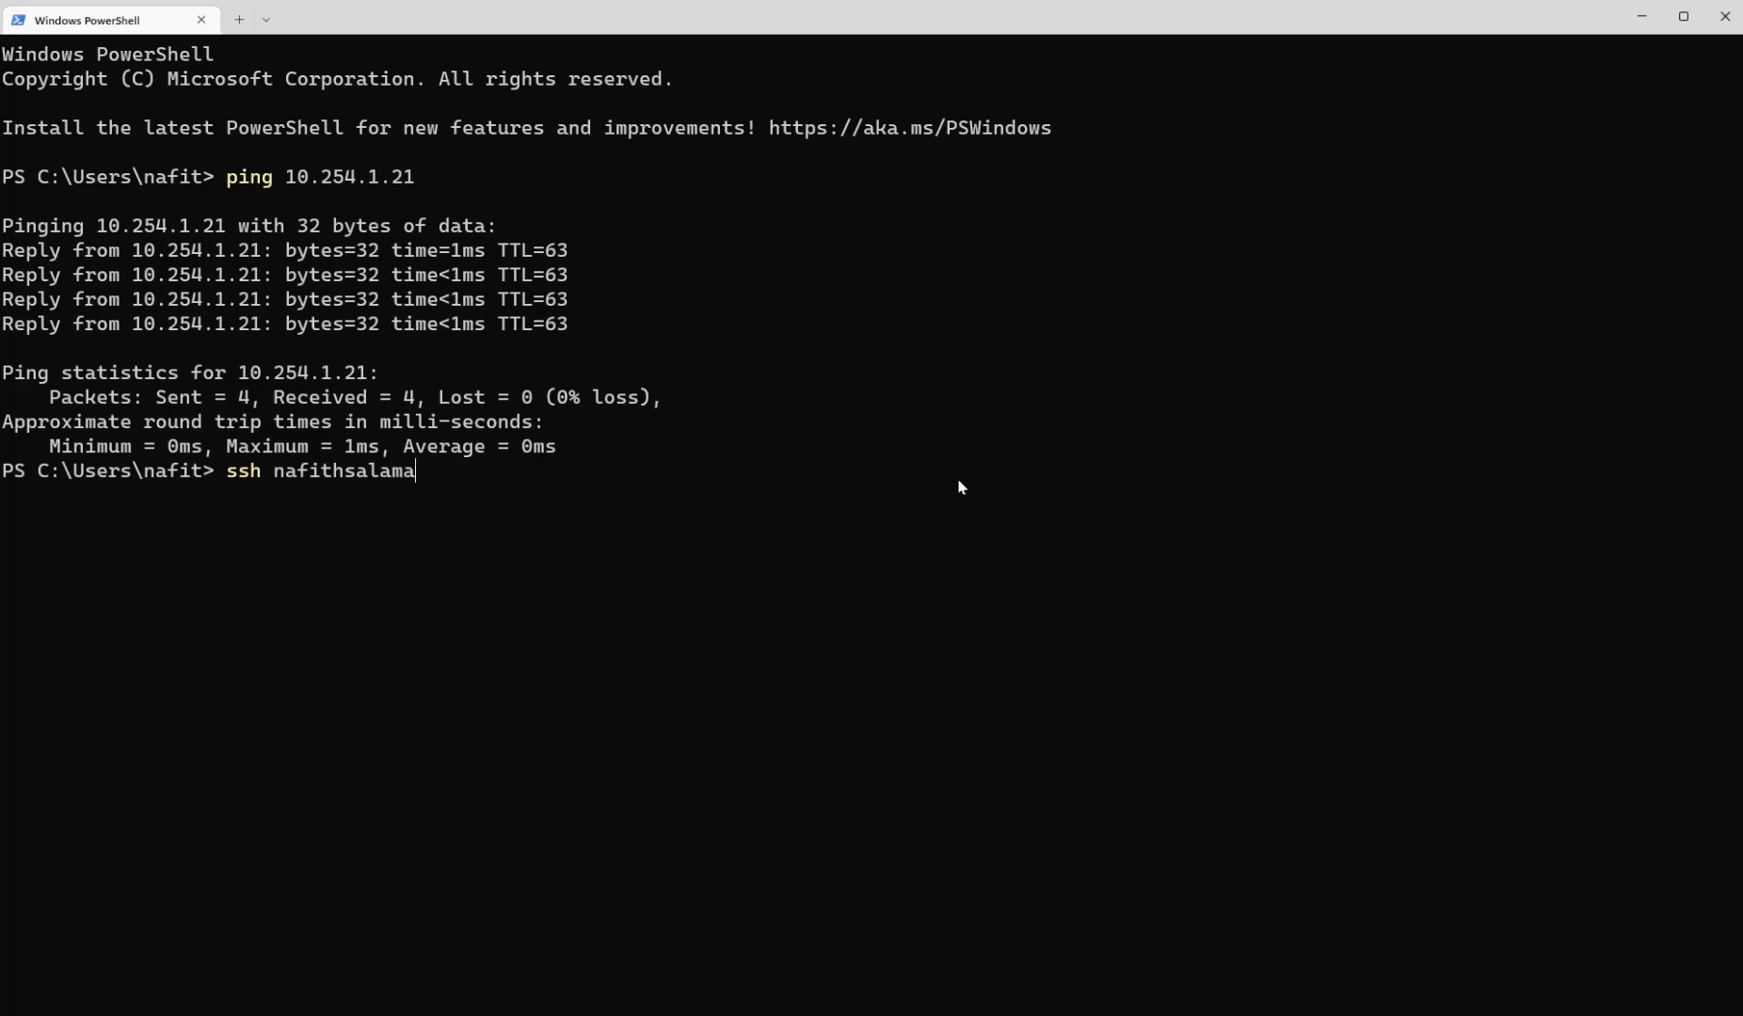
type("@10")
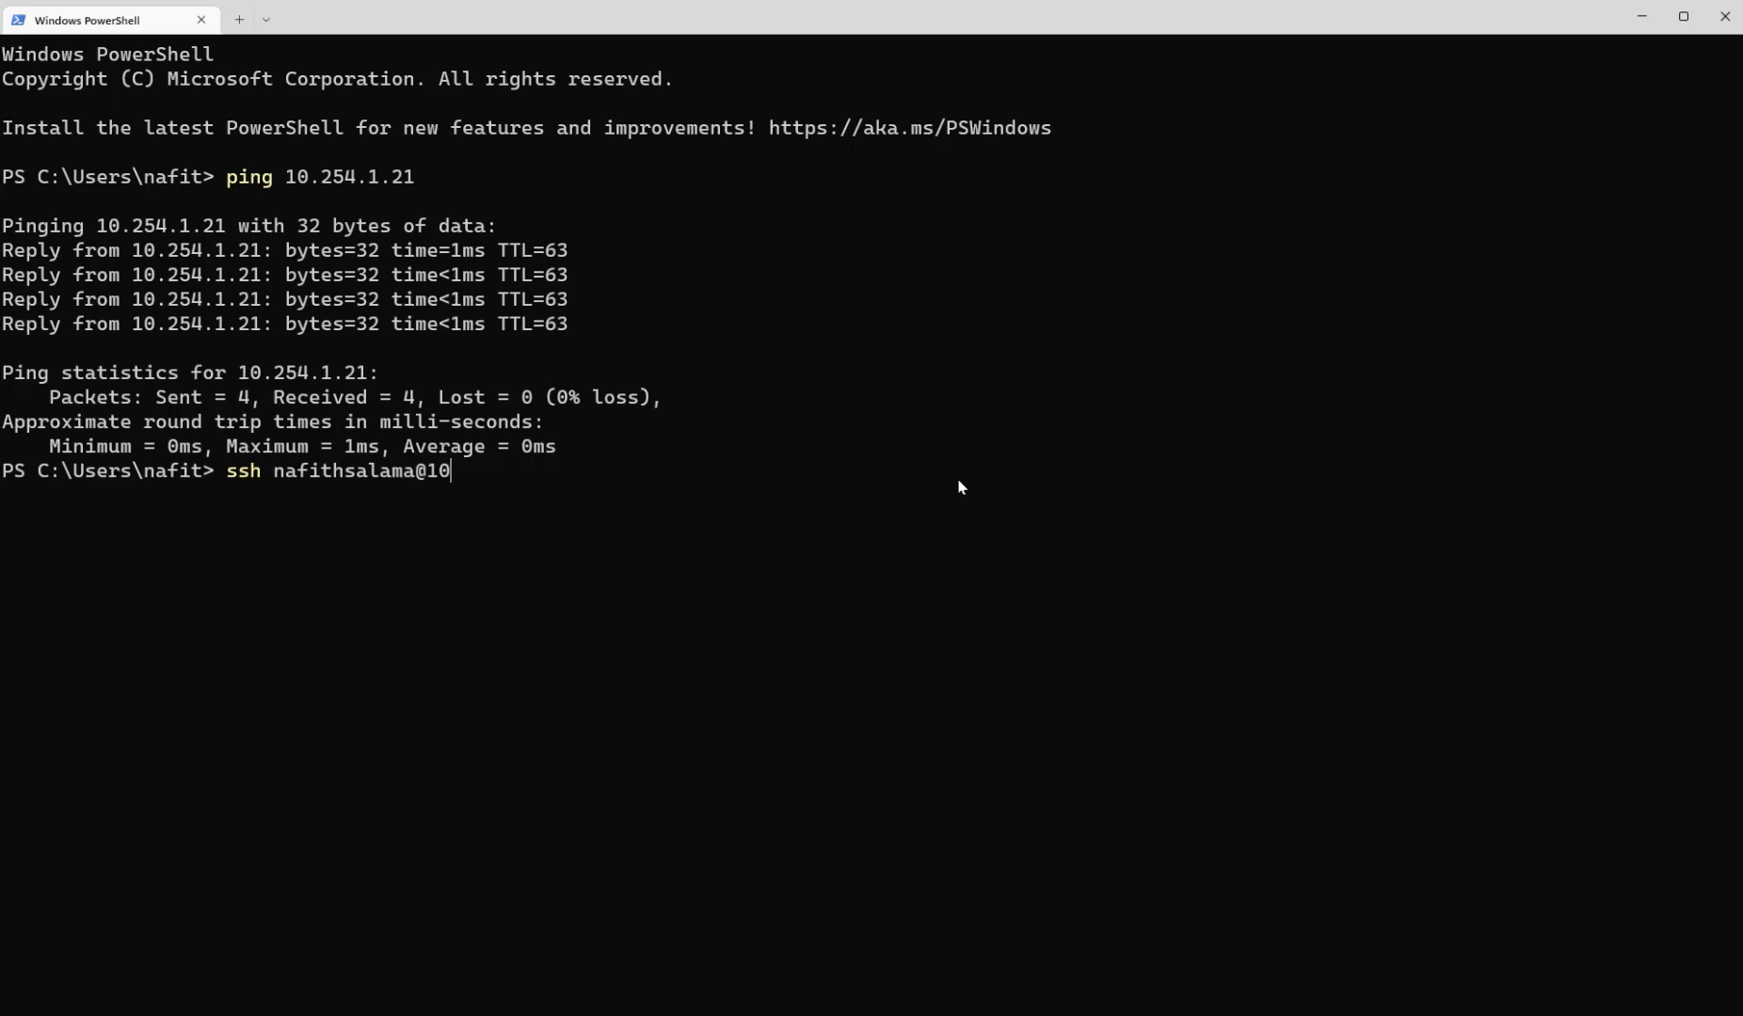
type(".254.1.21")
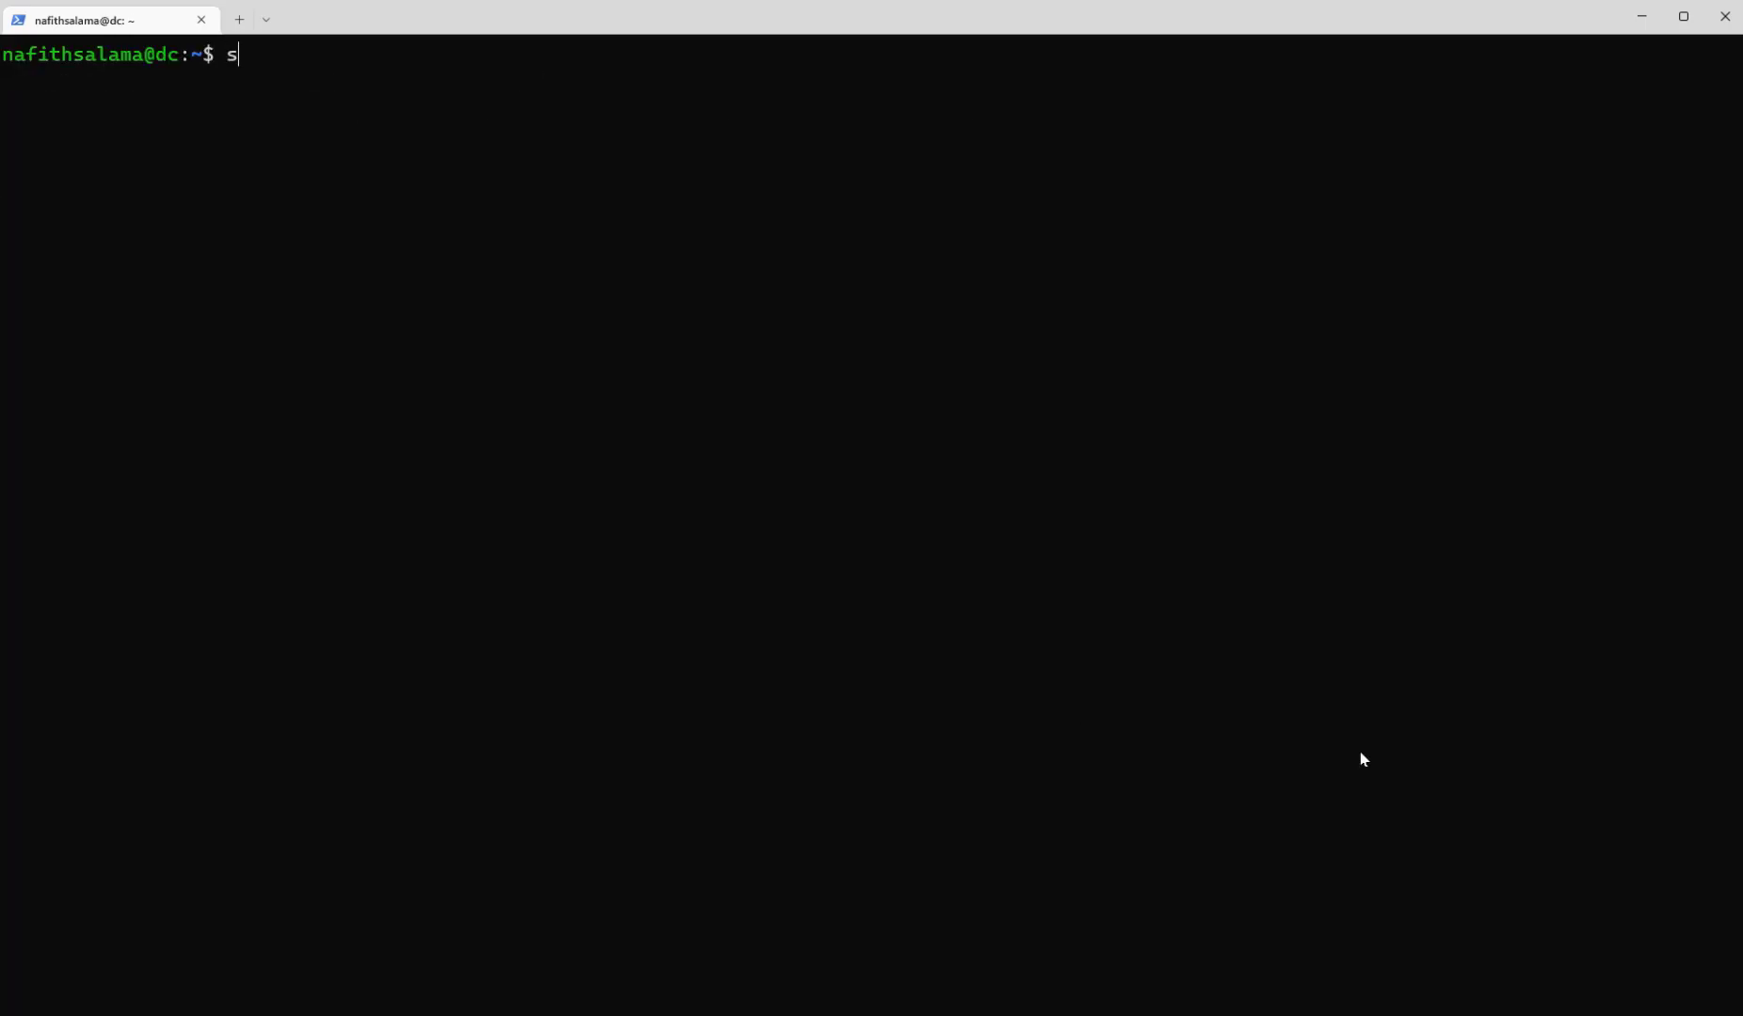
Run sudo apt upgrade on the server to install all available package upgrades.
type("udo apt update")
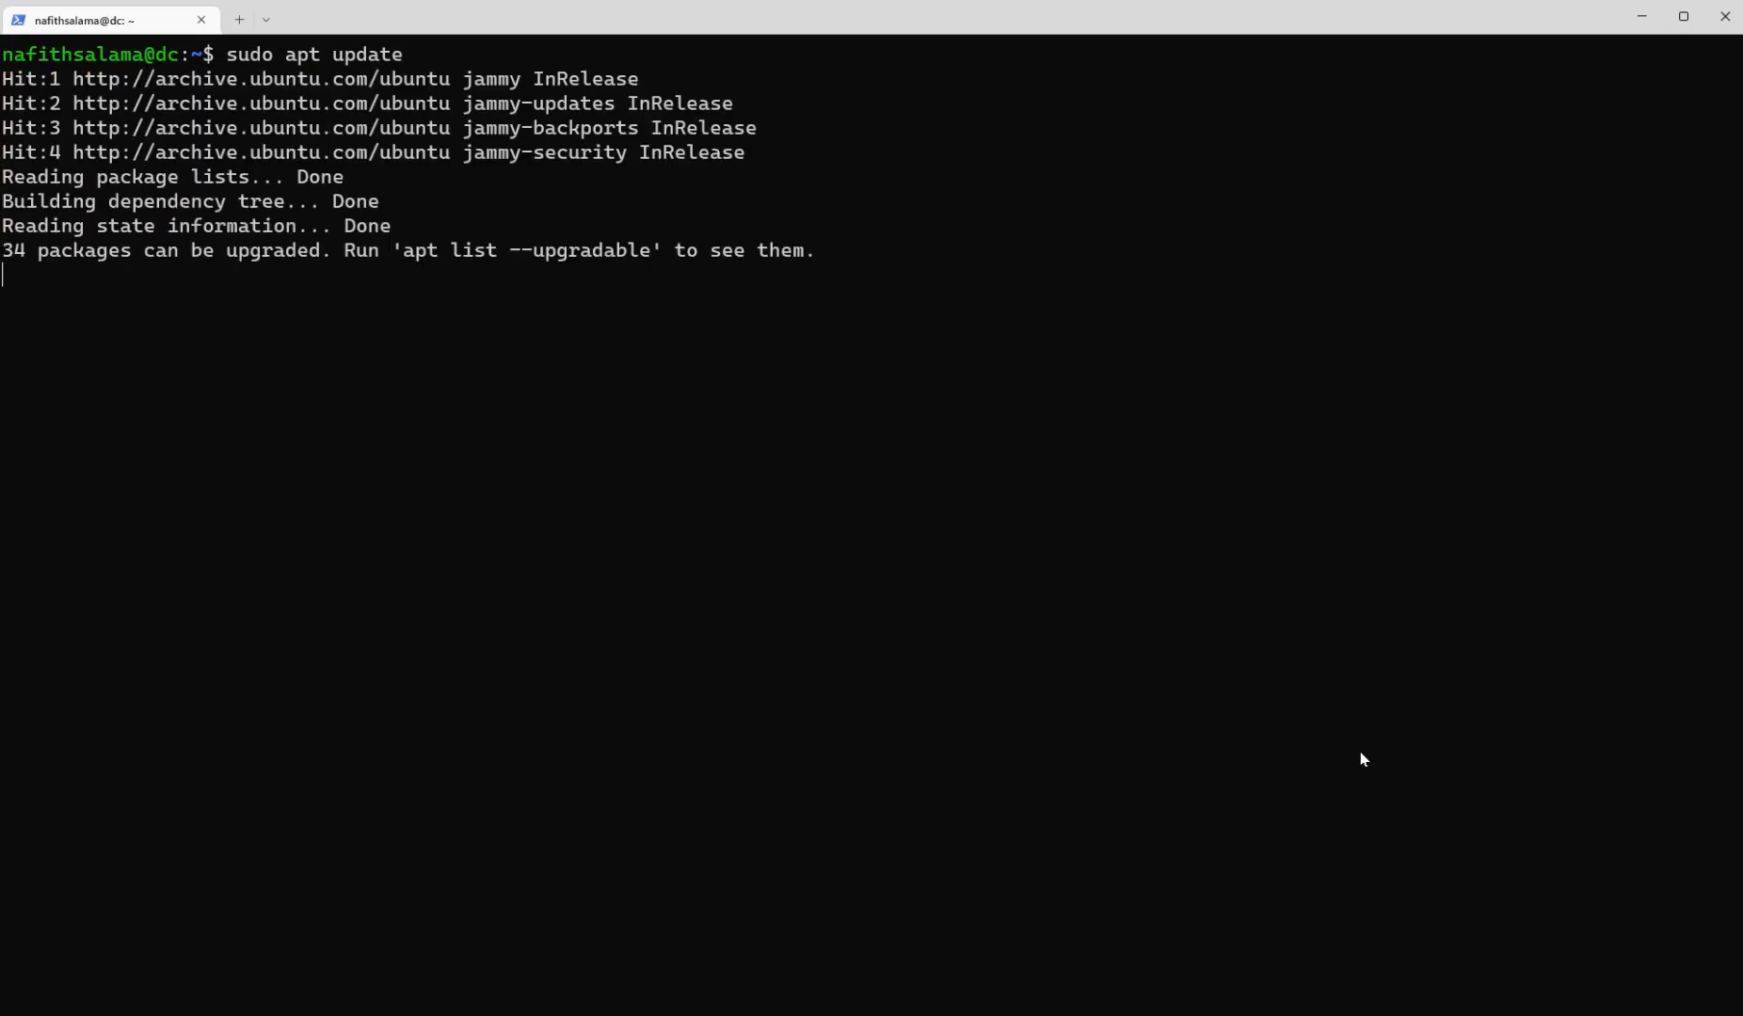
type("sud")
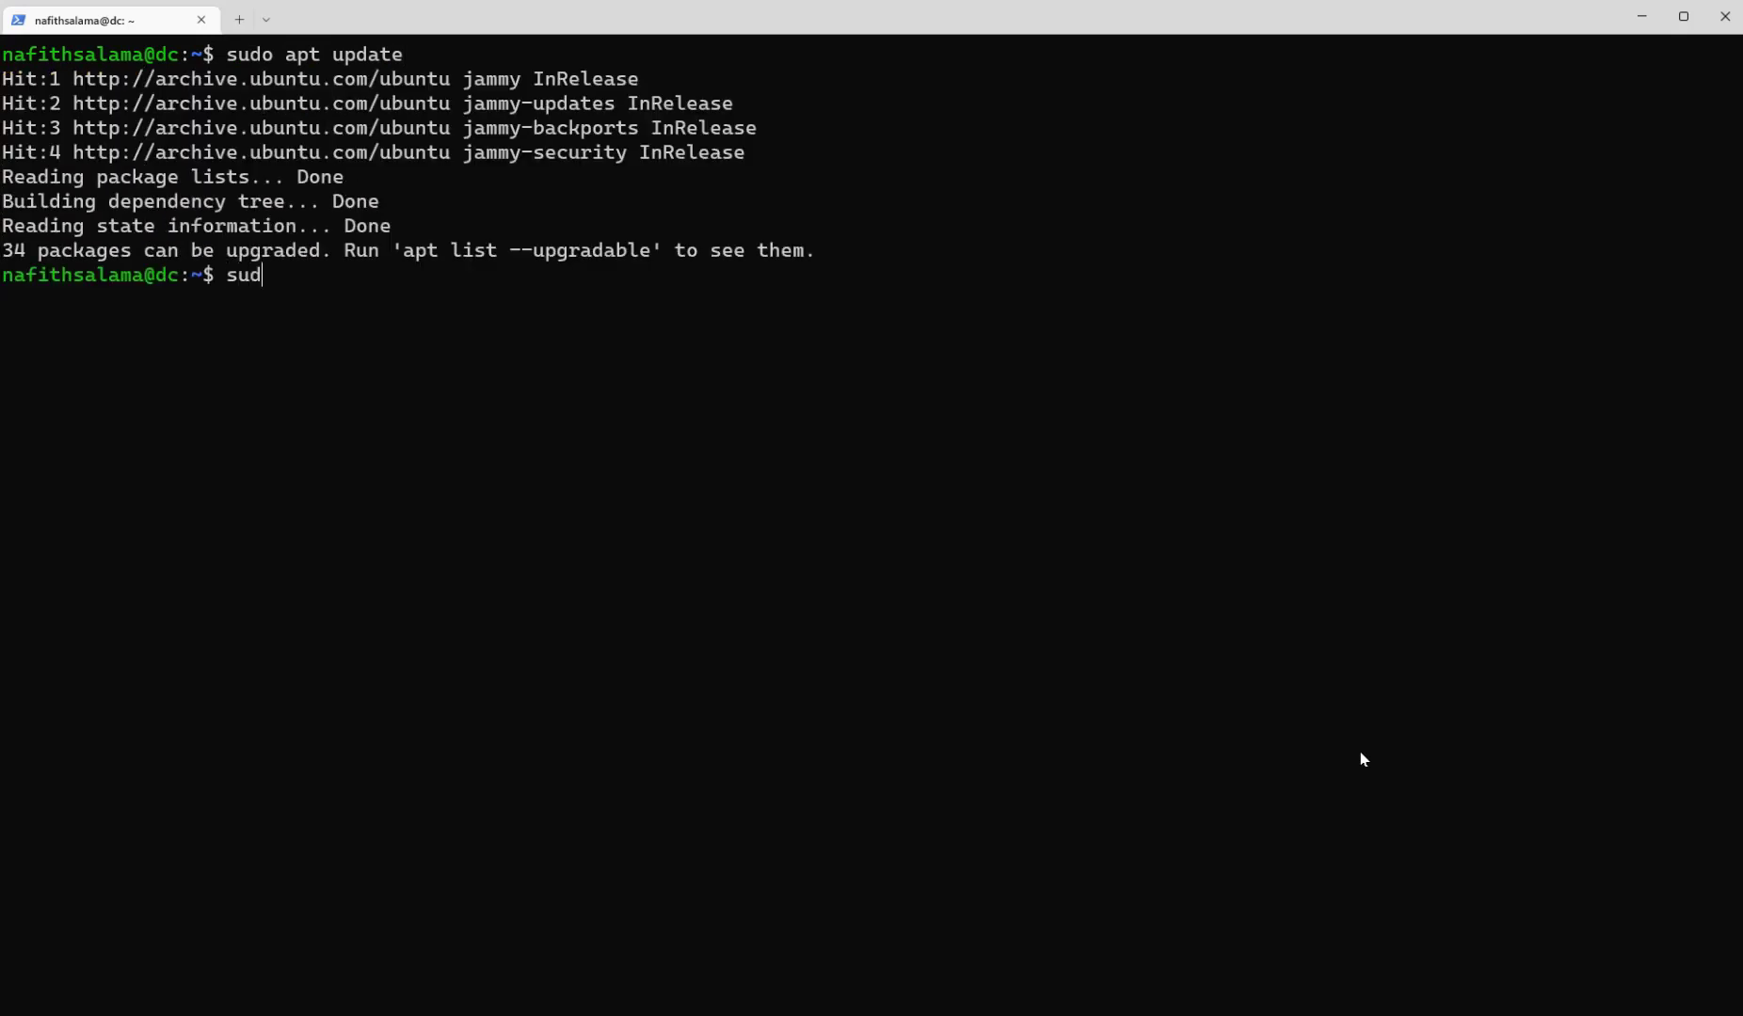
type("o")
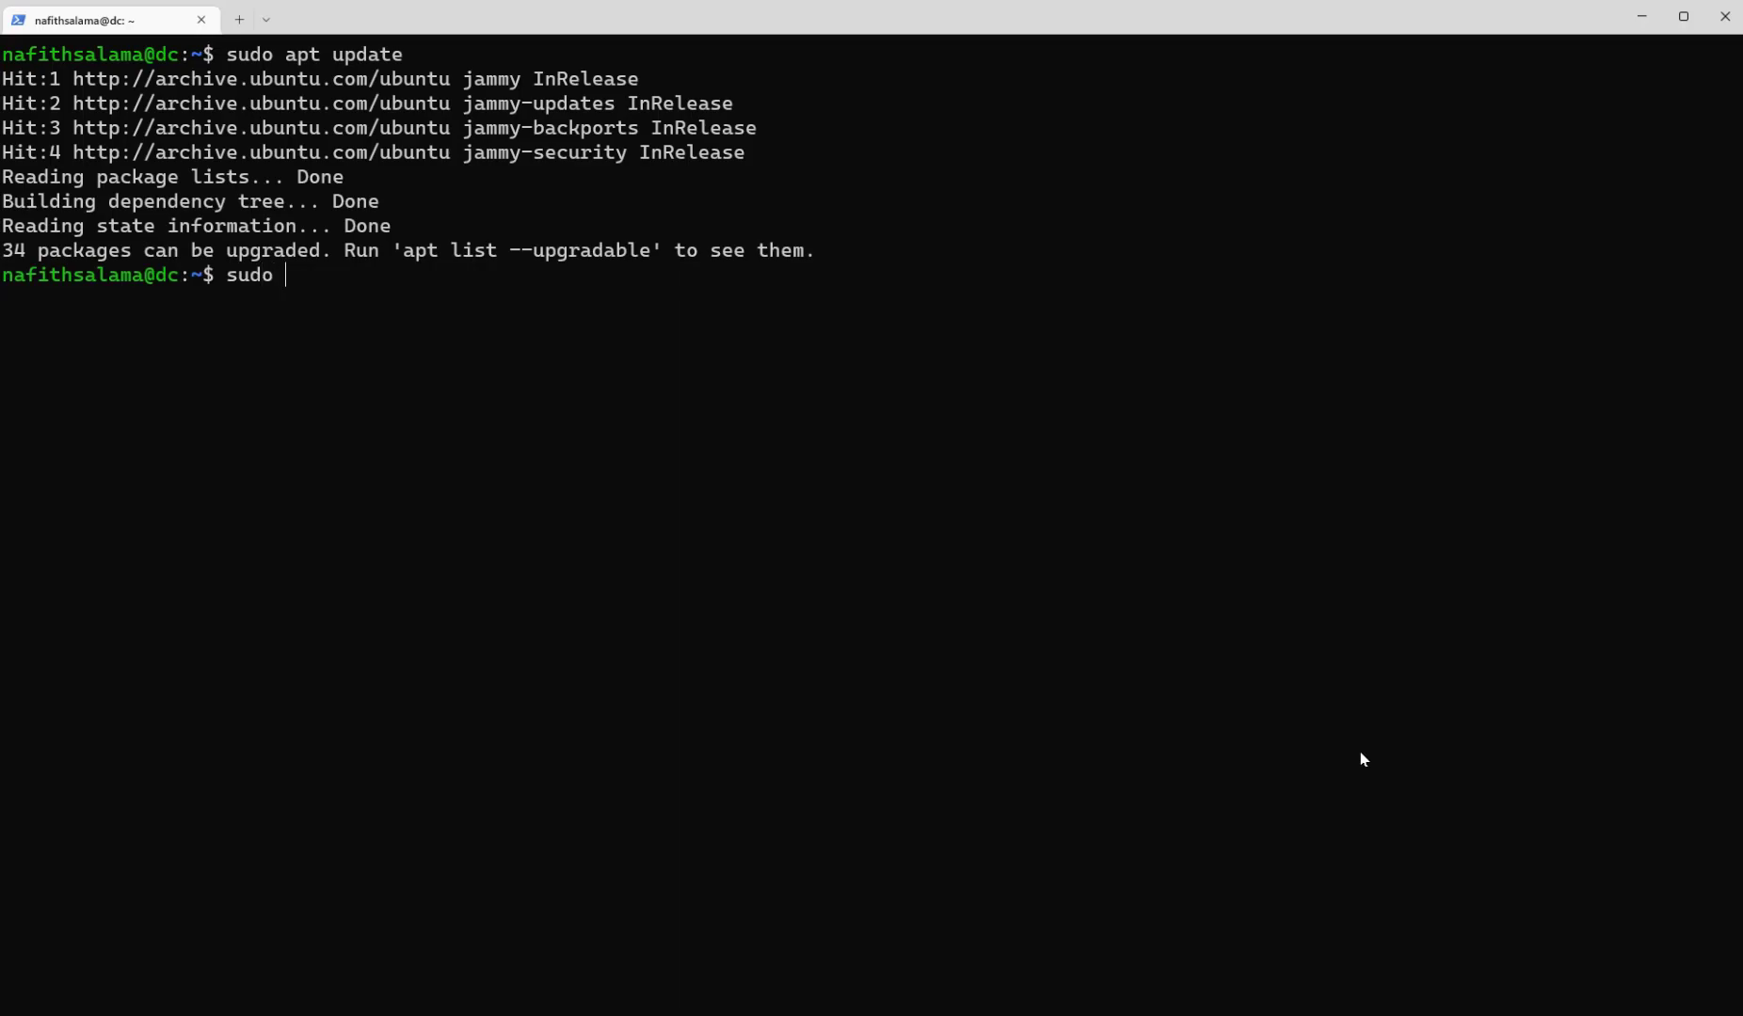
type("apt")
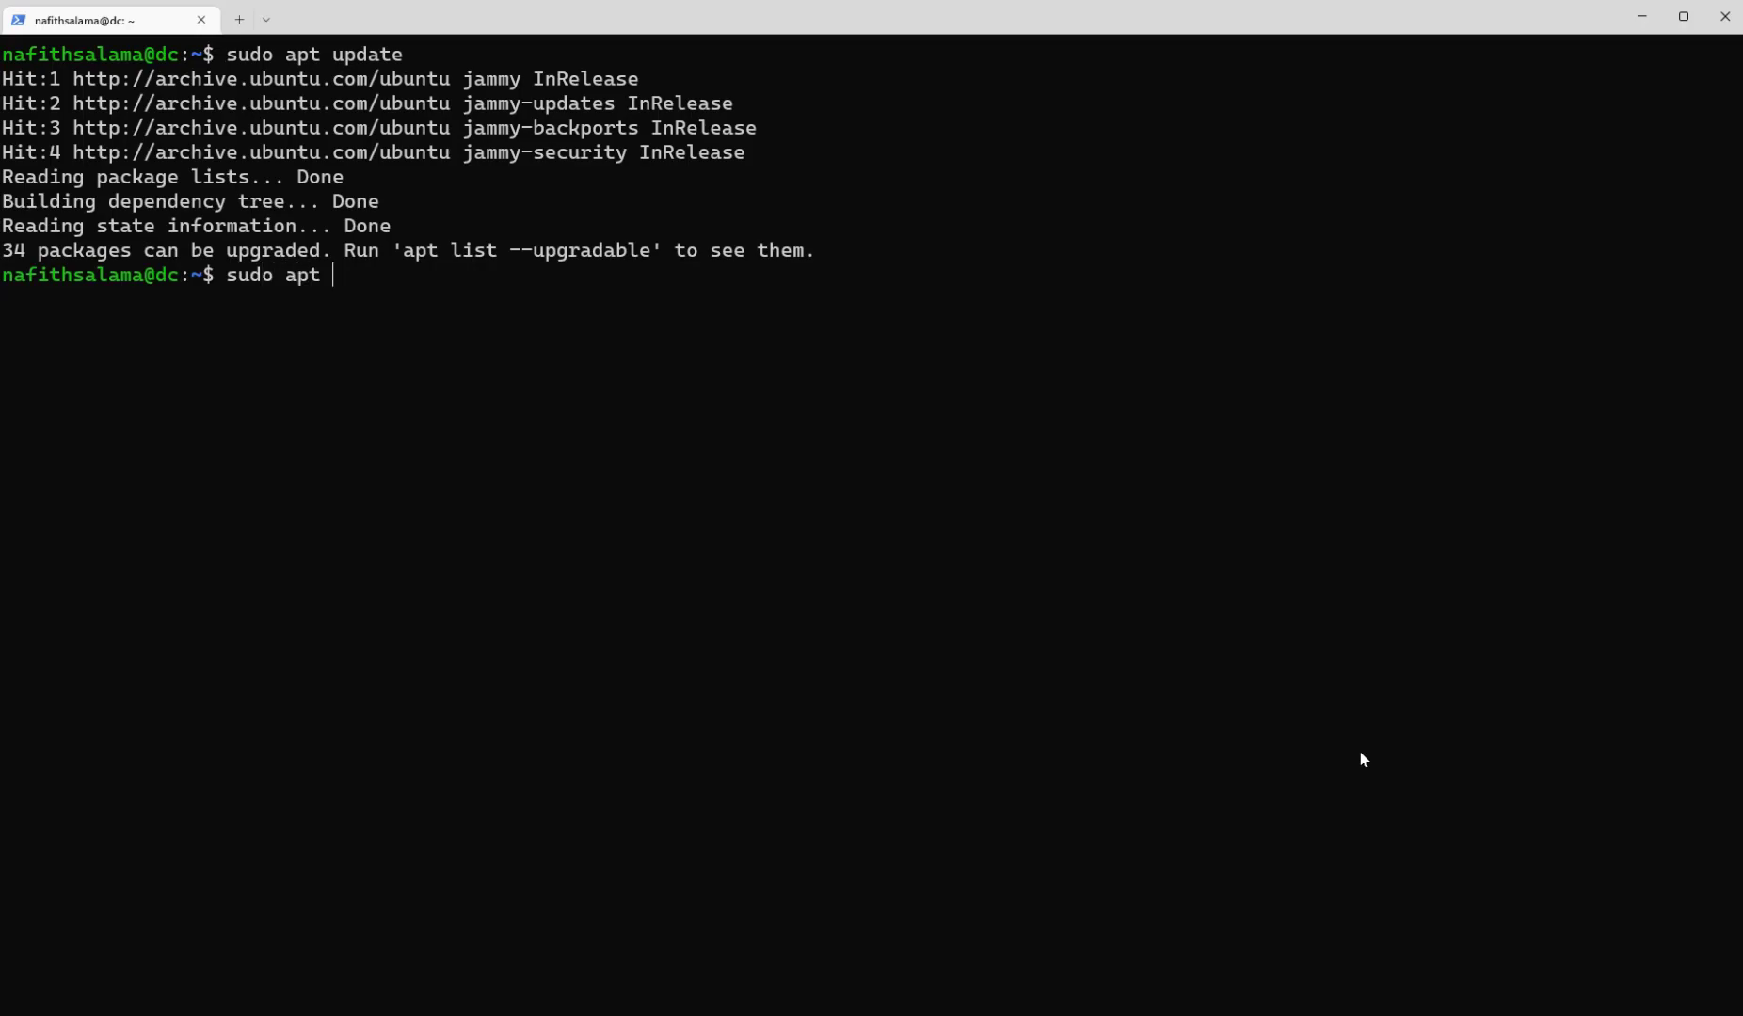
type("upgrade")
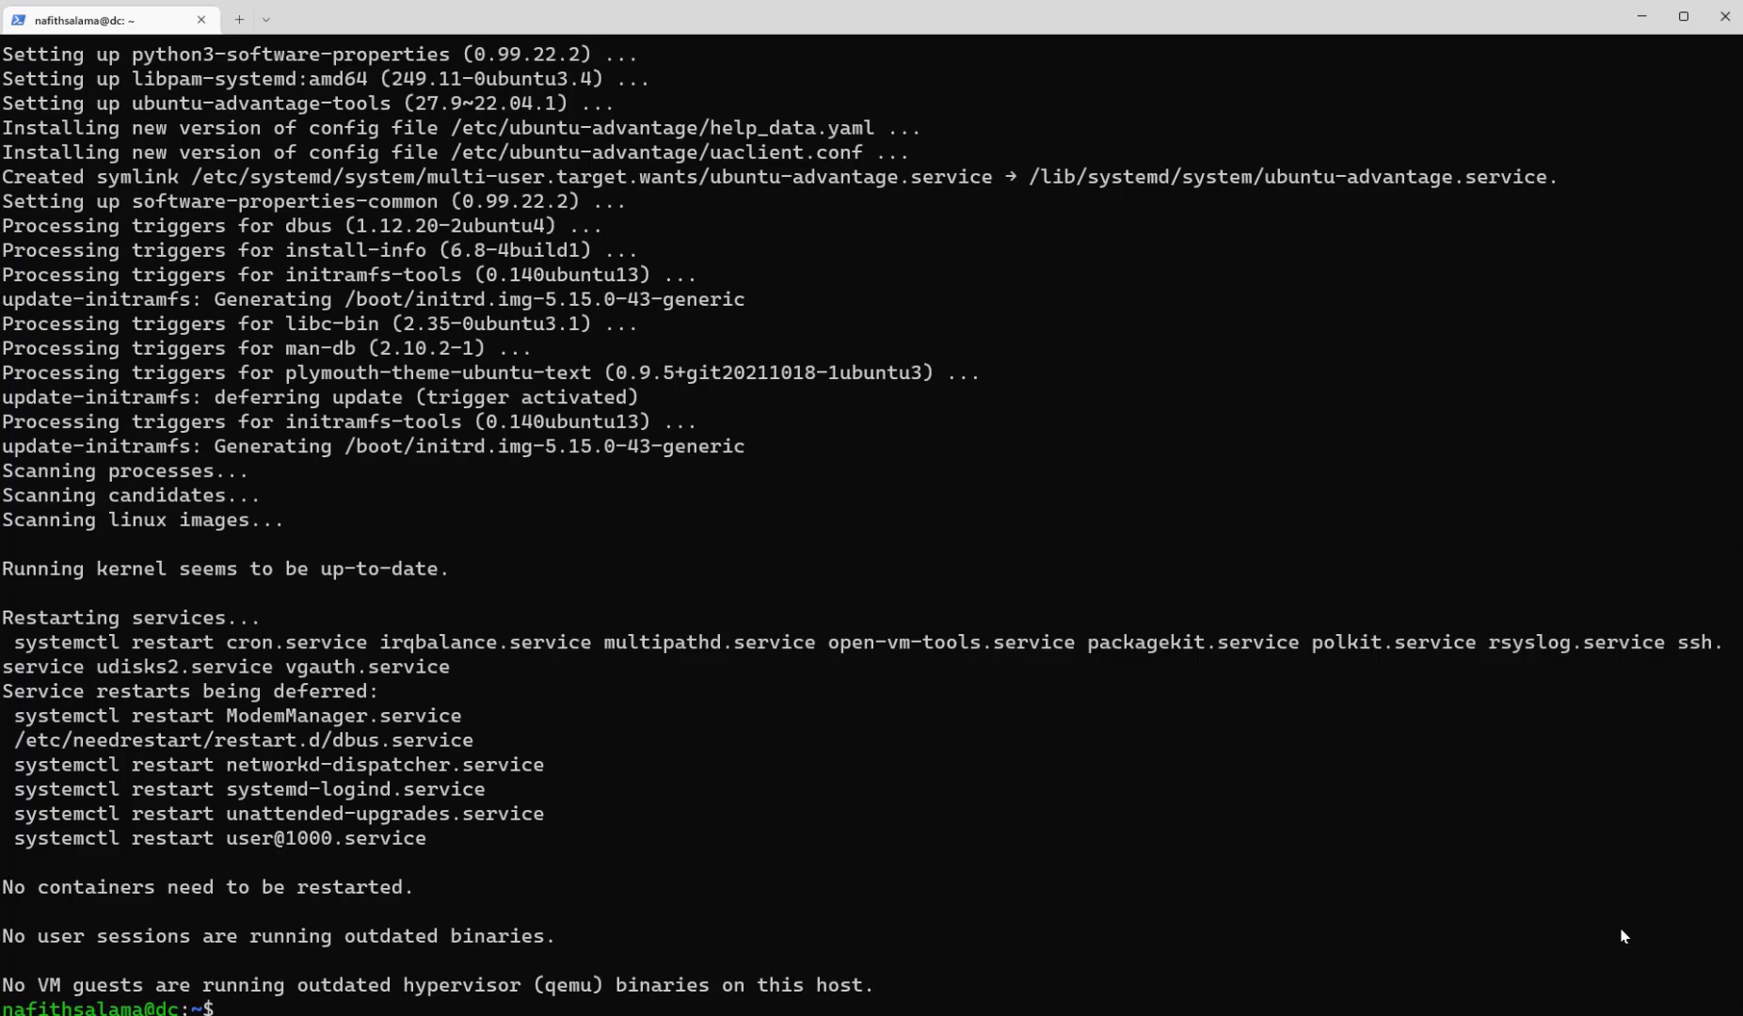
type("sudo nano /et")
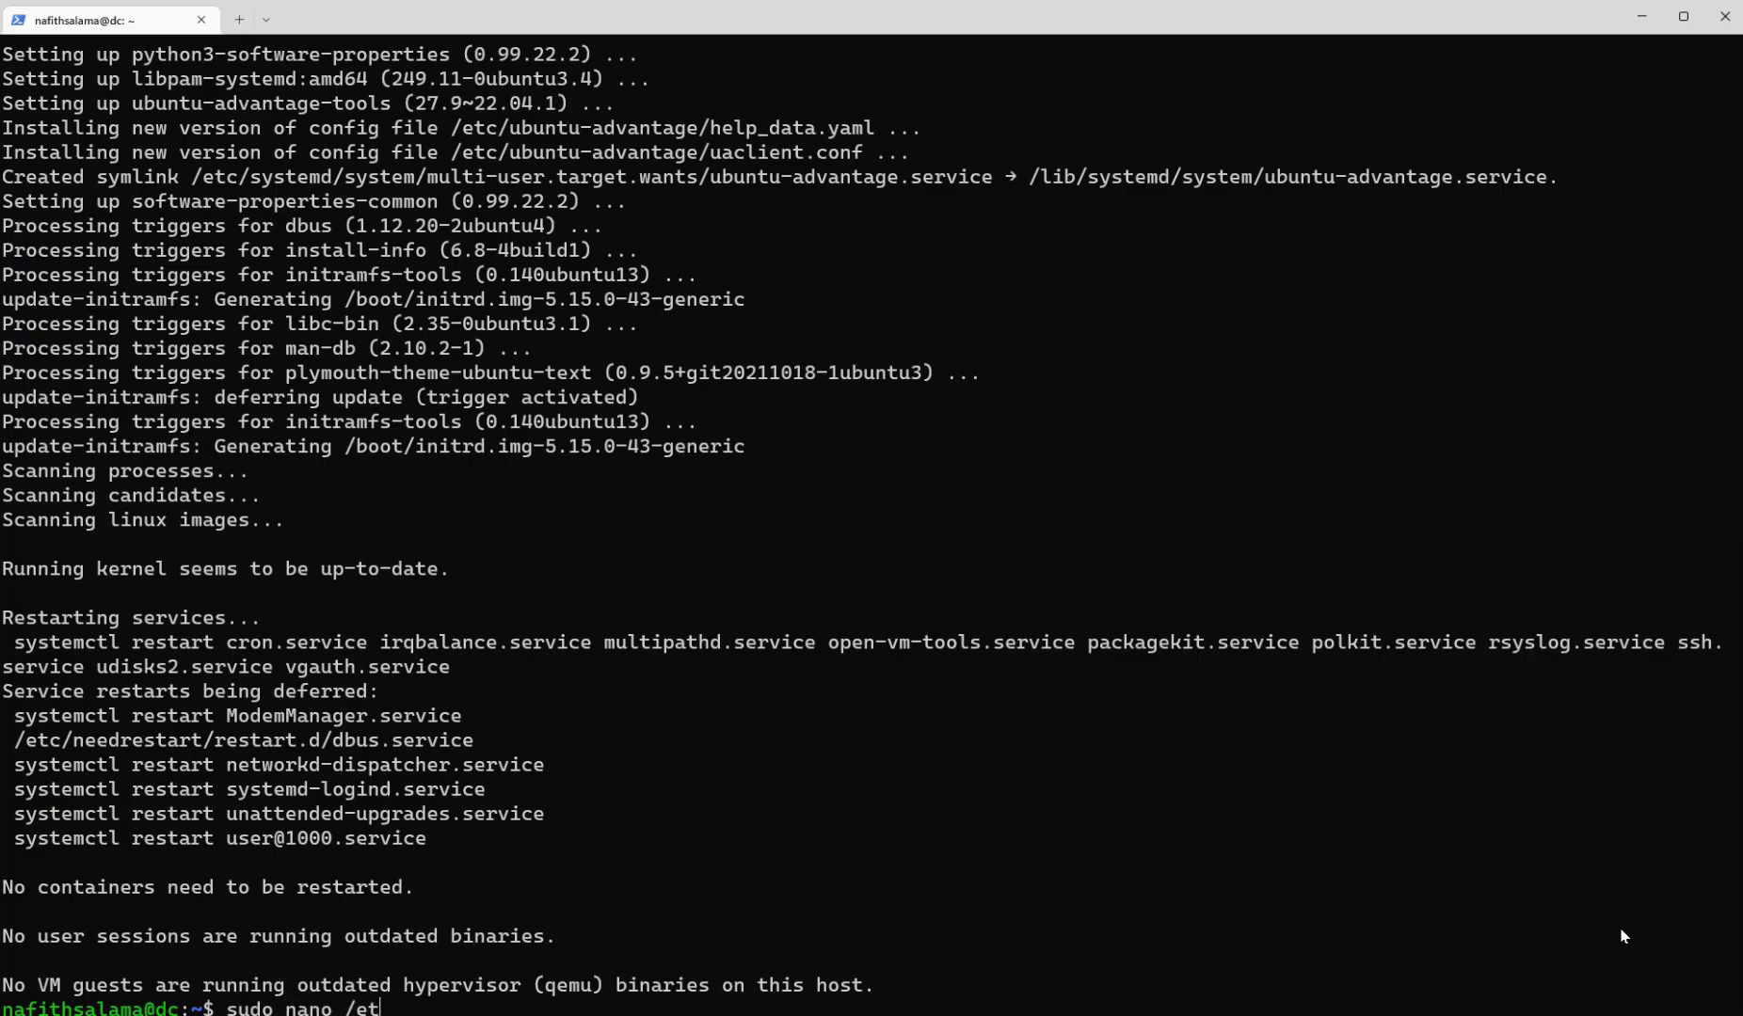
type("c/netplan/")
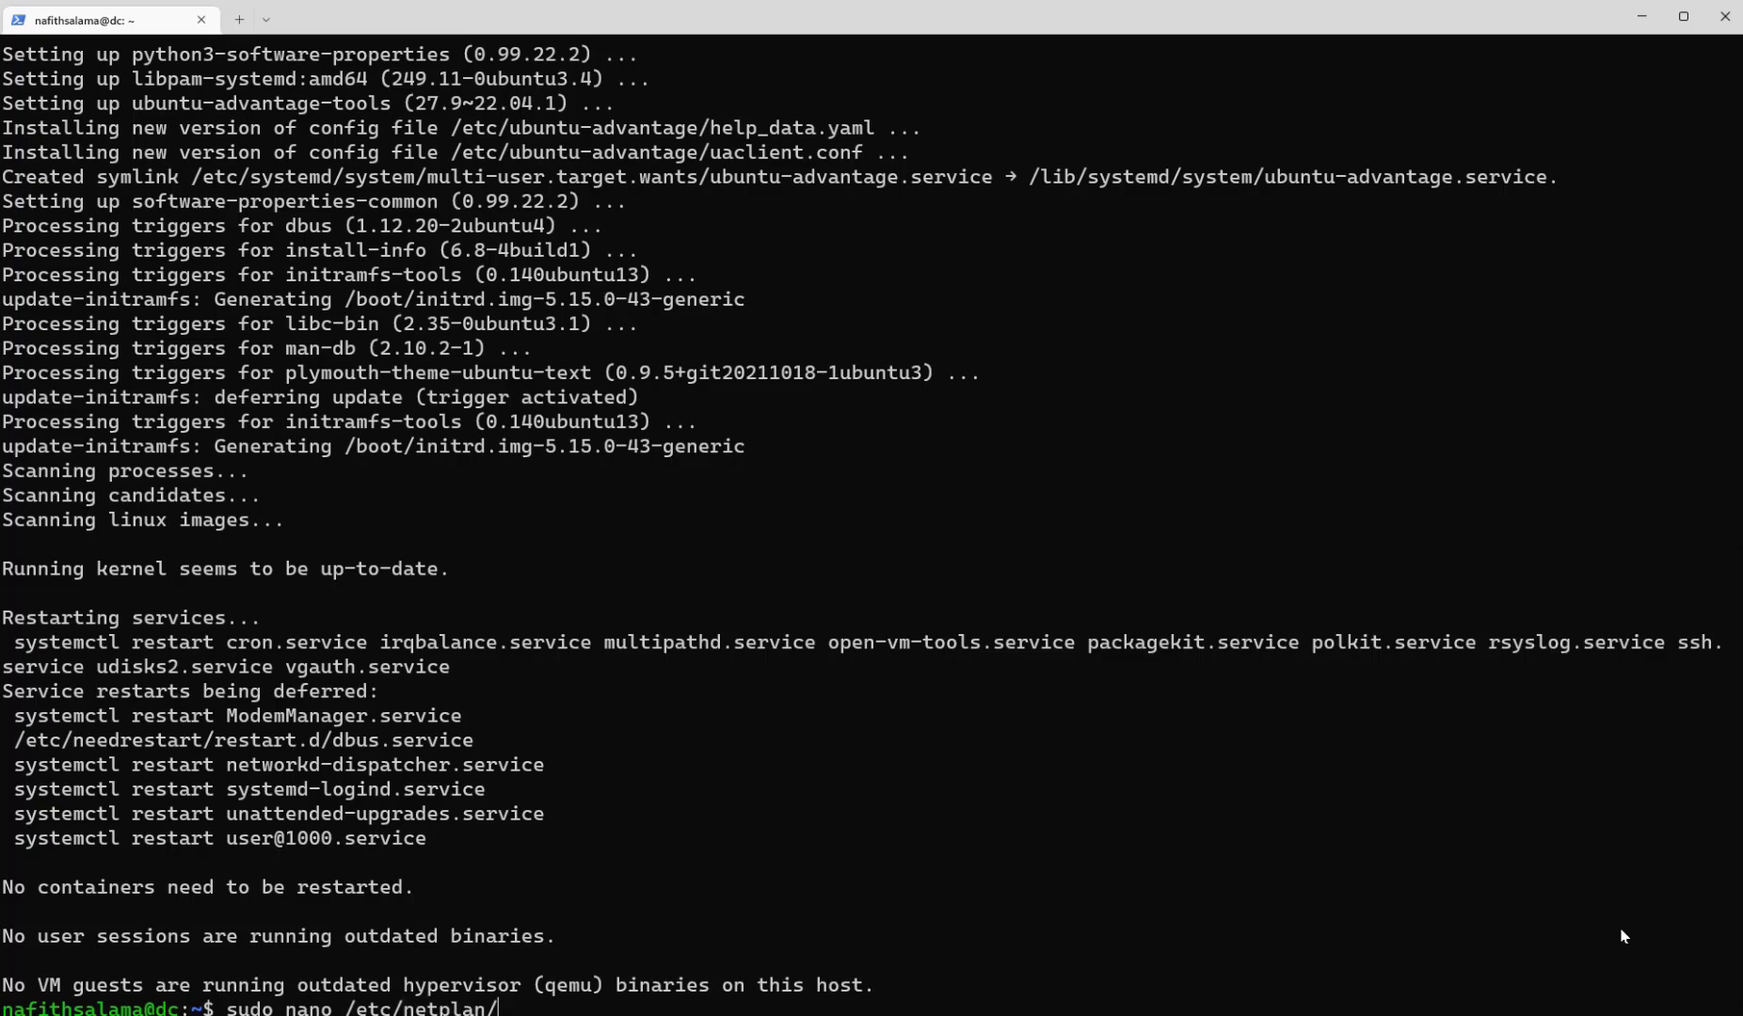
type("0")
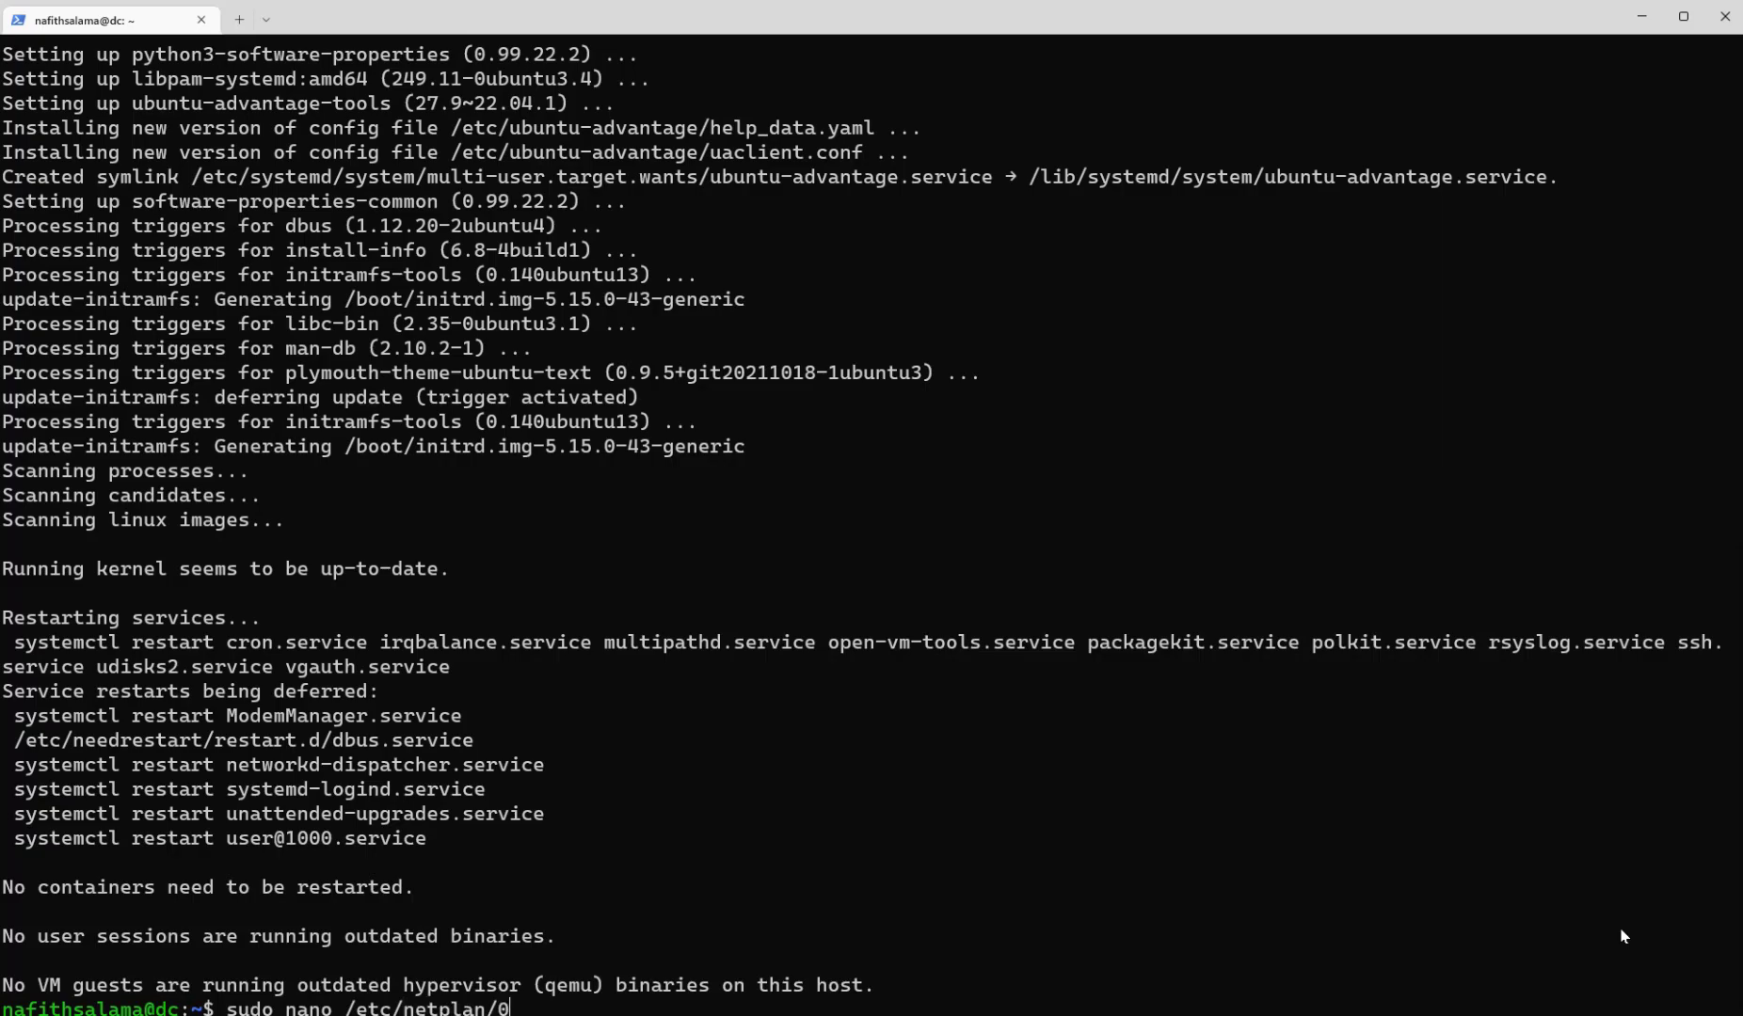
key("enter")
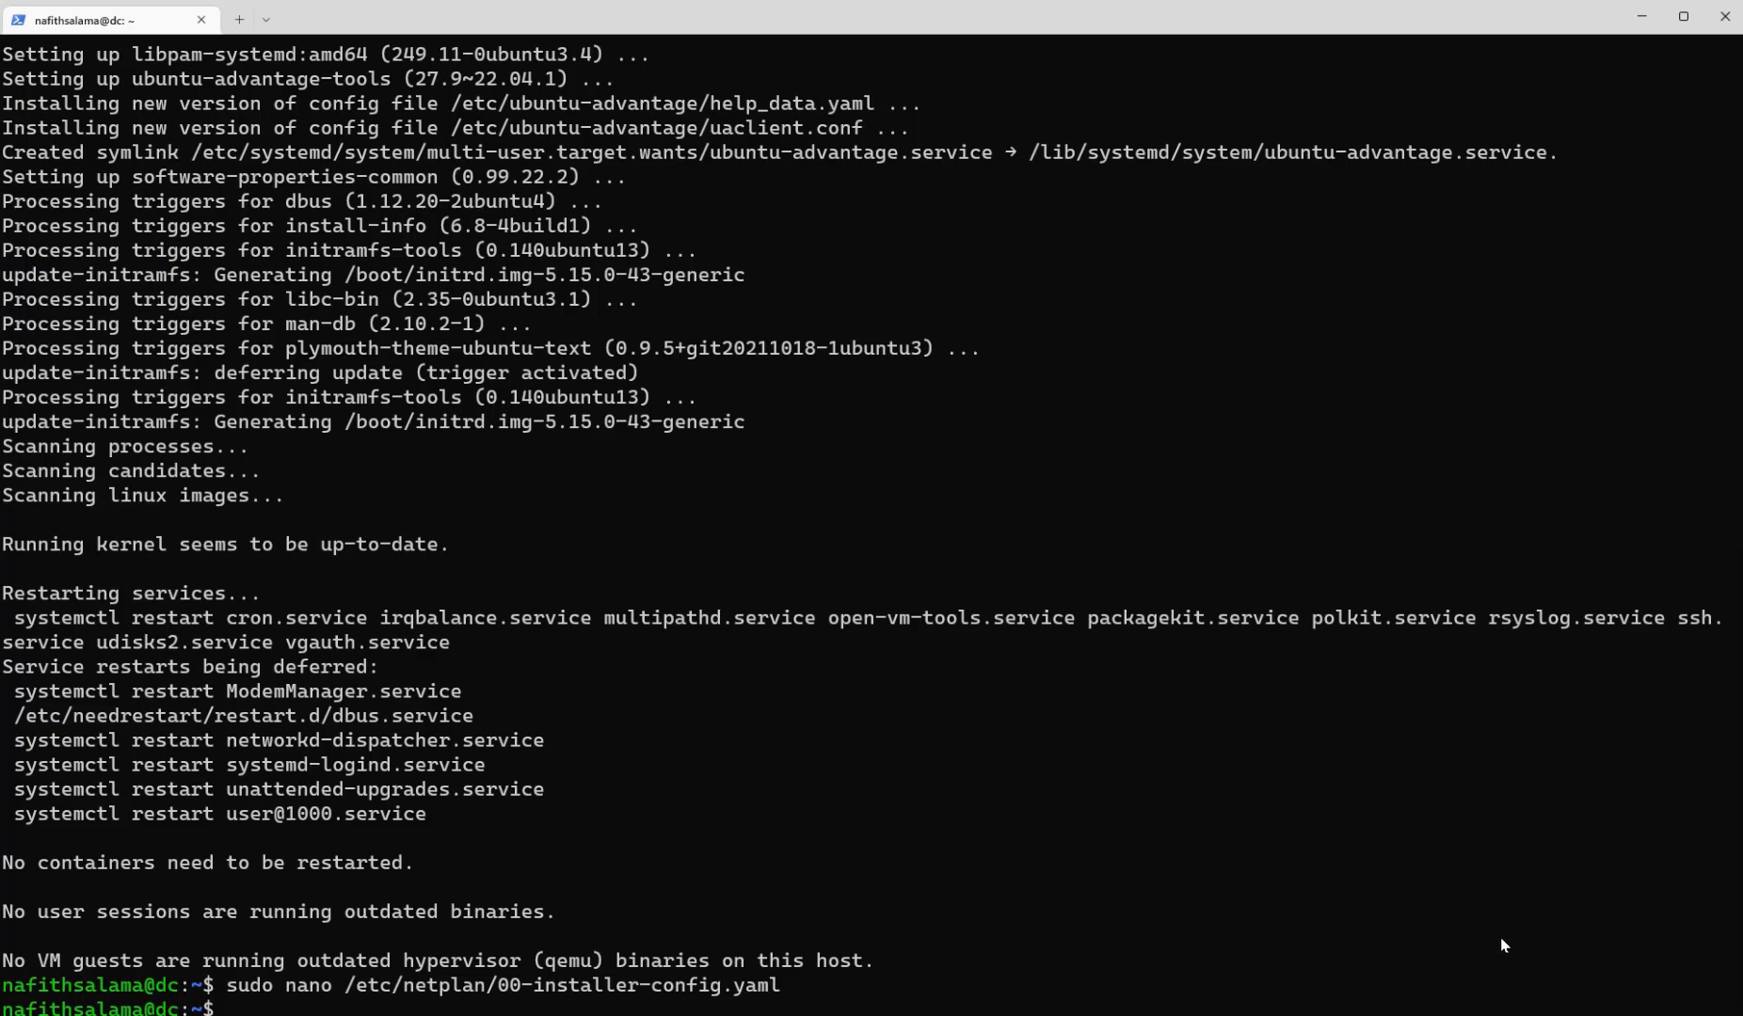
Install isc-dhcp-server with sudo apt install, answering y to confirm.
type("sudo")
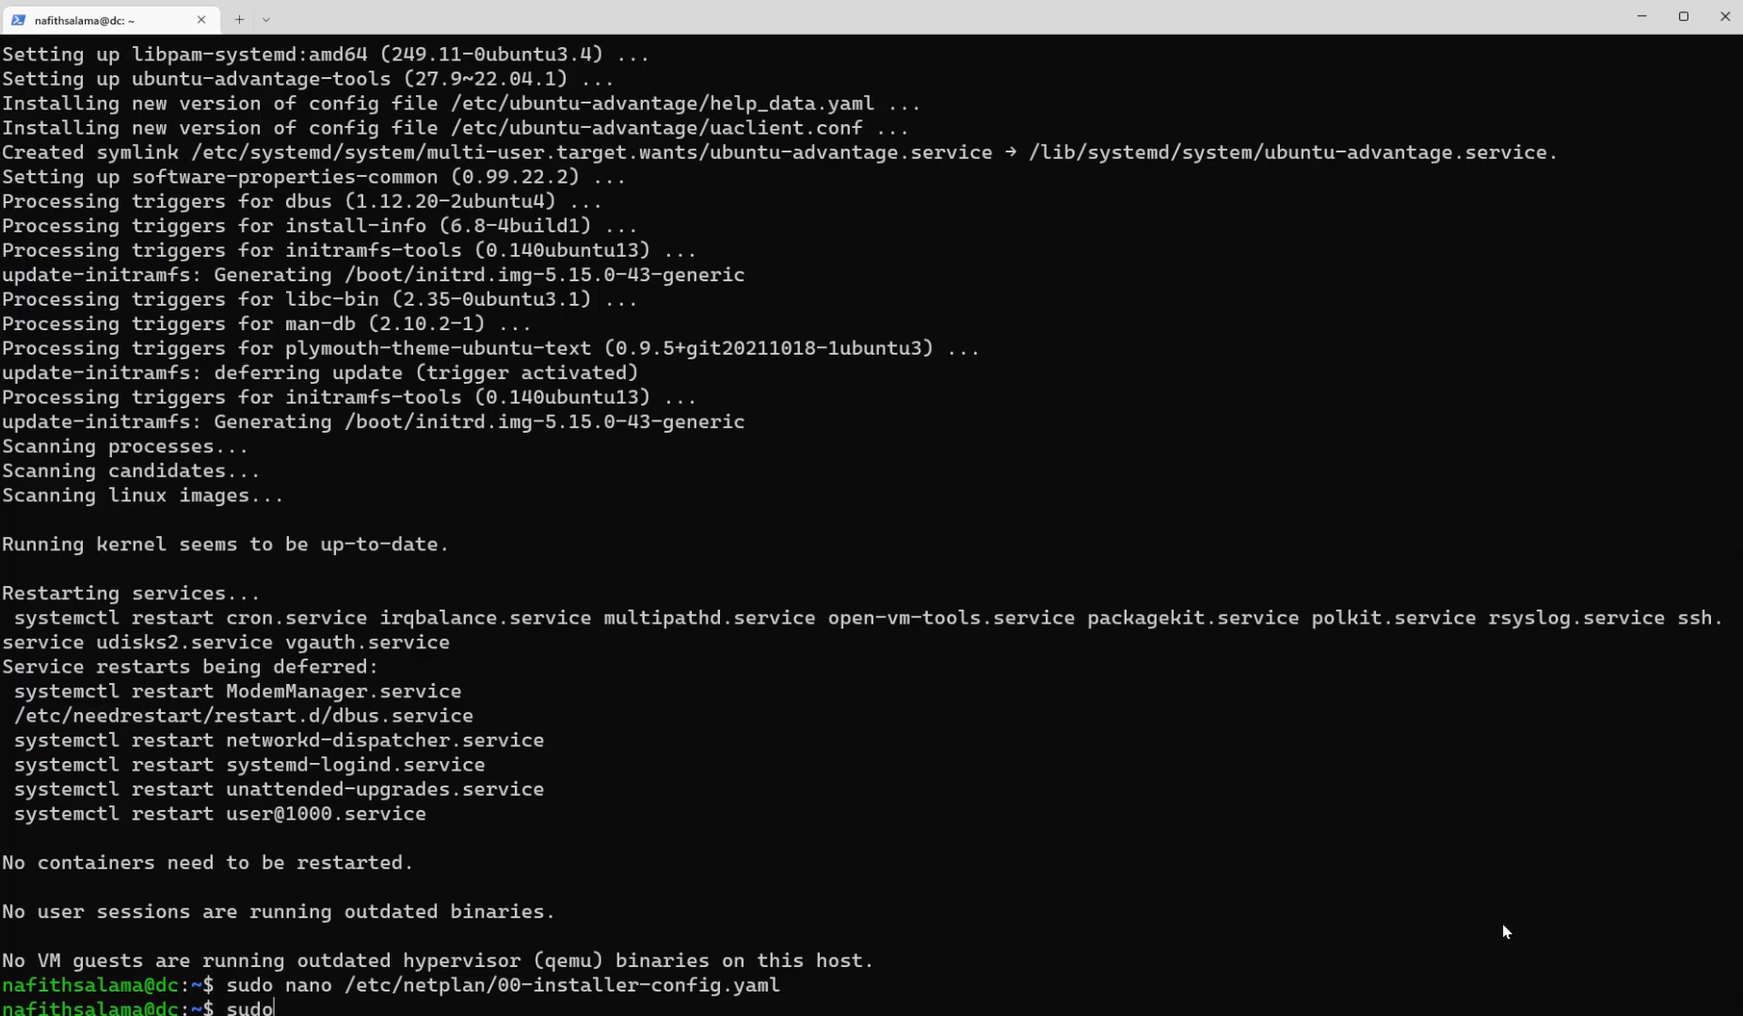
type("apt install")
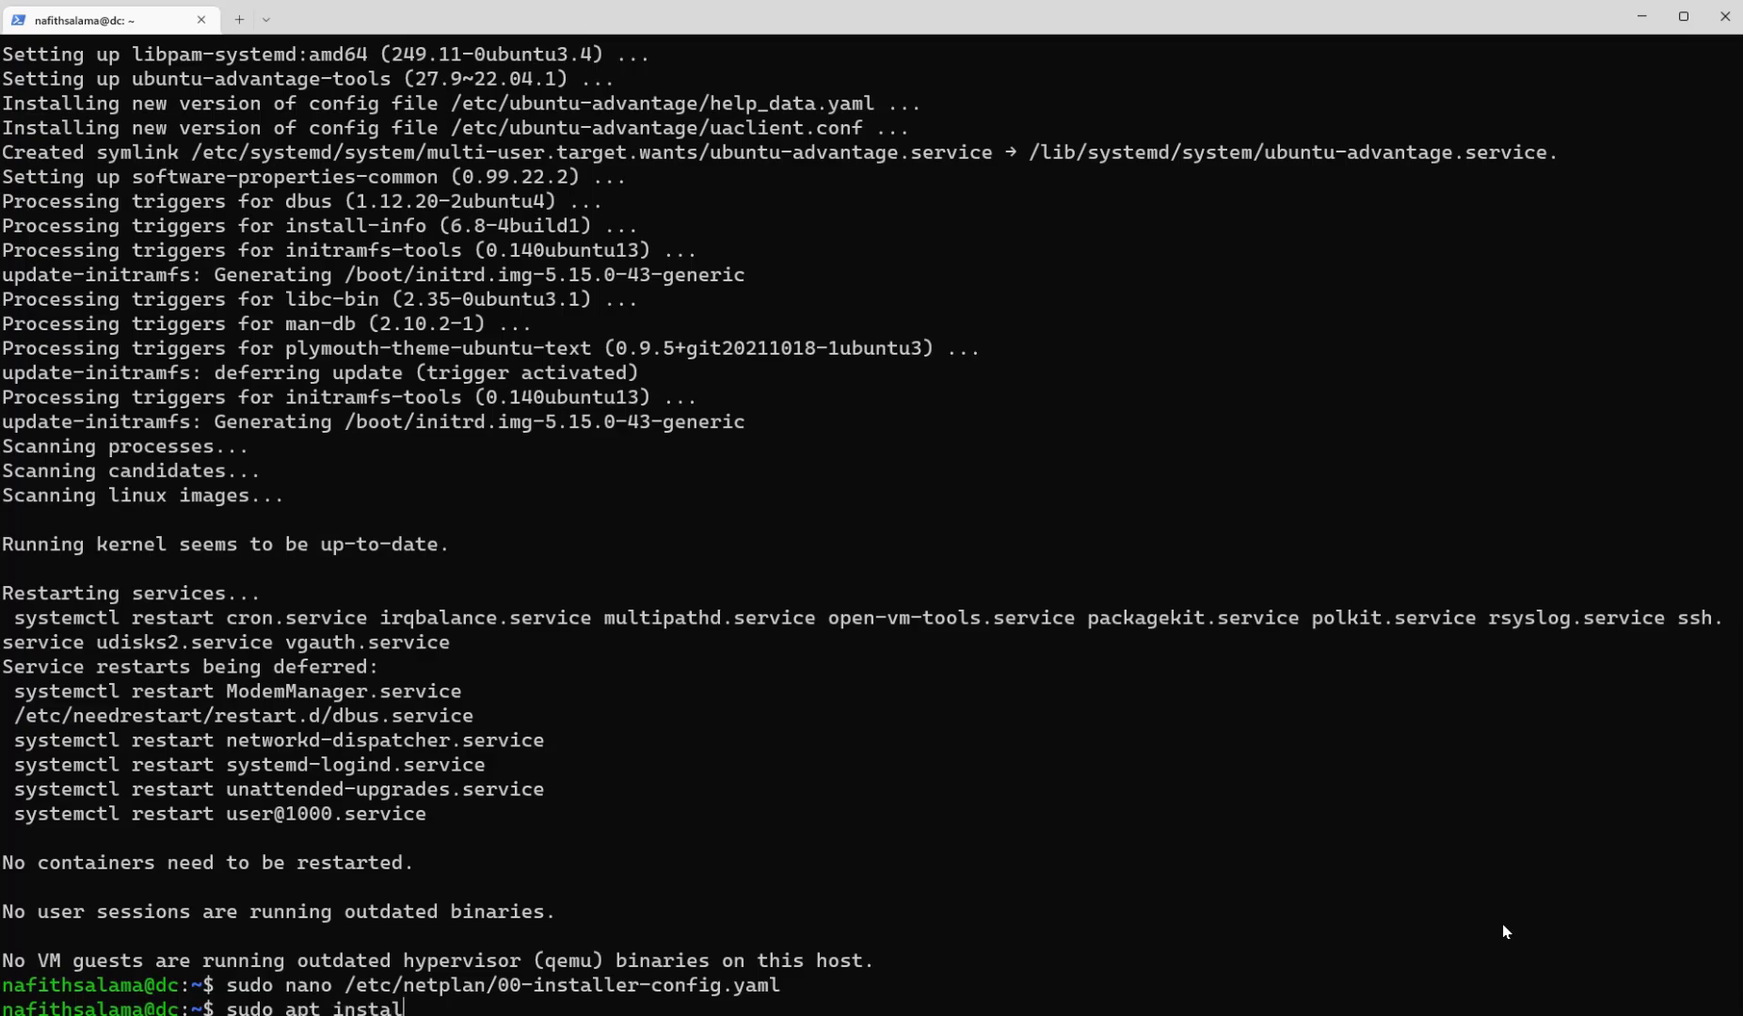
type("is")
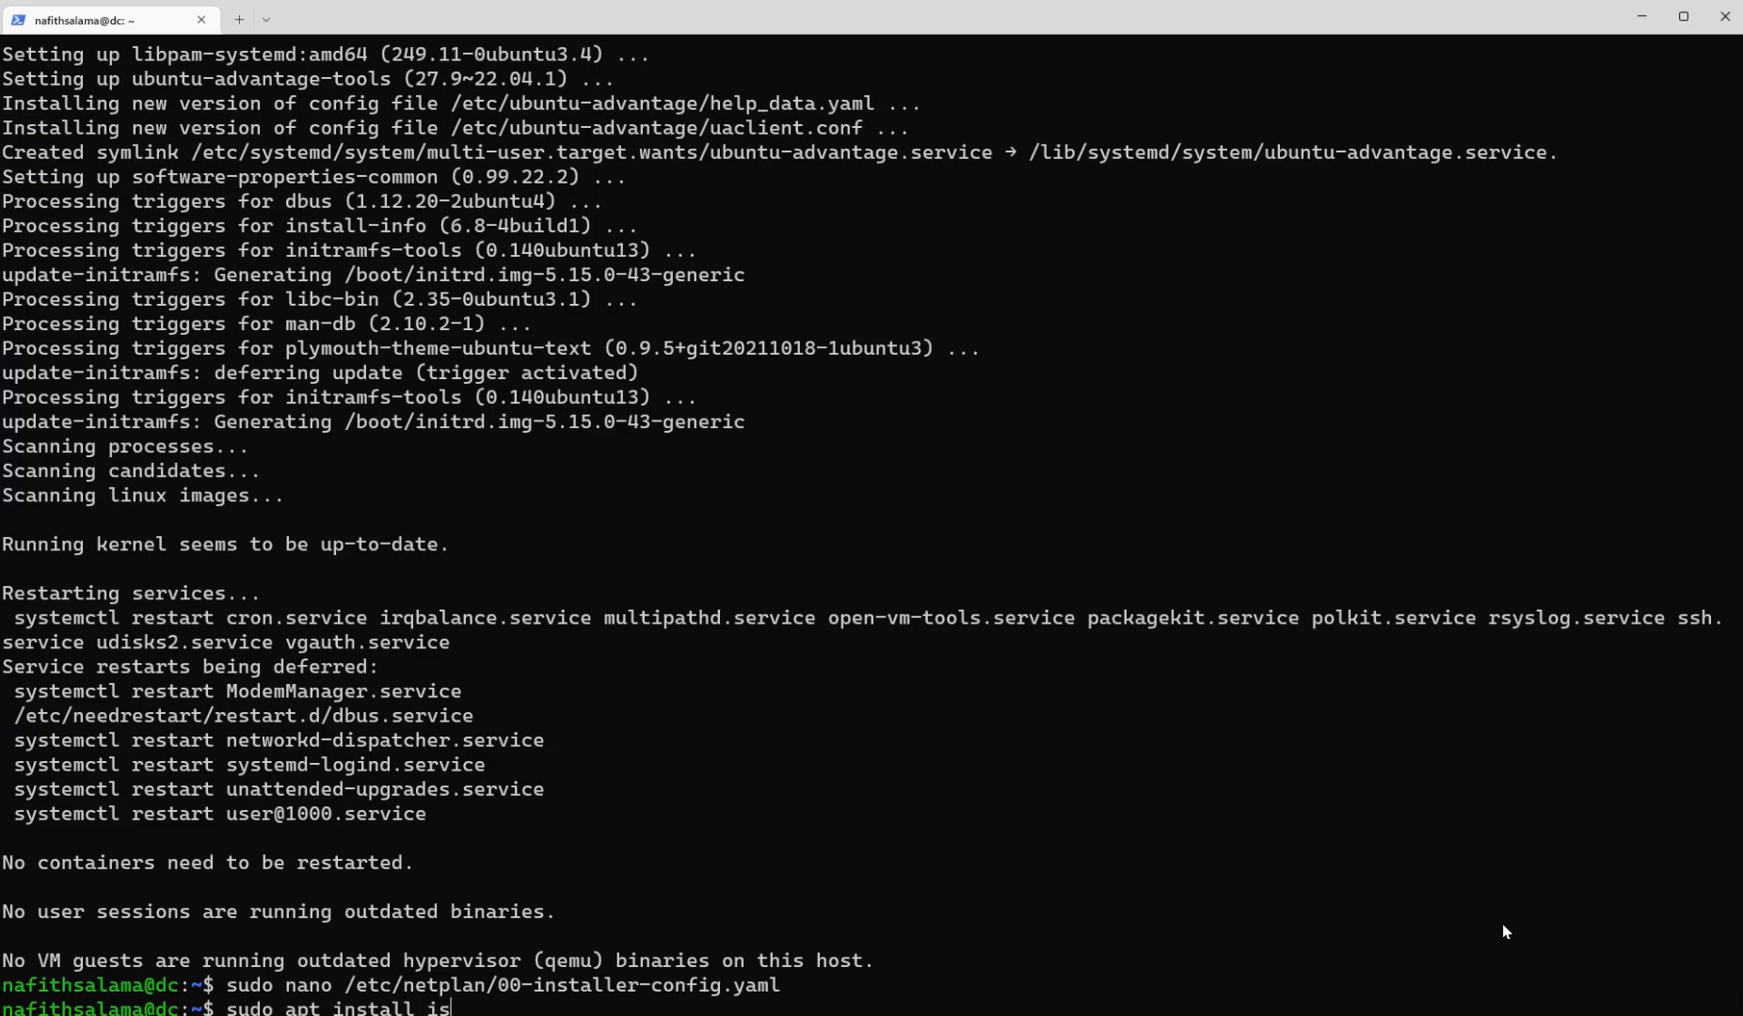
type("c-dh")
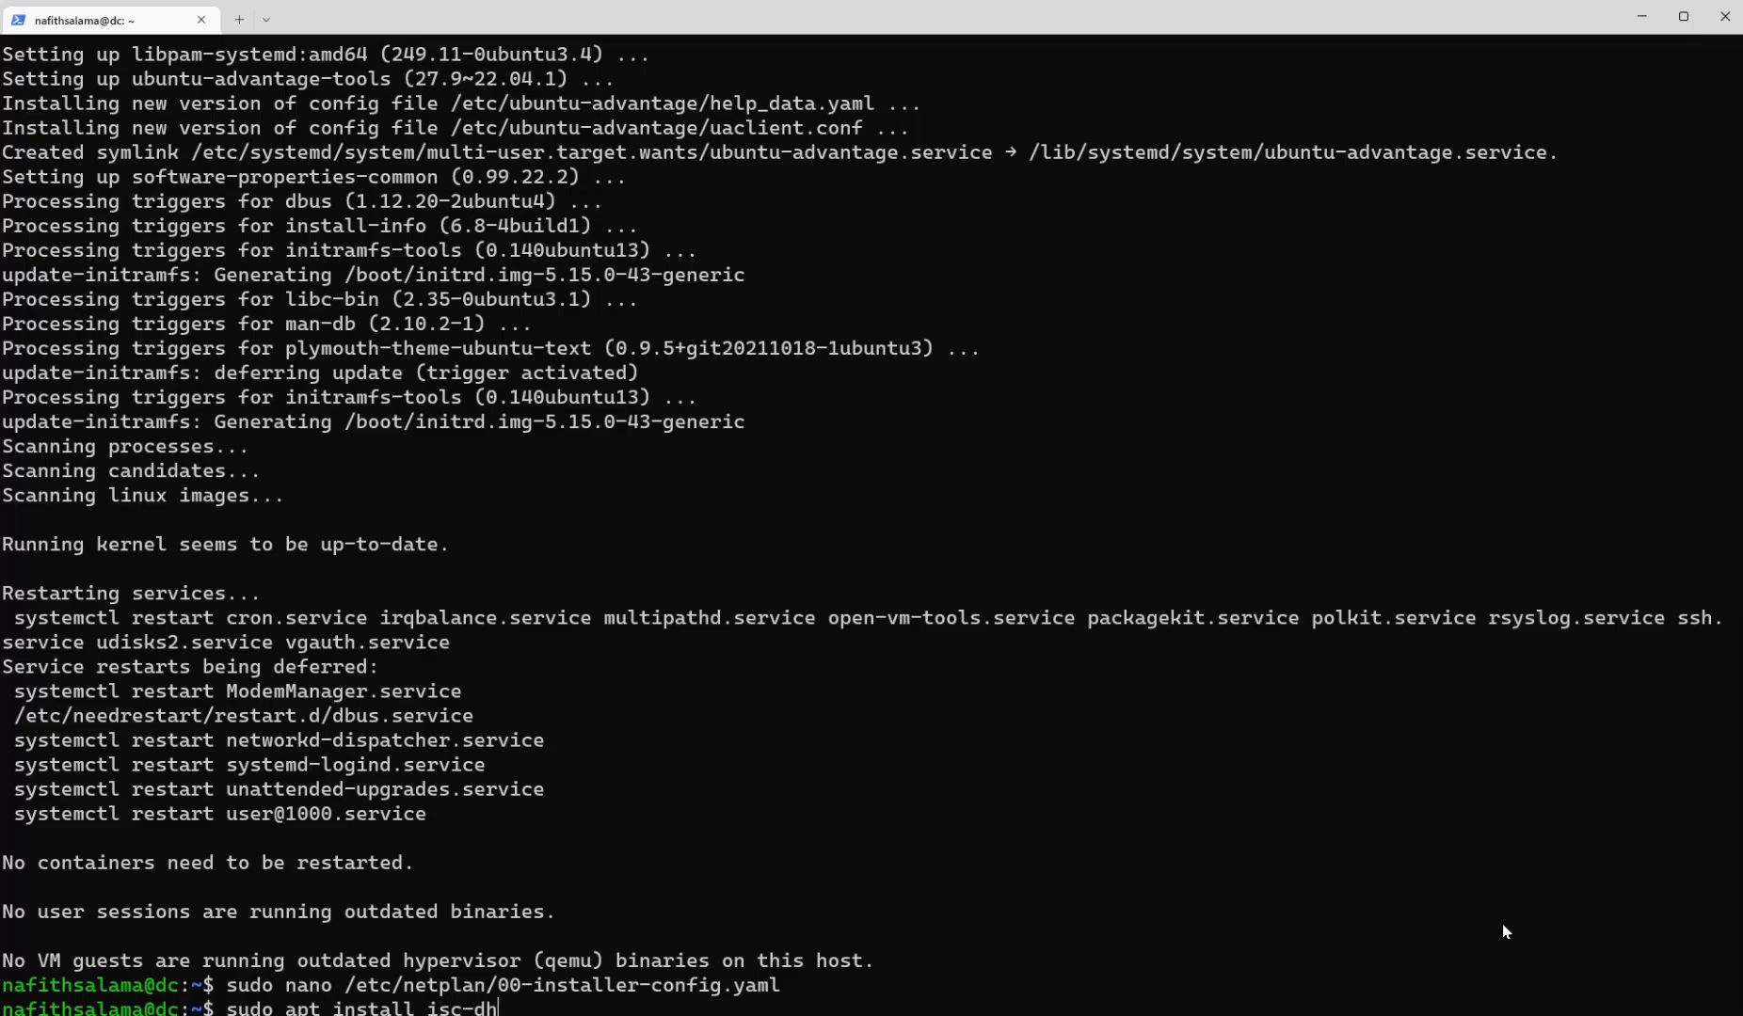
type("cp-server")
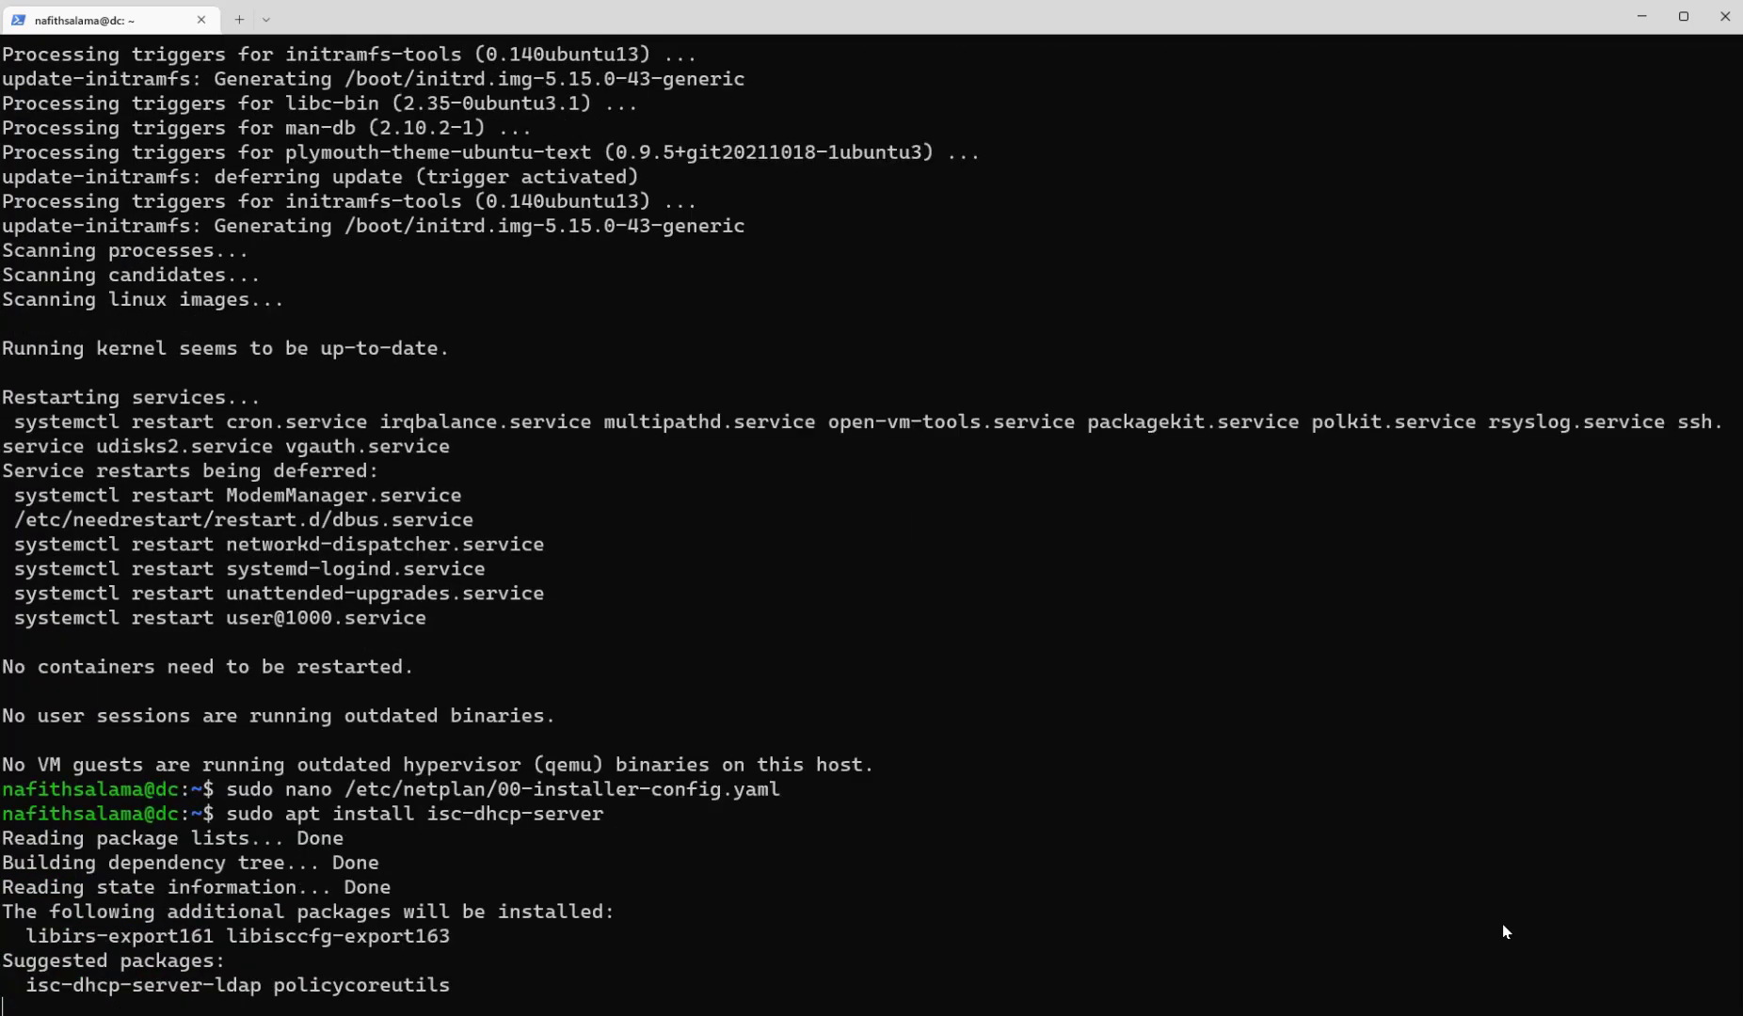
type("y")
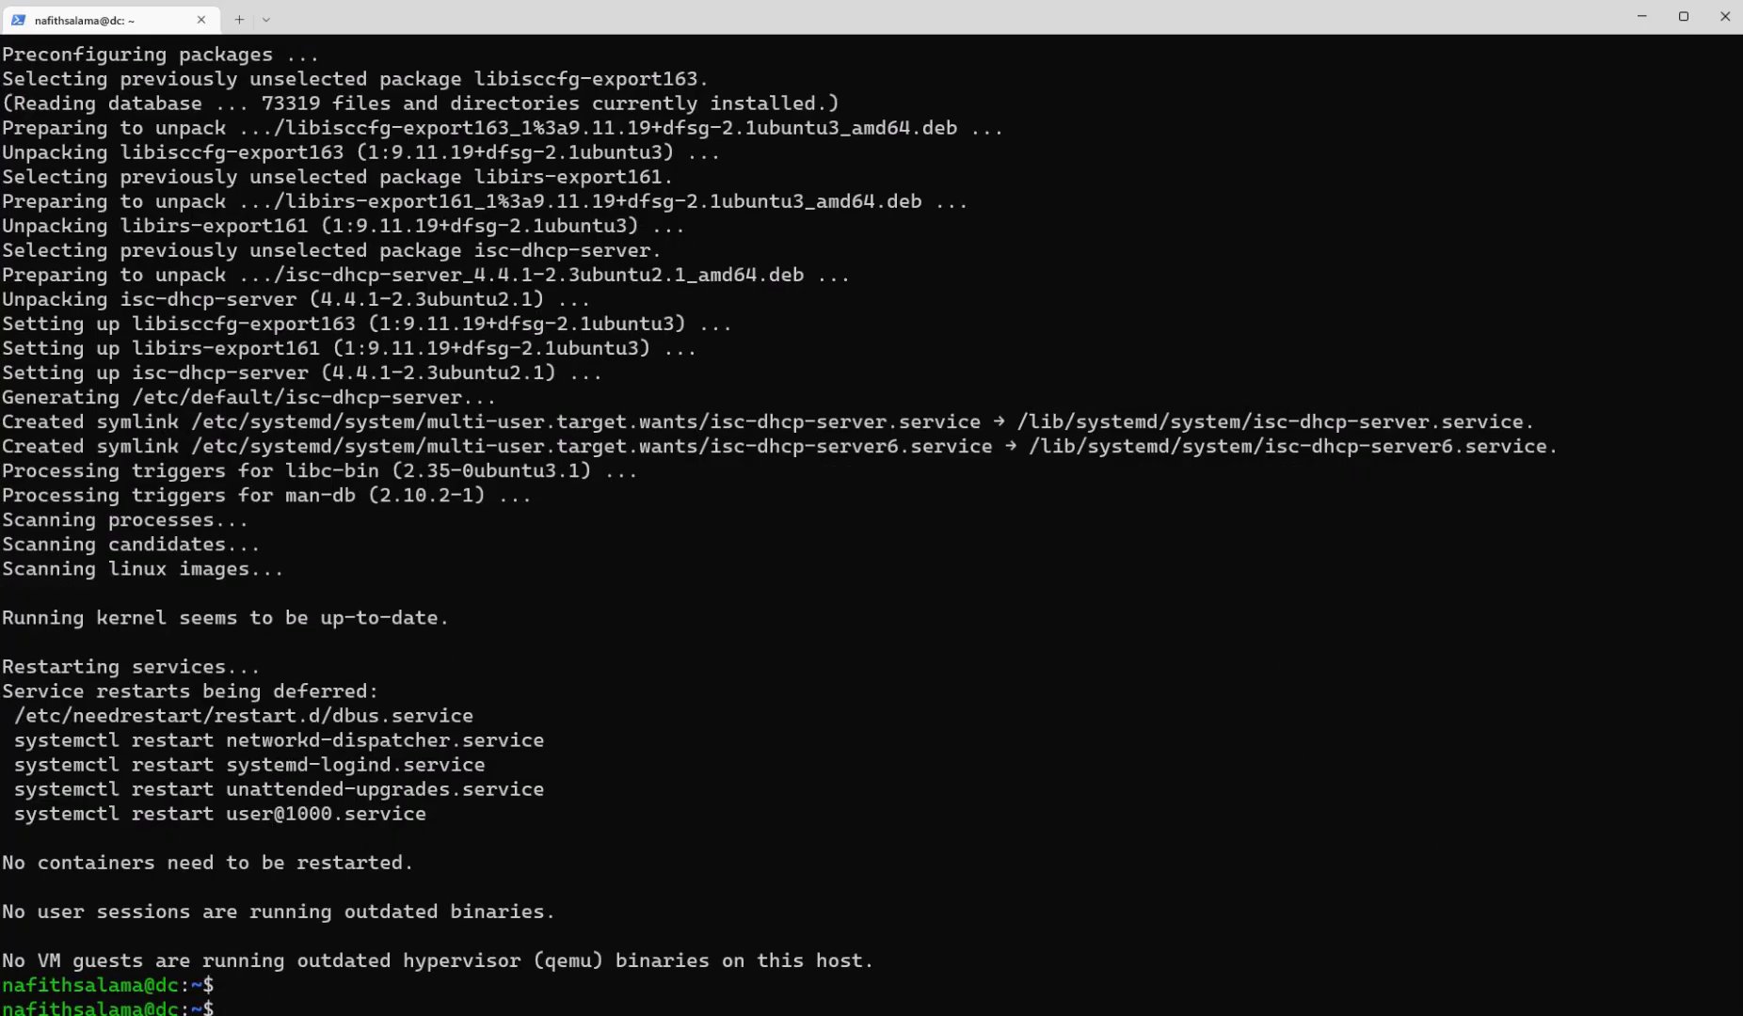
type("sudo nano /")
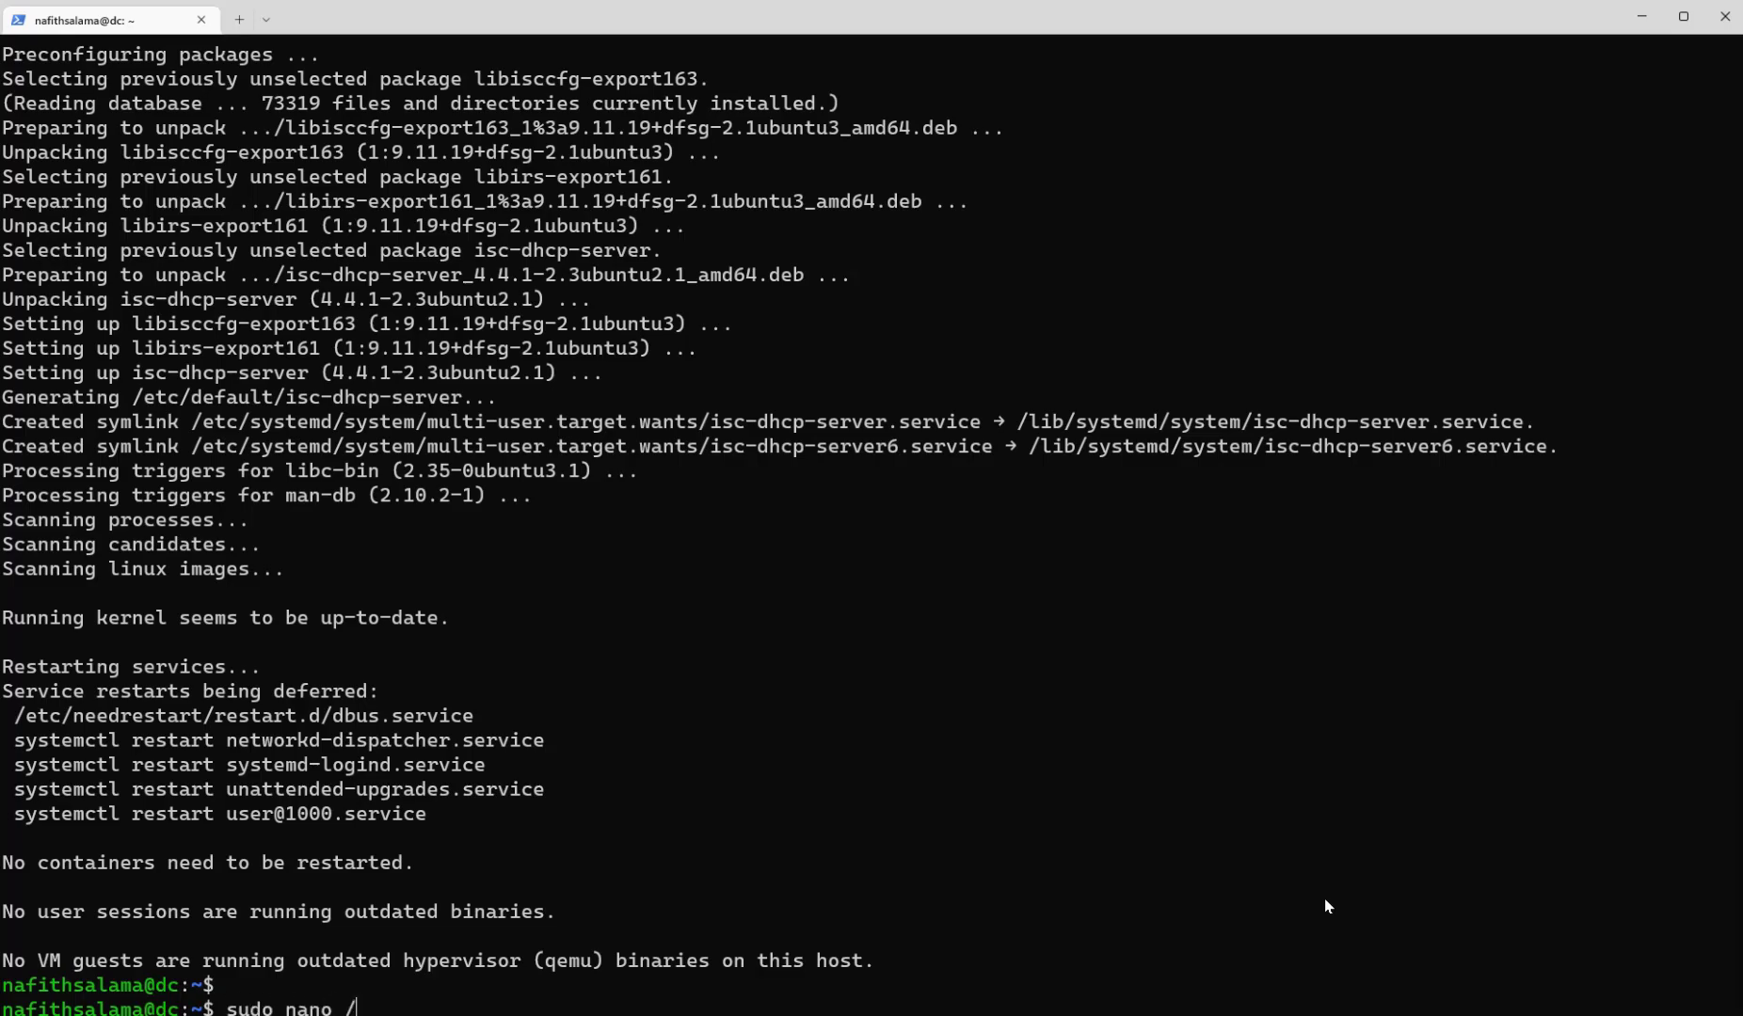
Edit /etc/dhcp/dhcpd.conf in nano with default-lease-time 6000 and max-lease-time 72000.
type("etc/dhcp/")
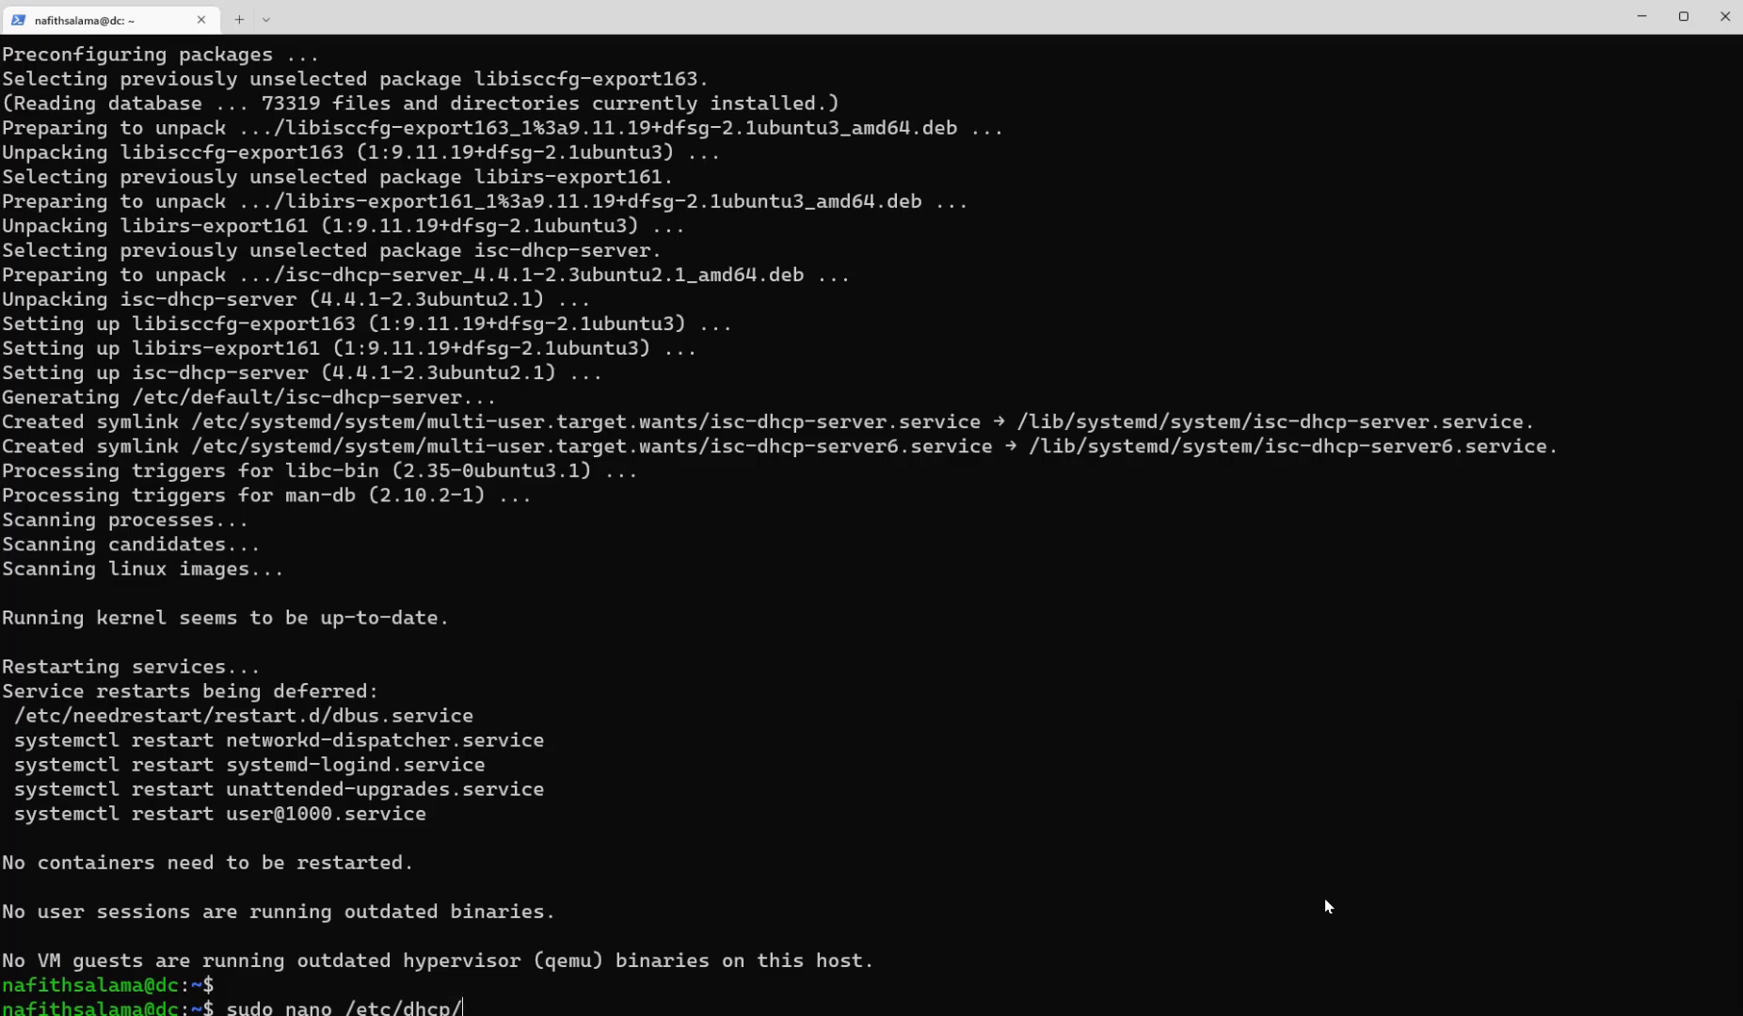
type("dhcpd.")
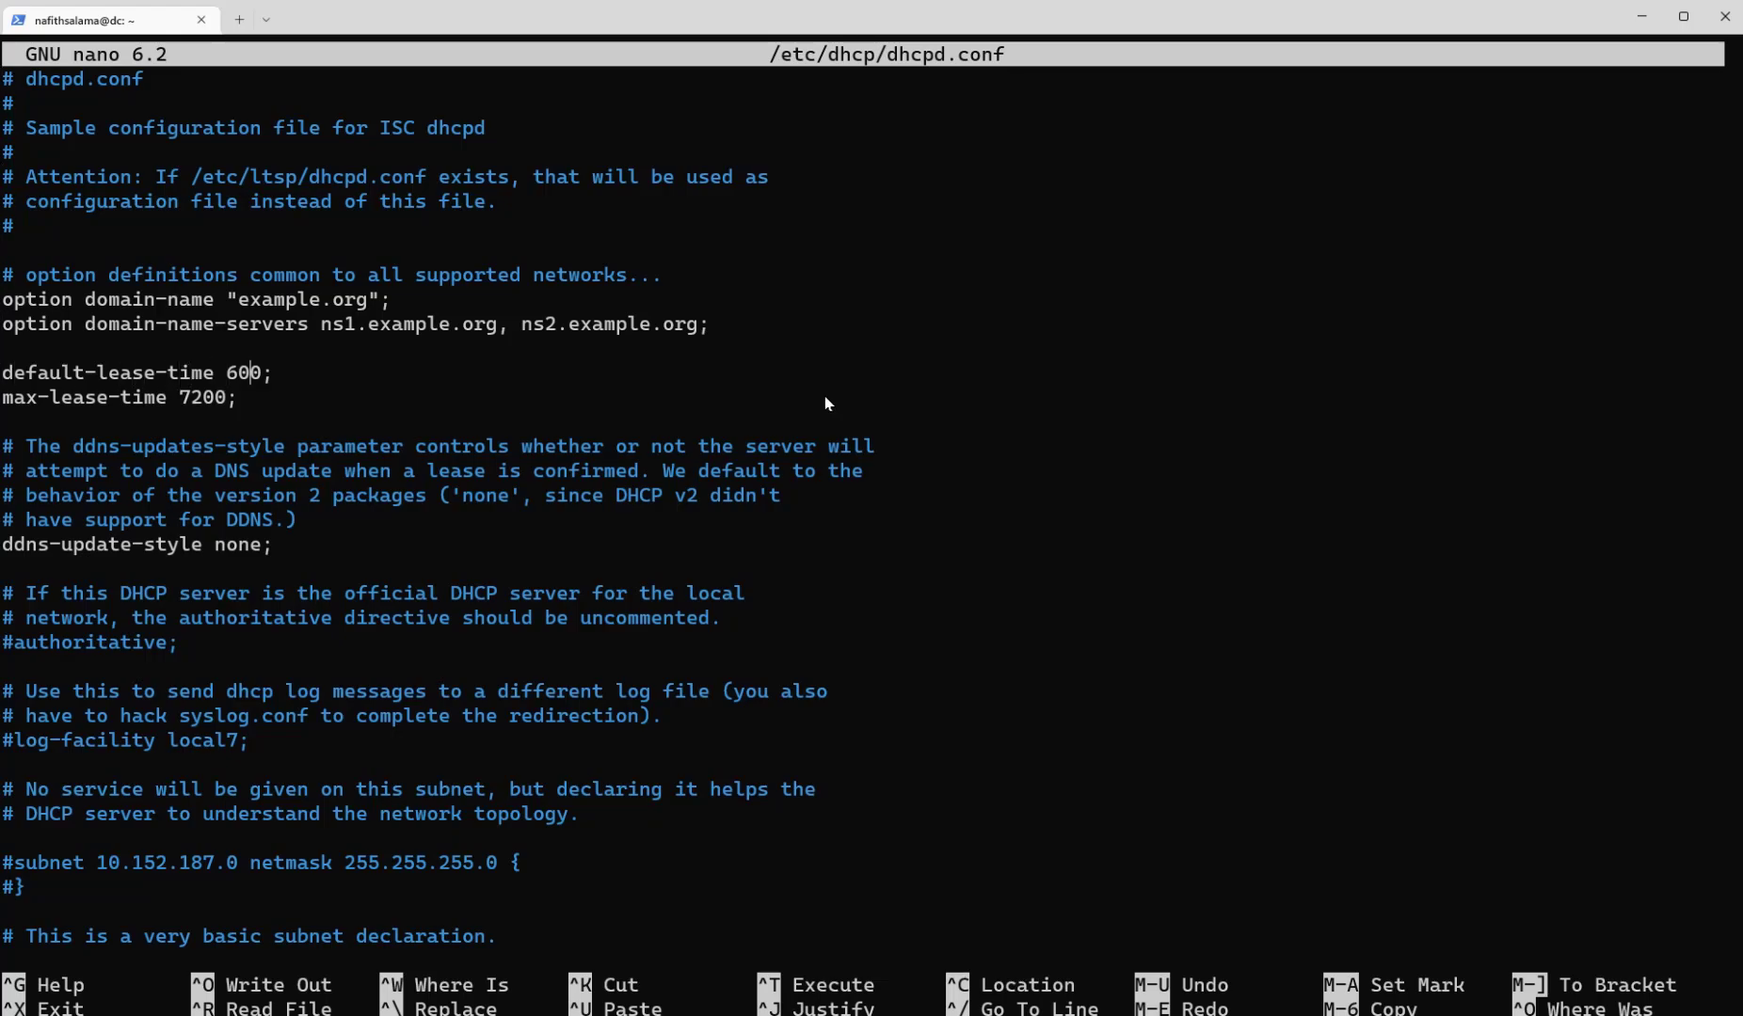
type("0")
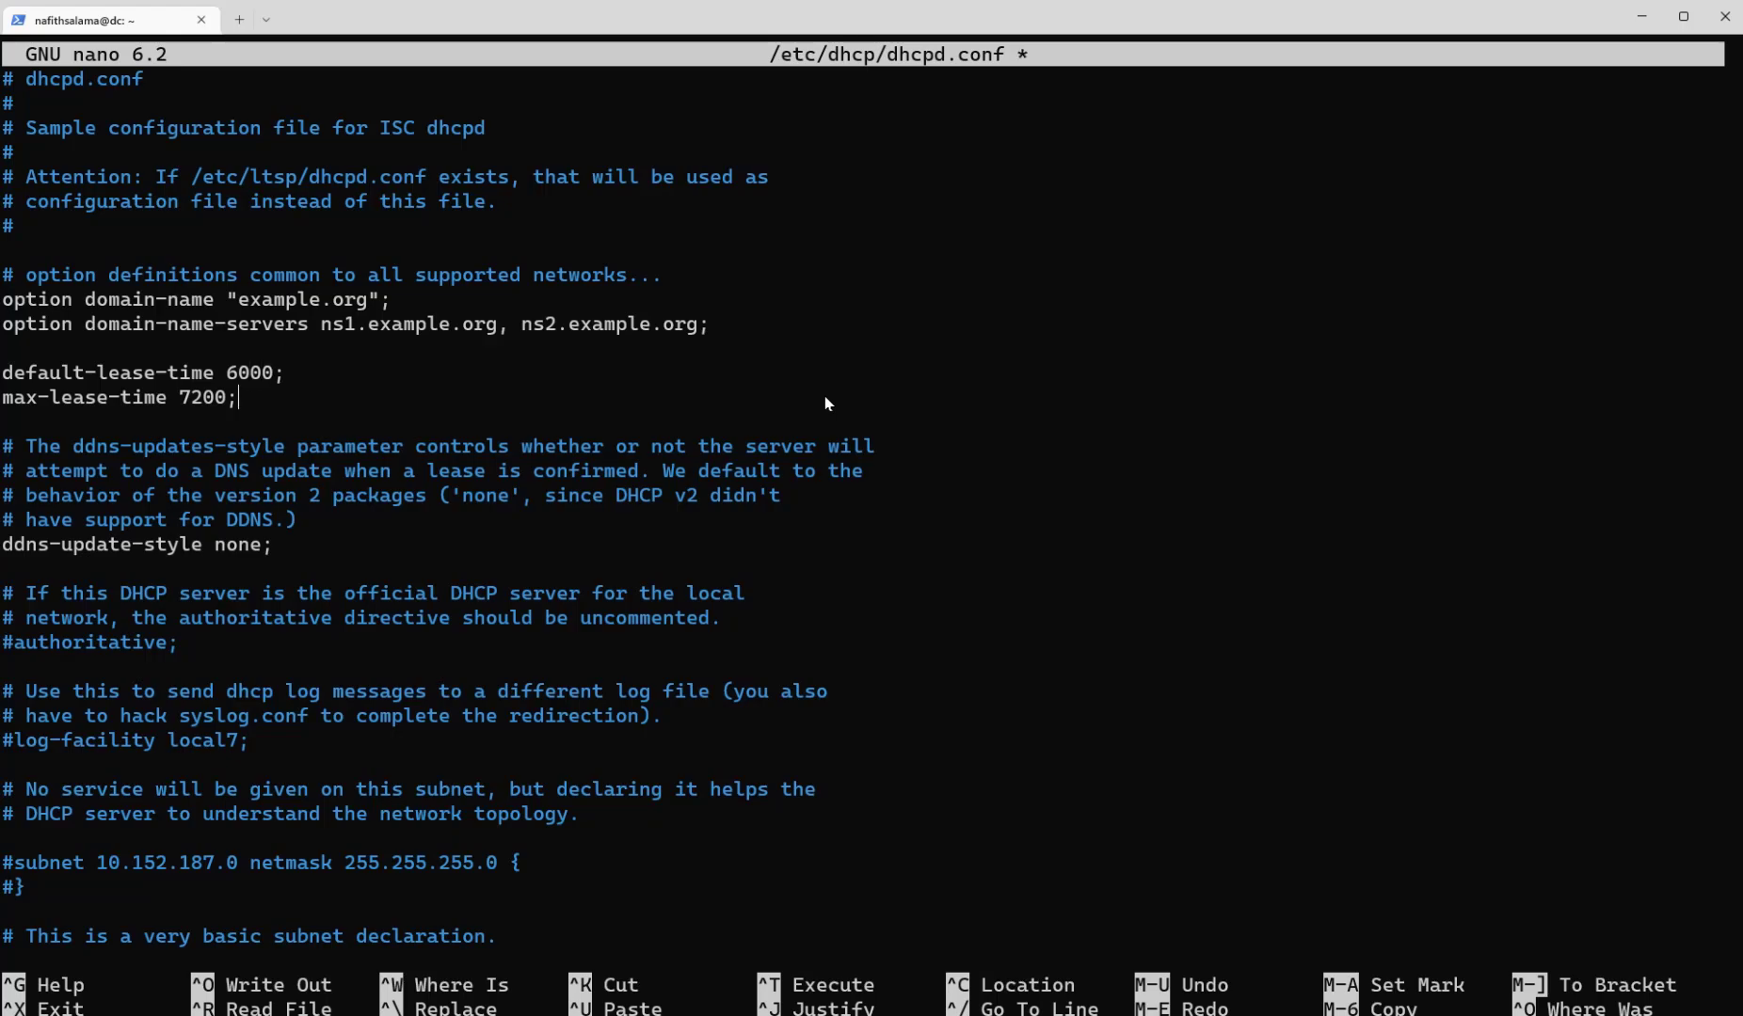
type("0")
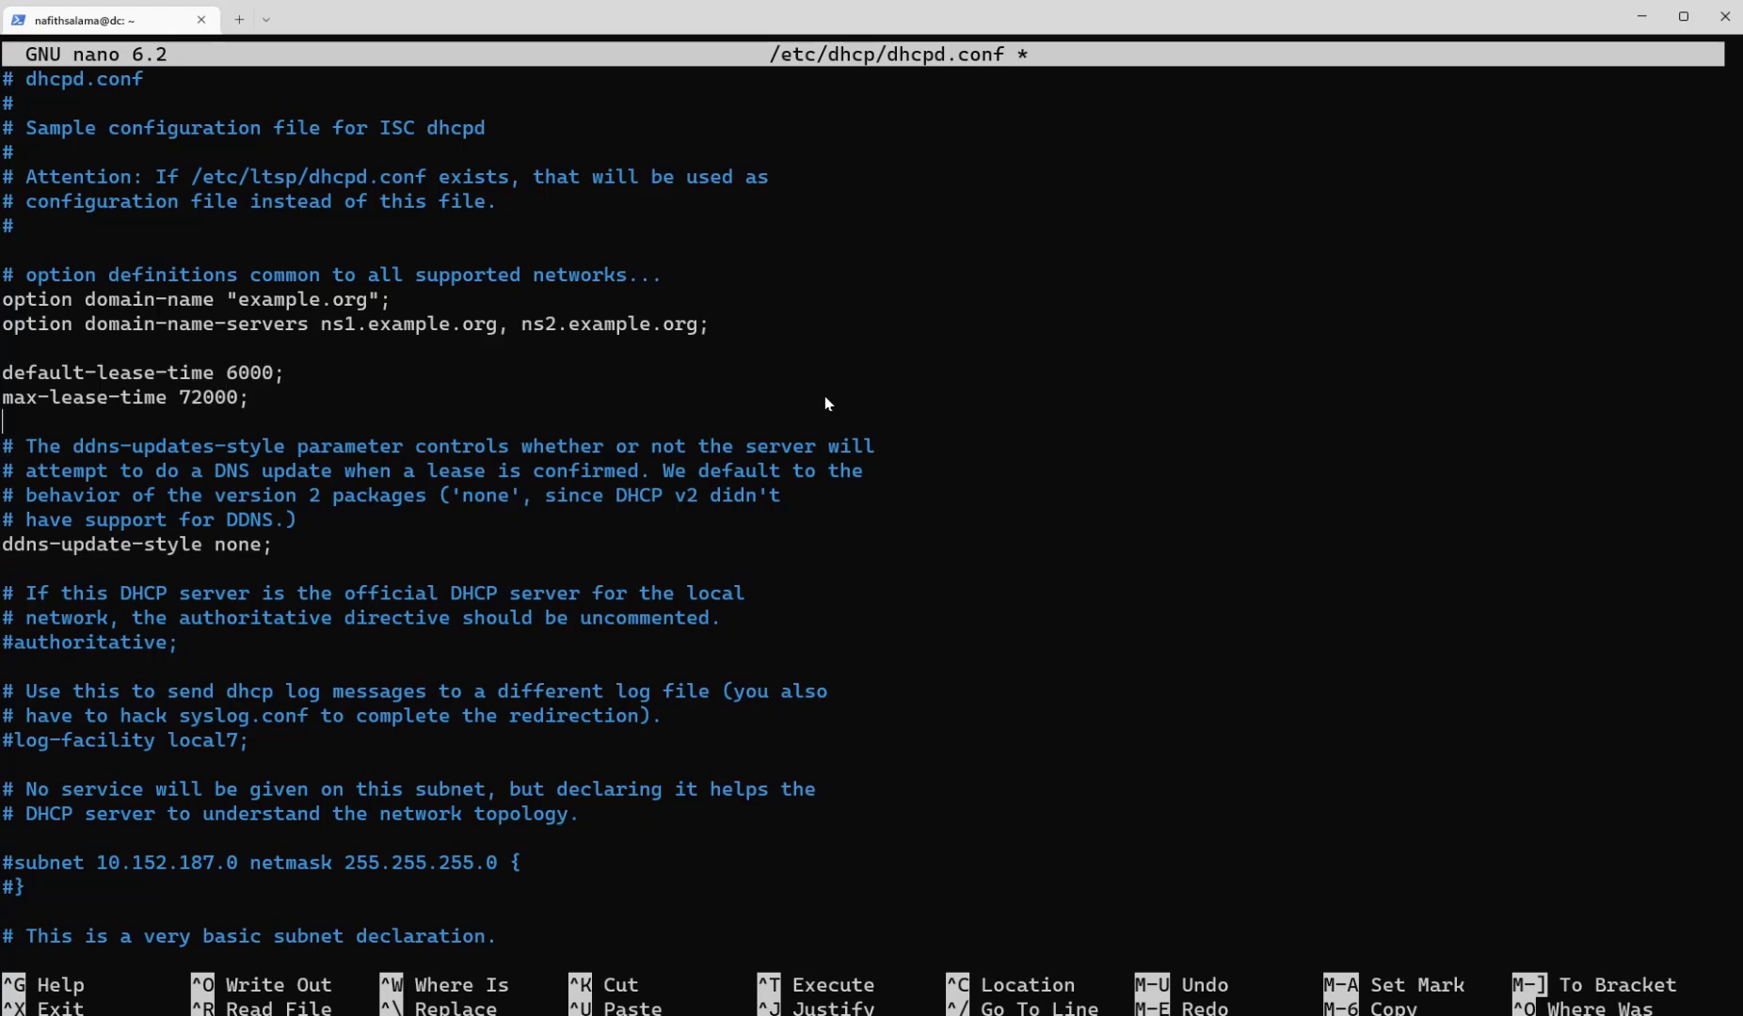
Add an 'authoritative;' line below the lease times, correcting a mistyped start.
type("su")
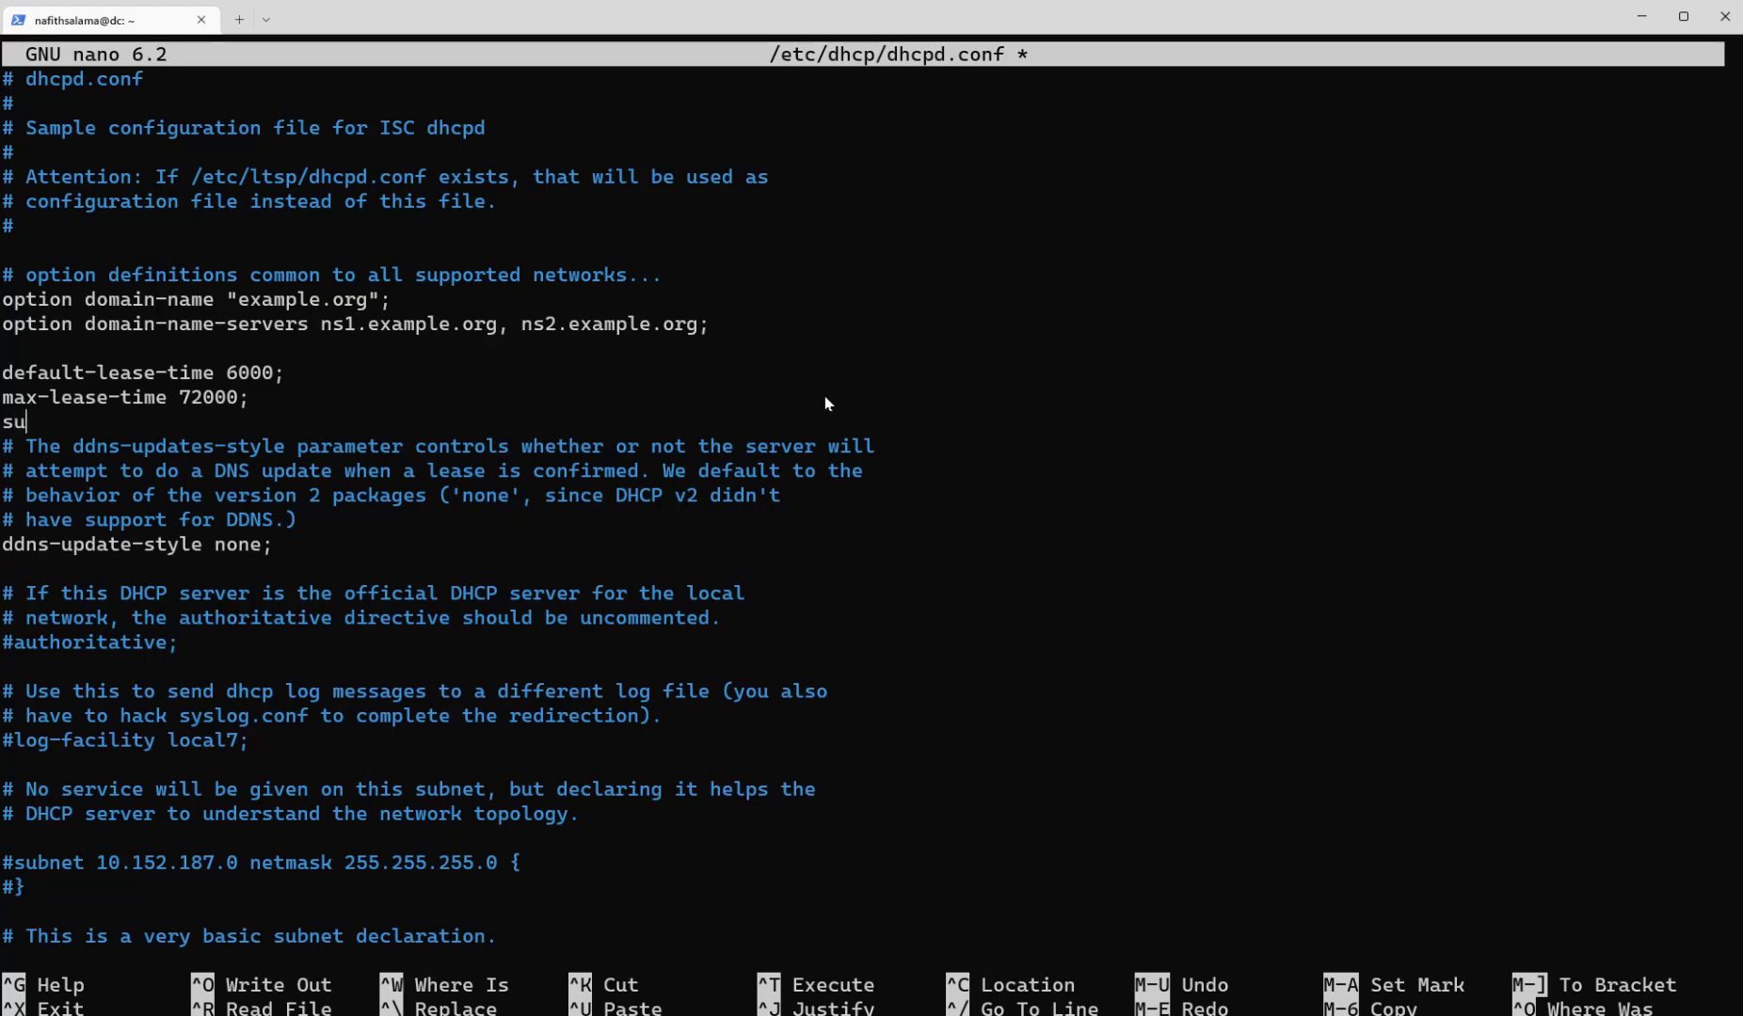
type("yhotiy")
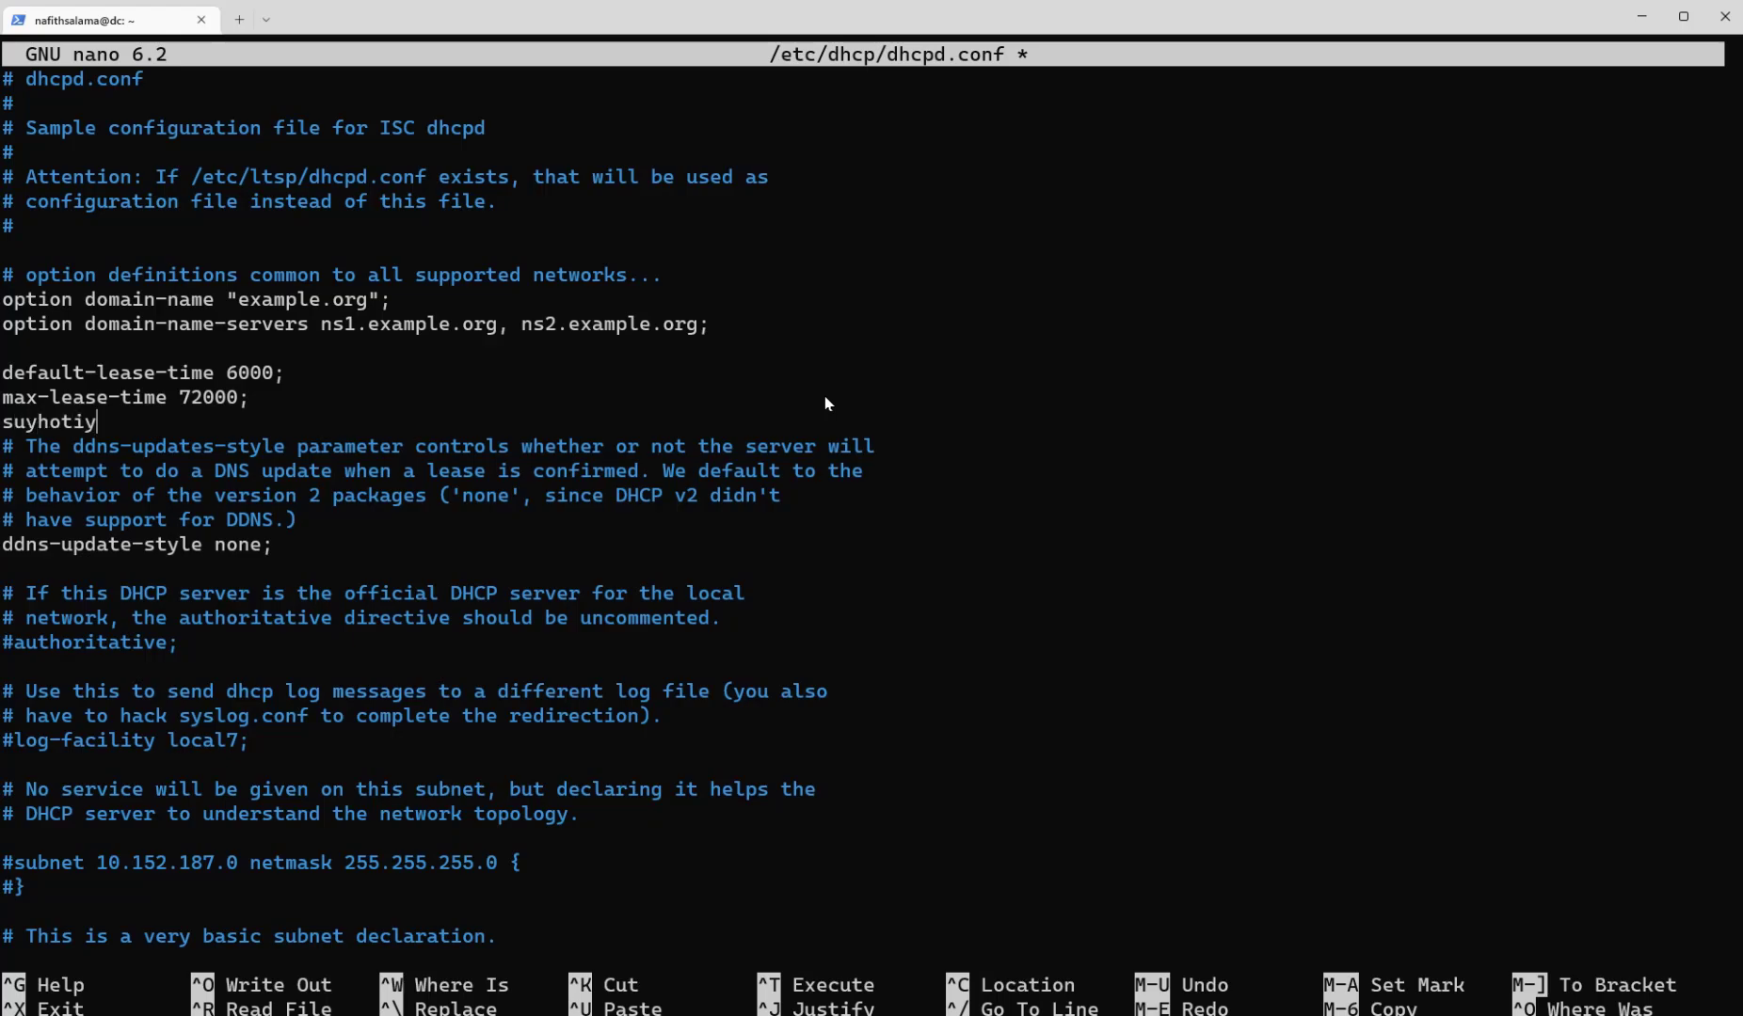
key("Backspace")
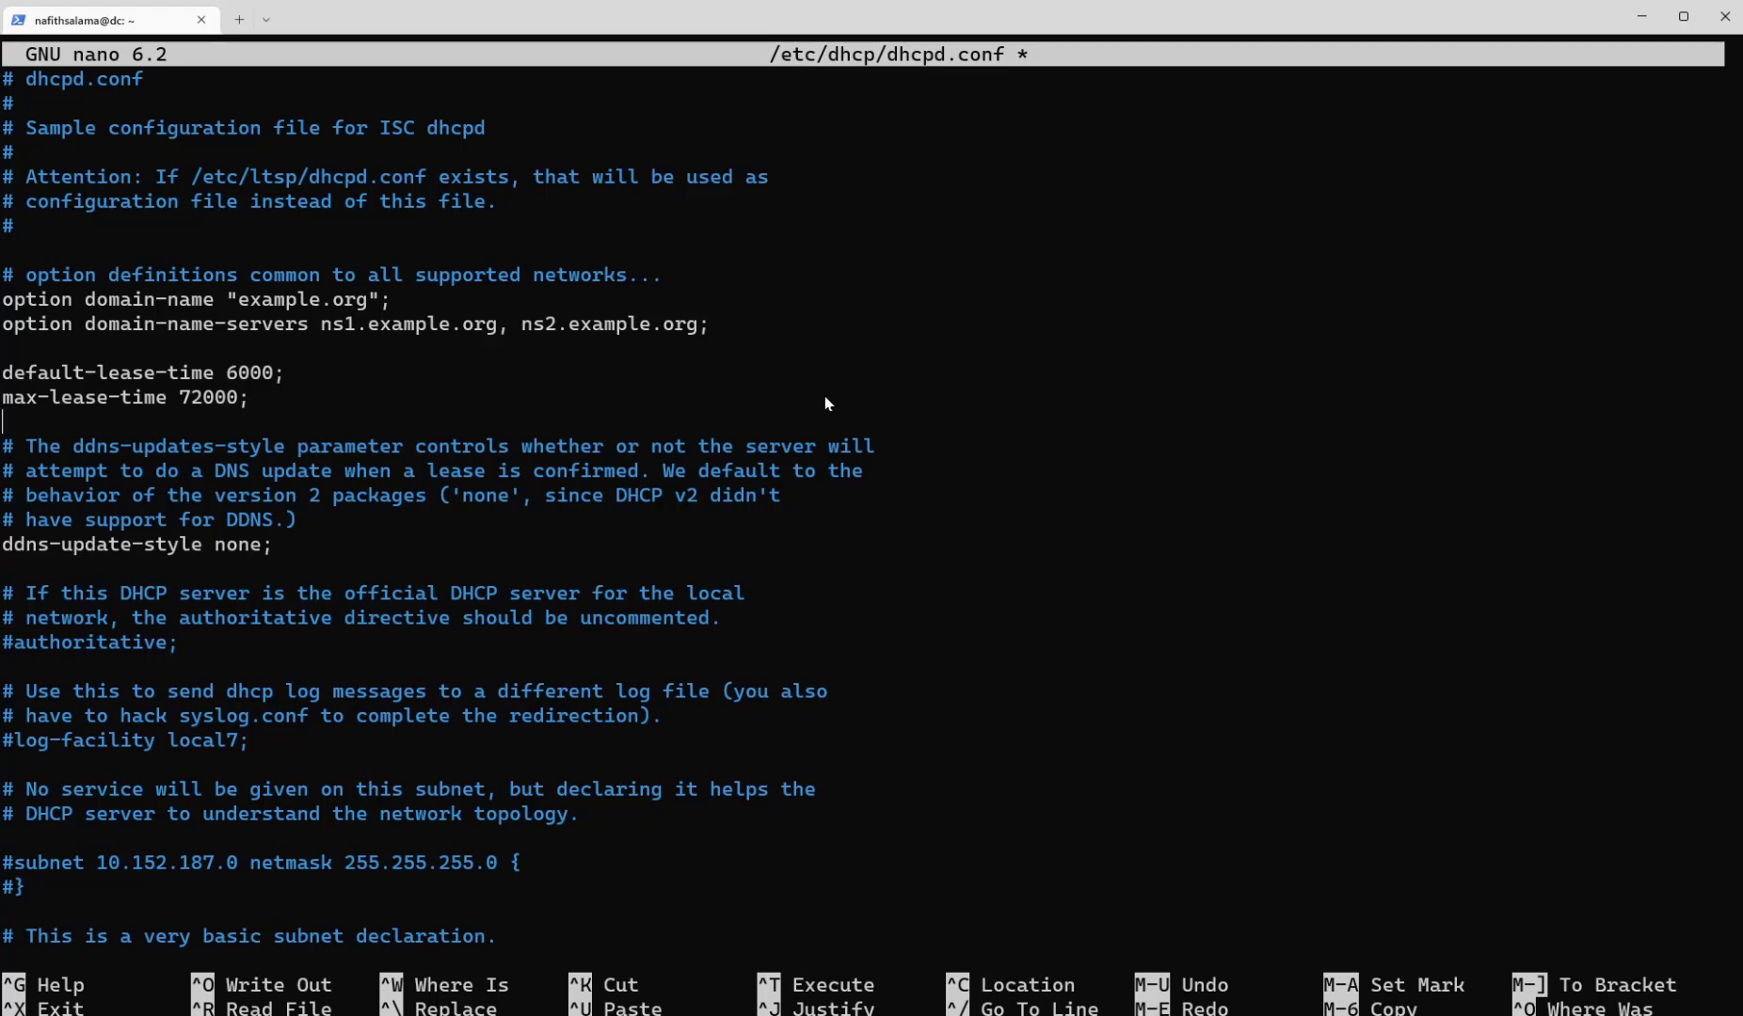
type("author")
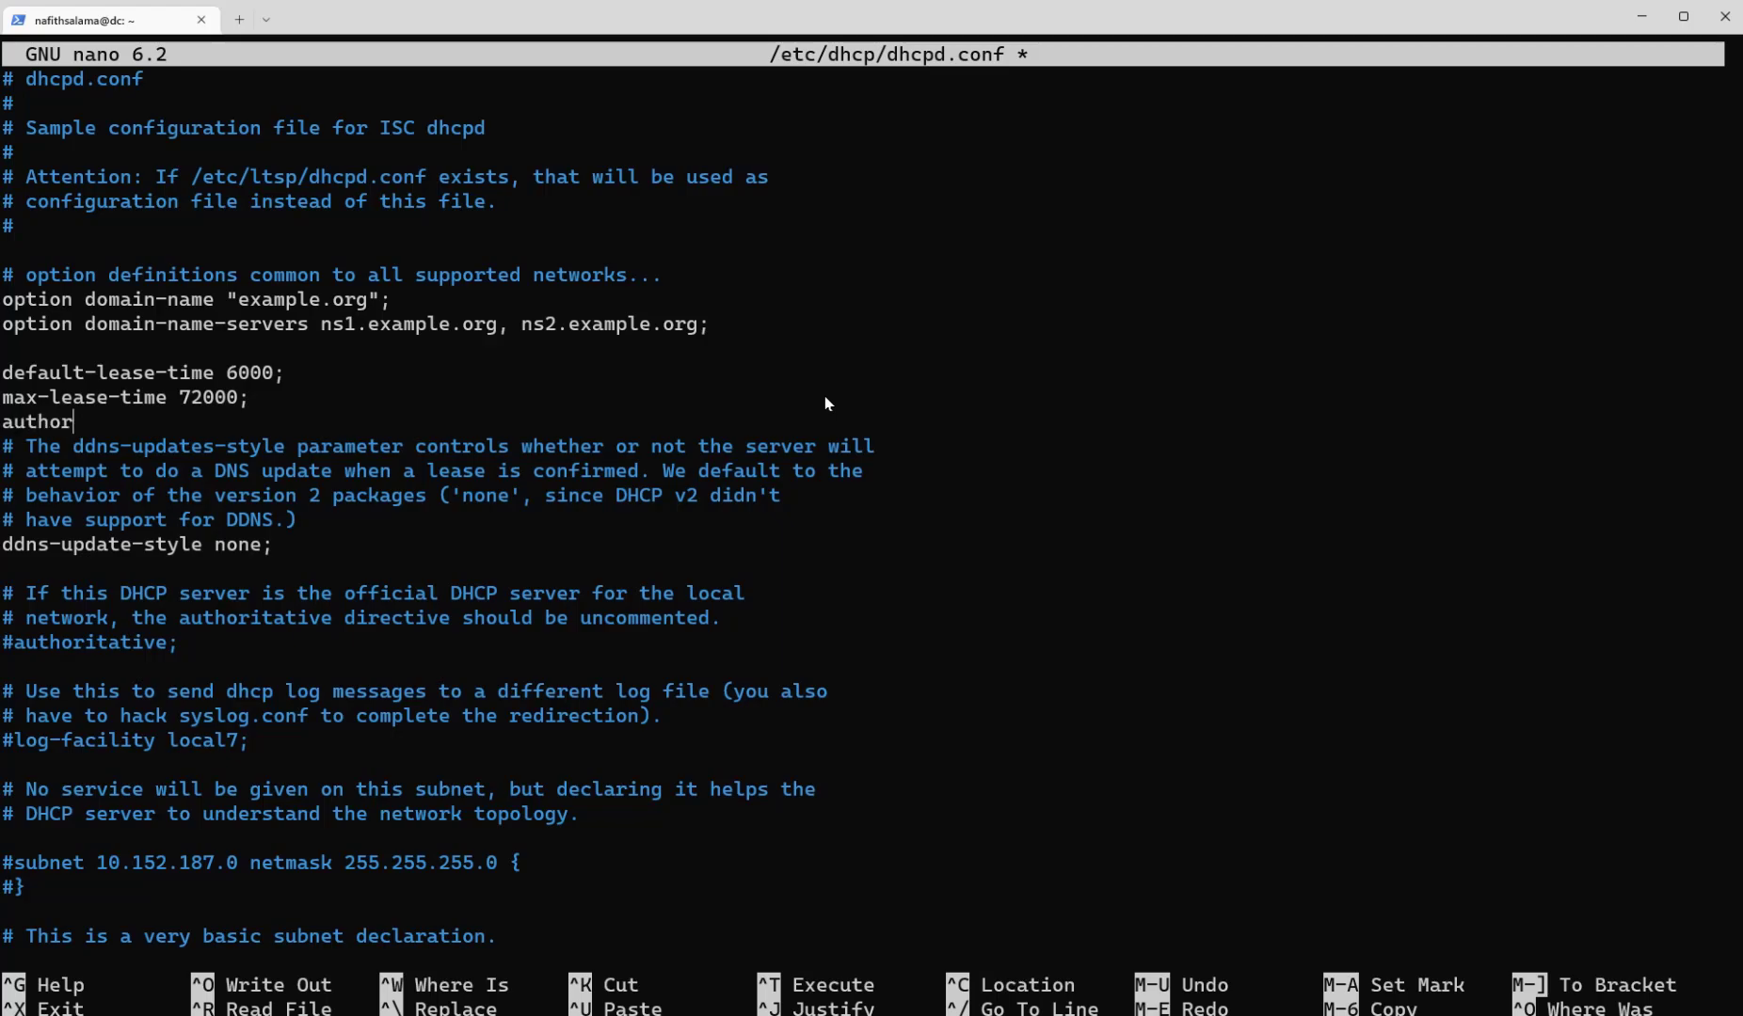
type("it")
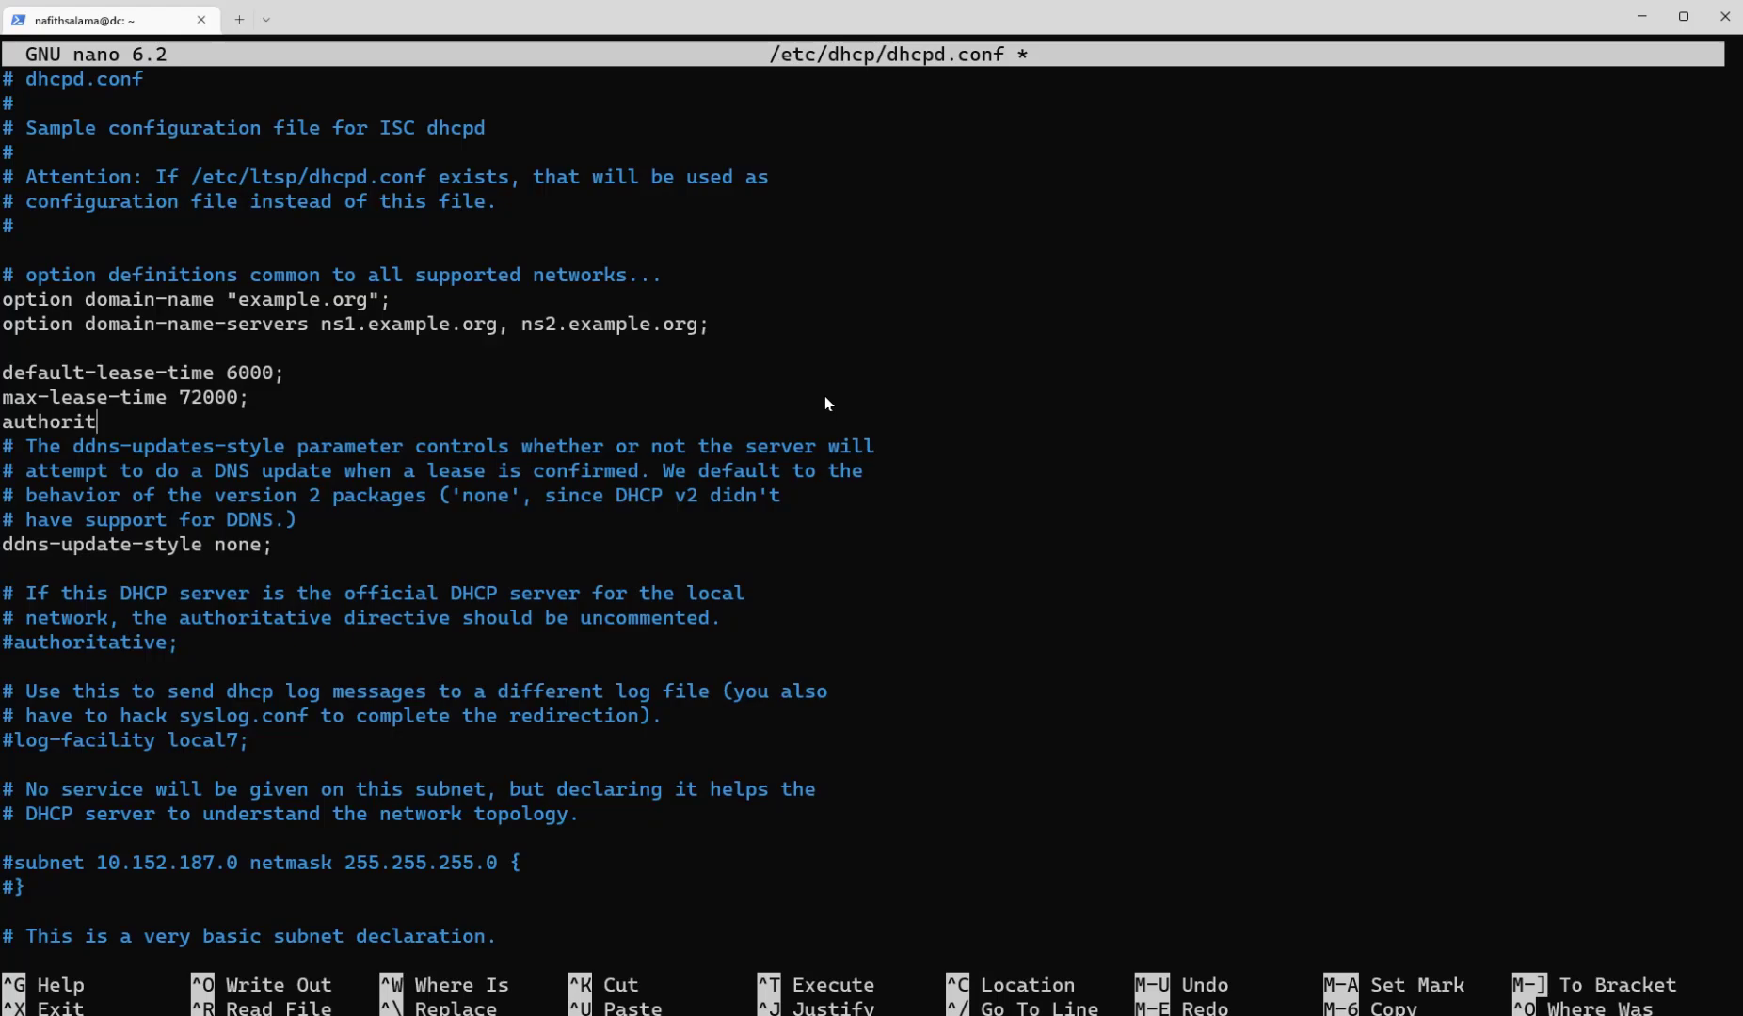
type("ative")
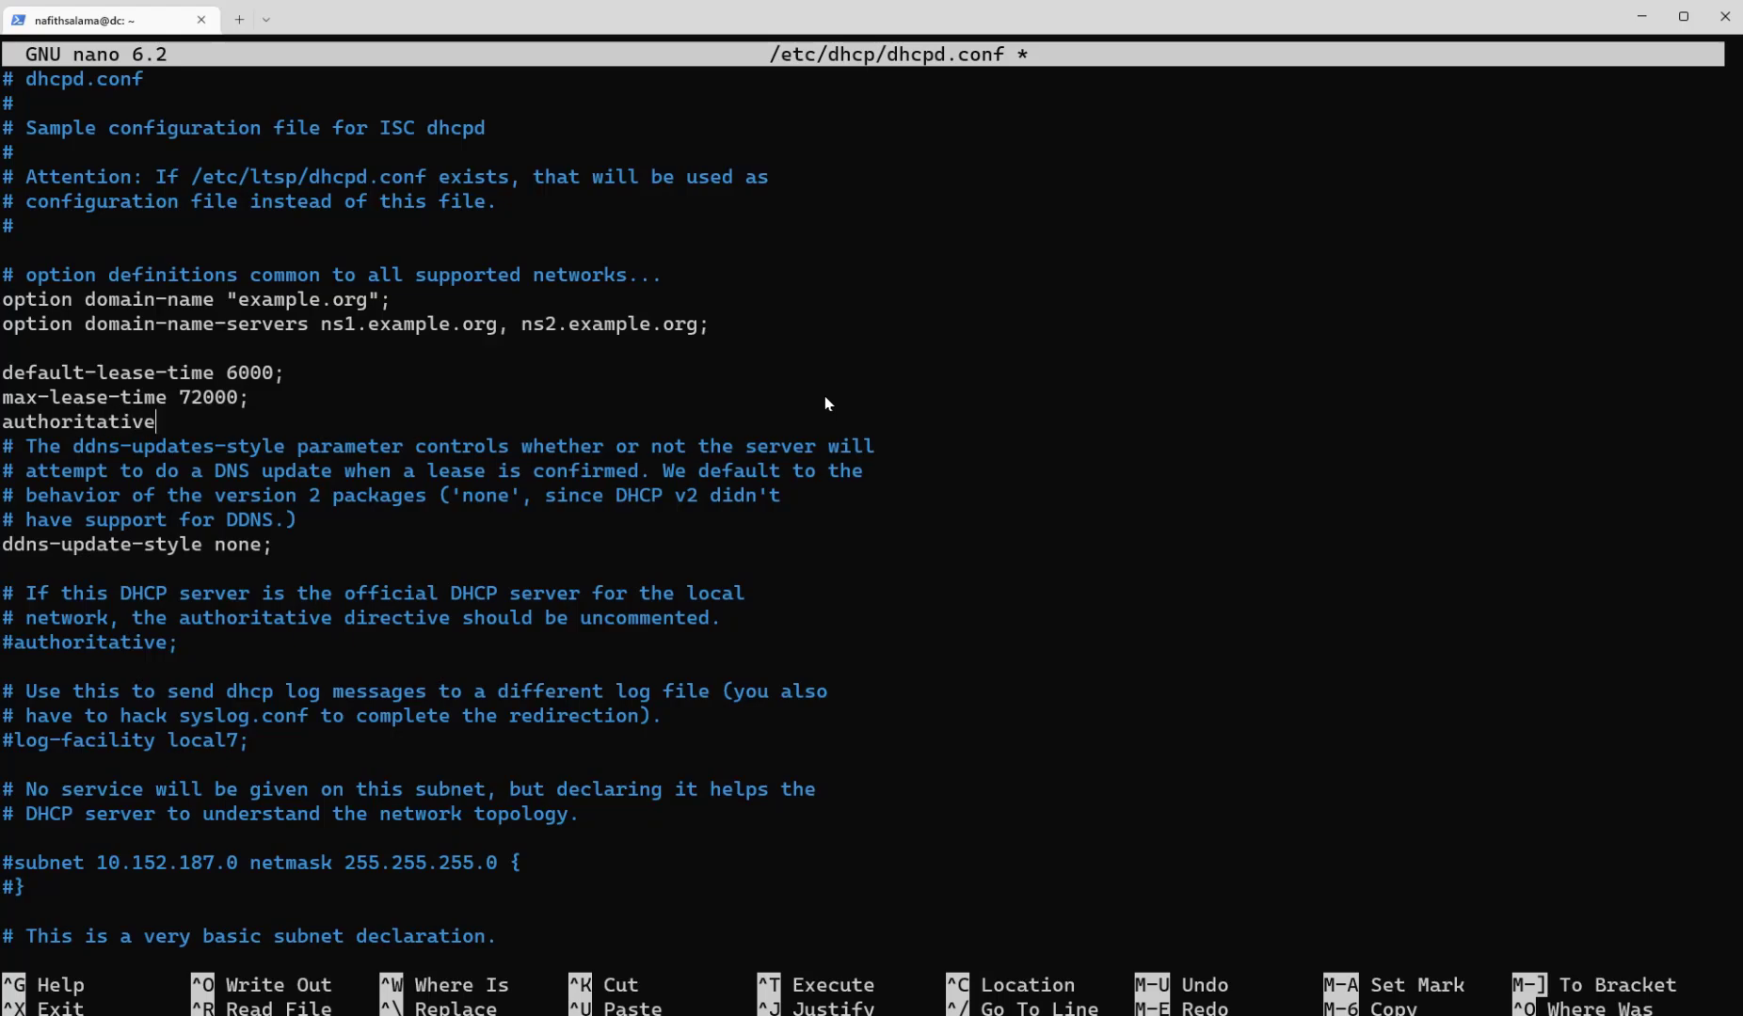
type(";")
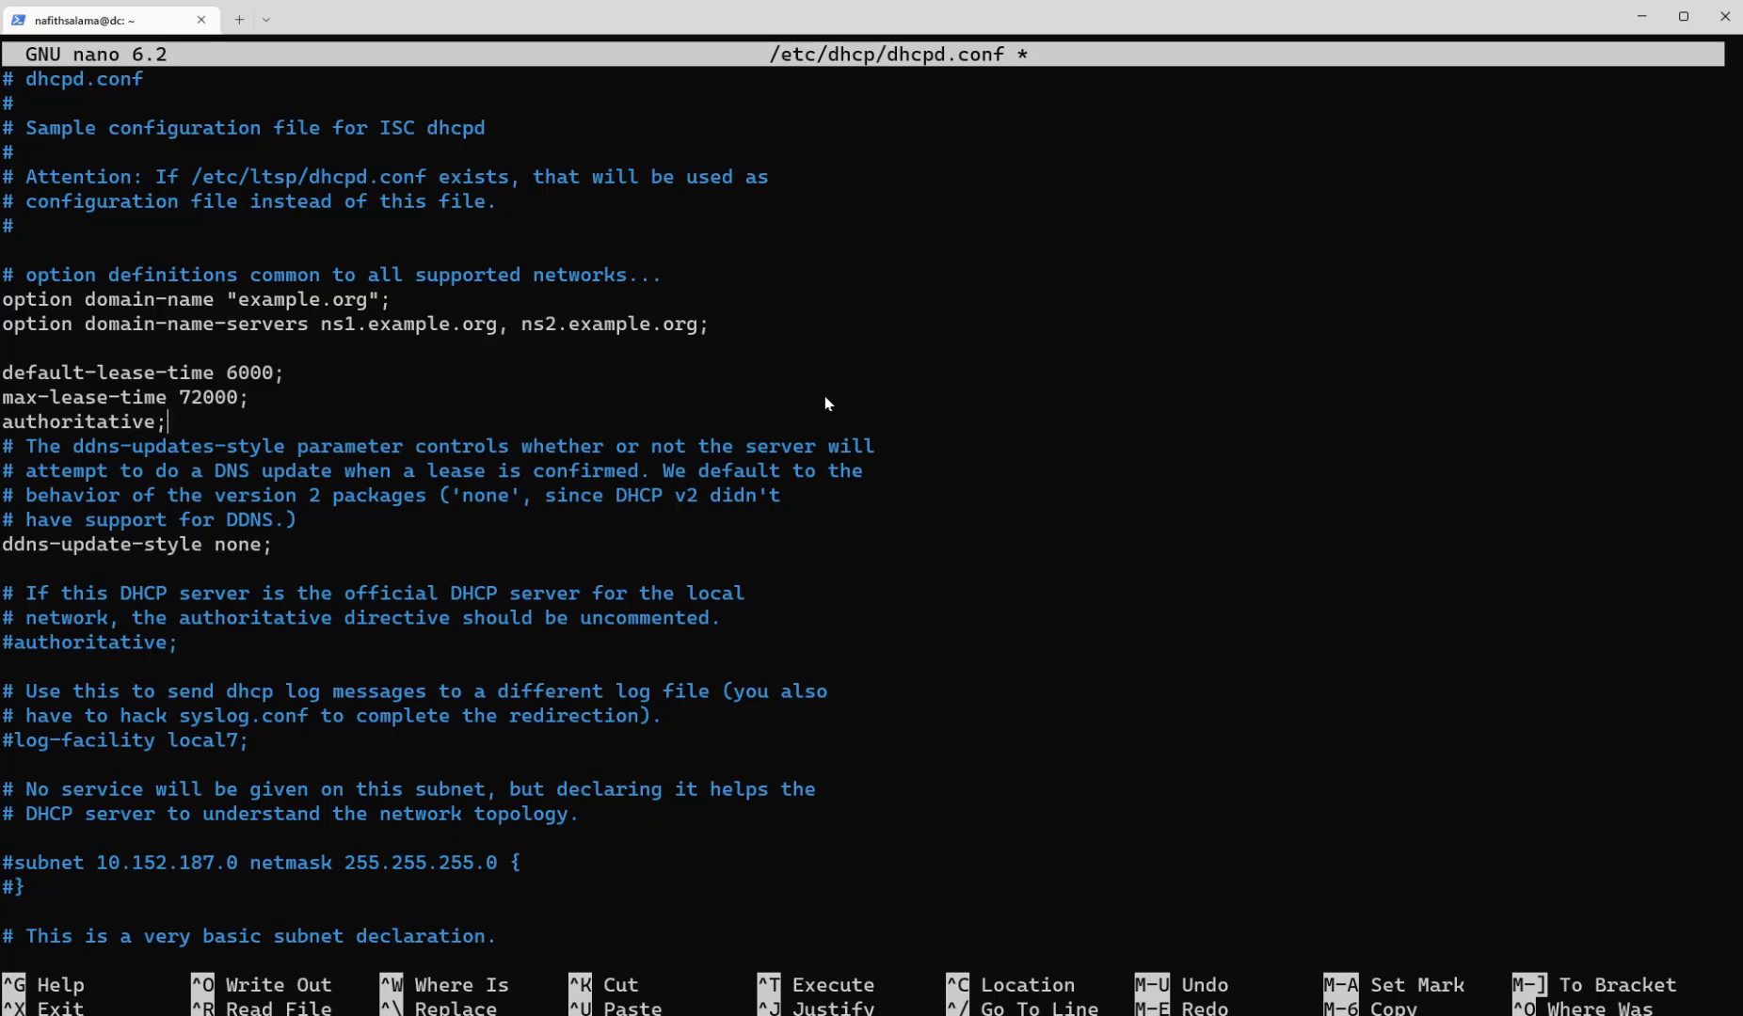
Change the internal subnet declaration to subnet 10.254.1.0 netmask 255.255.255.224.
scroll("down", 3)
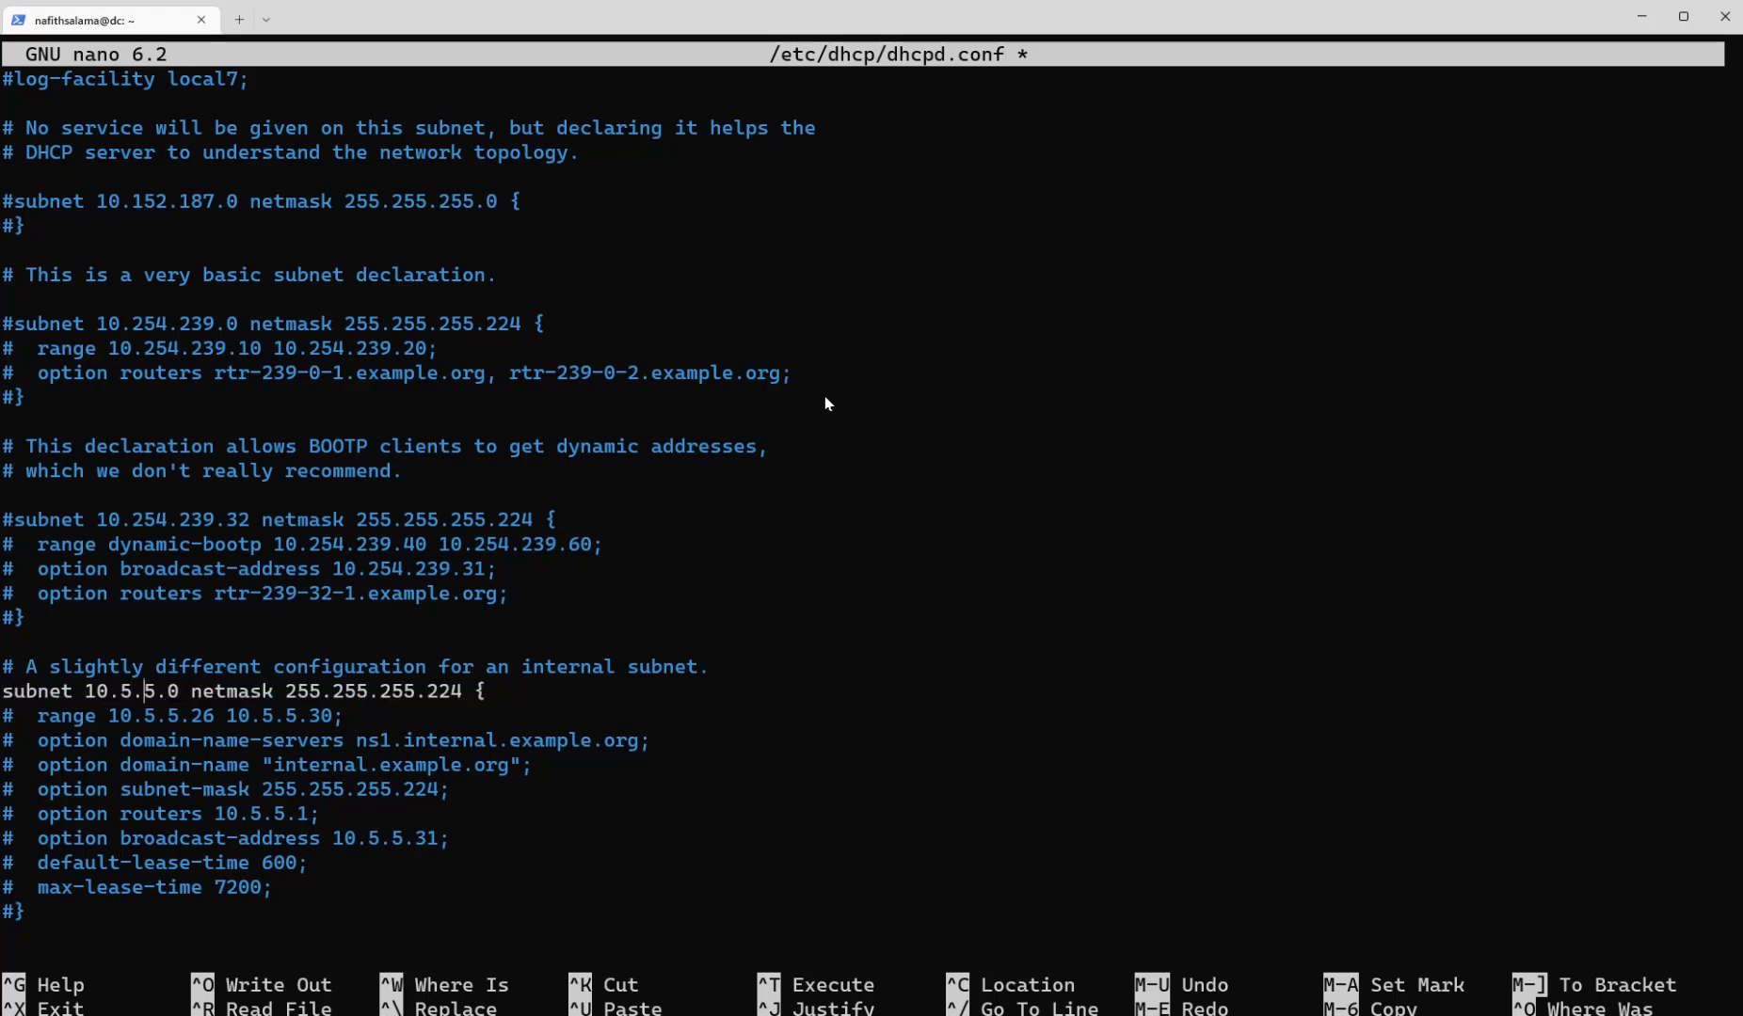
type("254")
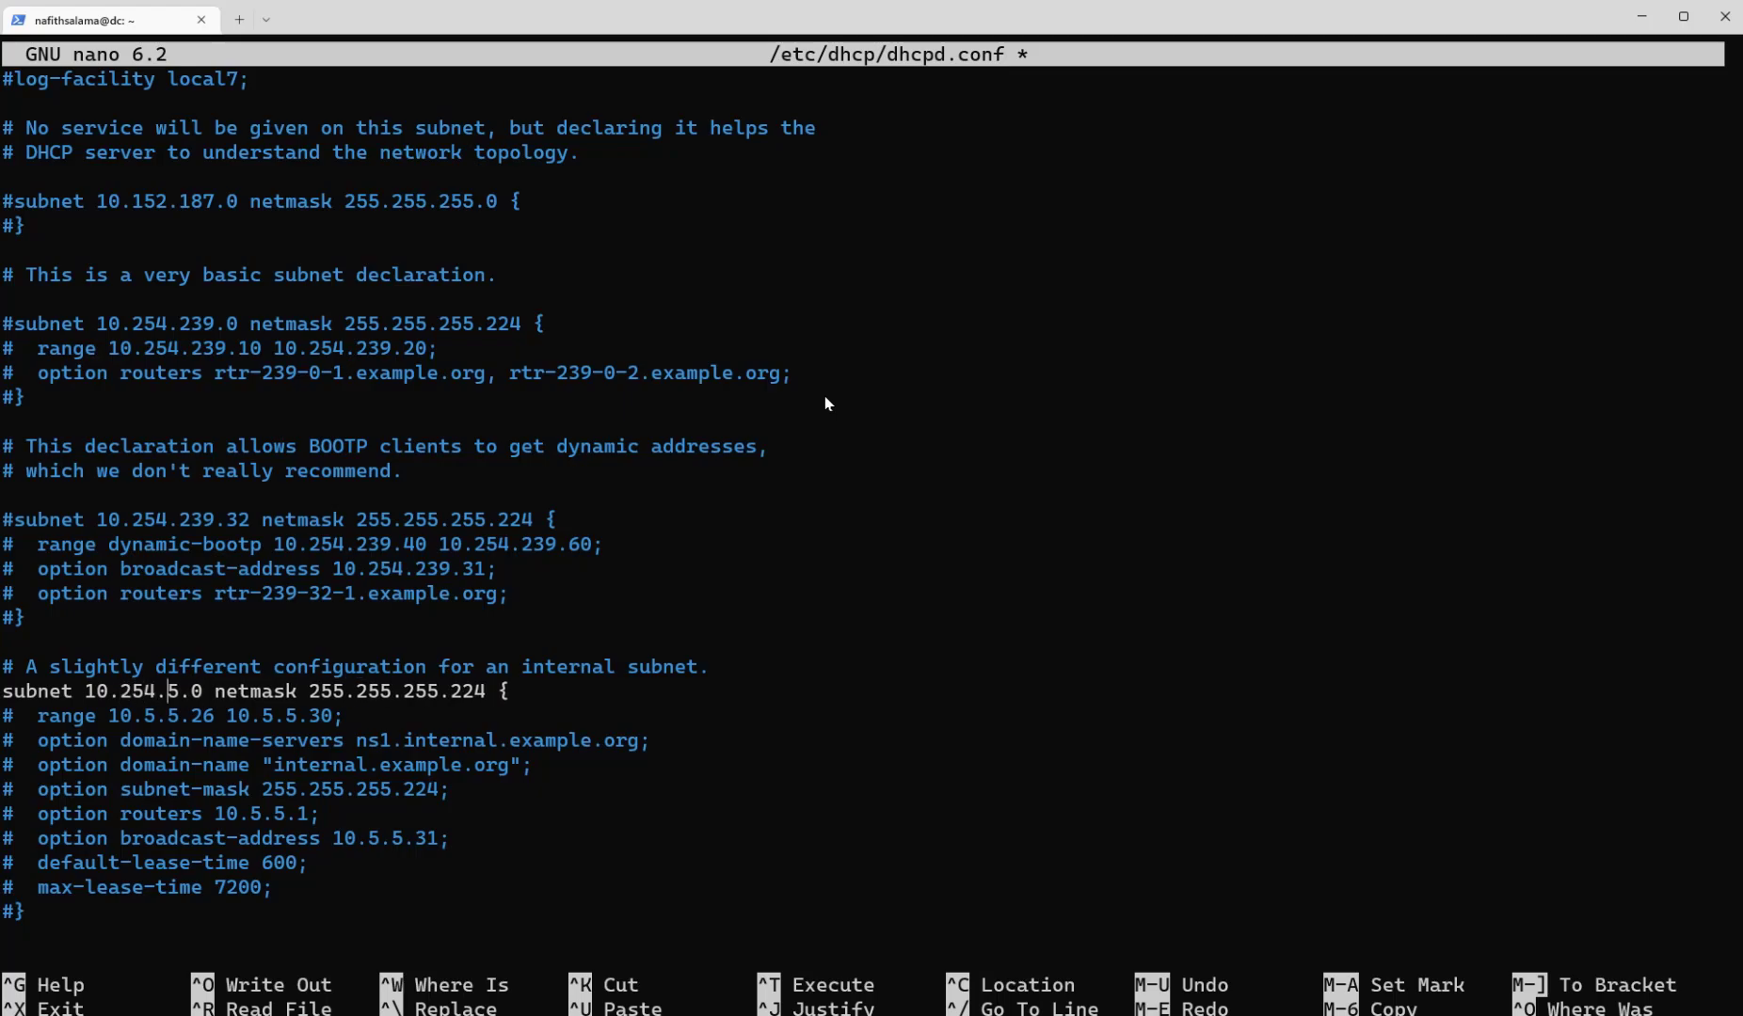
type("1")
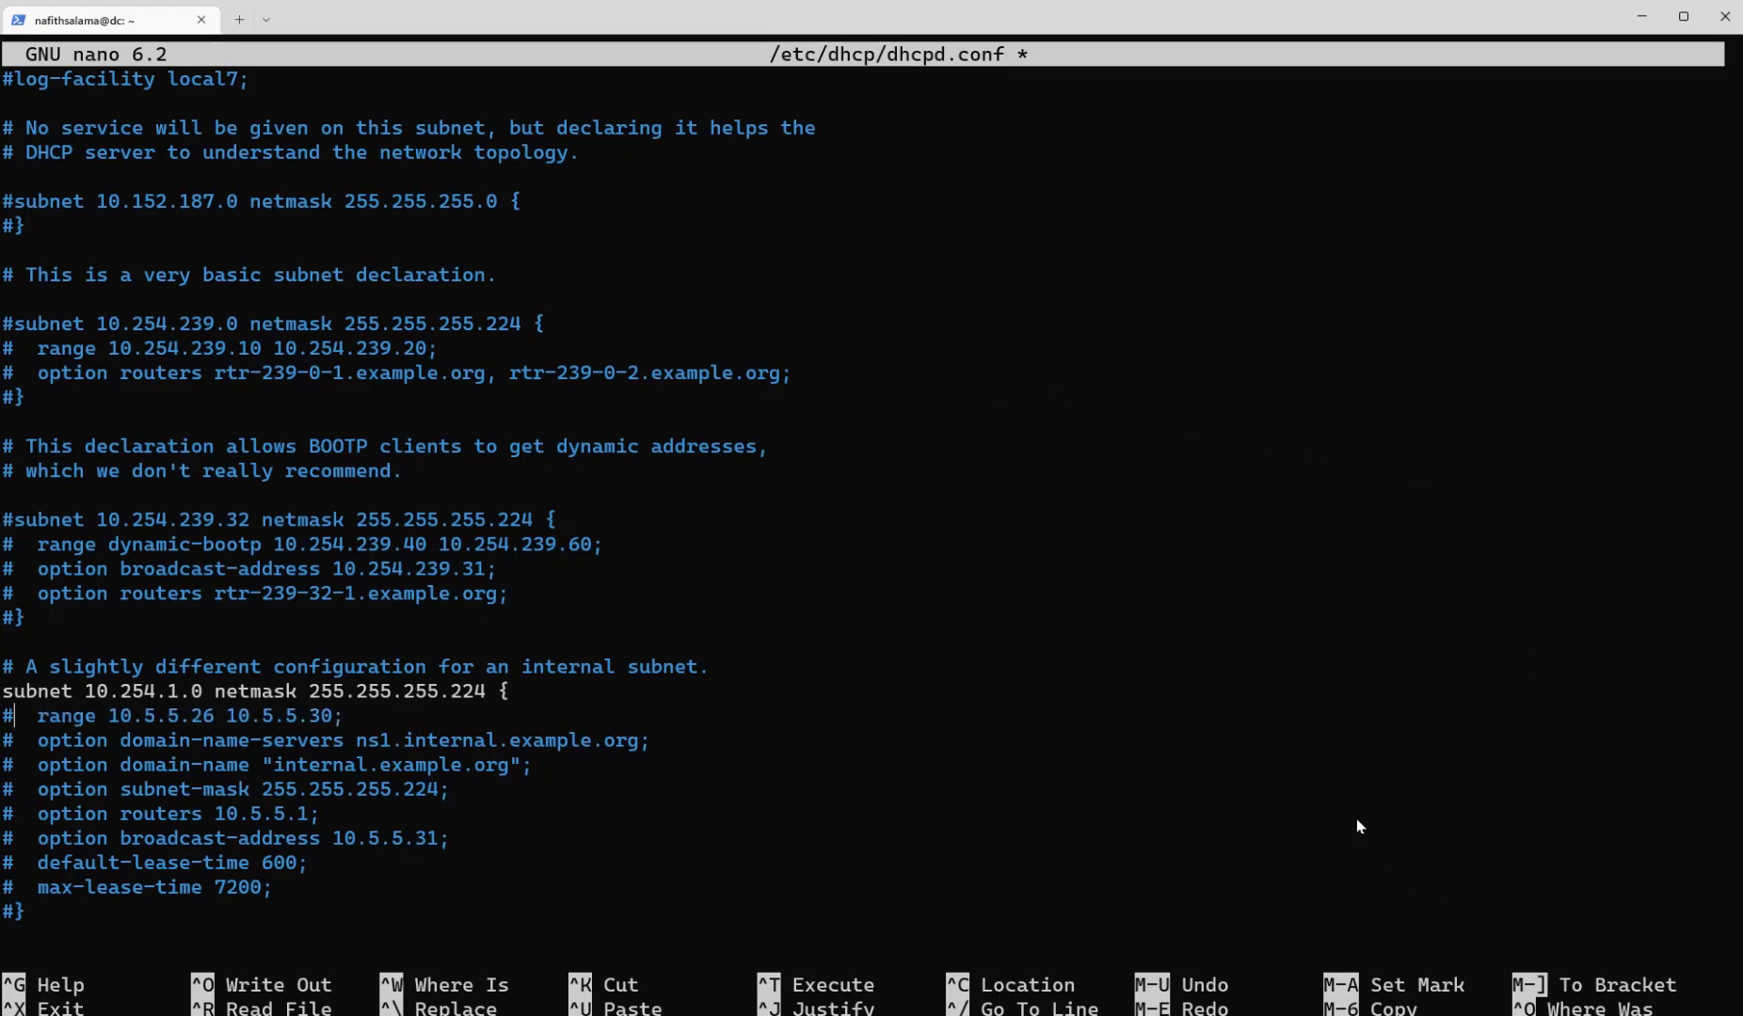
Exit nano and run ip link show and ip address show, revealing ens160 at 10.254.1.21/24.
key("ctrl+x")
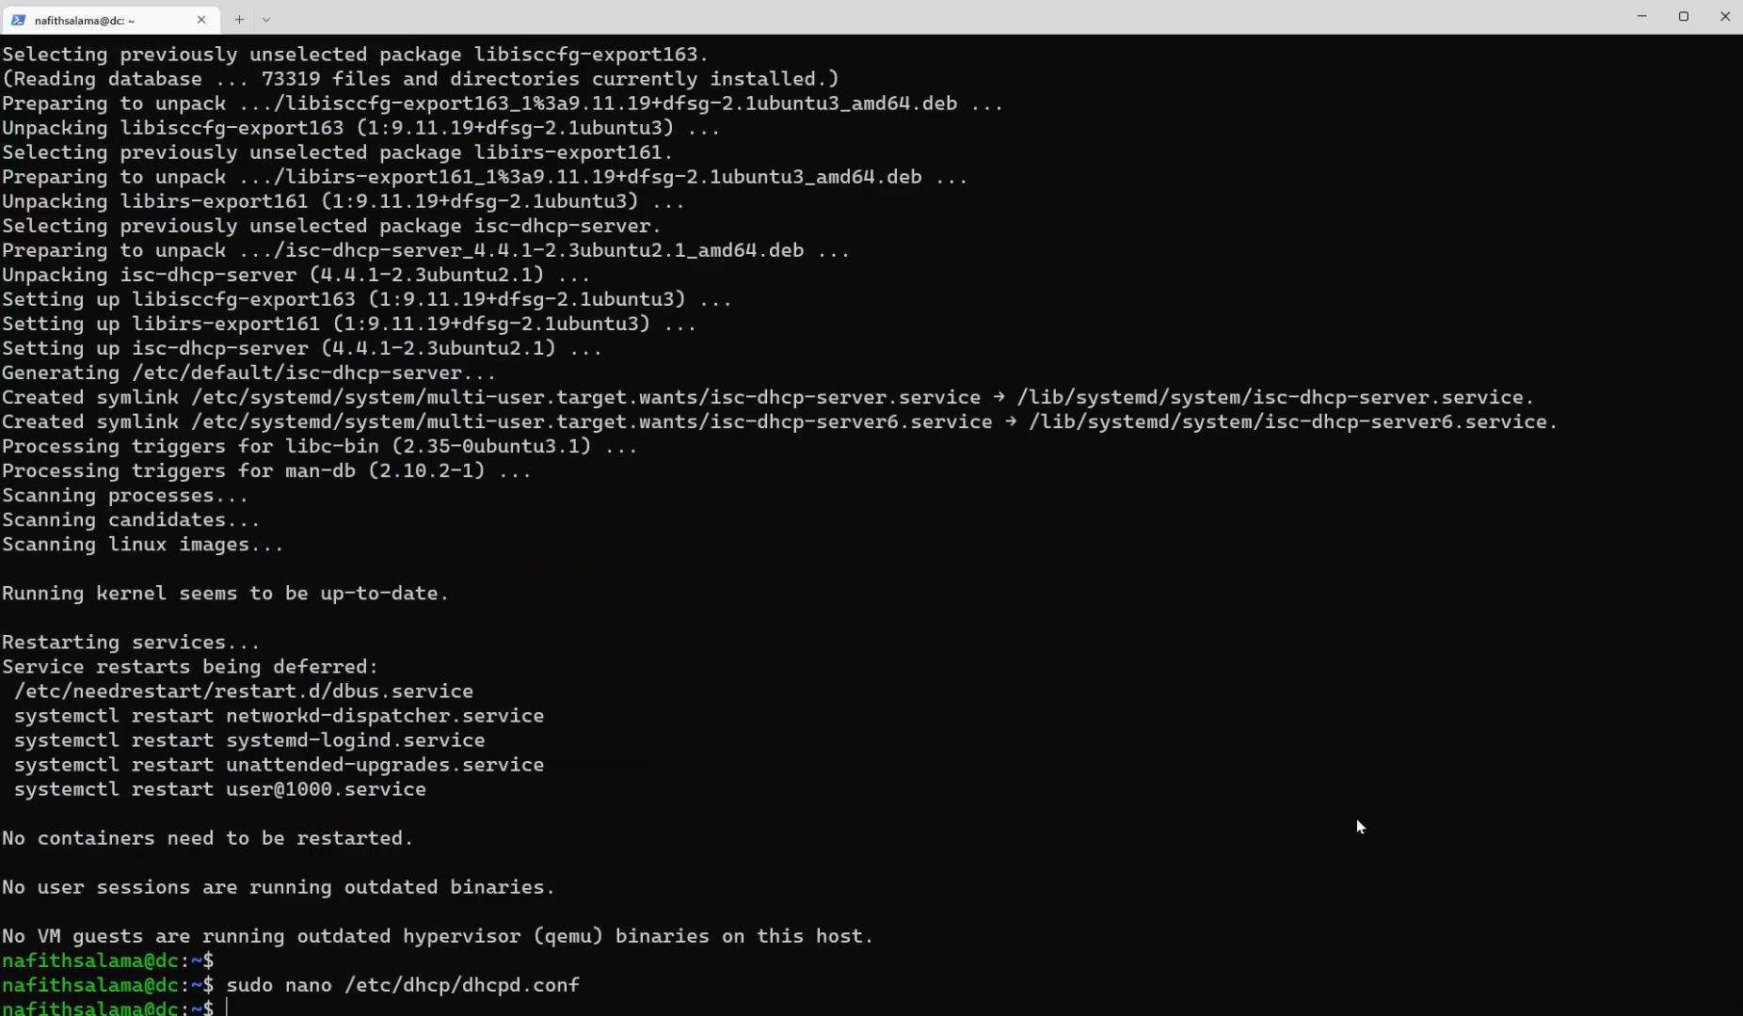
type("ip ad")
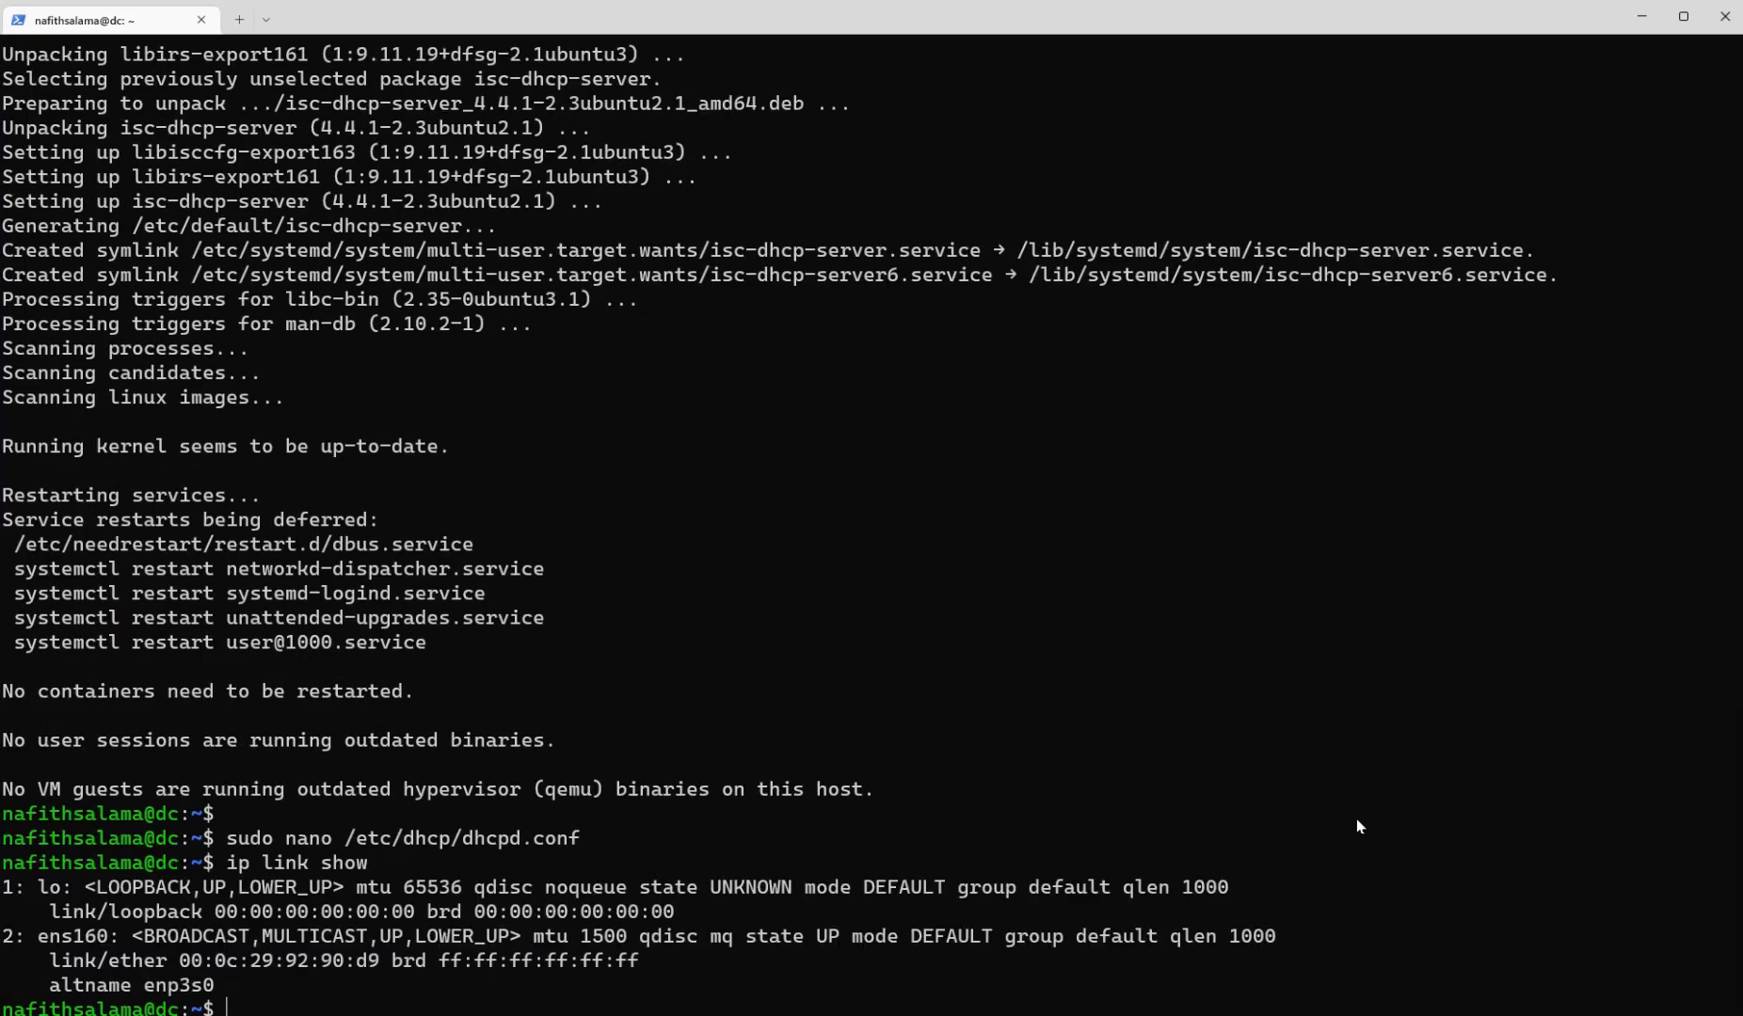
mouse_move(277, 977)
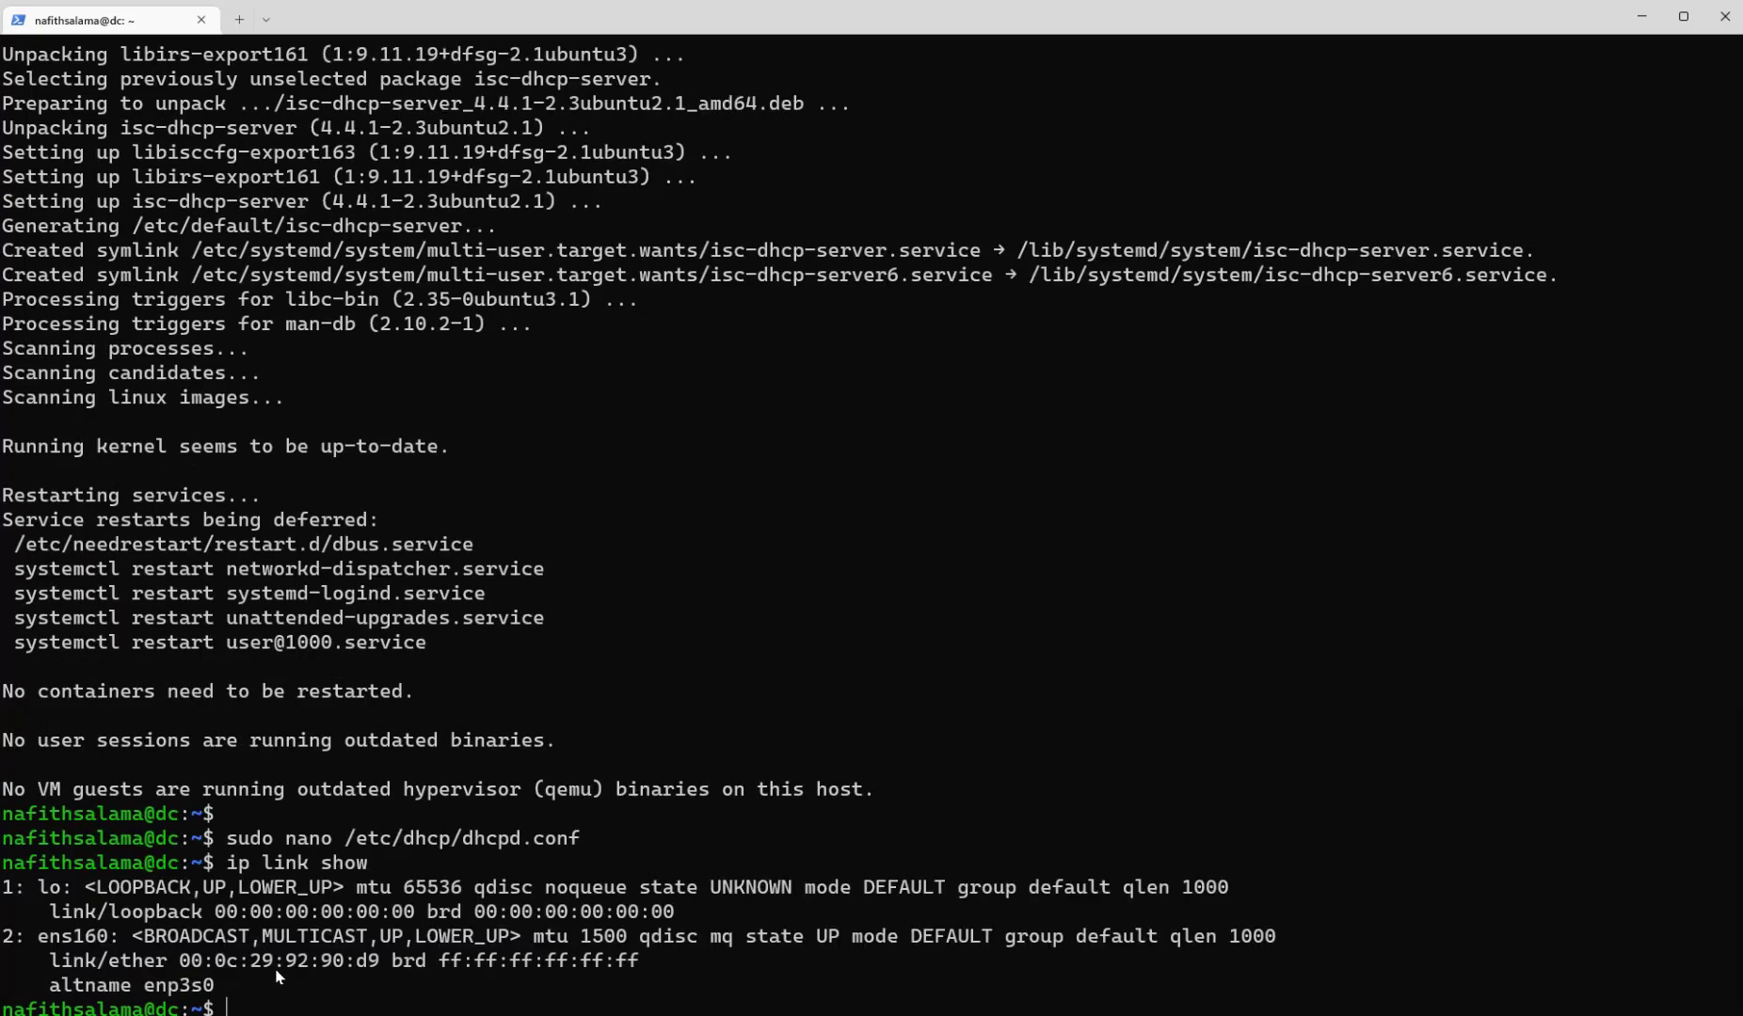
double_click(74, 936)
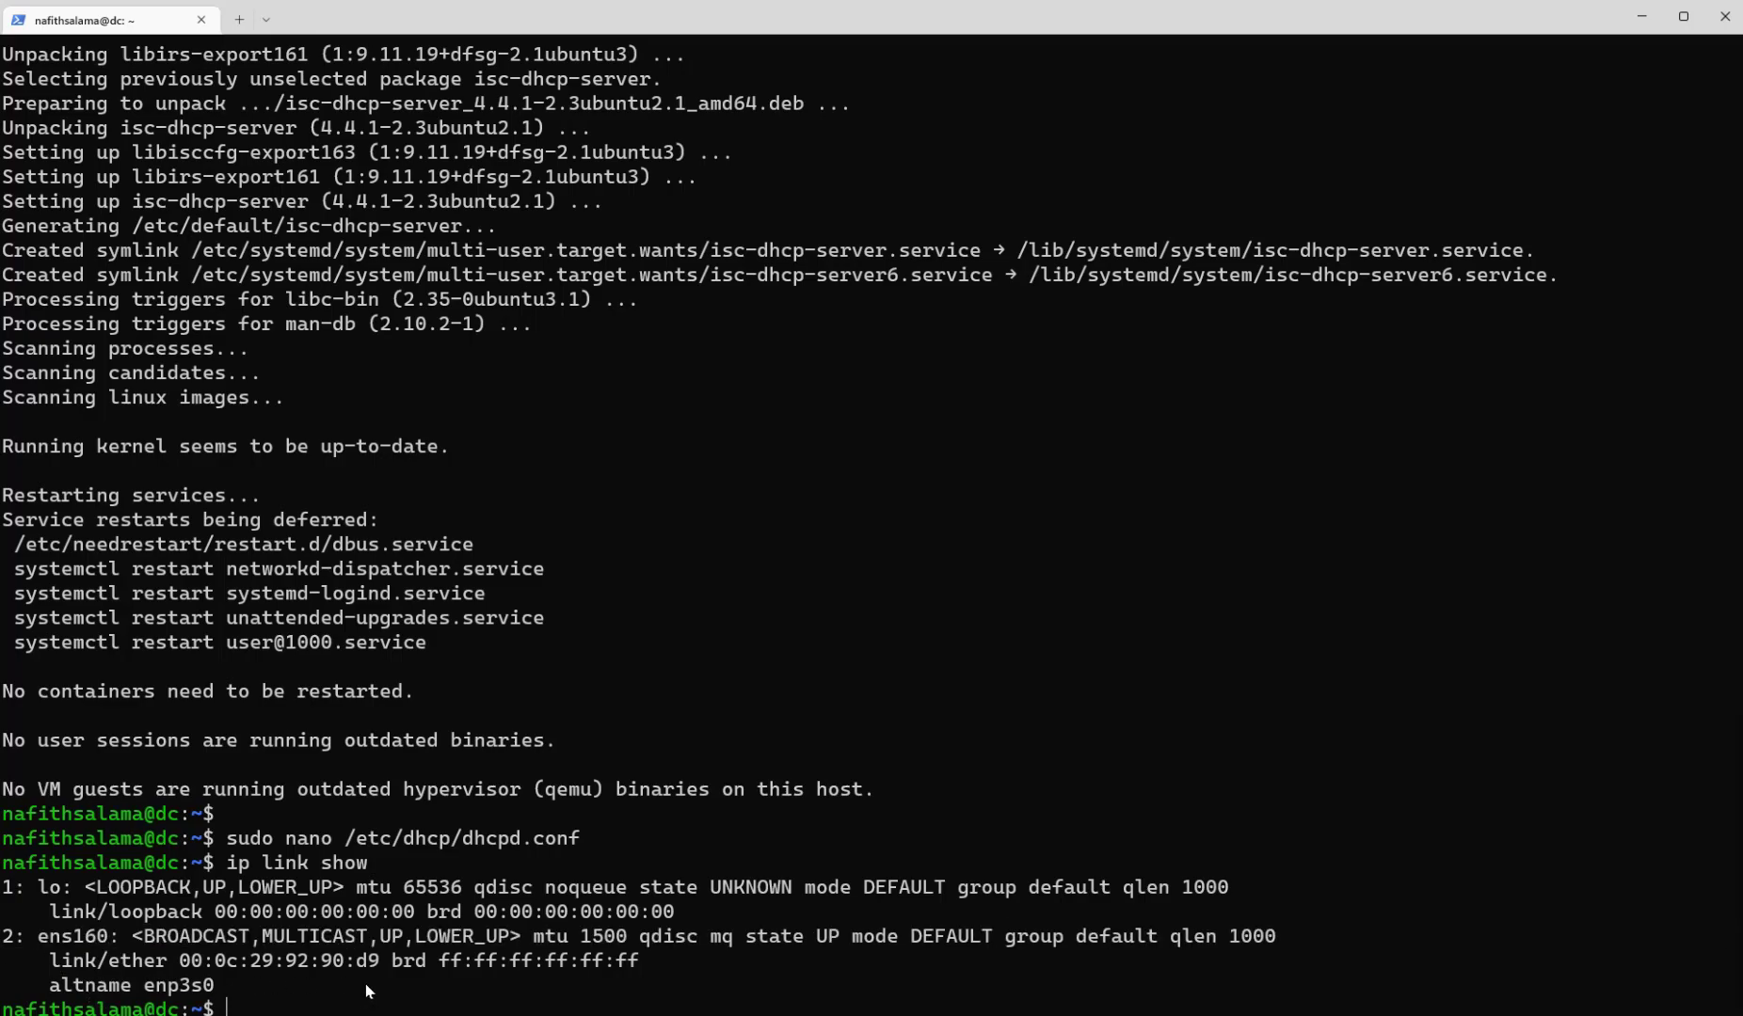
type("ip address show")
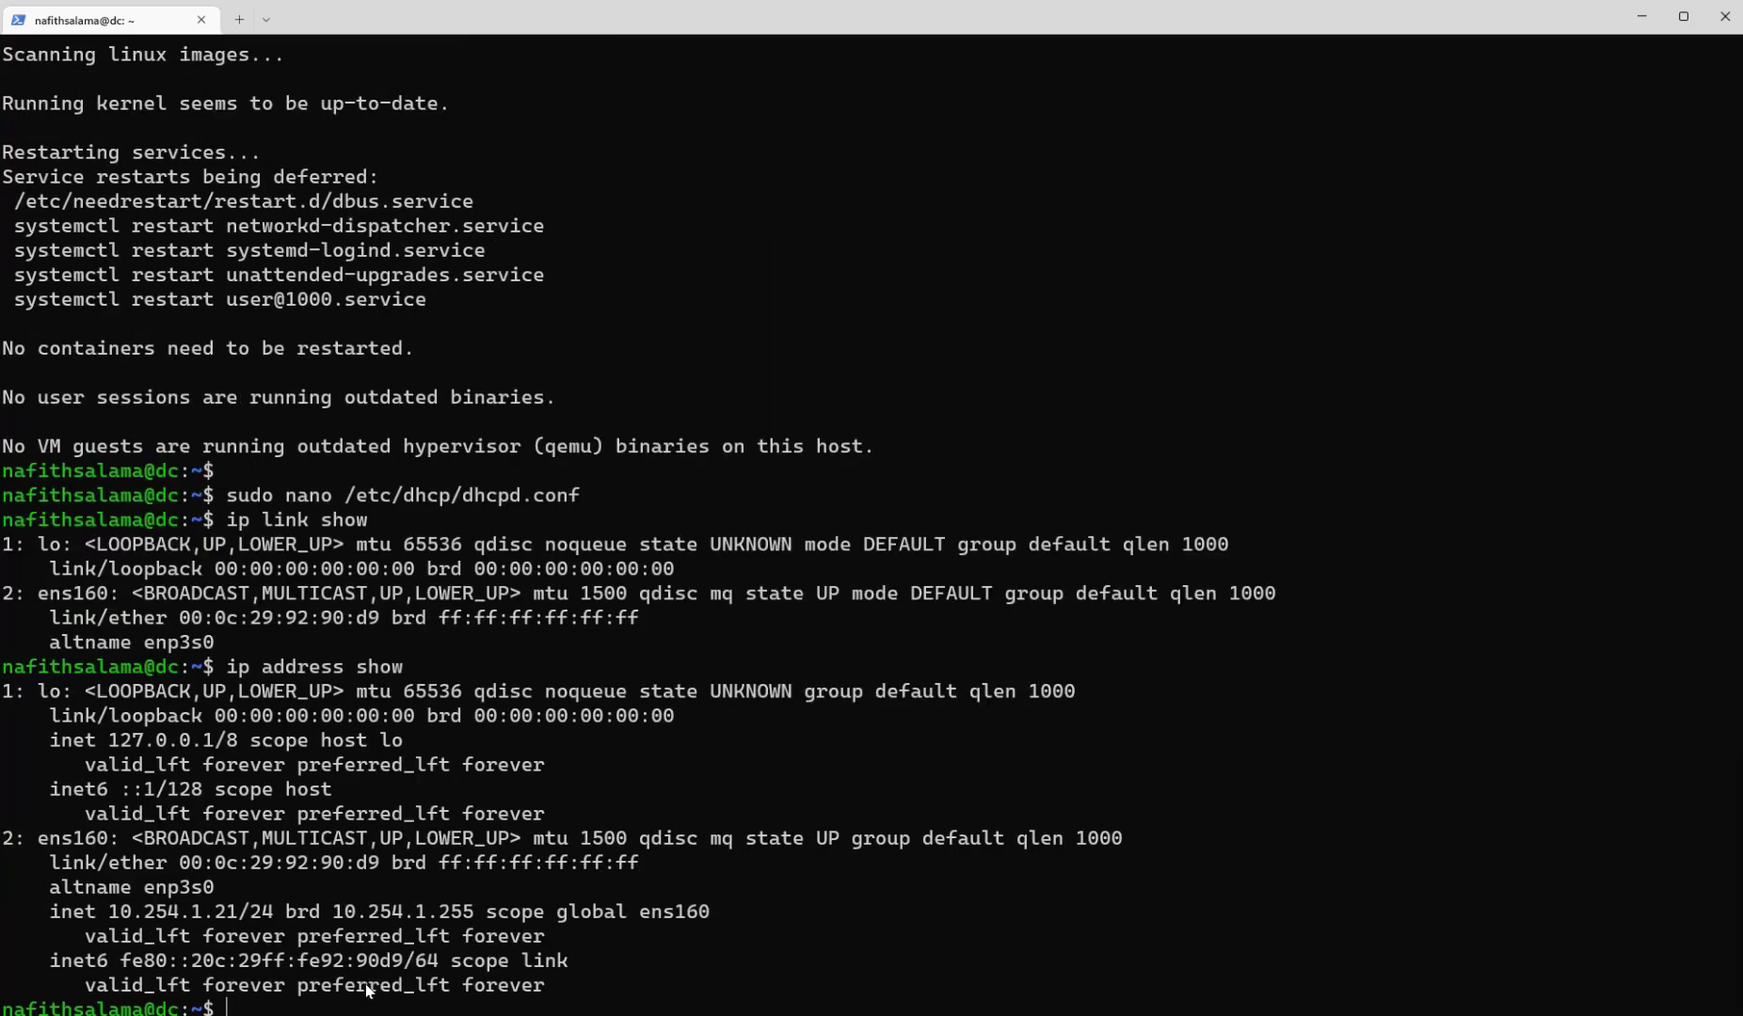
mouse_move(94, 838)
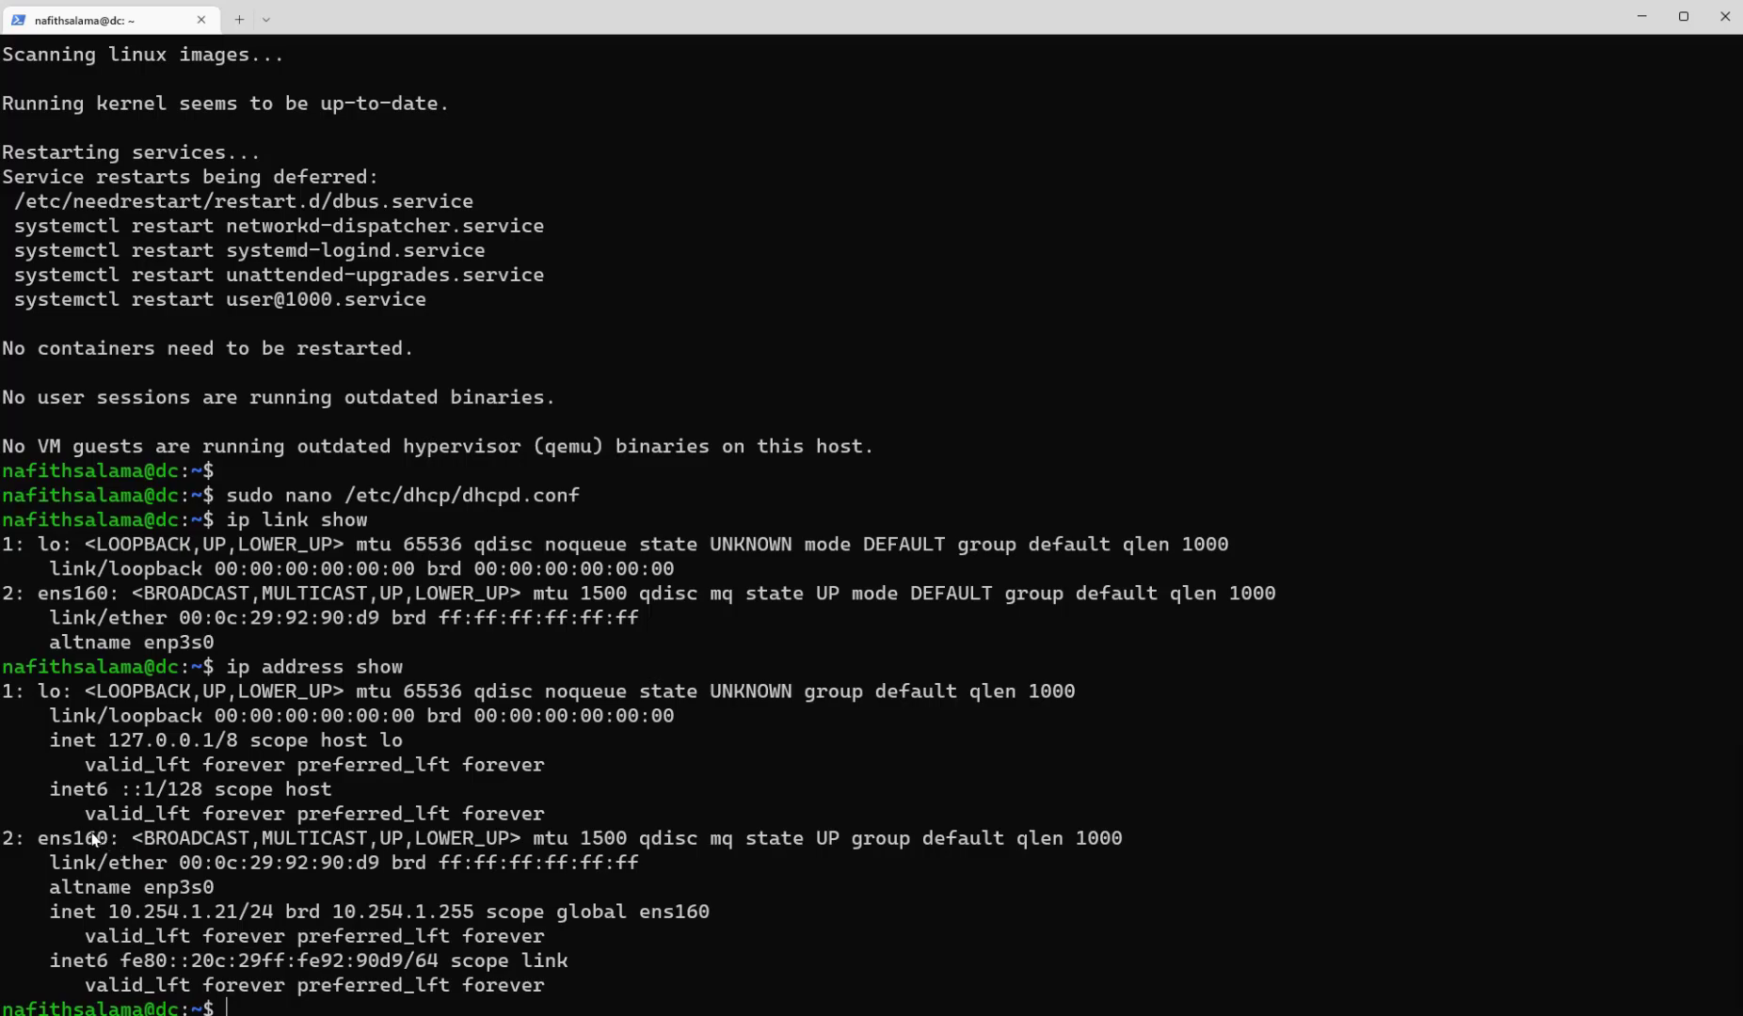
left_click_drag(162, 911, 476, 911)
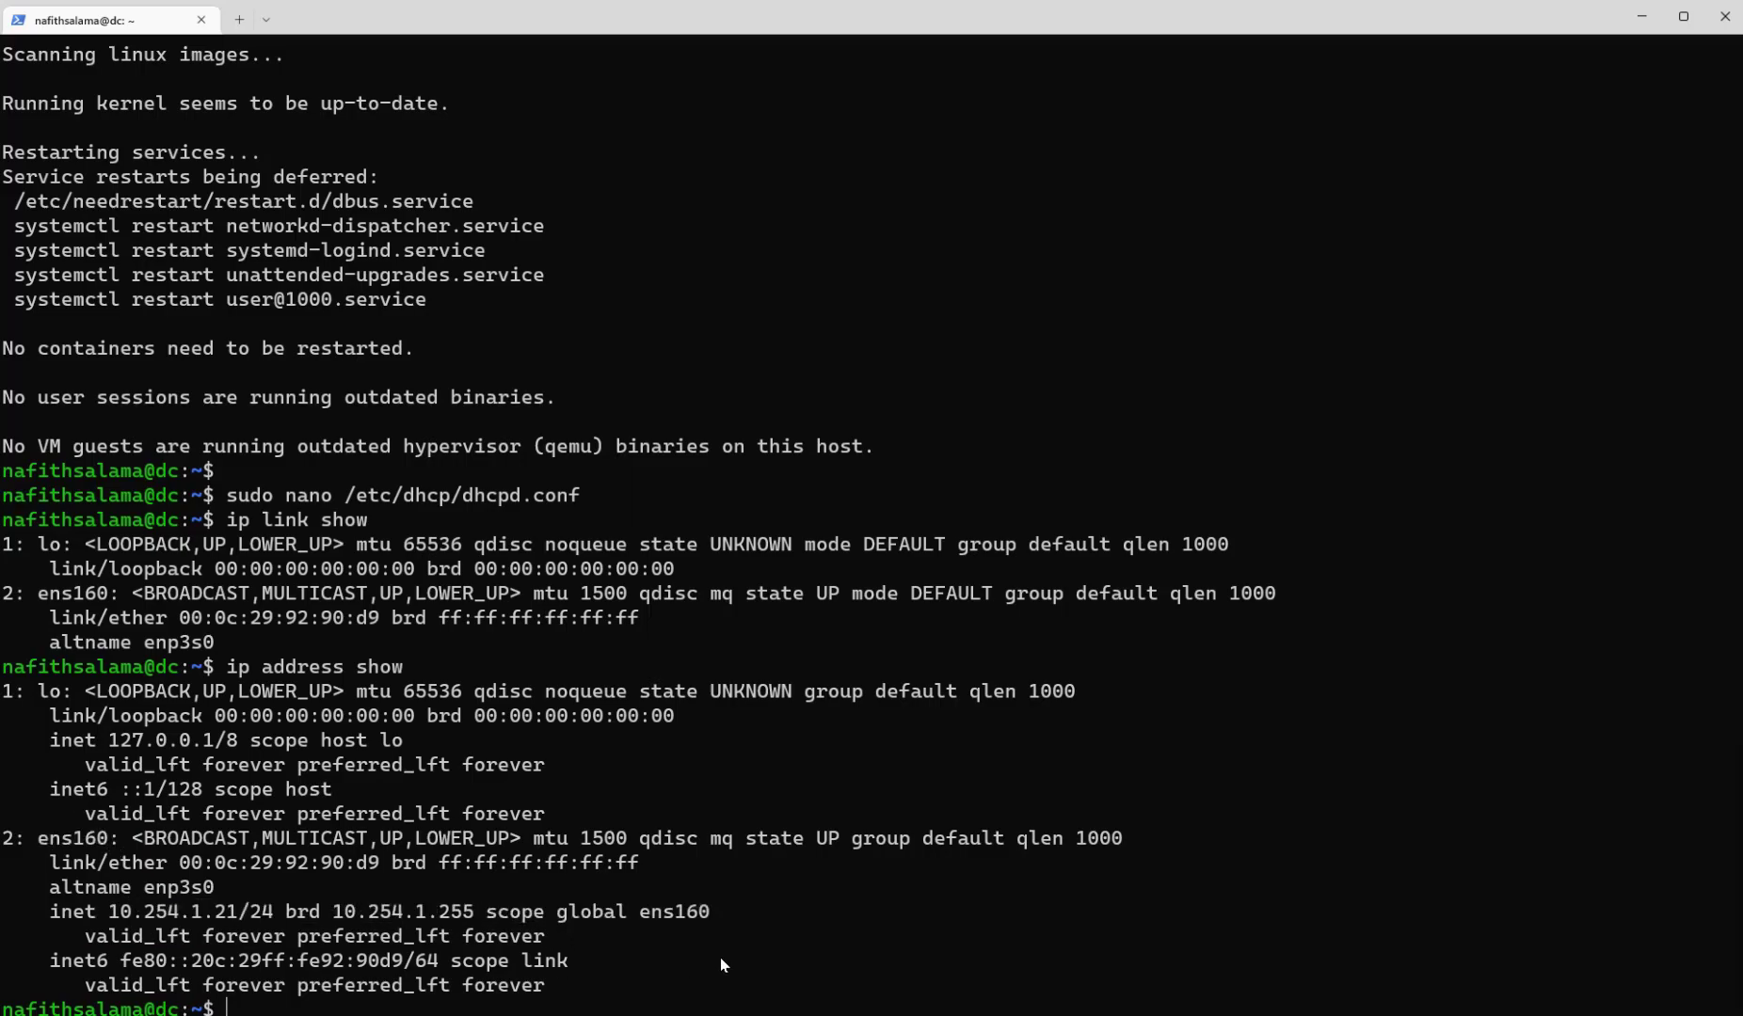
Reopen dhcpd.conf in nano and add 'interface ens160;' to the 10.254.1.0 subnet block.
type("sudo nano /etc/dhcp/dhcpd.conf")
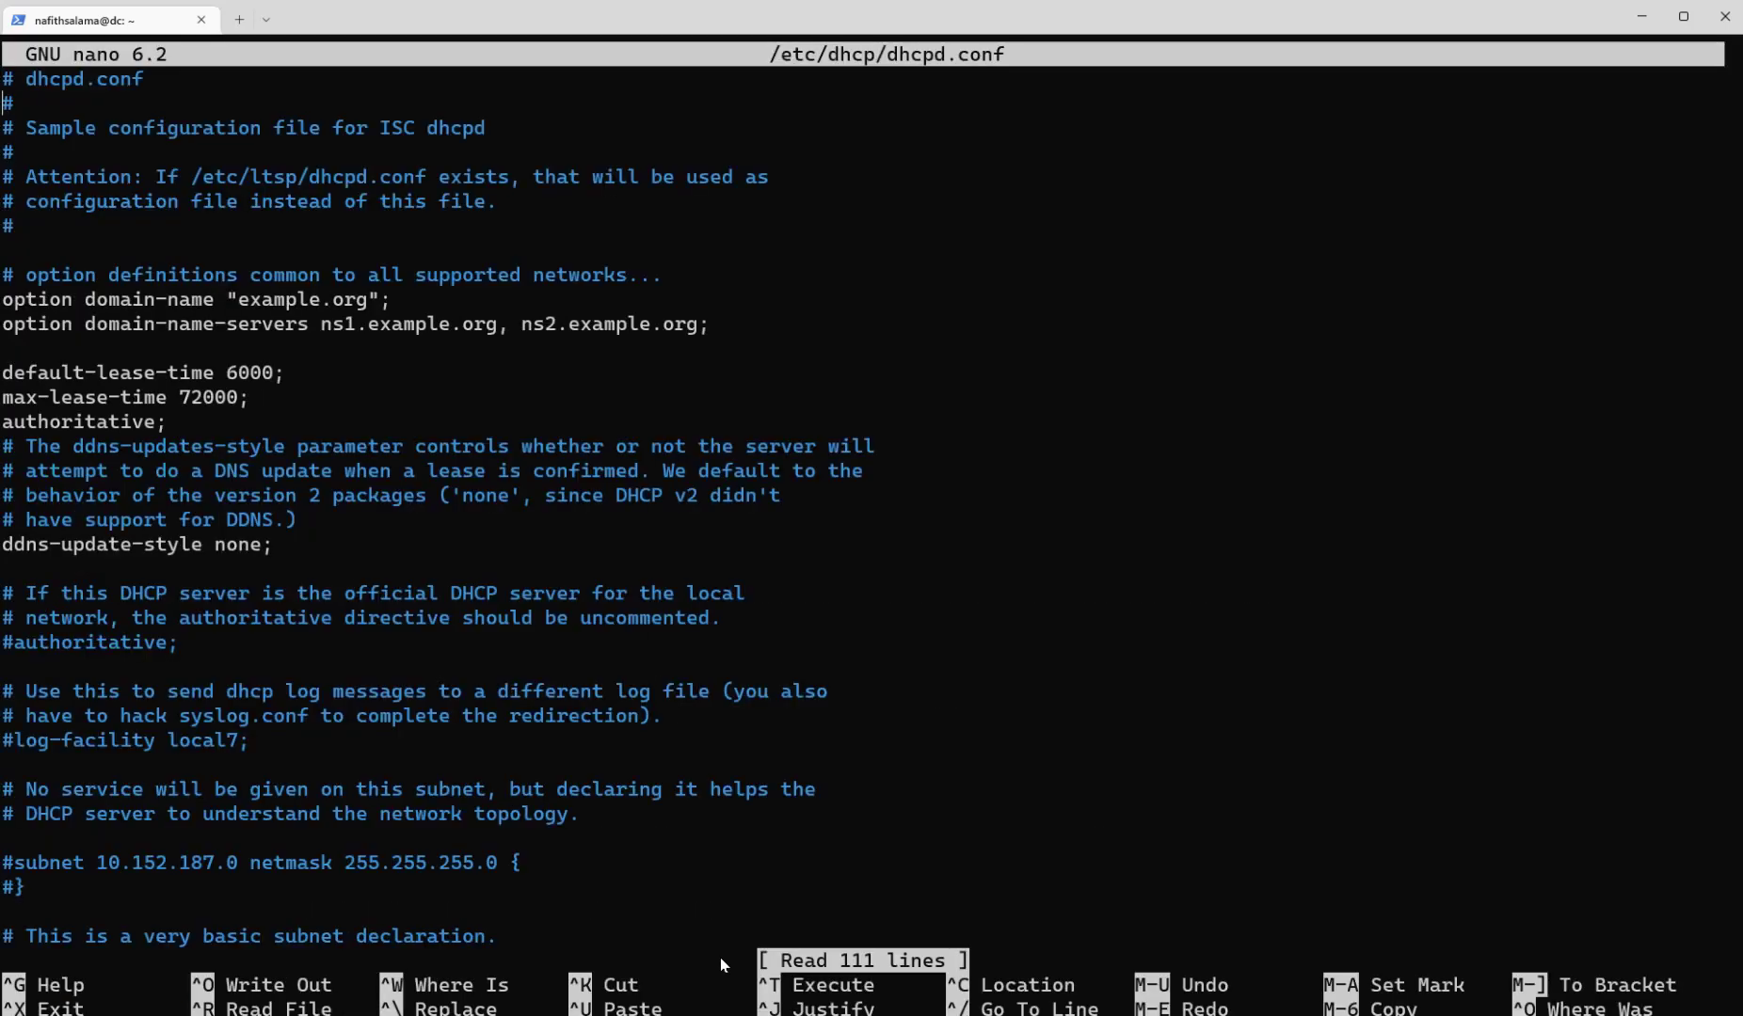
scroll("down", 3)
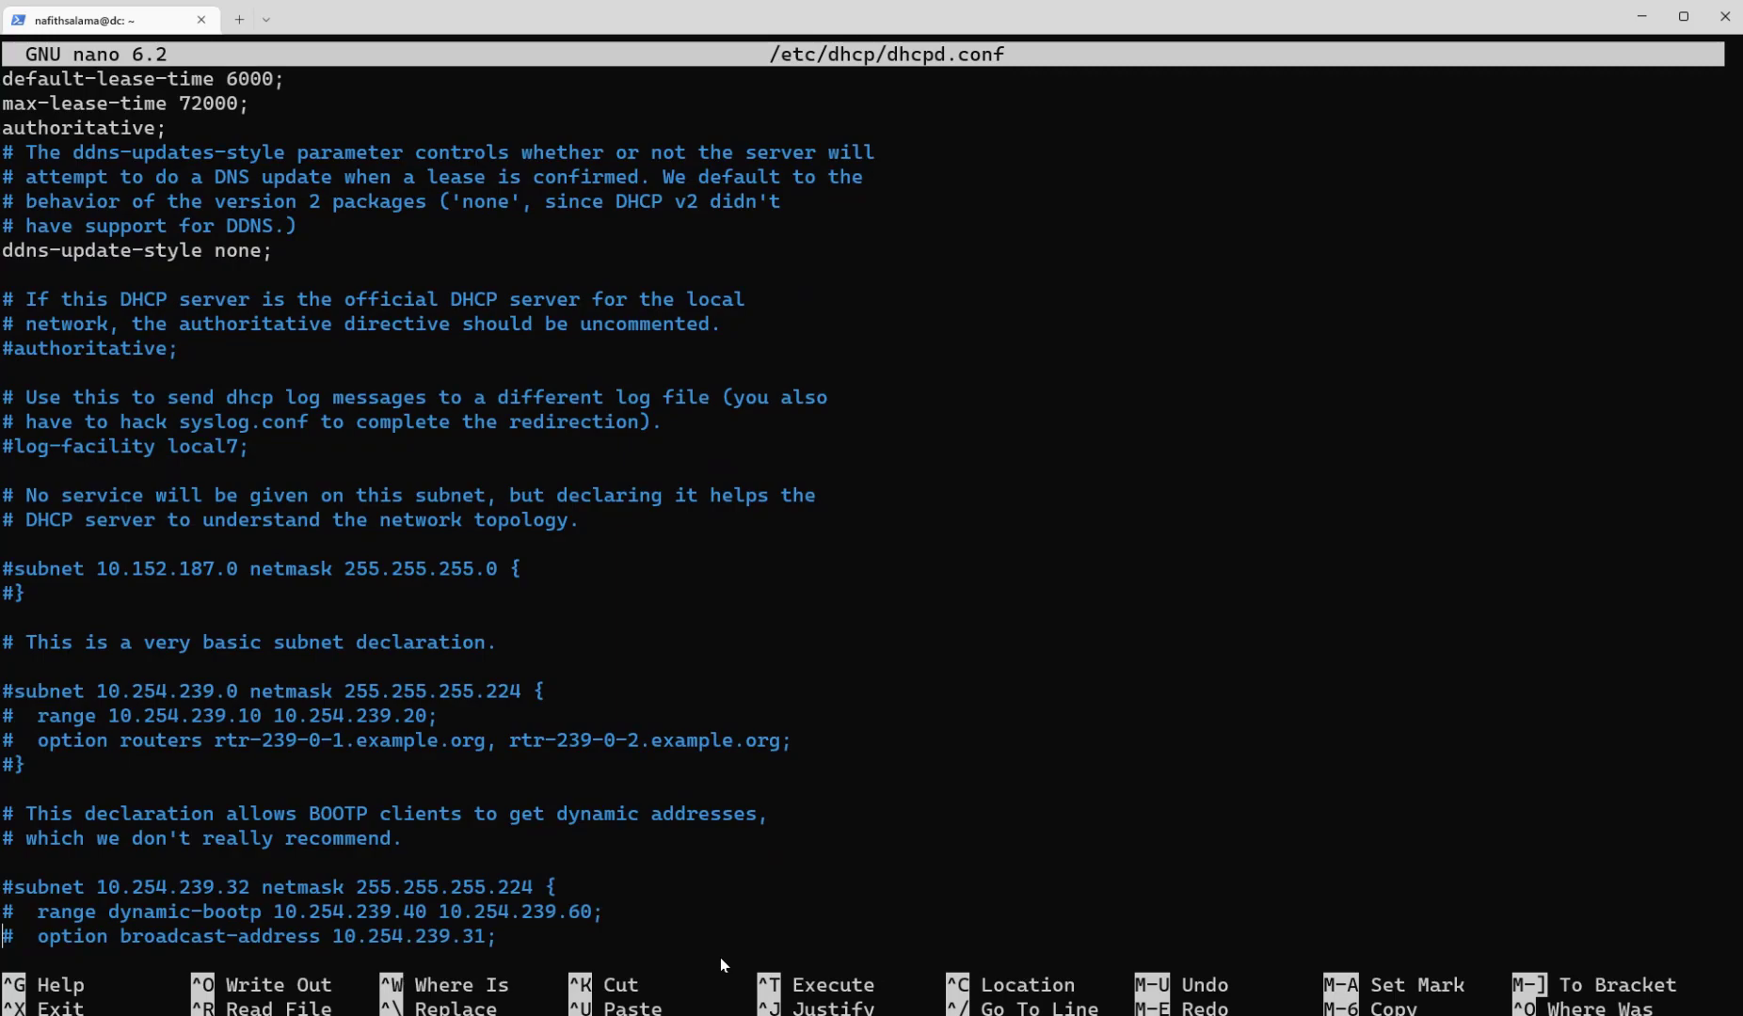
scroll("down", 3)
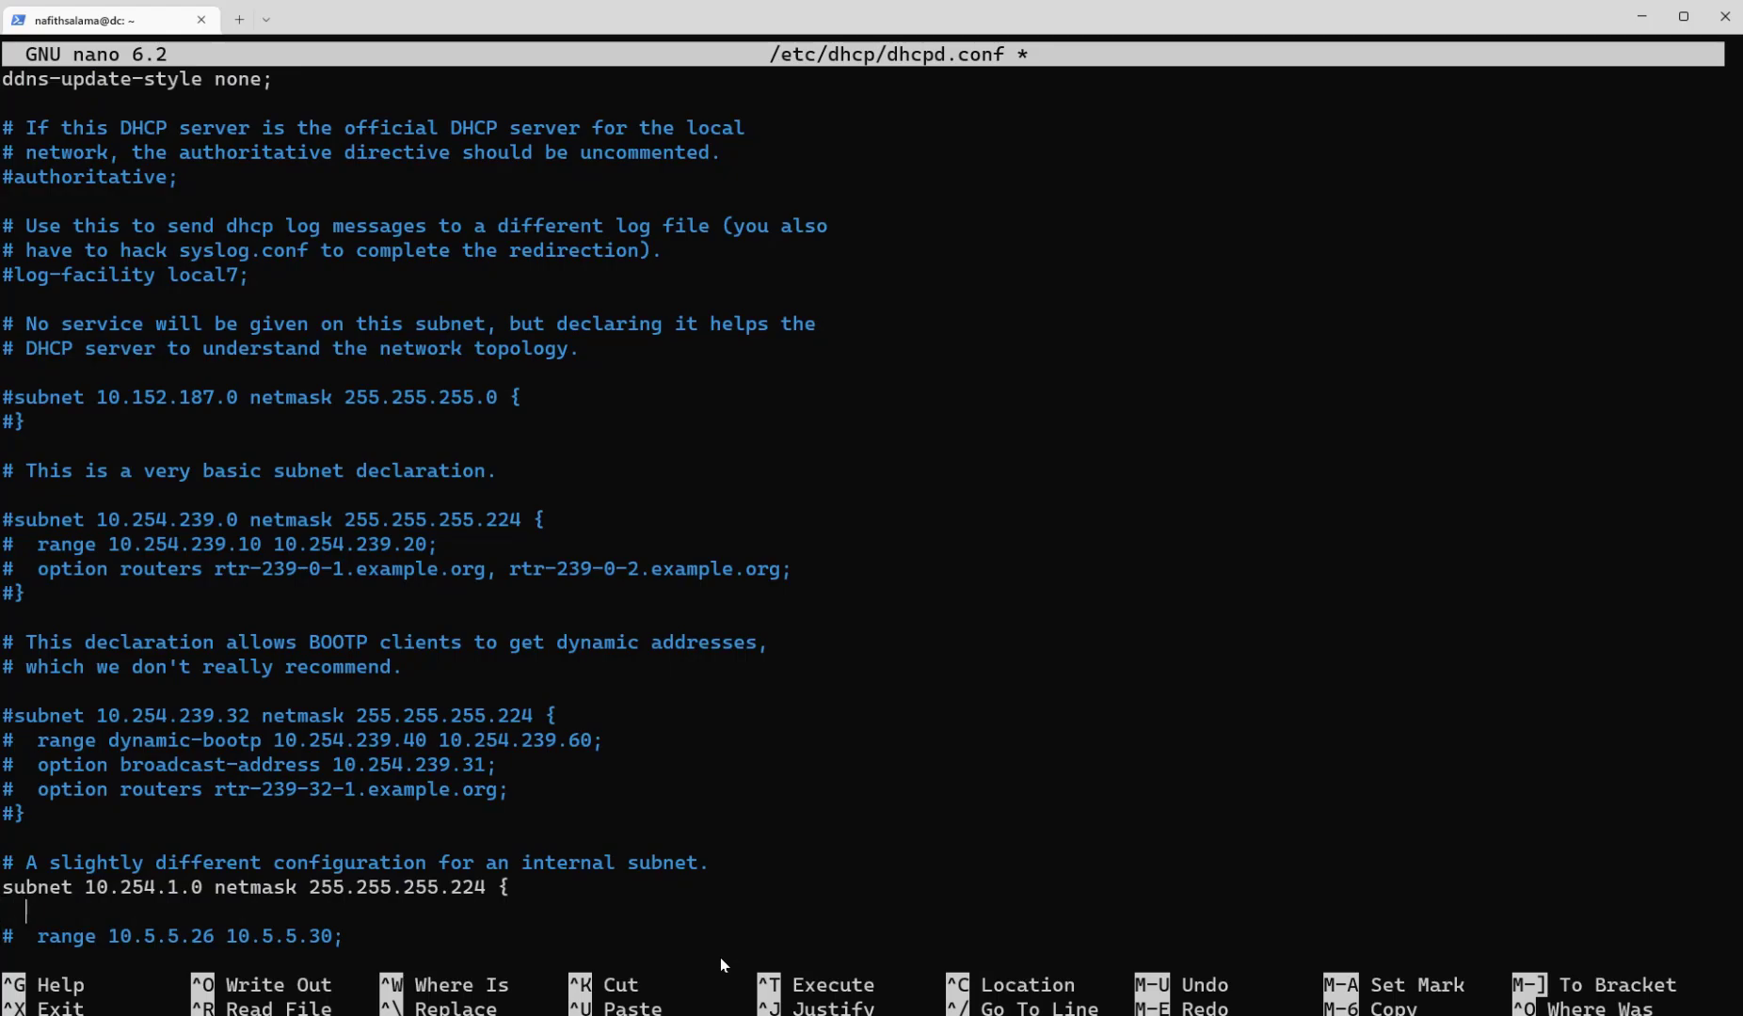
type("interface")
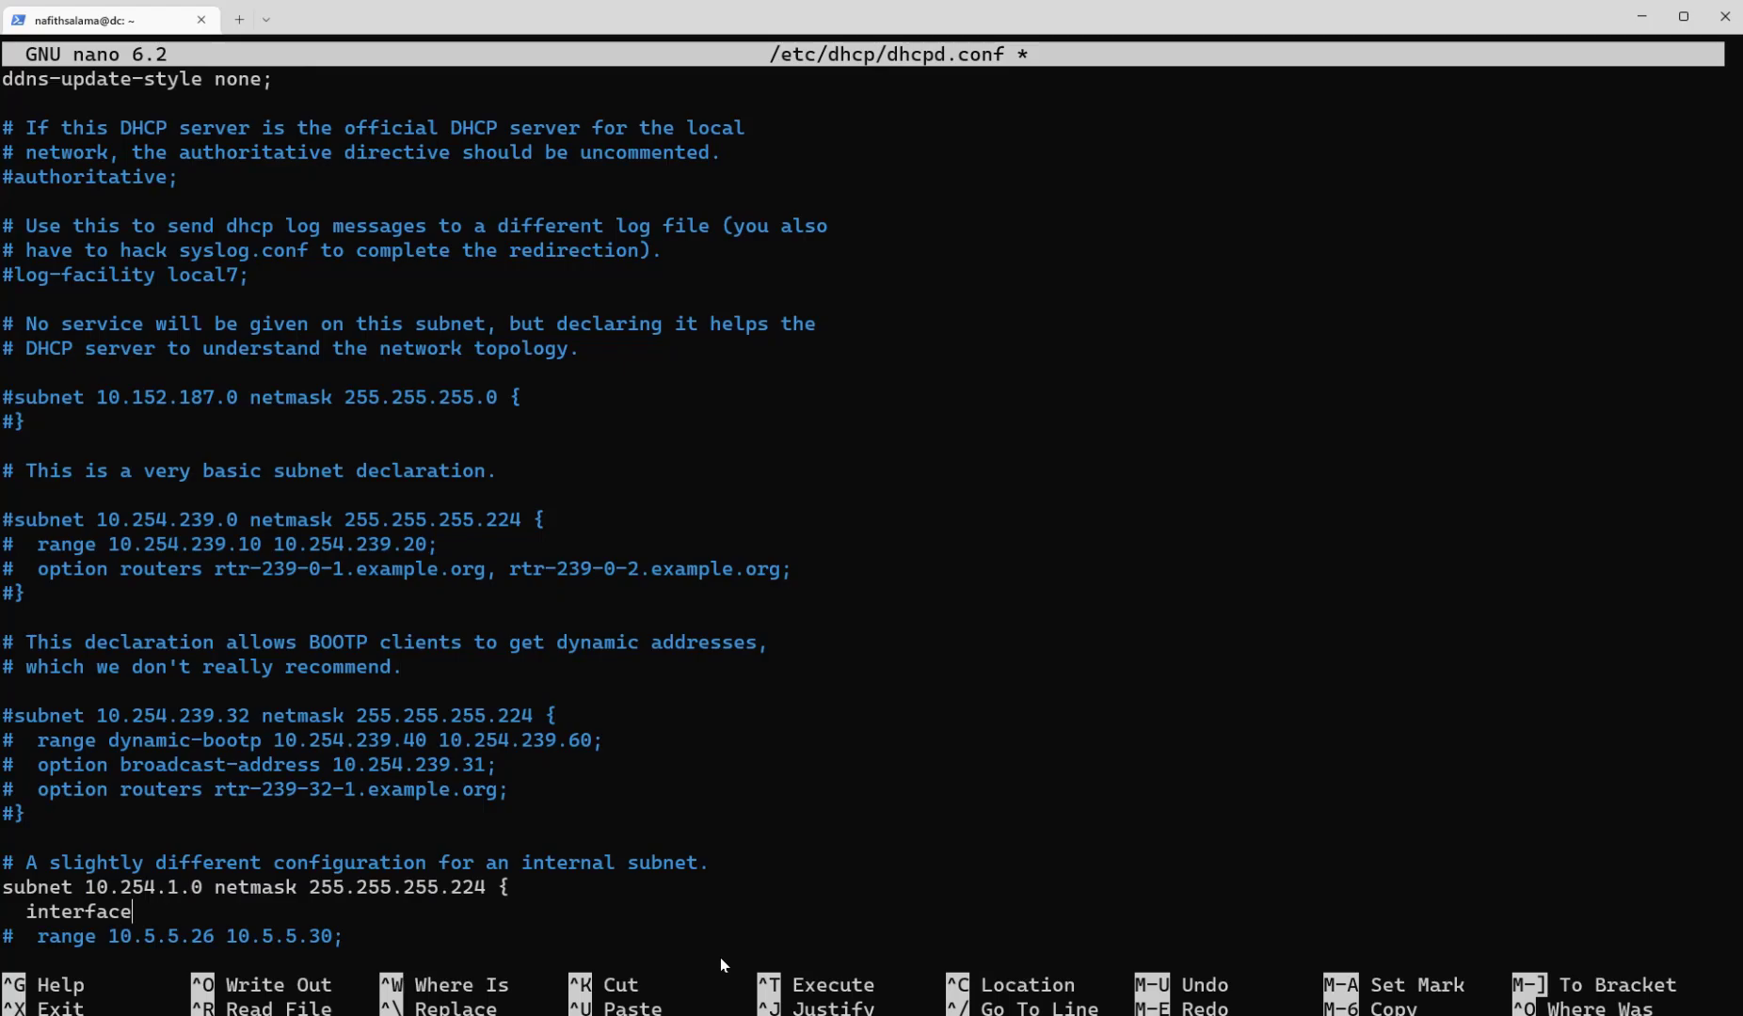
type("ens")
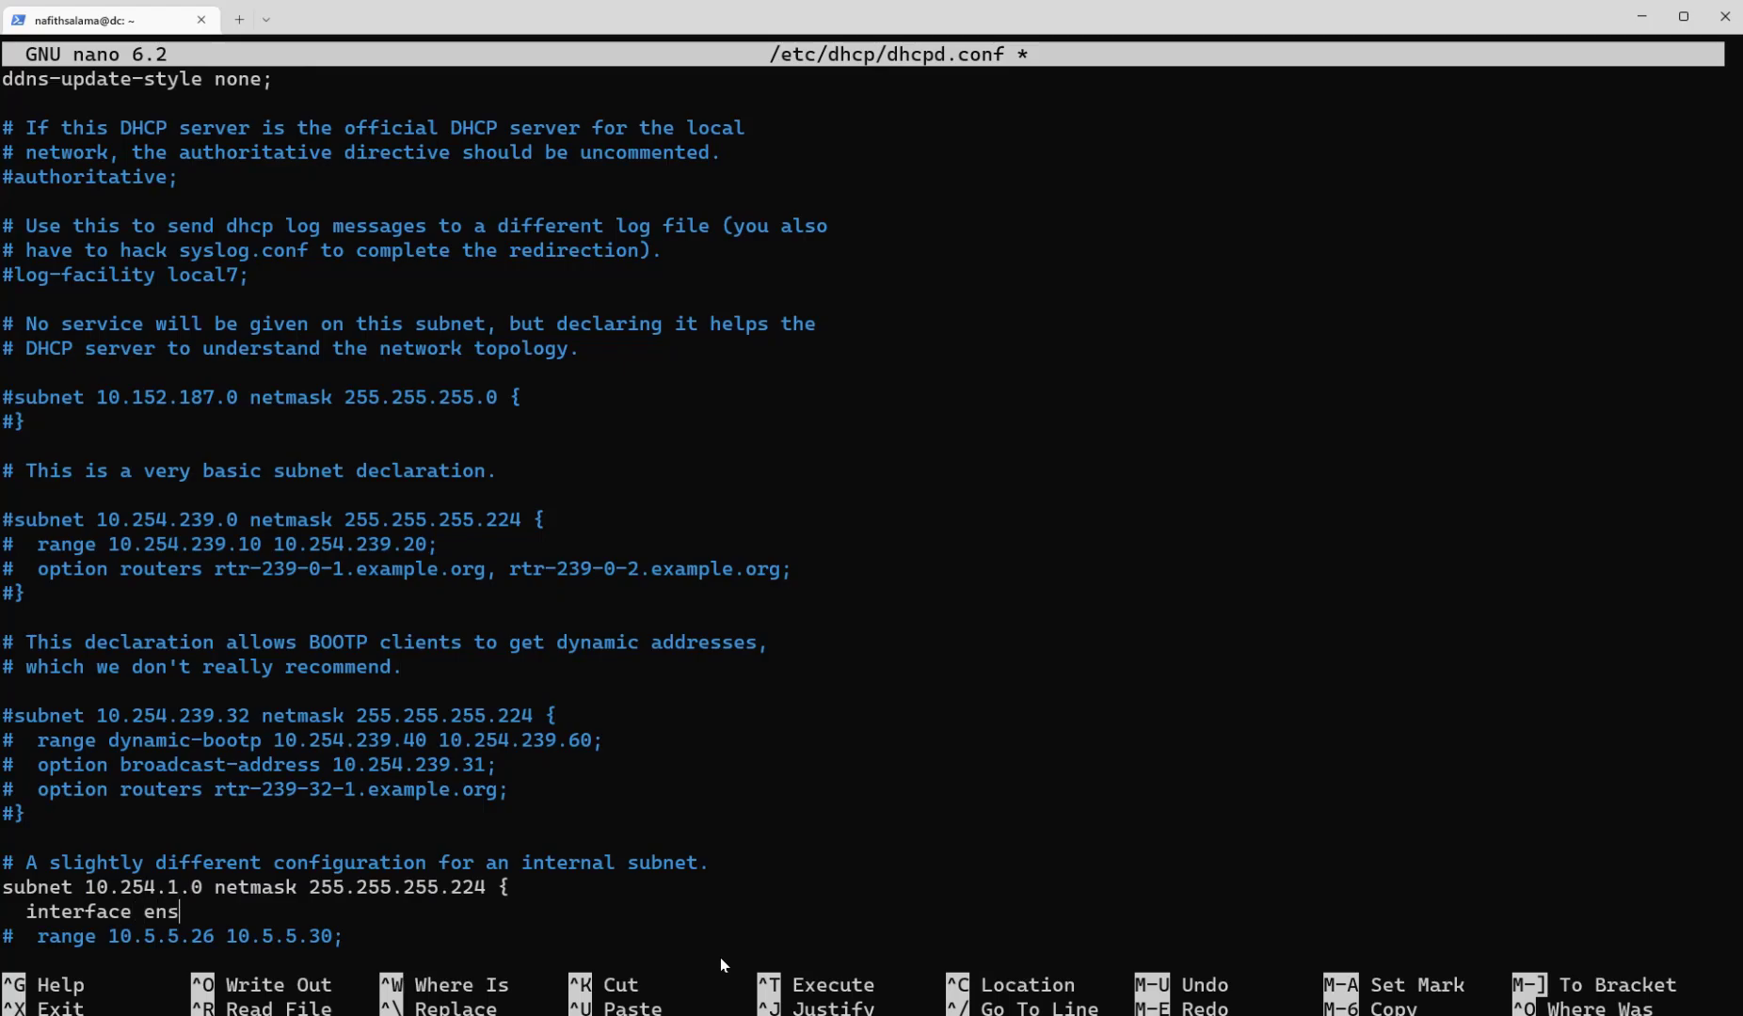
type("160;")
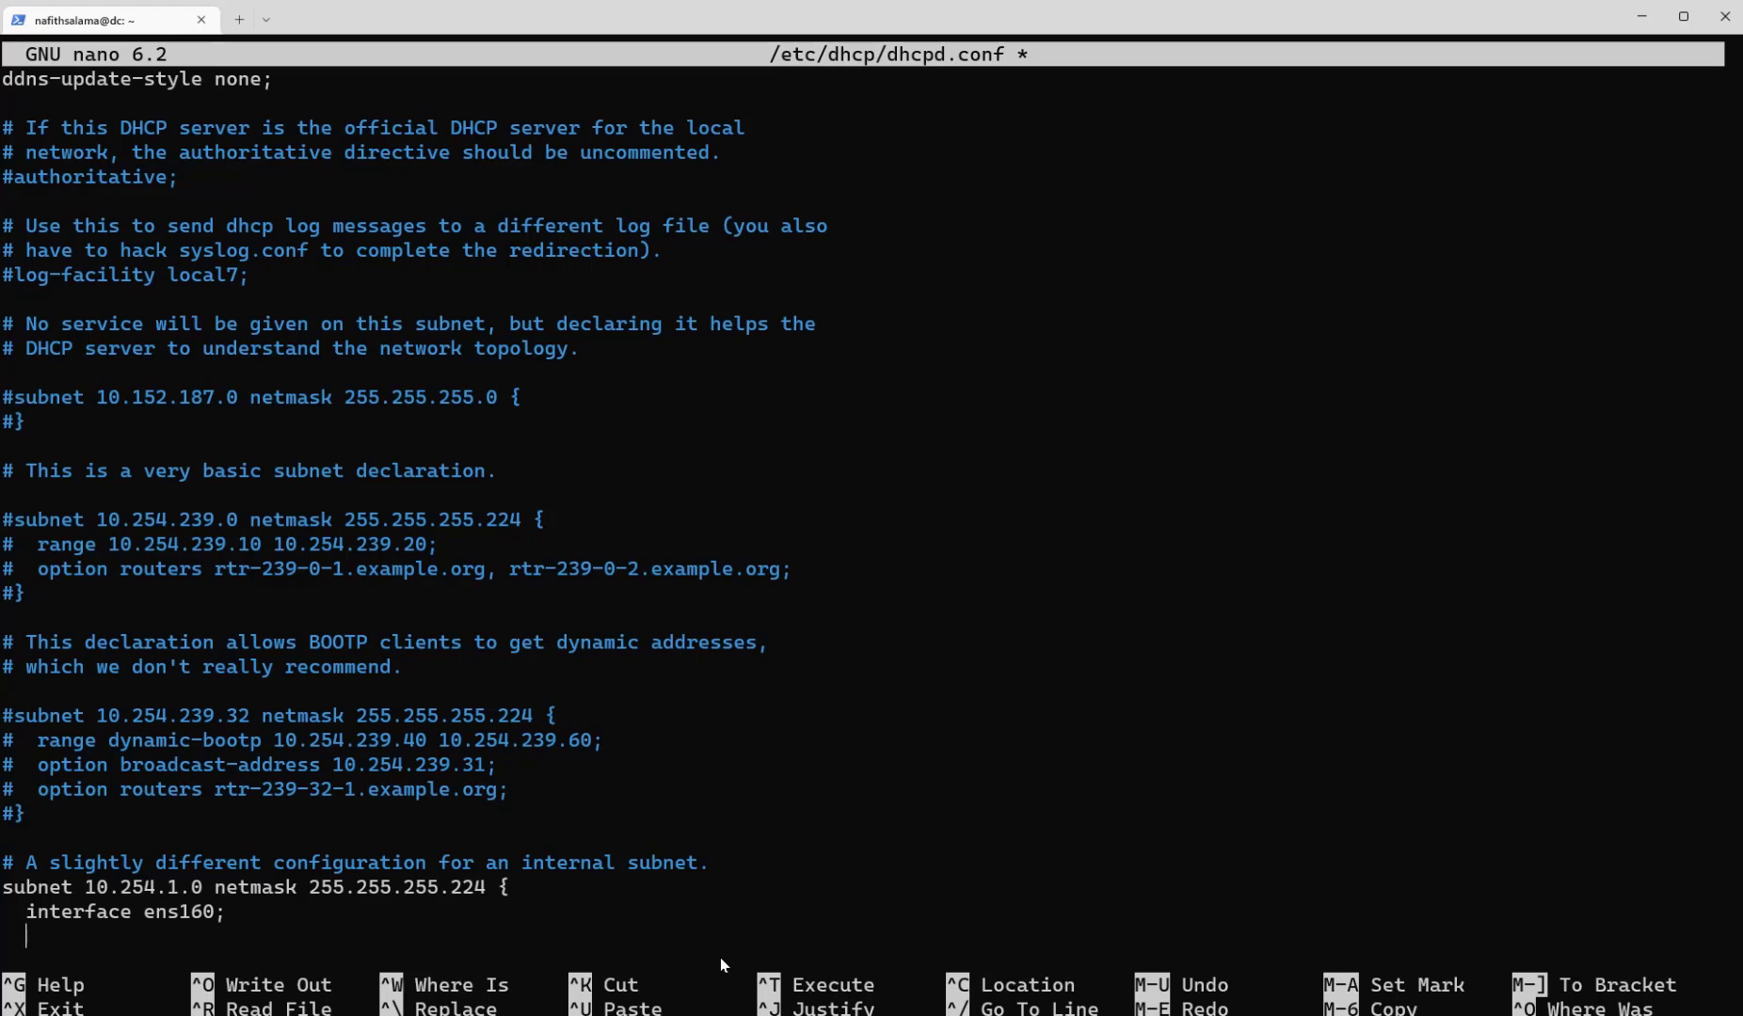
Add 'option routers 10.254.1.21;' inside the same subnet block.
type("opit")
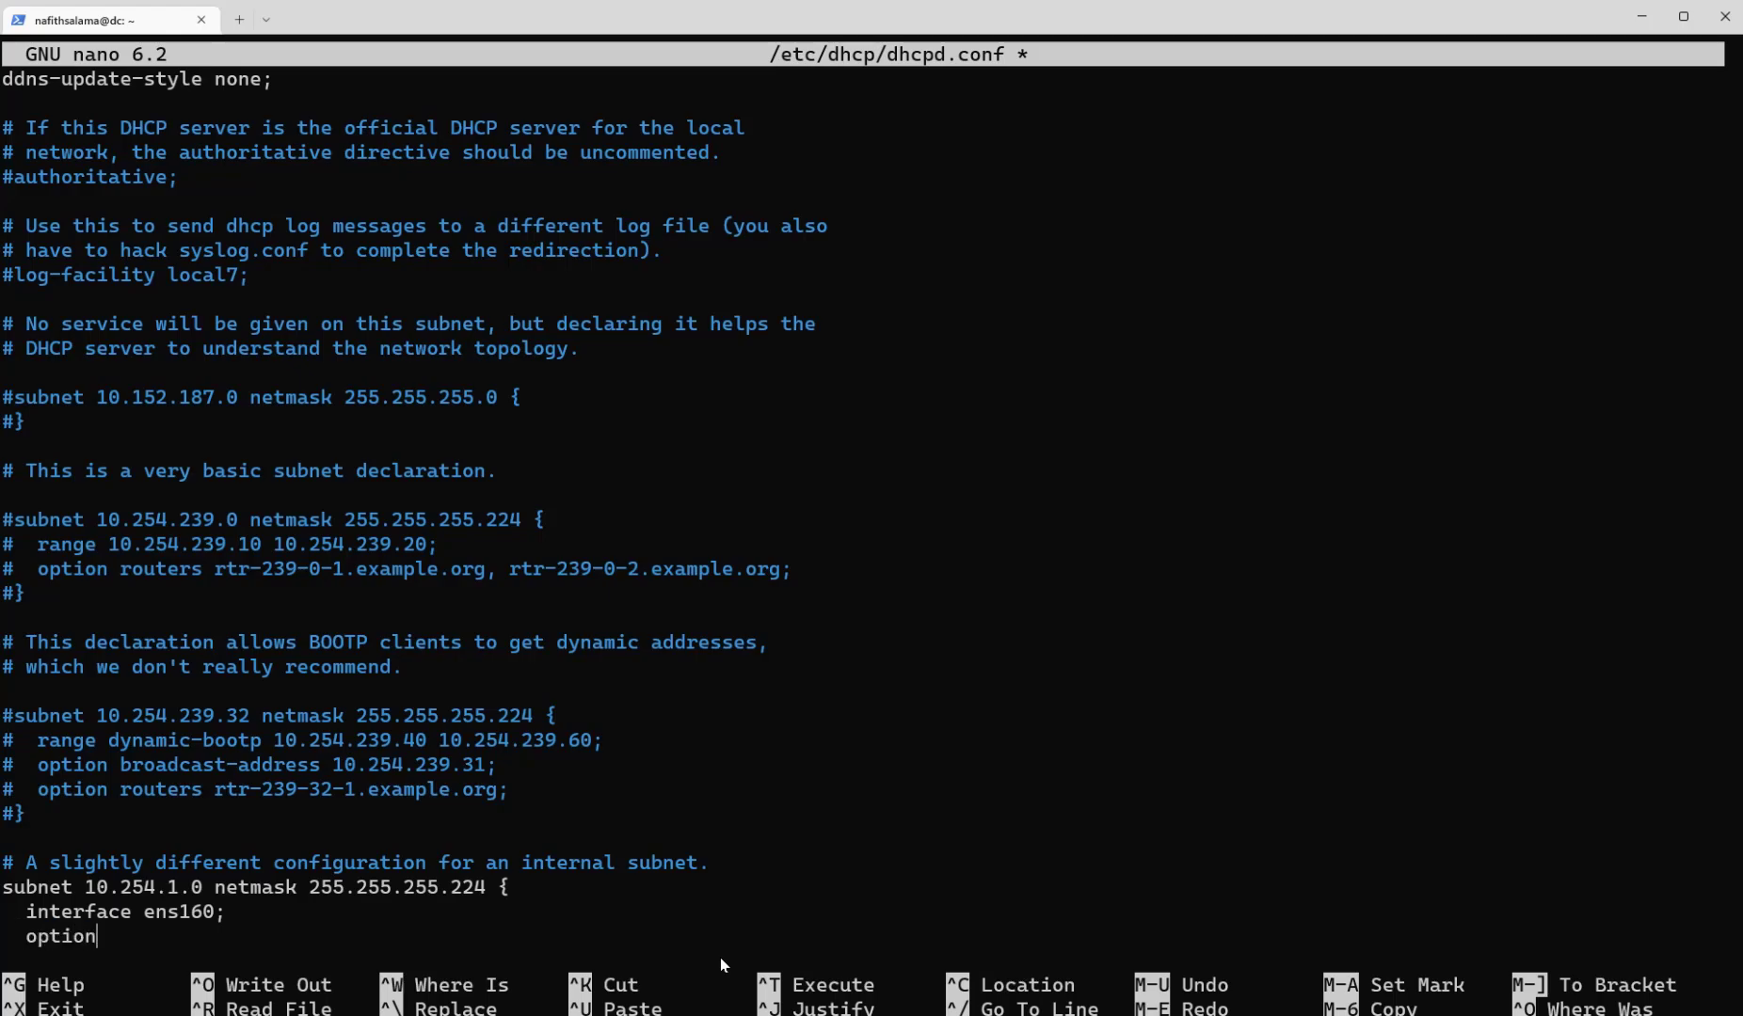
type("route")
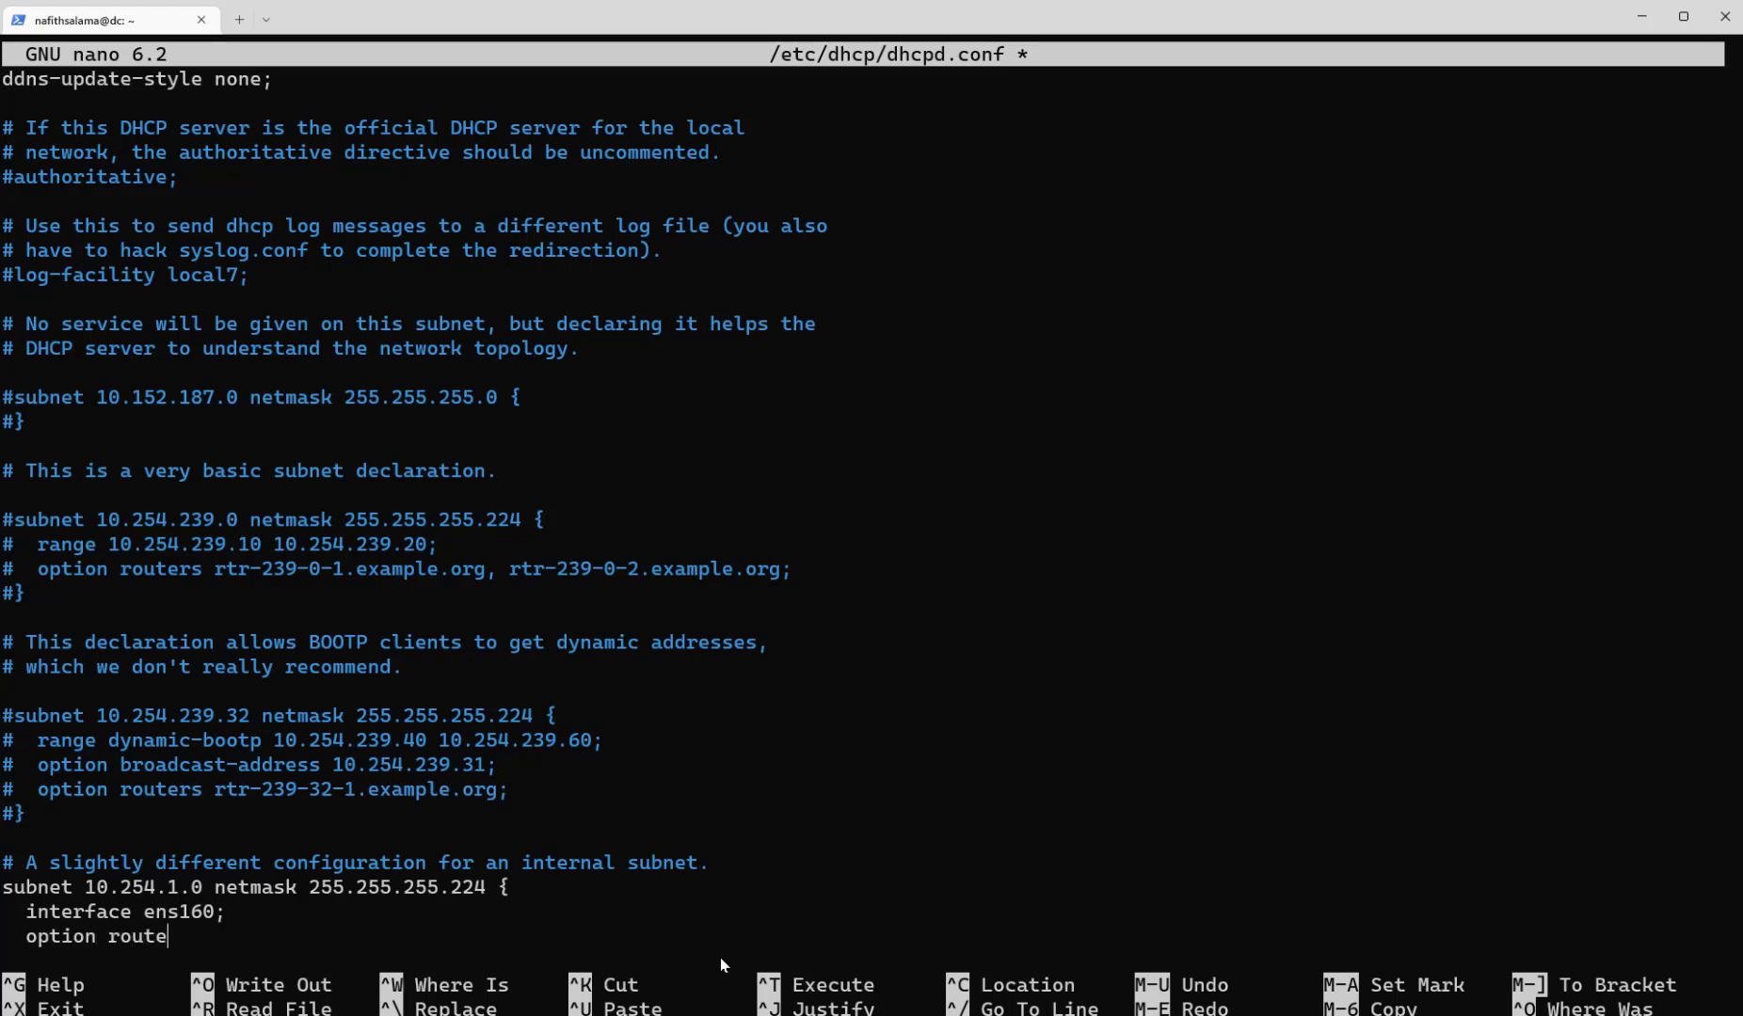
type("rs")
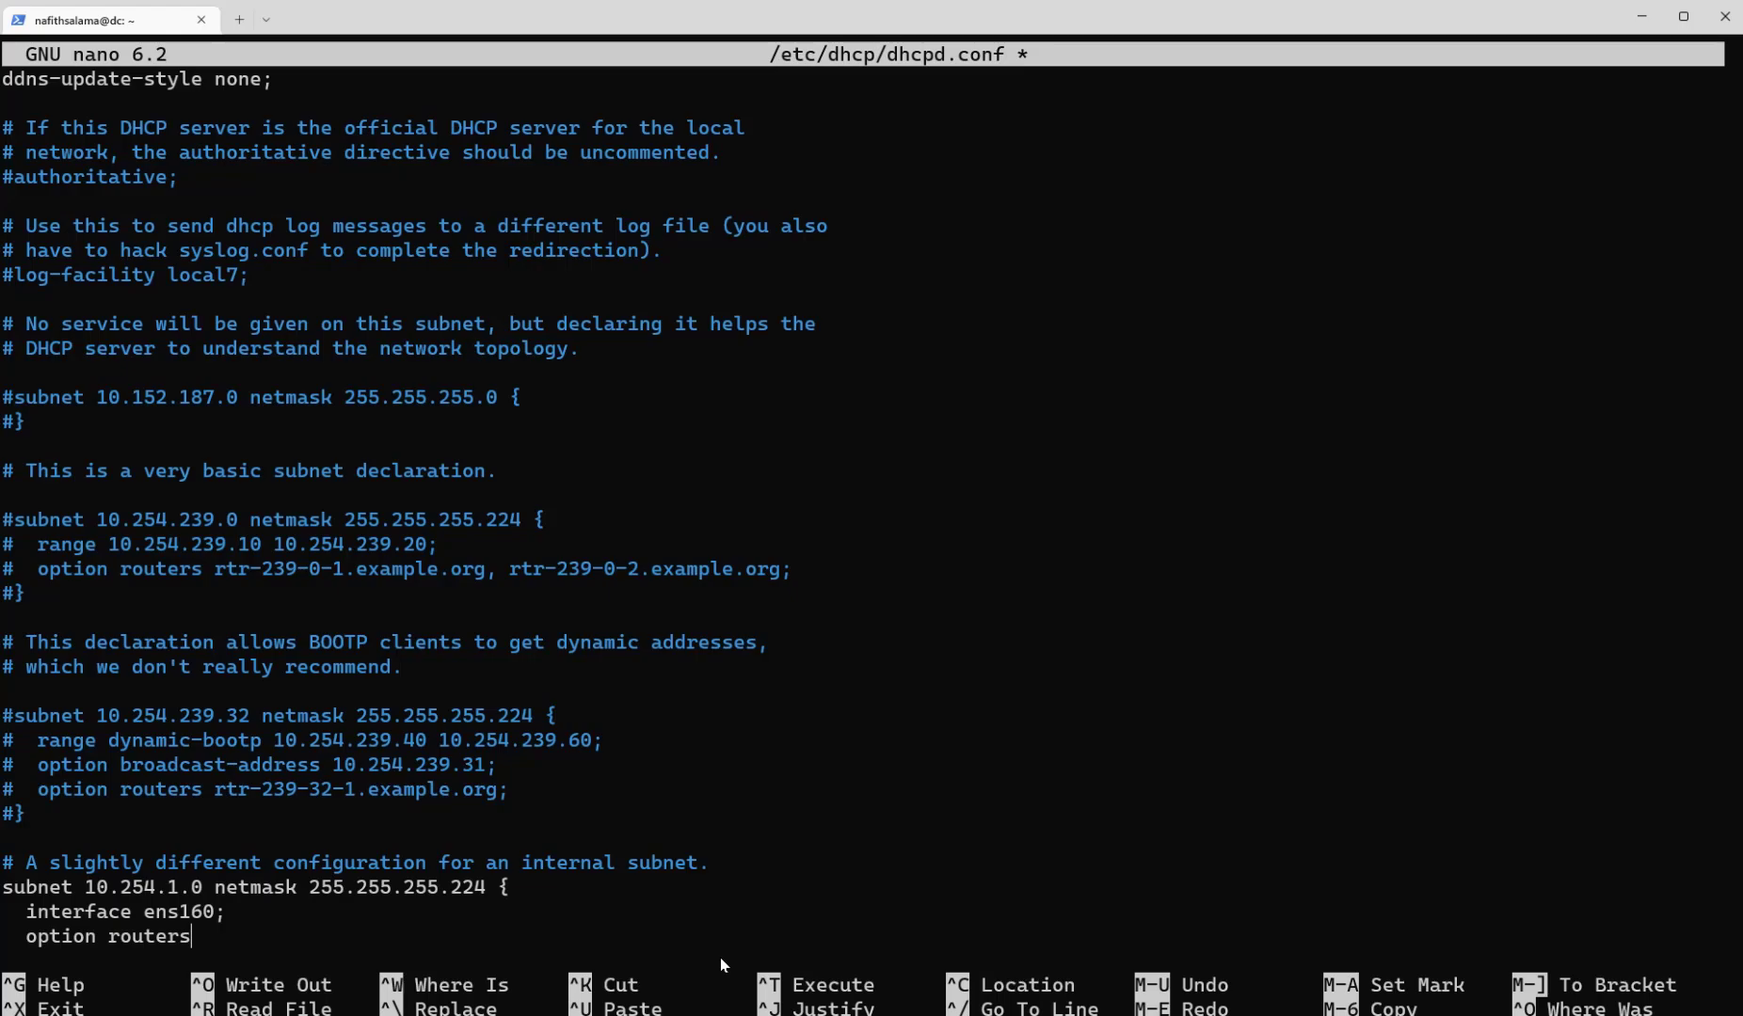
type("10.254.1.21")
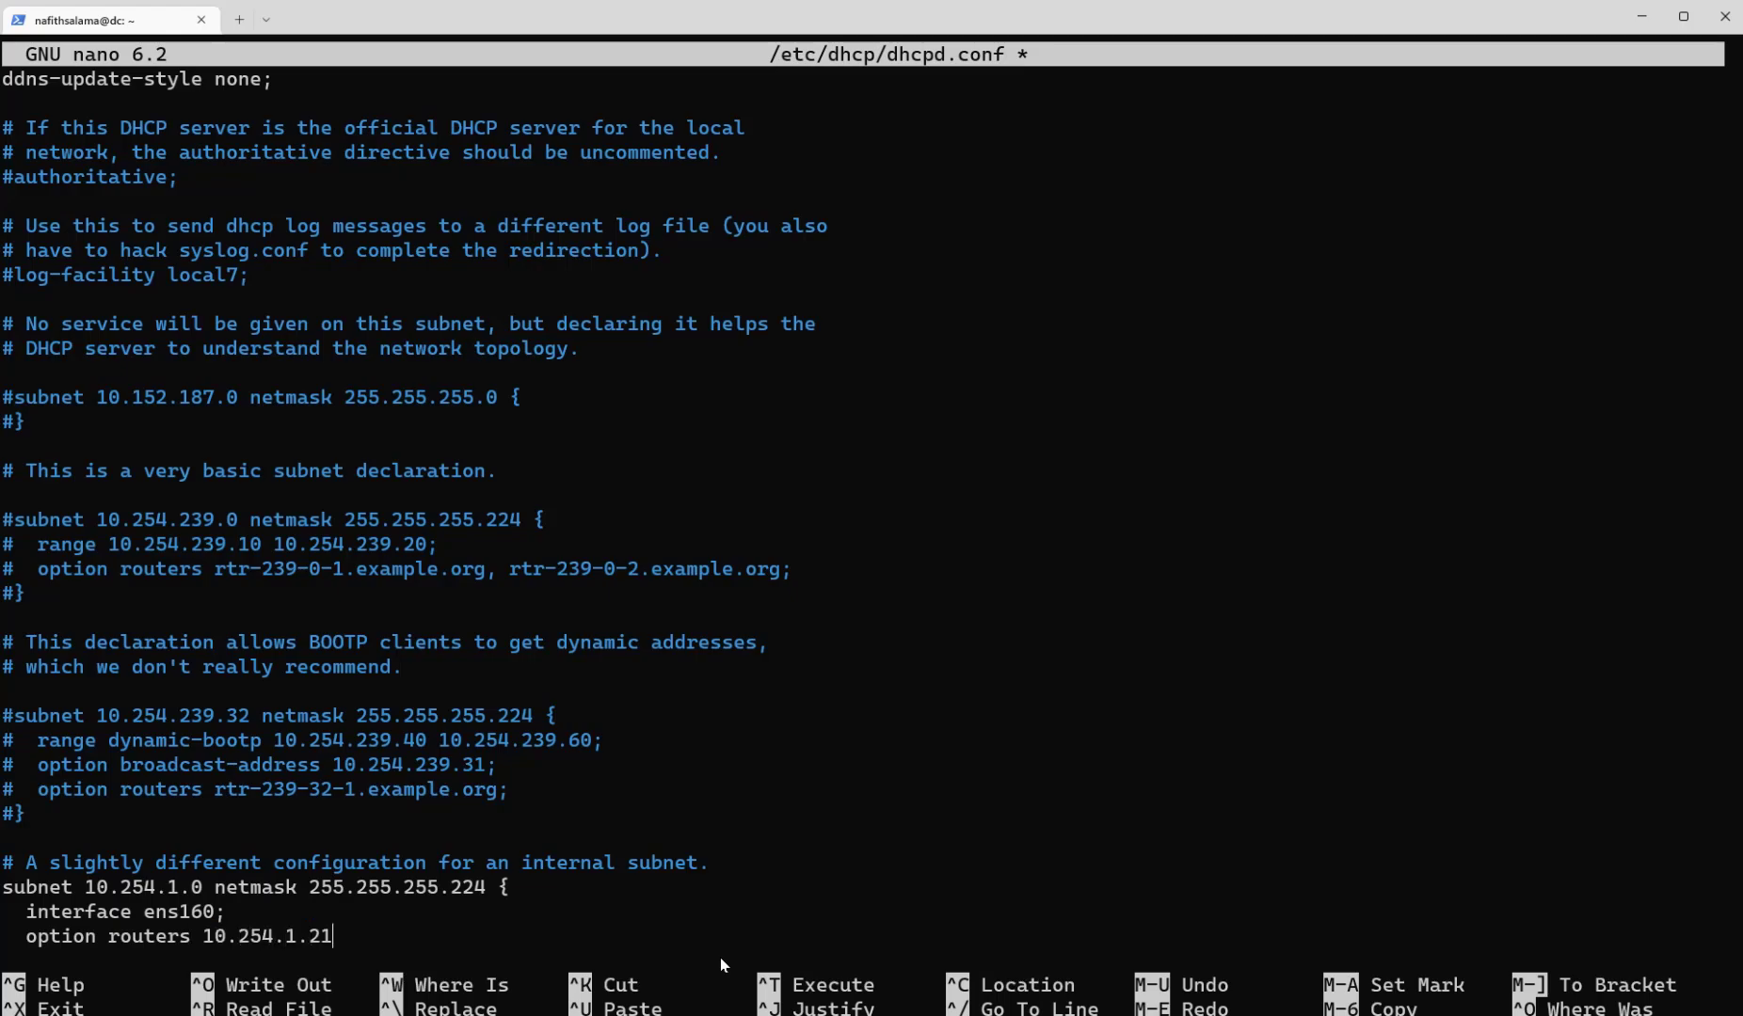
type(";")
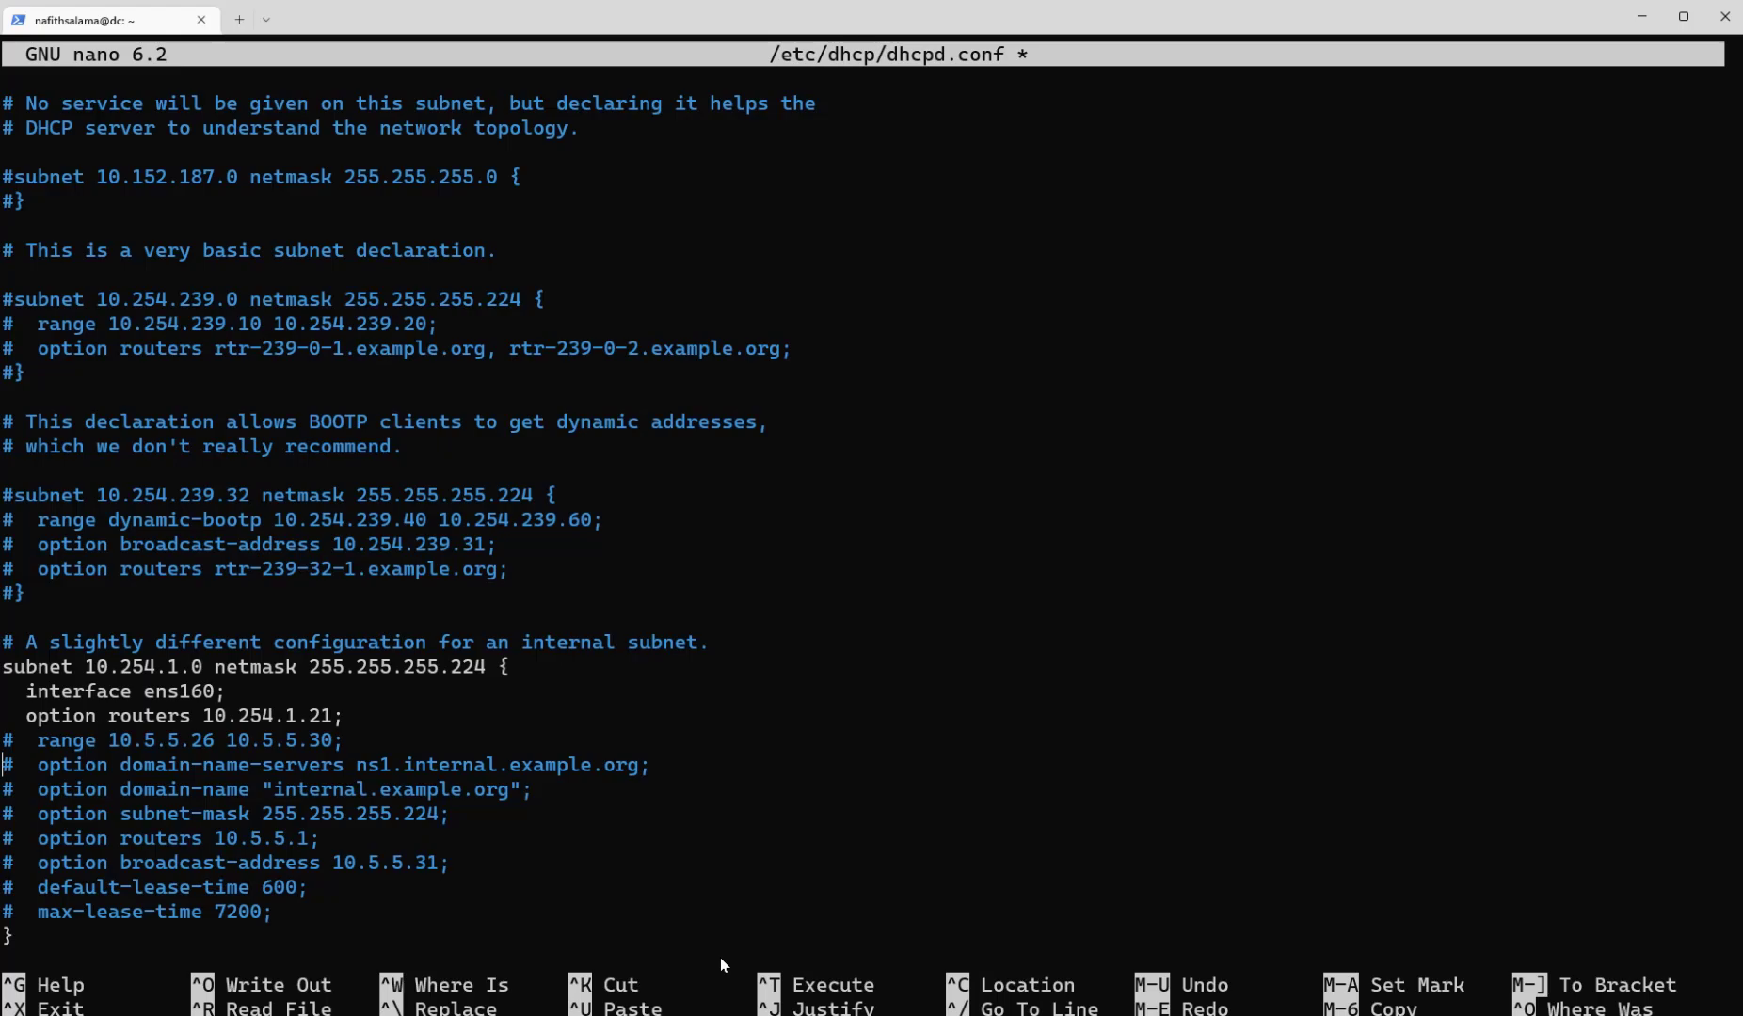
Strip the subnet block's commented lines, add a '#The test network' comment and copy the block under it.
type("KKK")
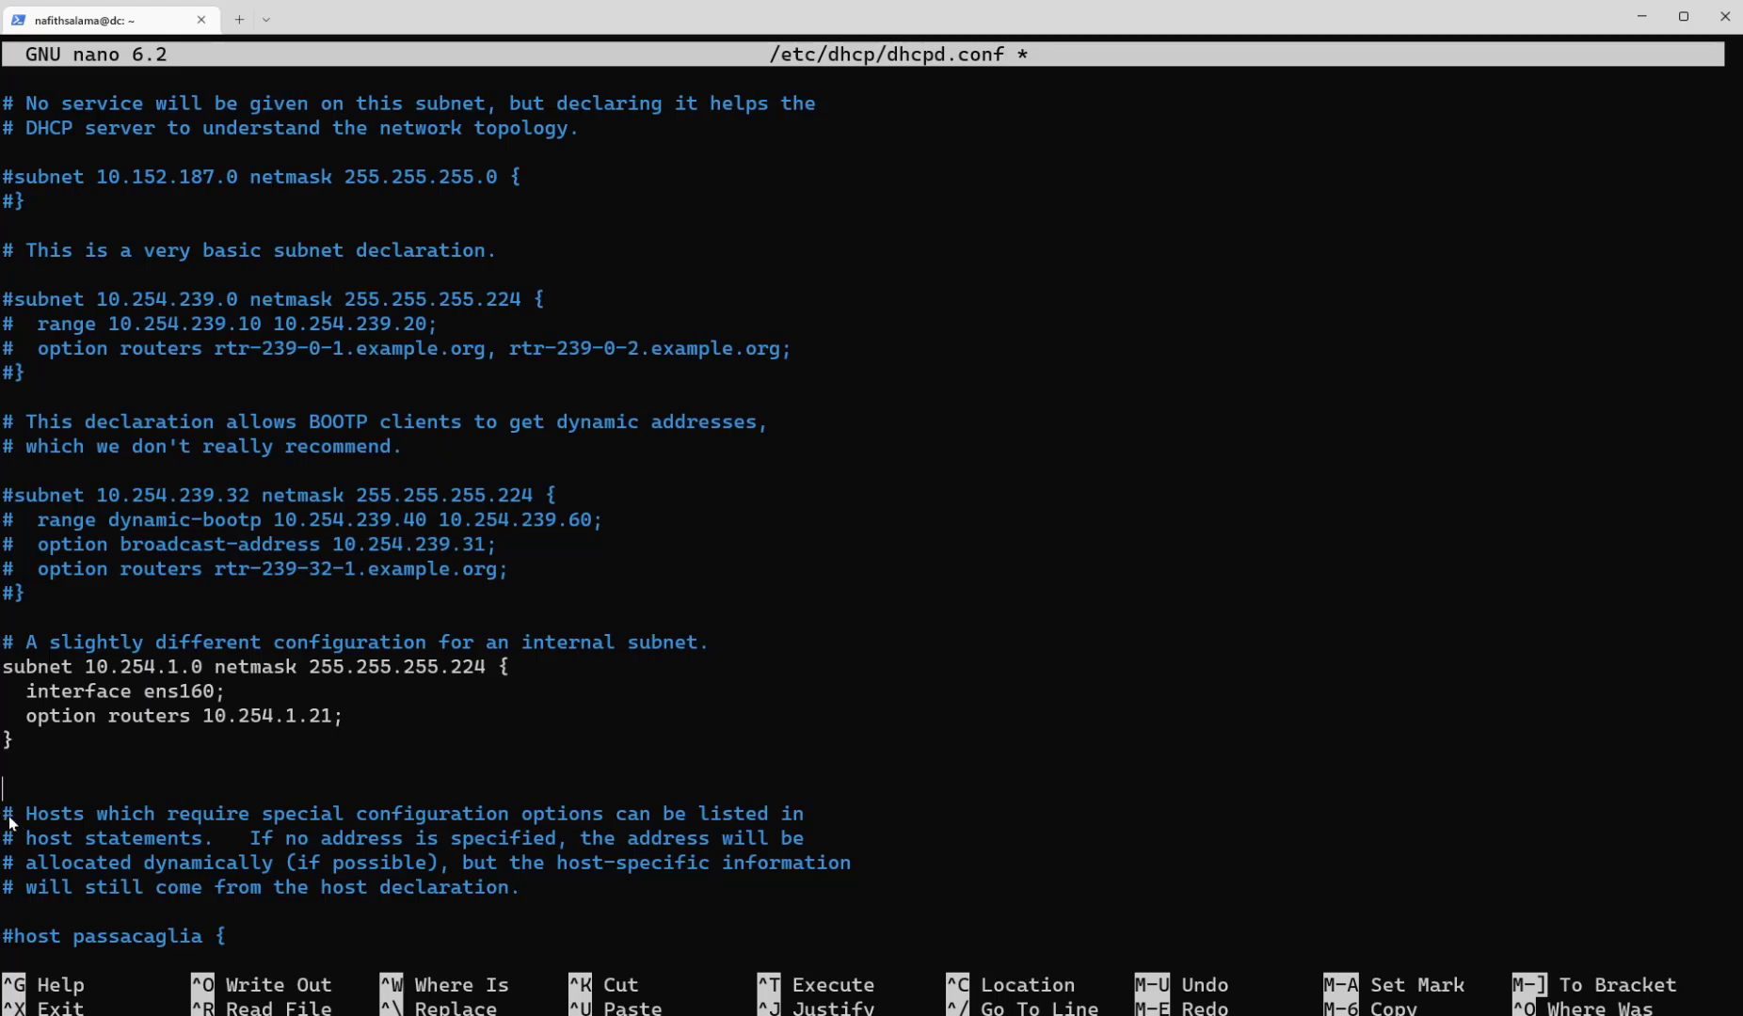
type("#")
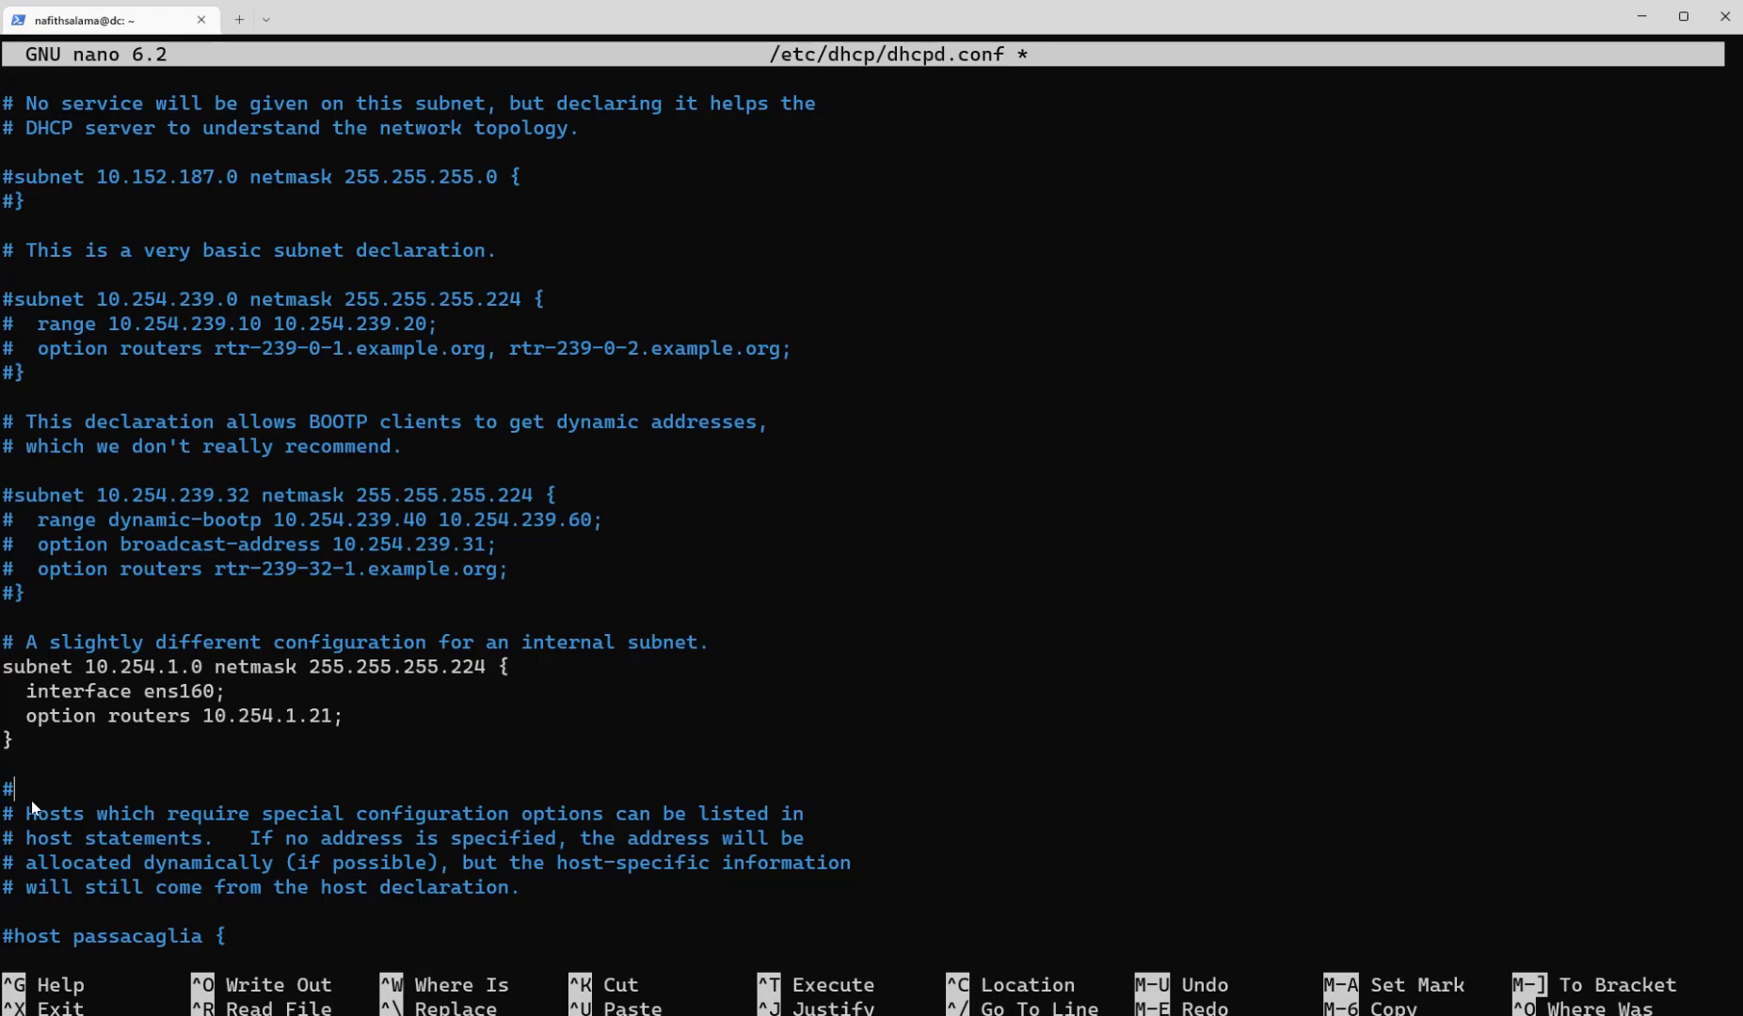
type("The")
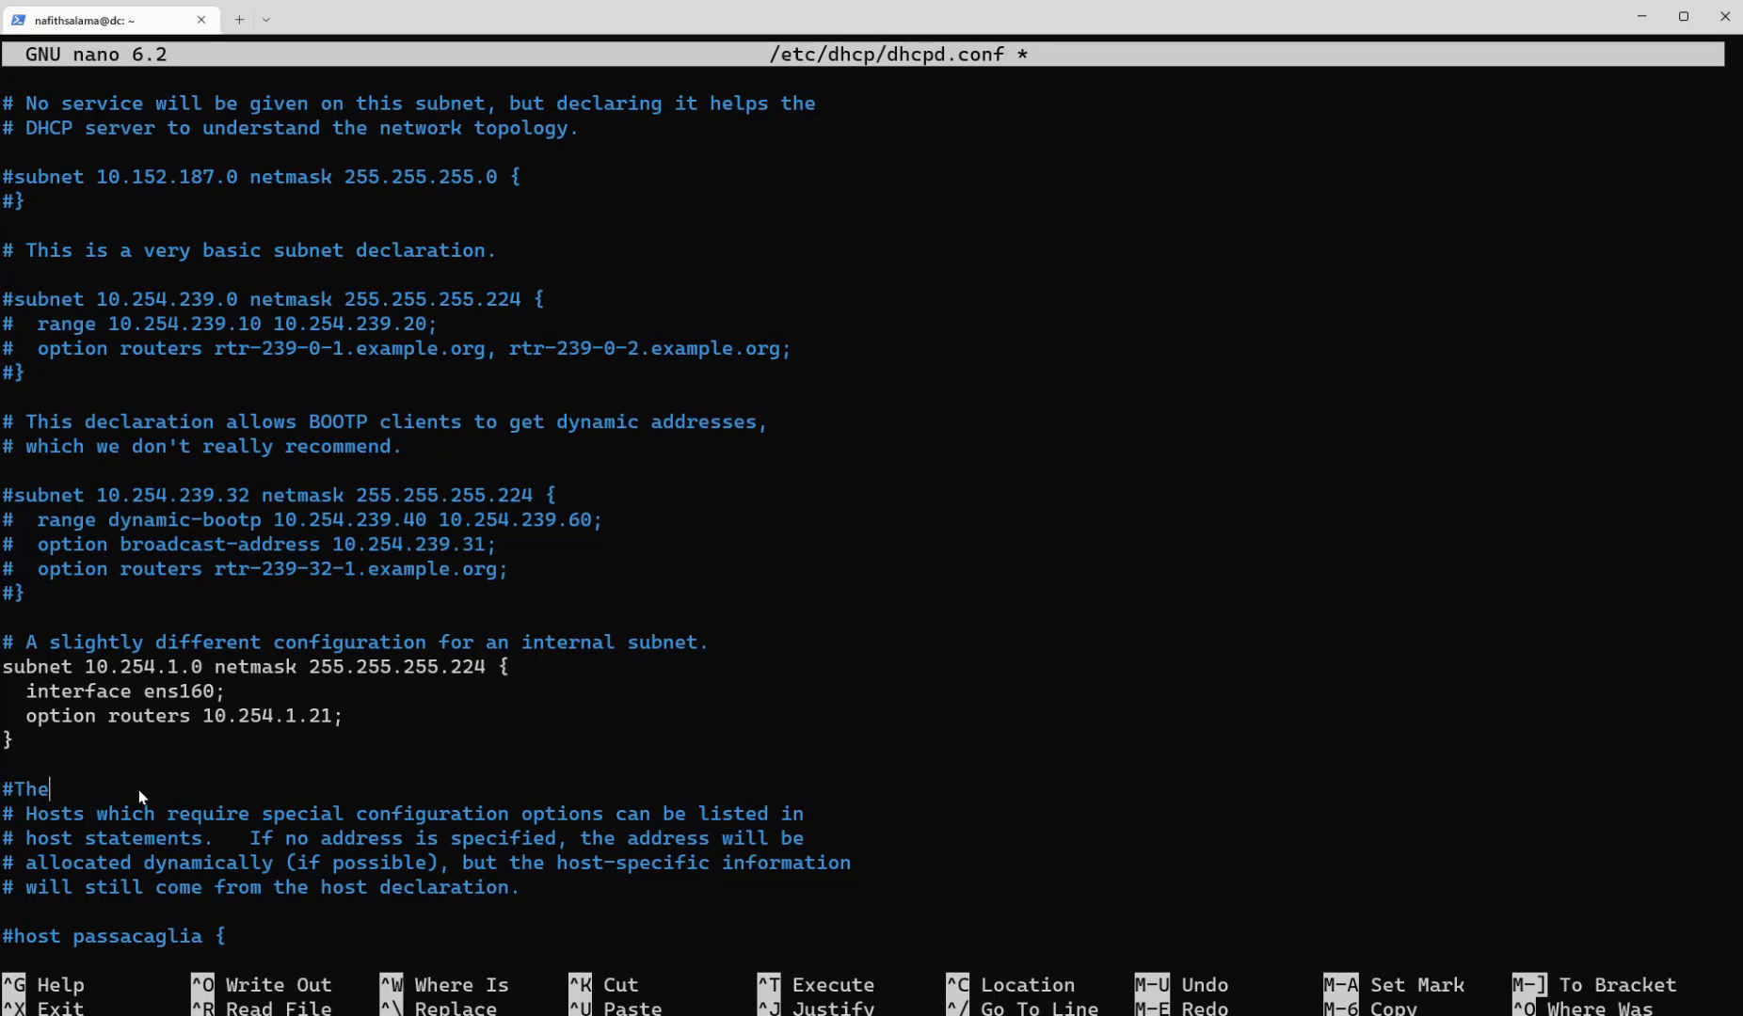
type("test")
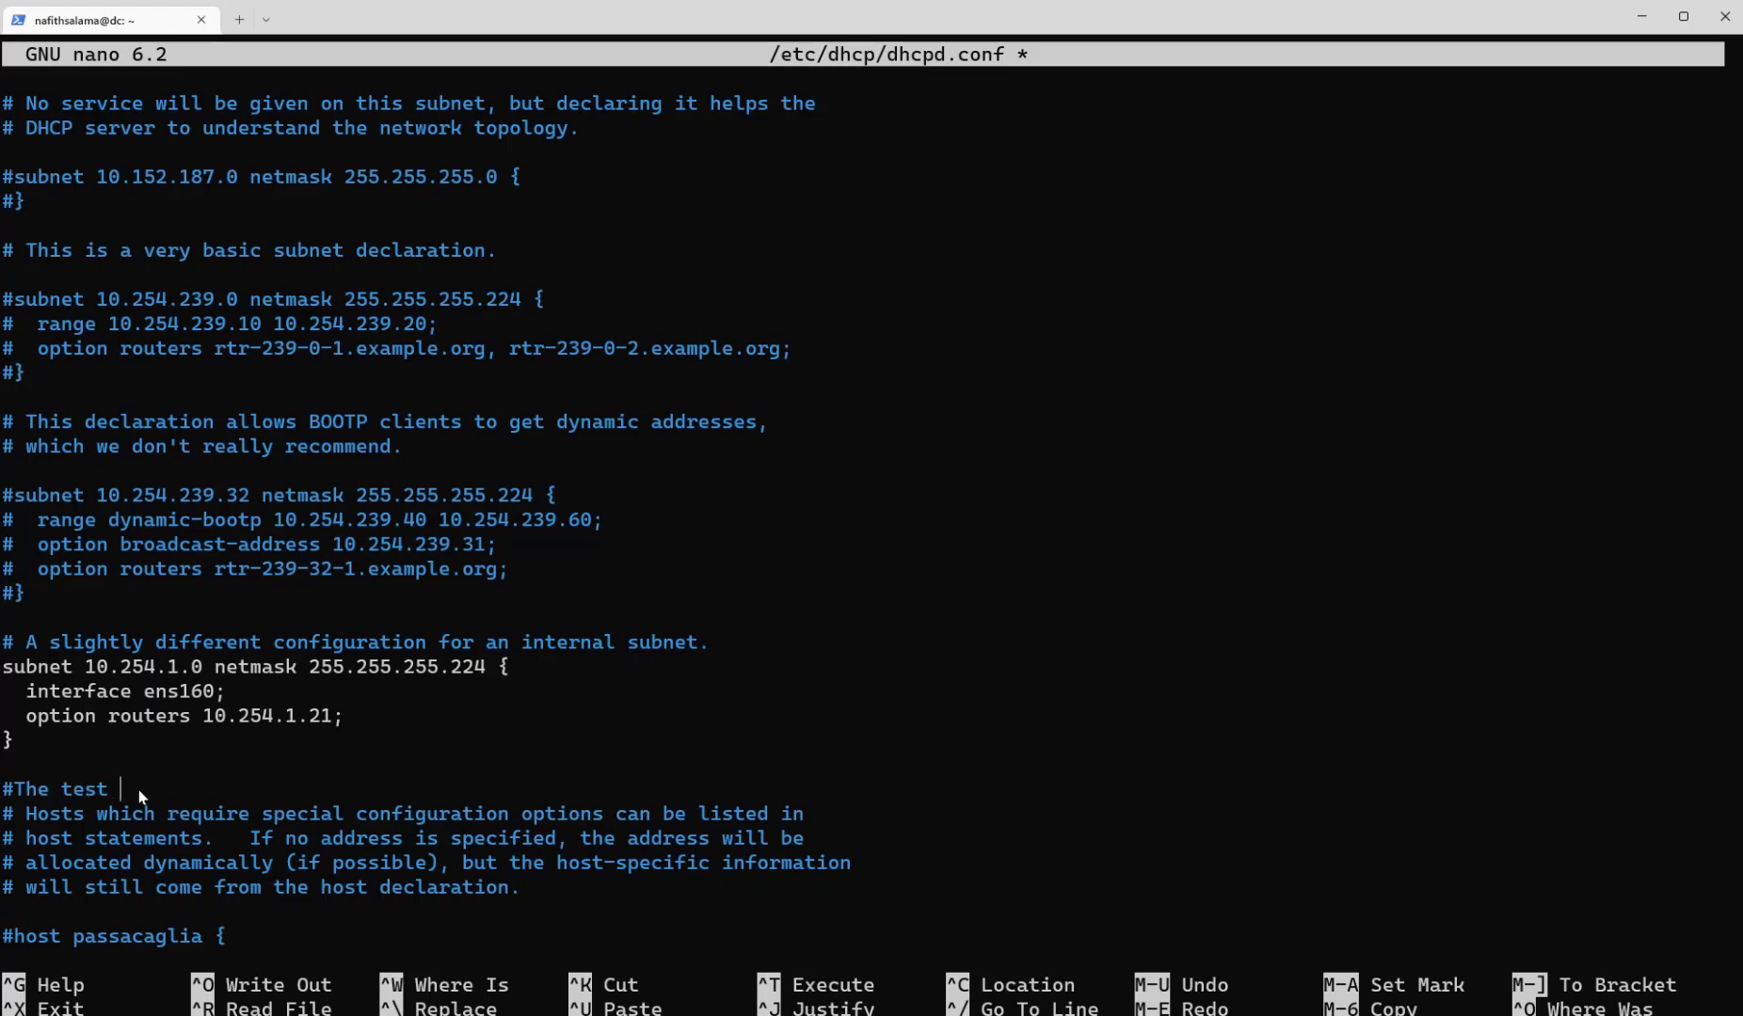
type("network")
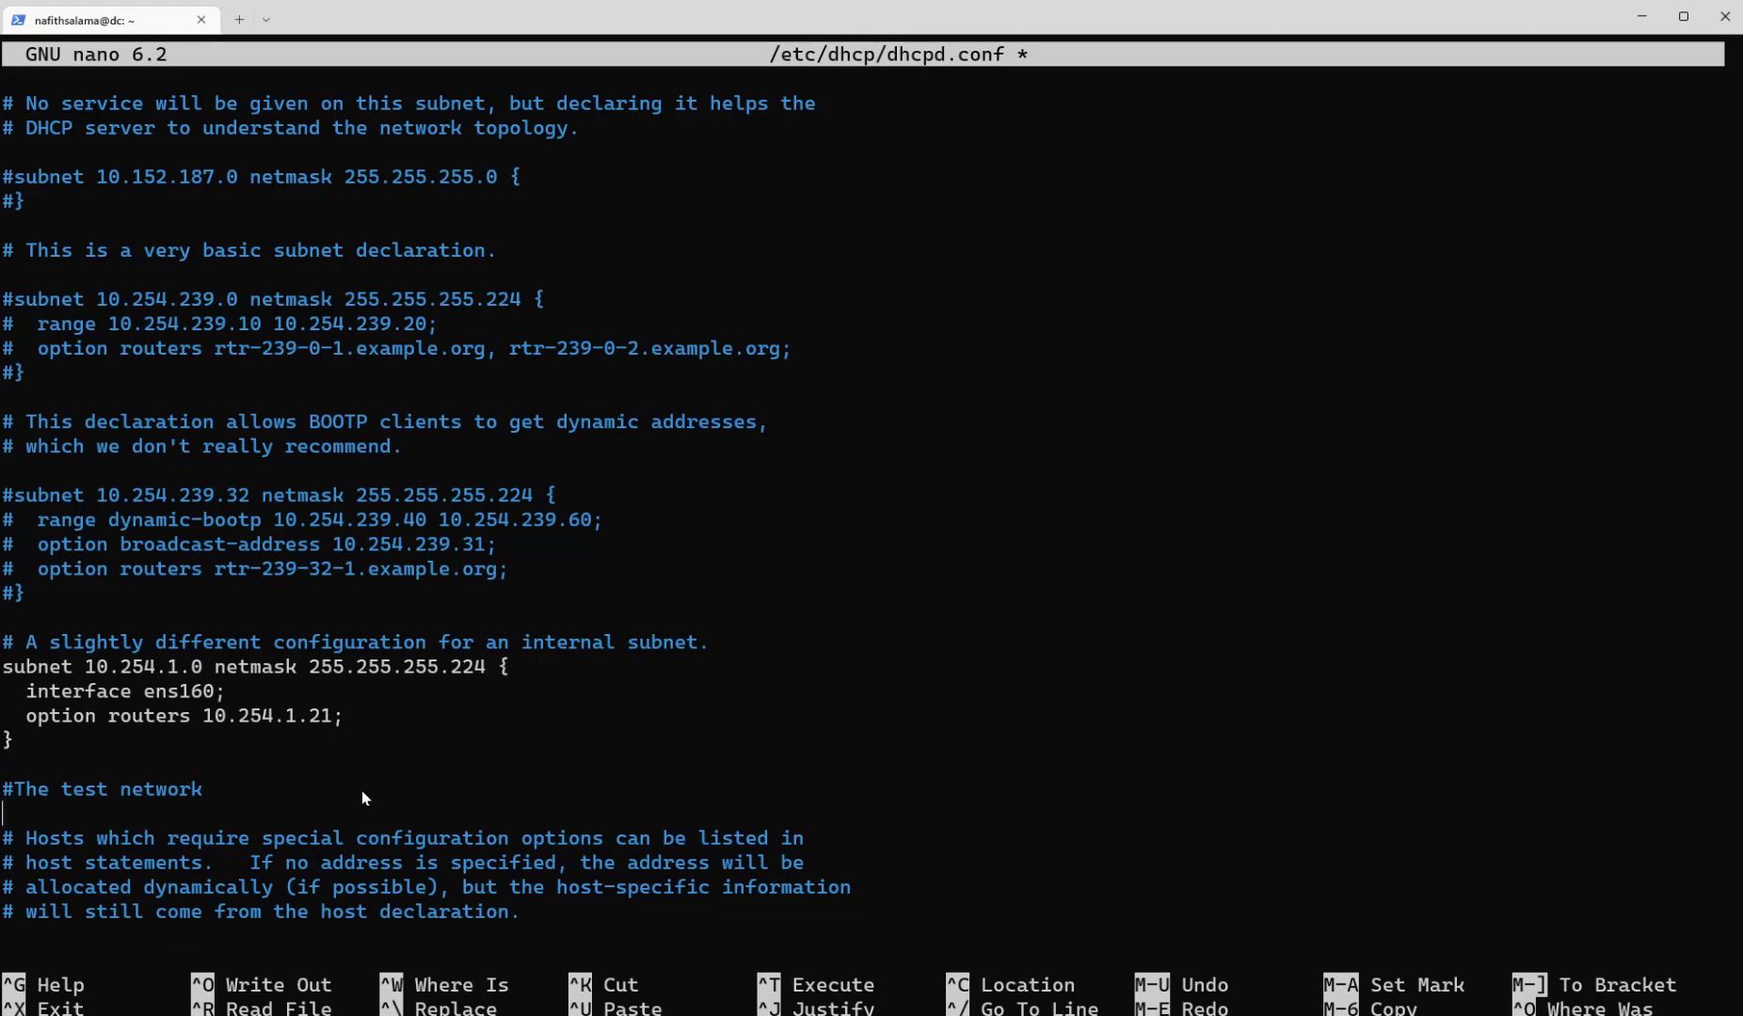
left_click_drag(26, 691, 343, 715)
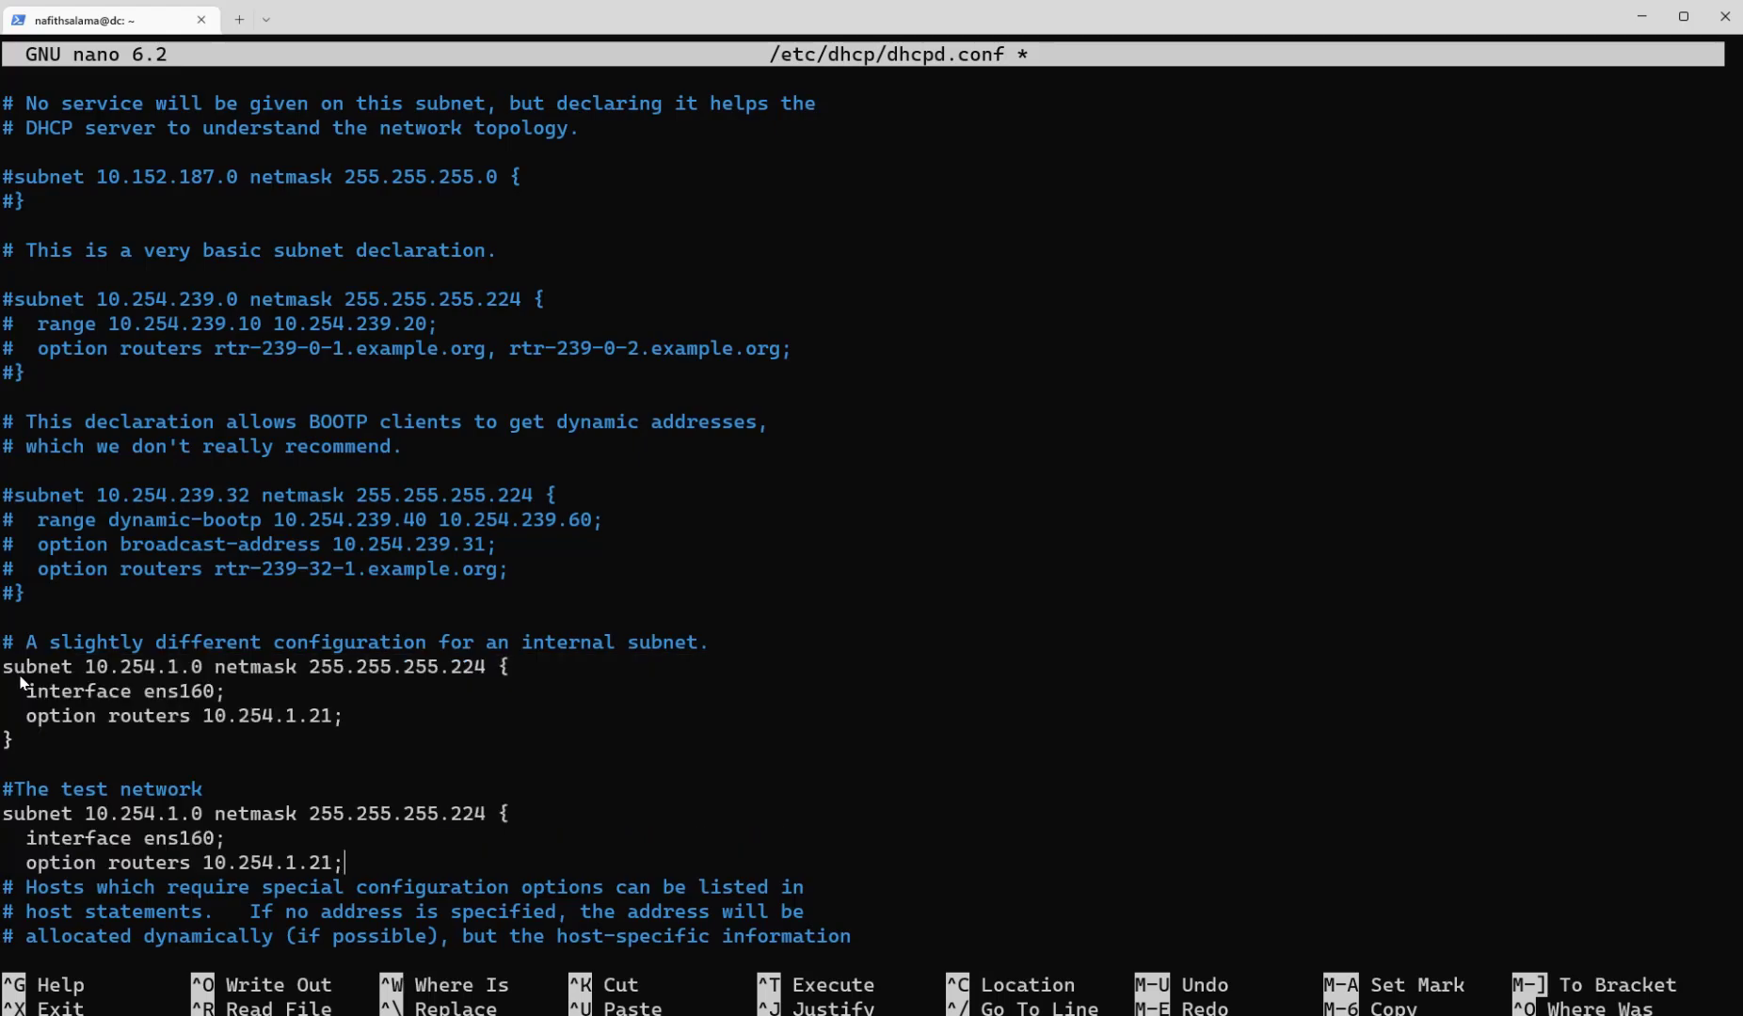
mouse_move(311, 819)
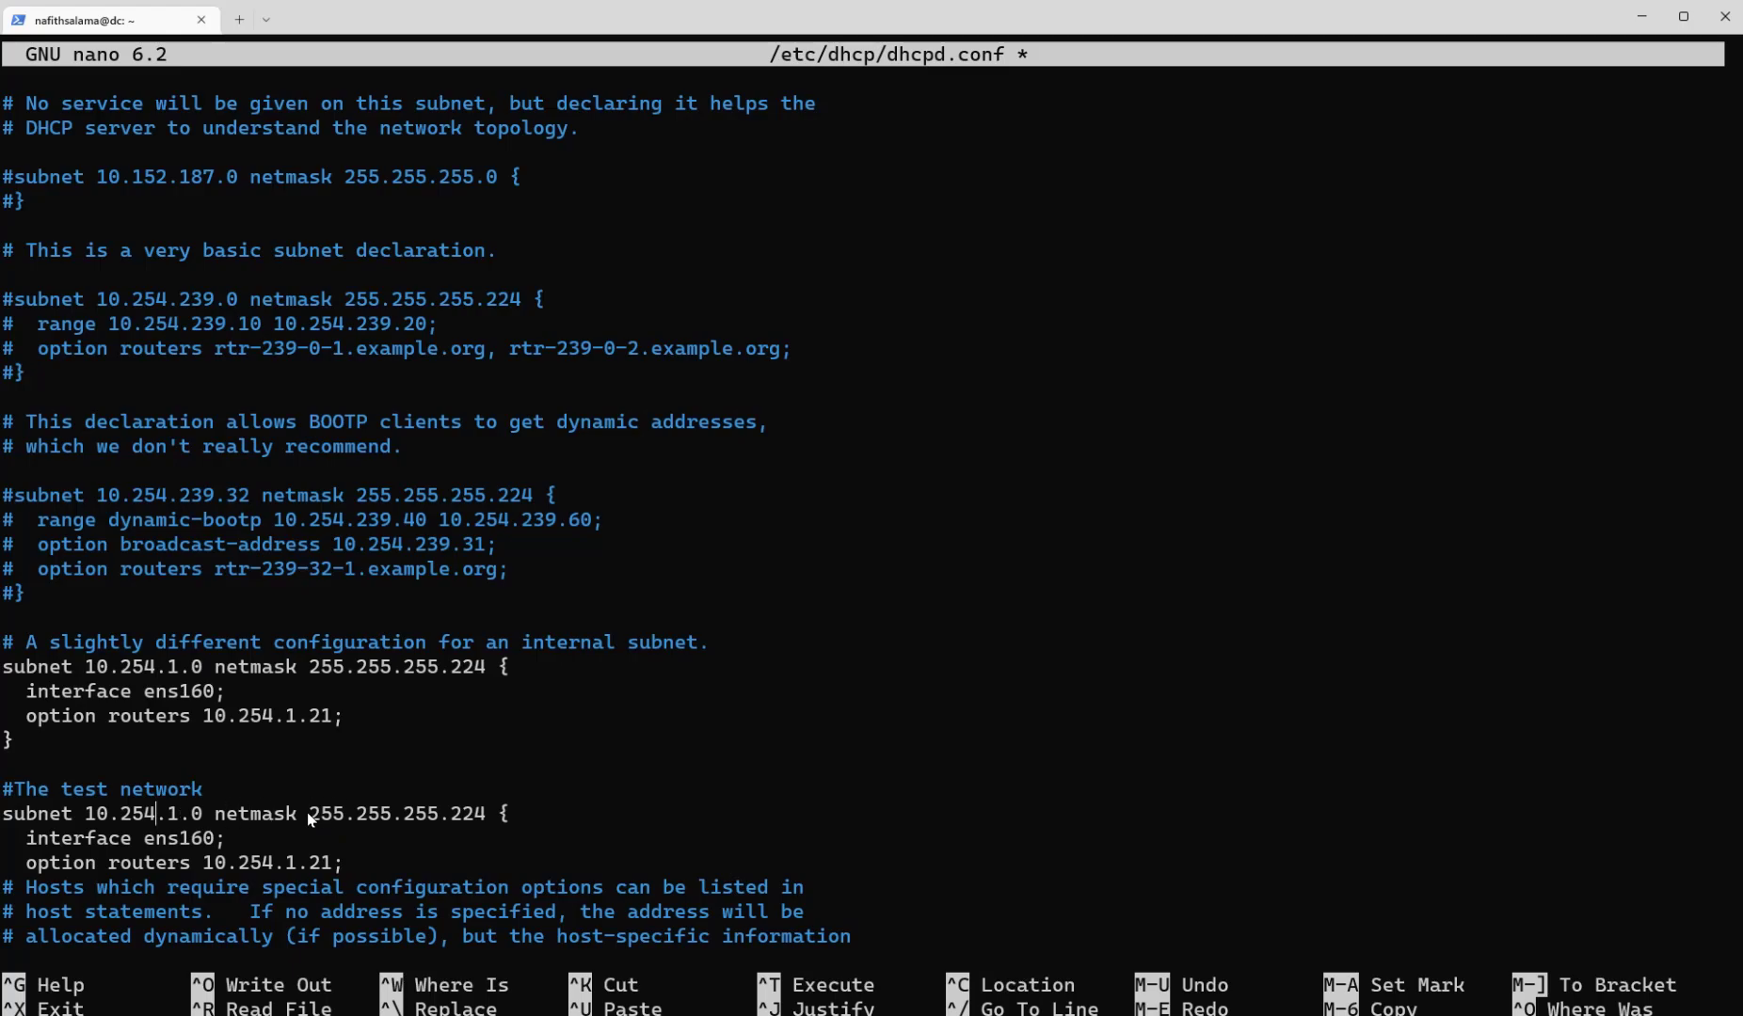
Change the test-network block to subnet 10.1.120.0 with option routers 10.1.120.1.
key("BackSpace")
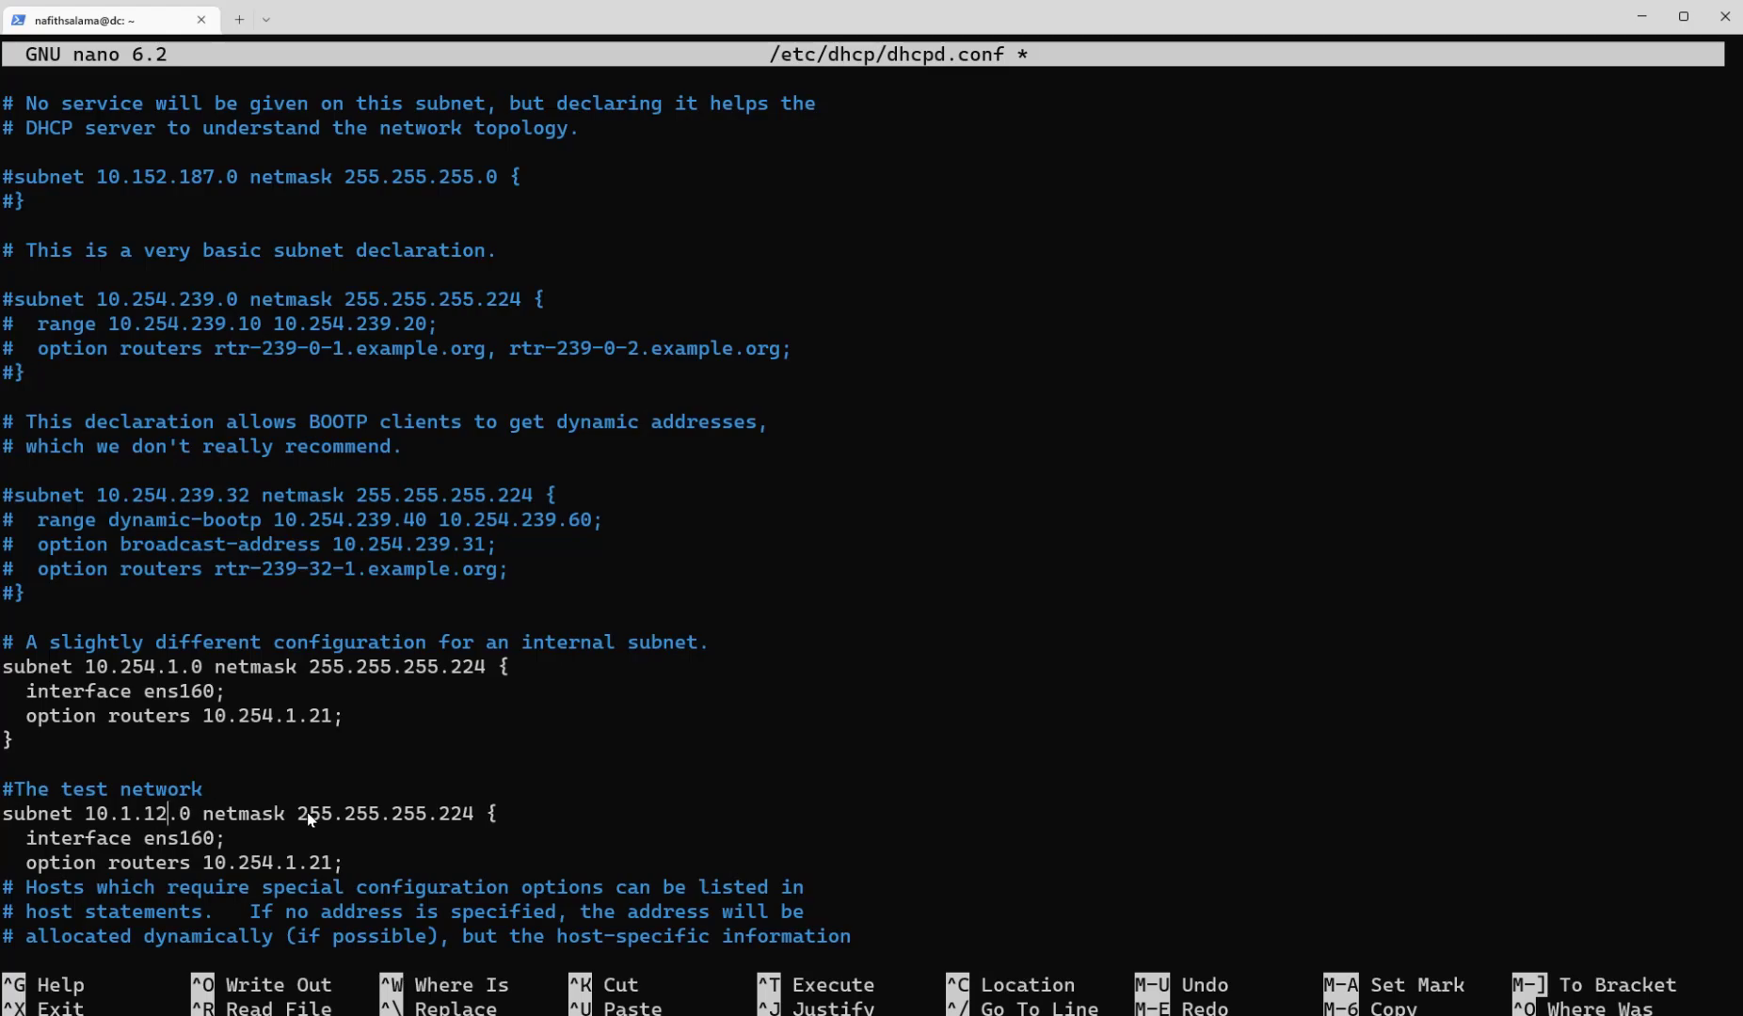
type("0")
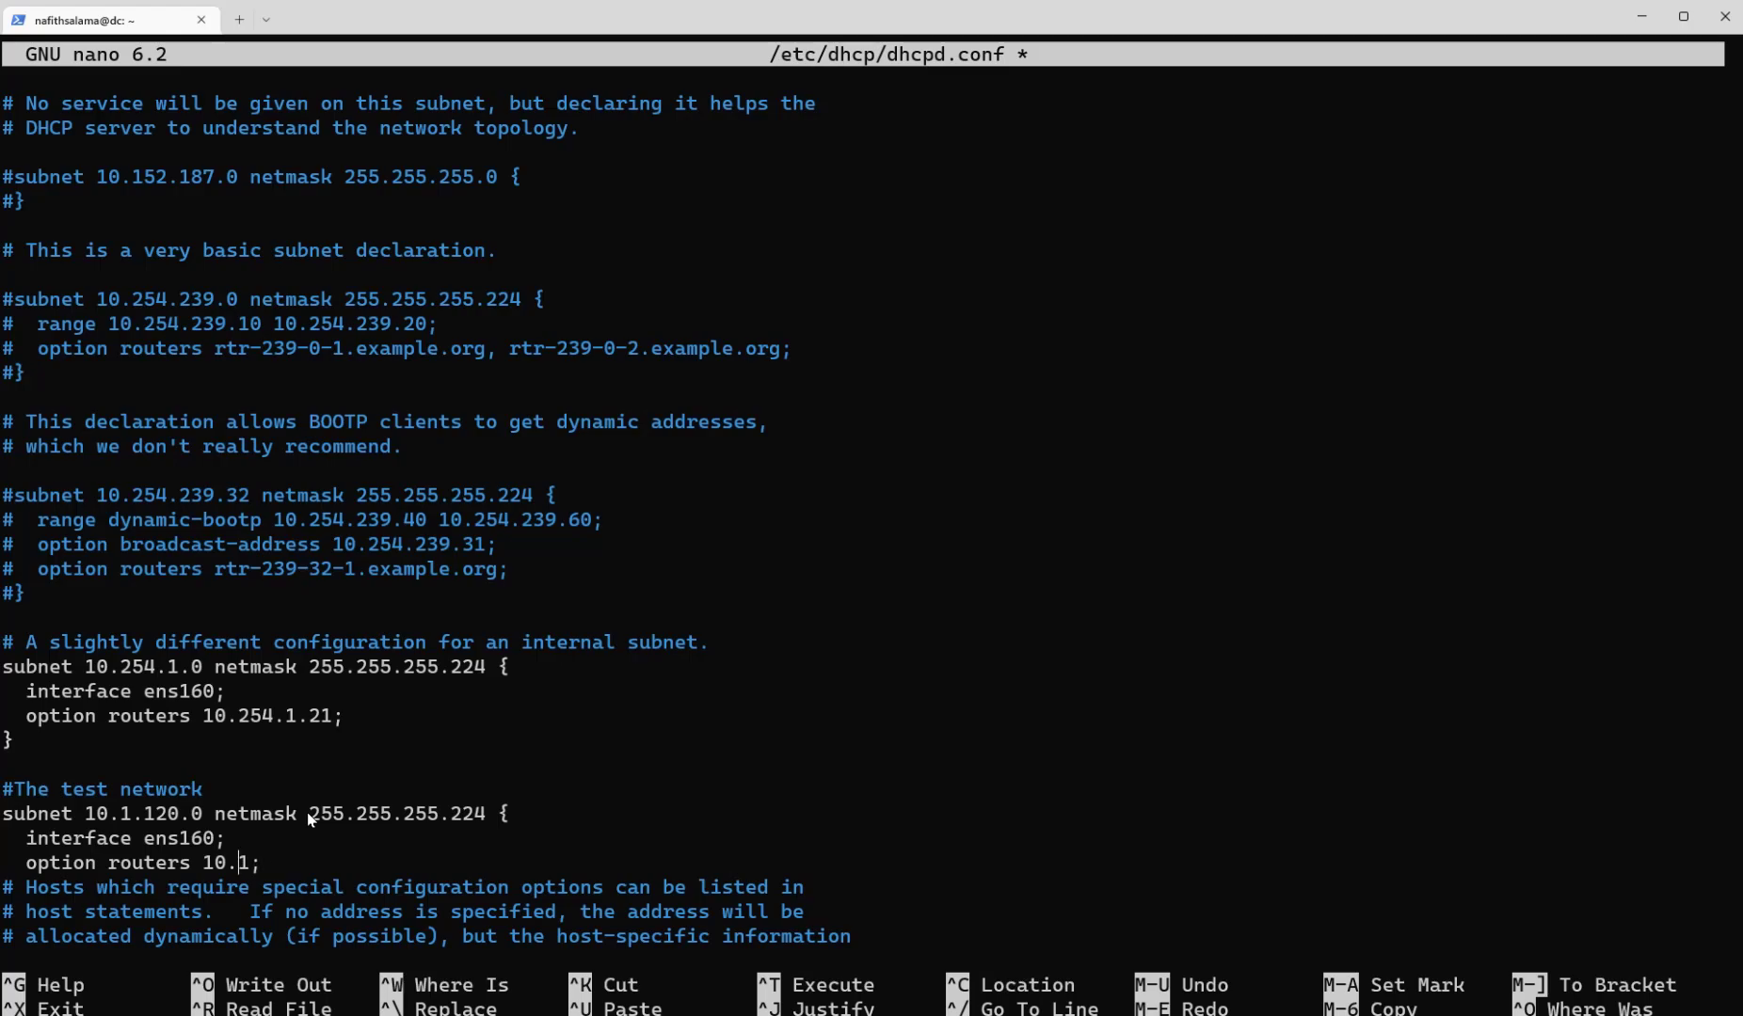
type("/1")
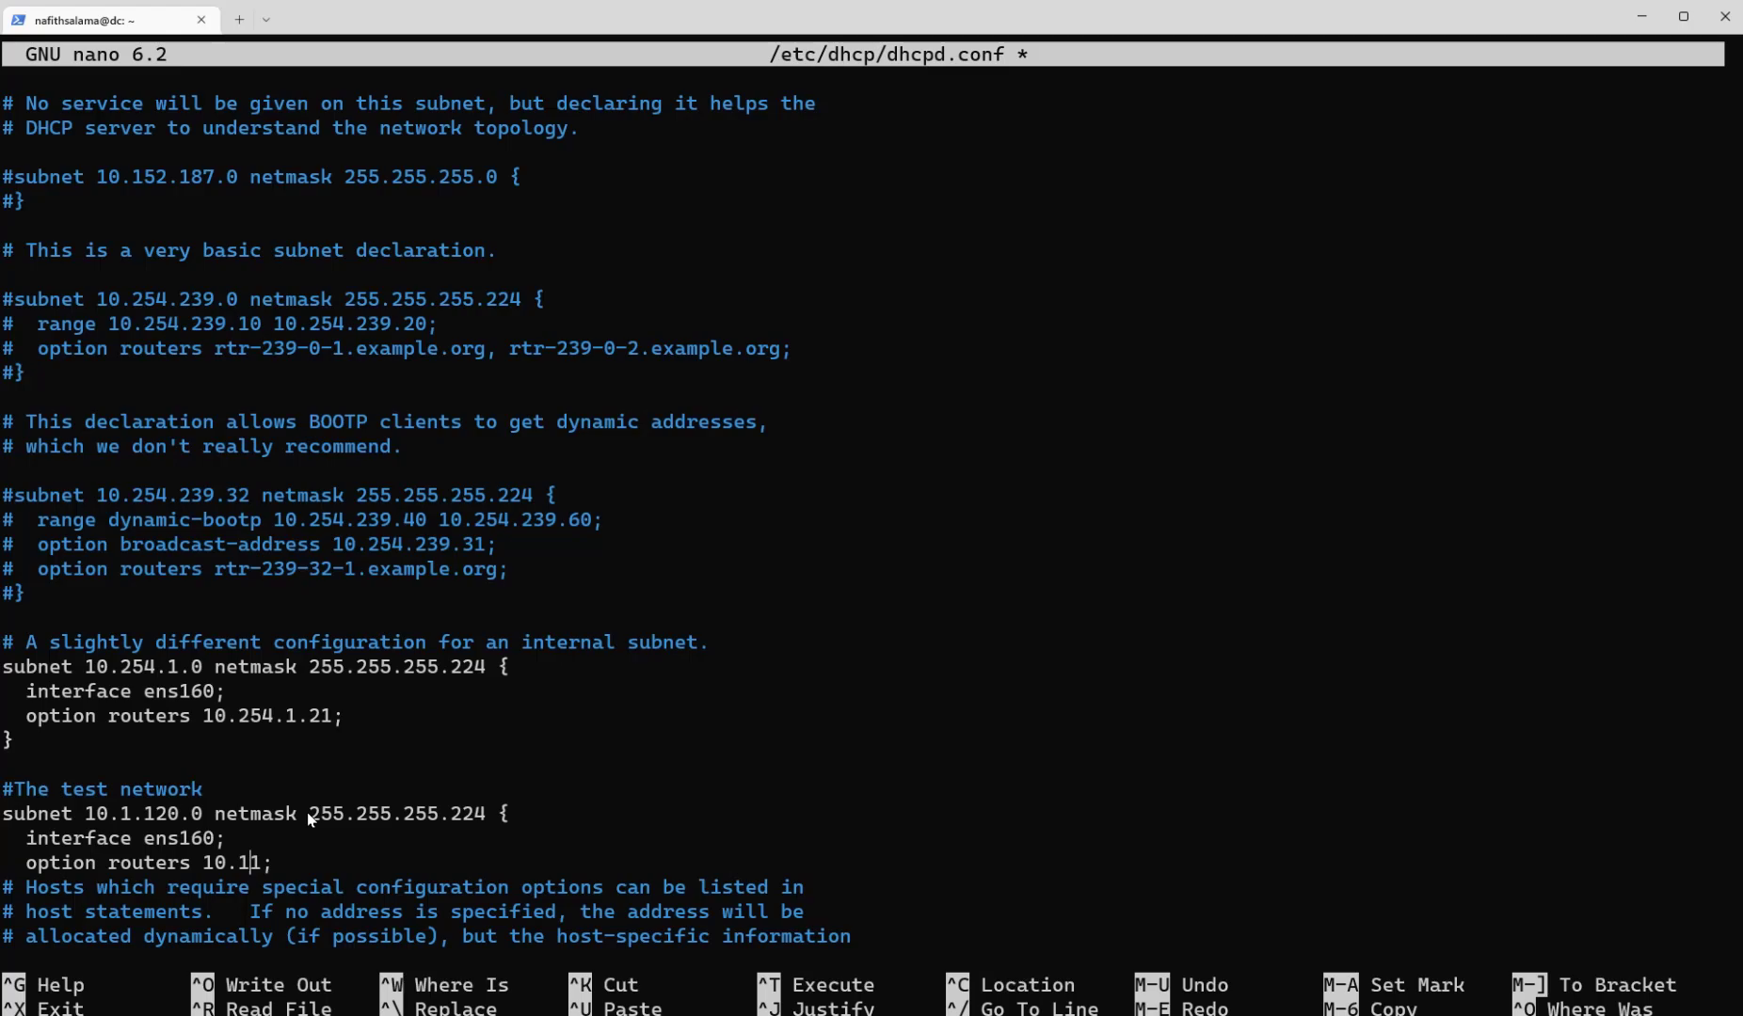
type("120.")
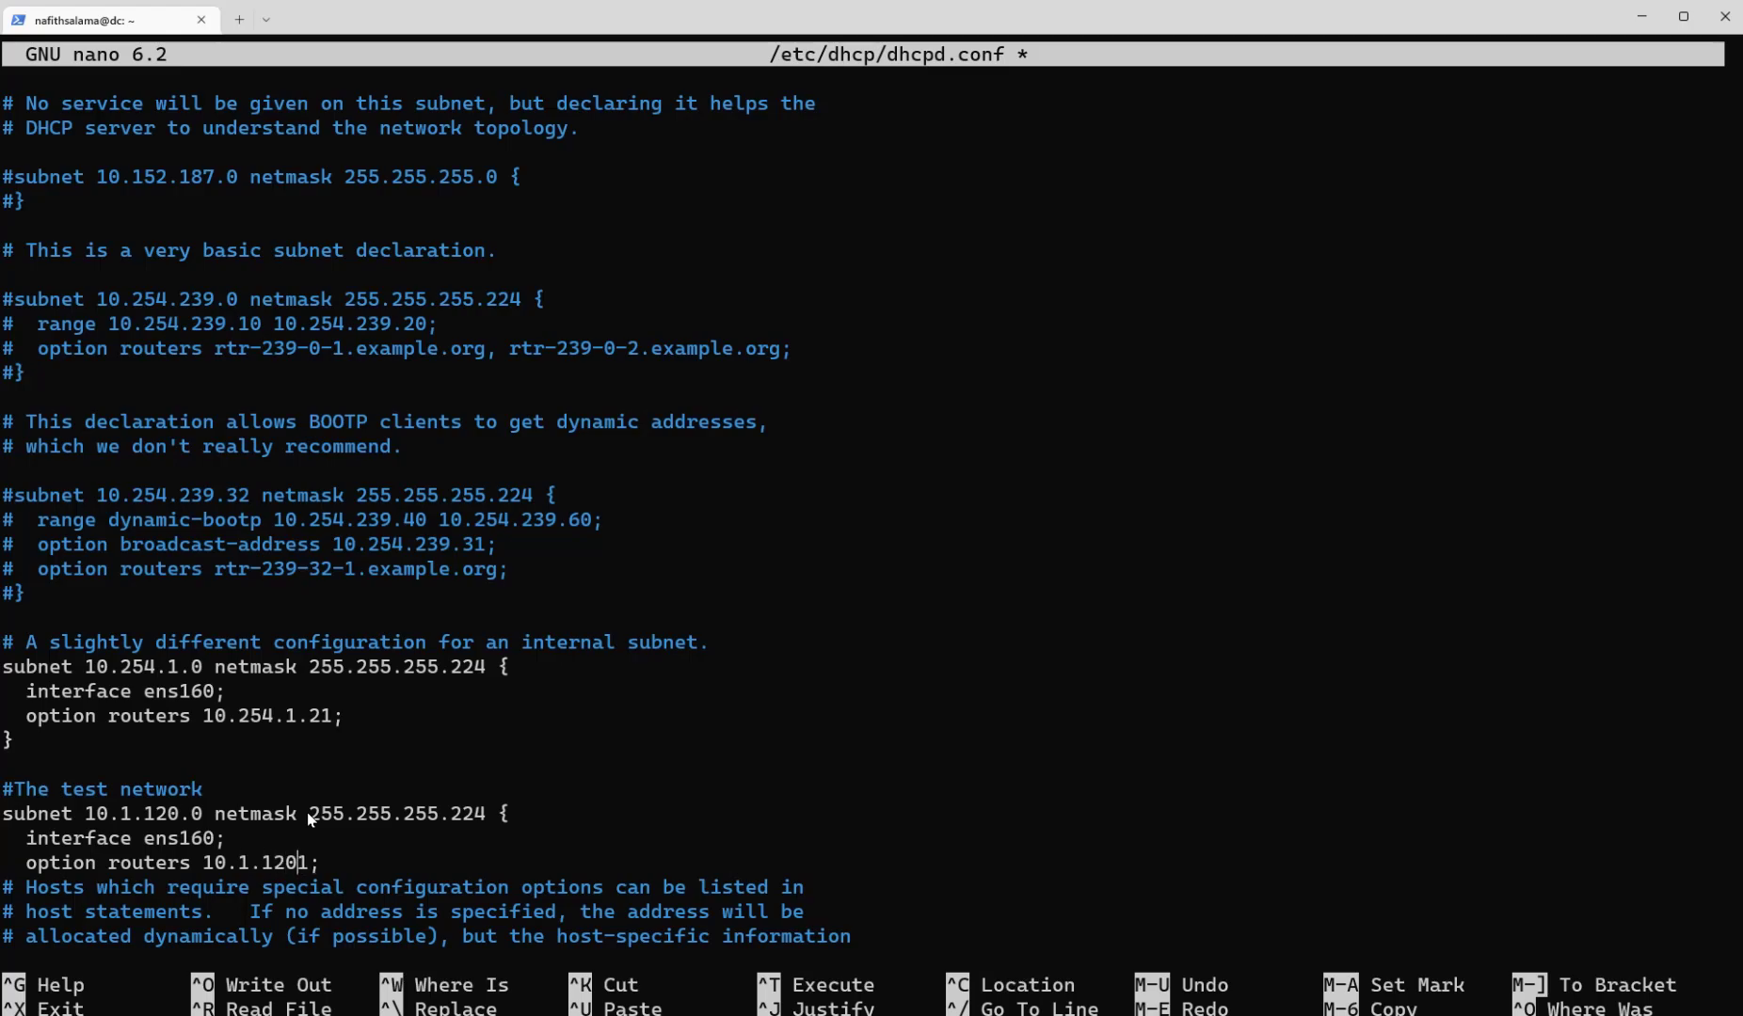
type(".")
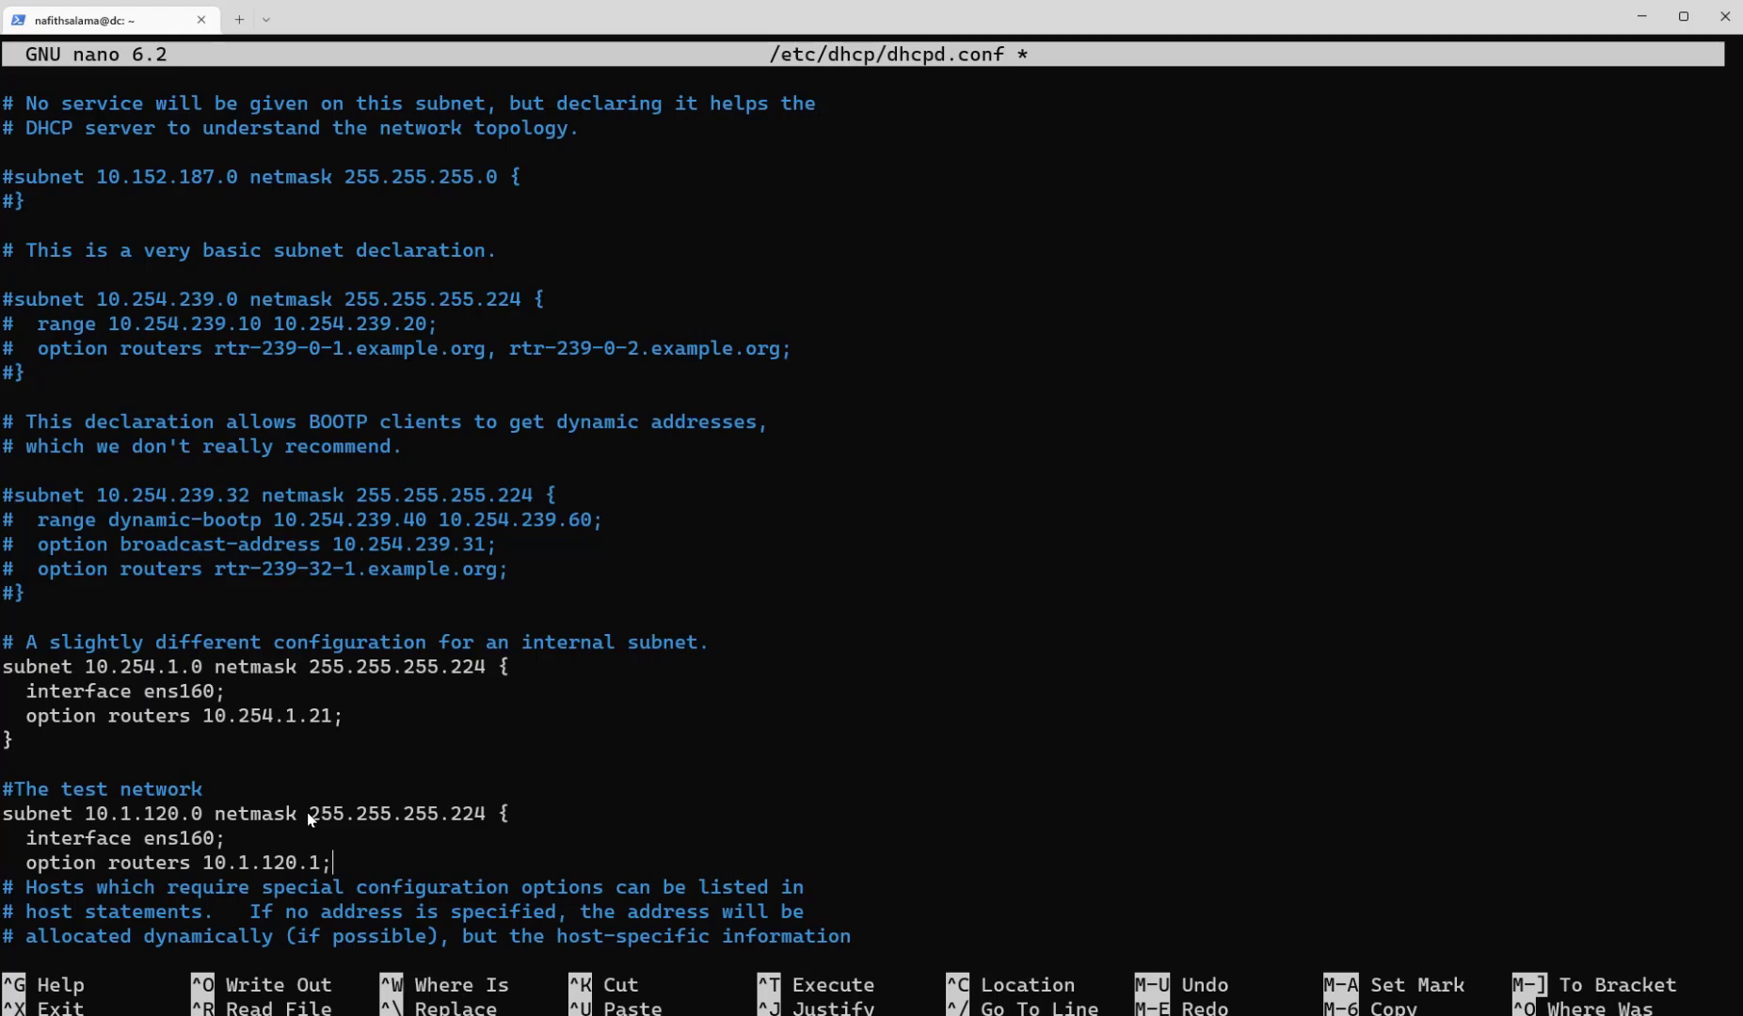
key("Enter")
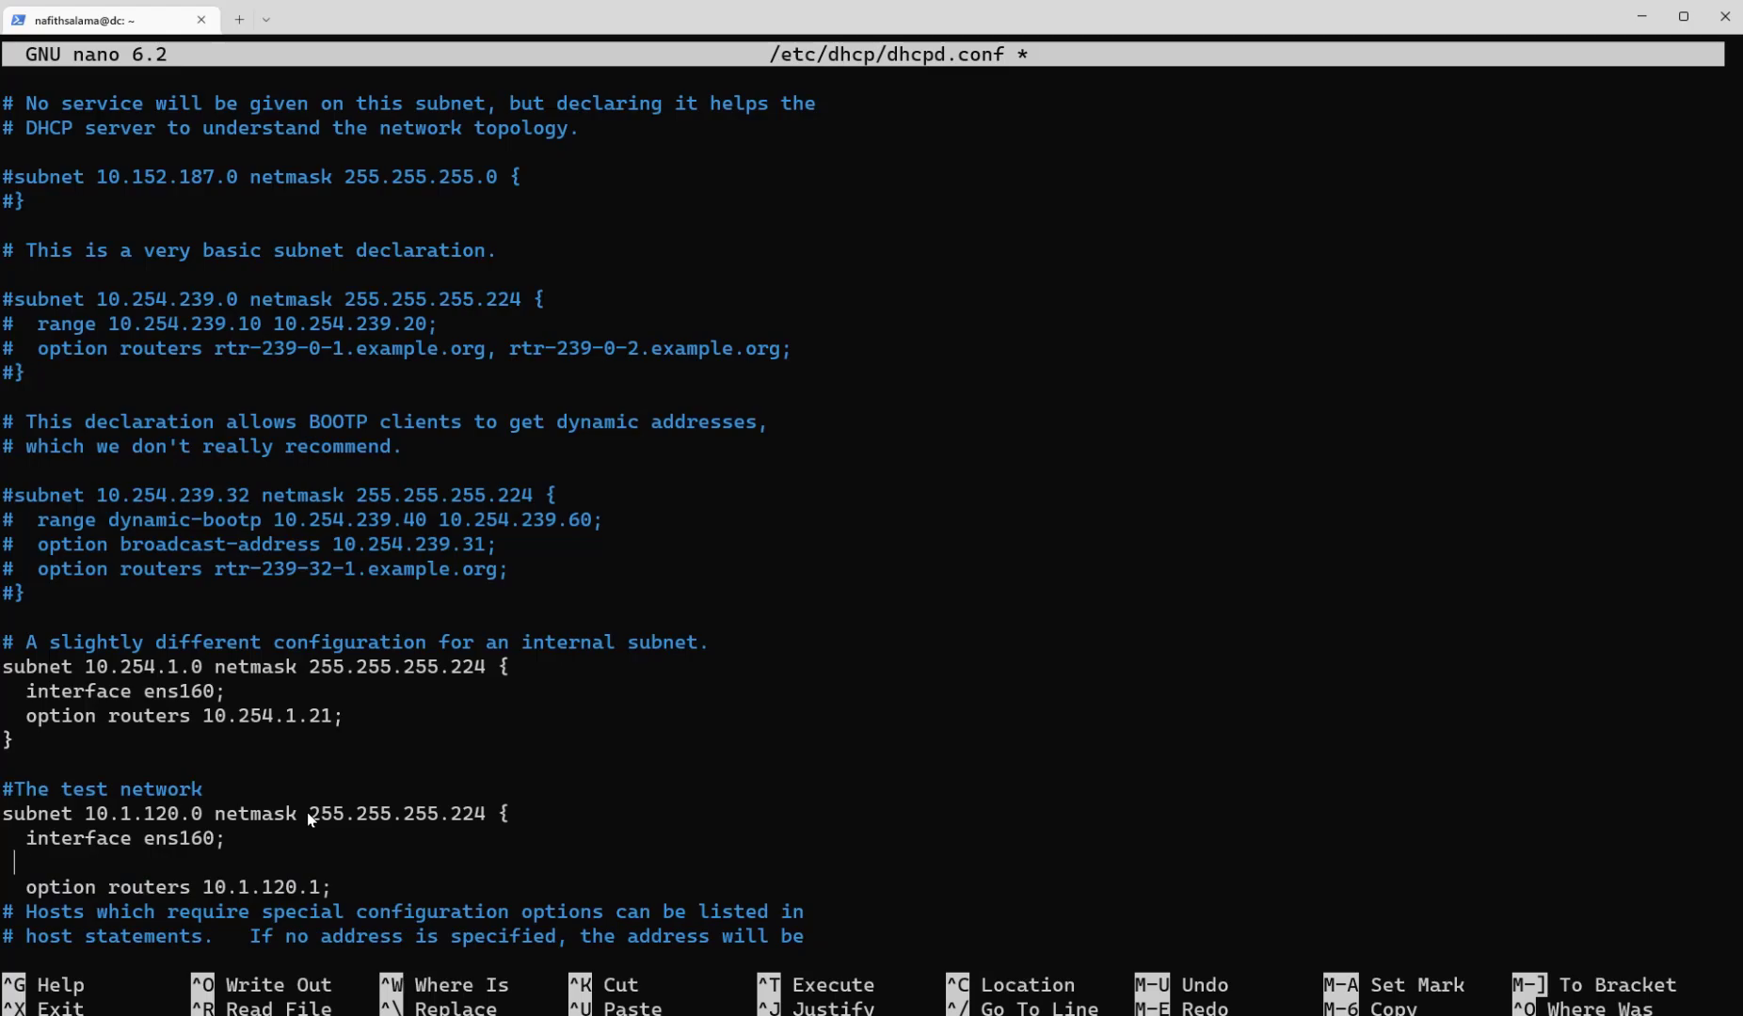
Add 'range 10.1.120.100 10.1.120.150;' to the test block with netmask 255.255.255.0.
type("rag")
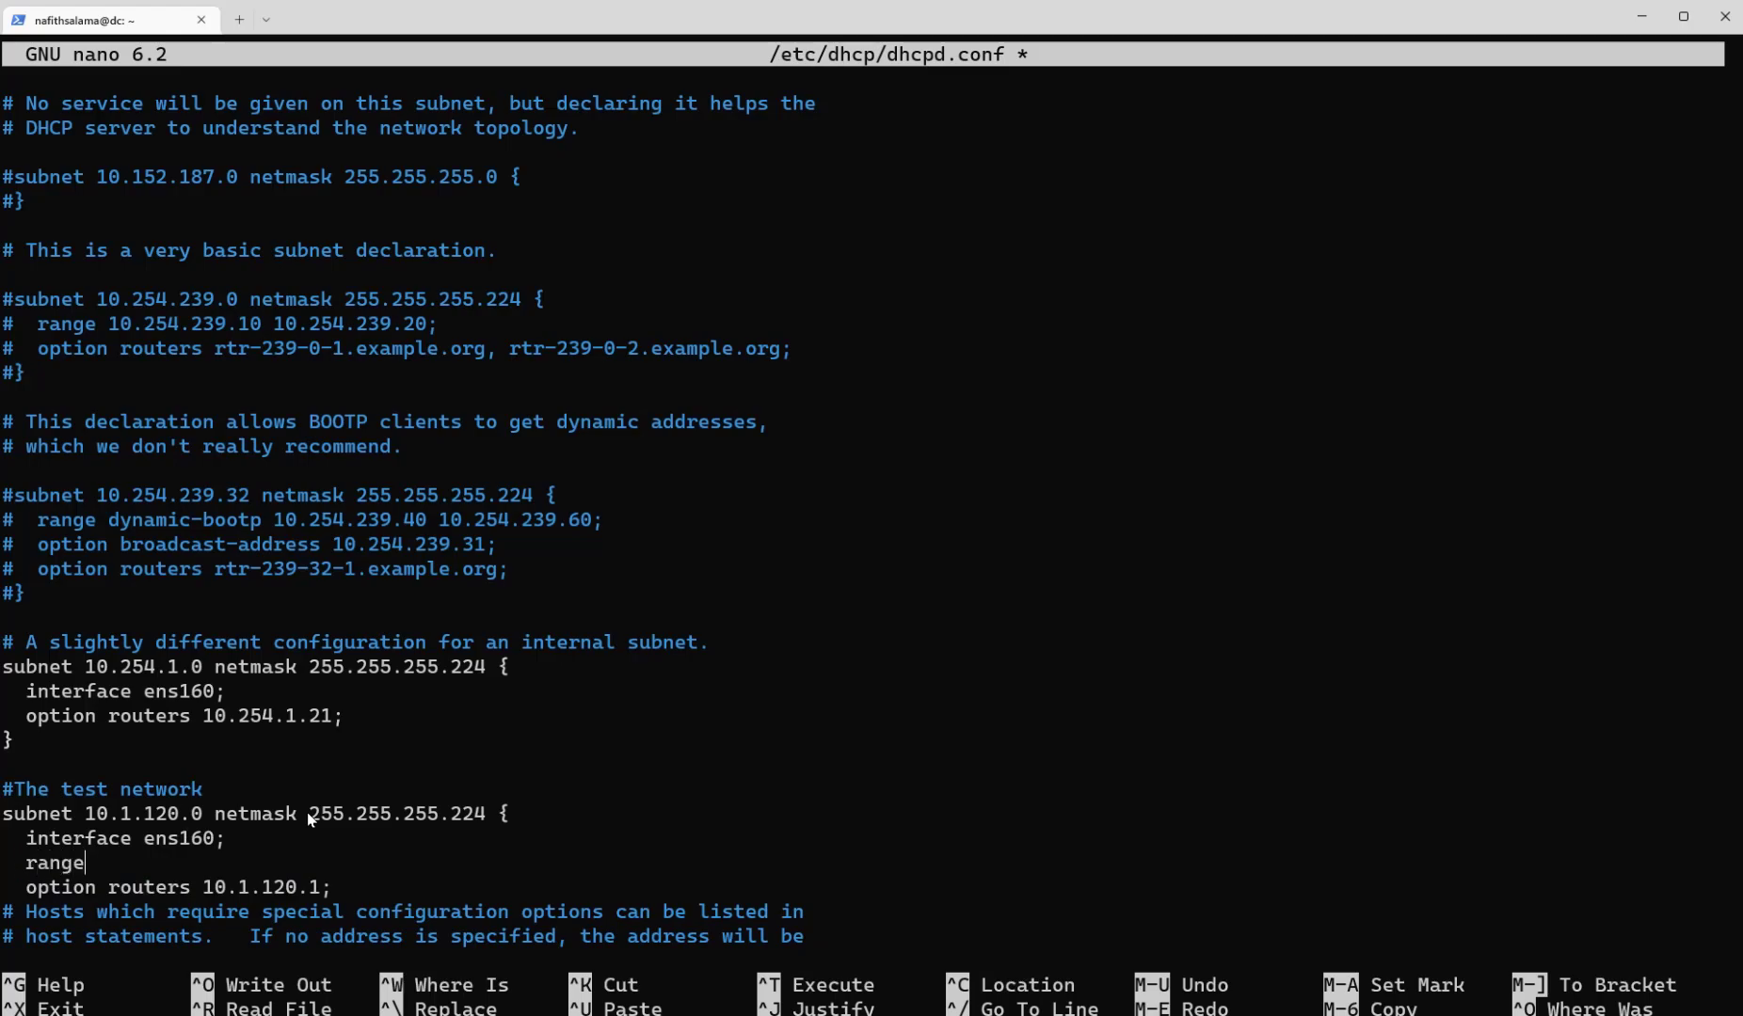
type("1--")
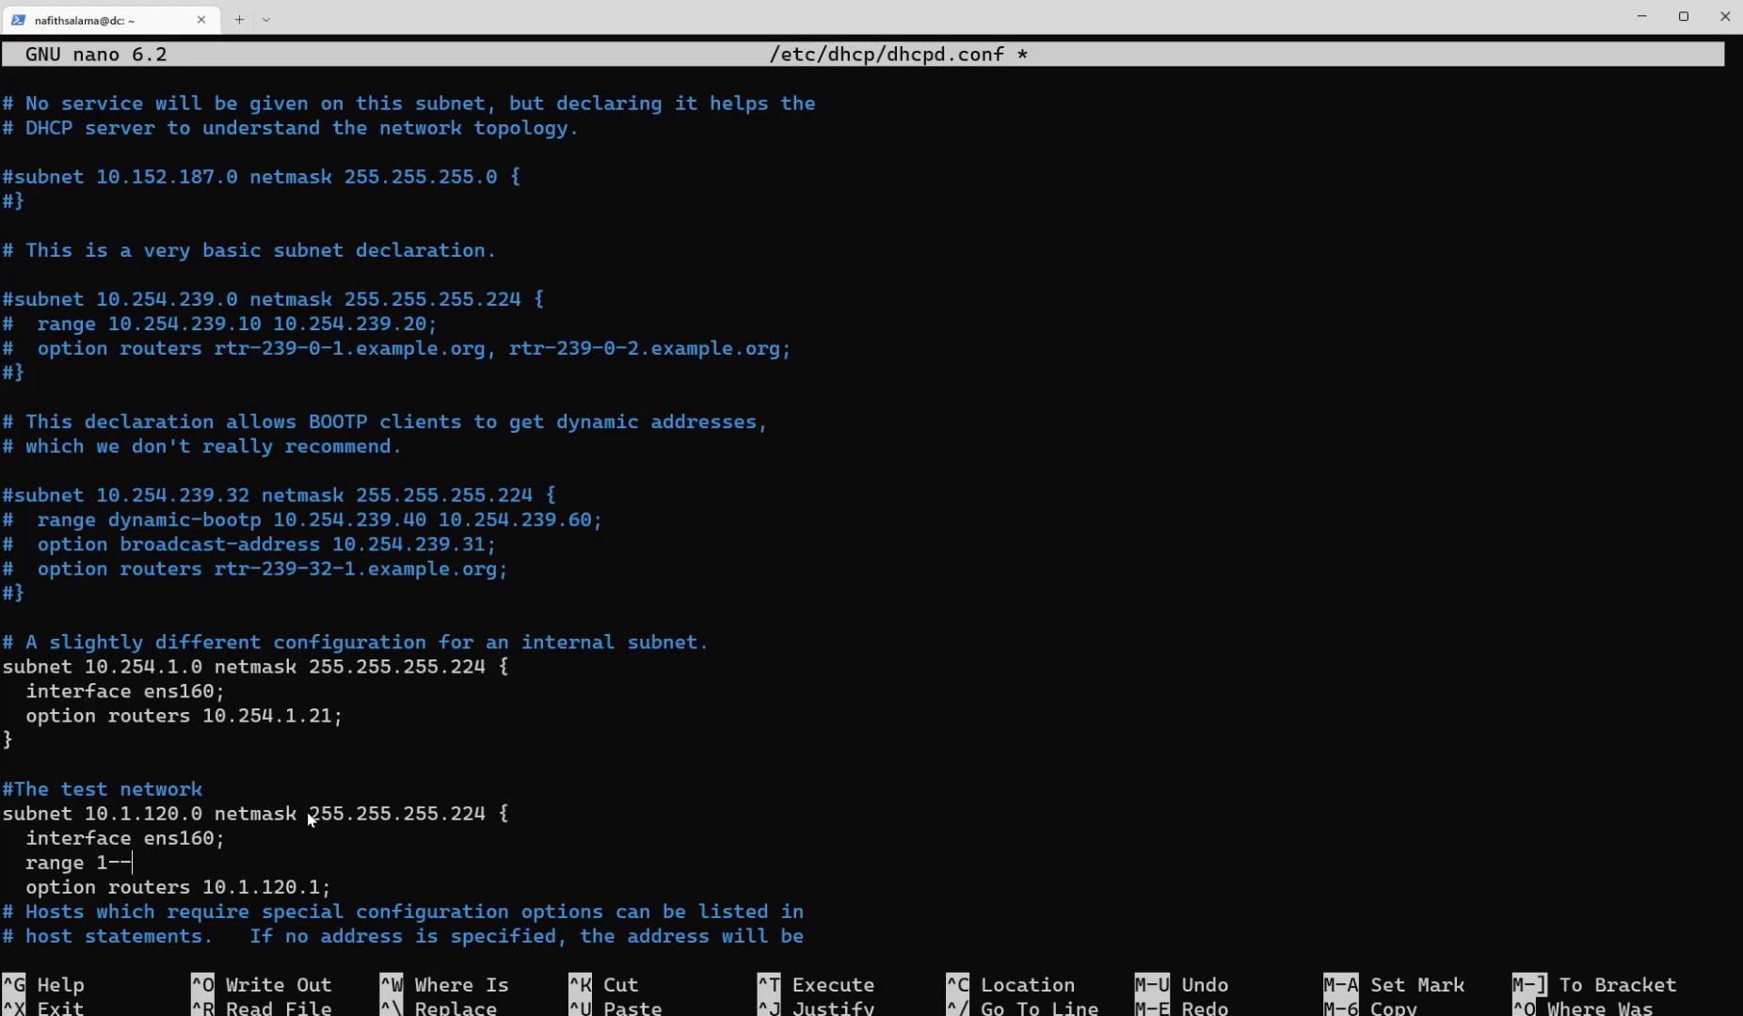
key("BackSpace")
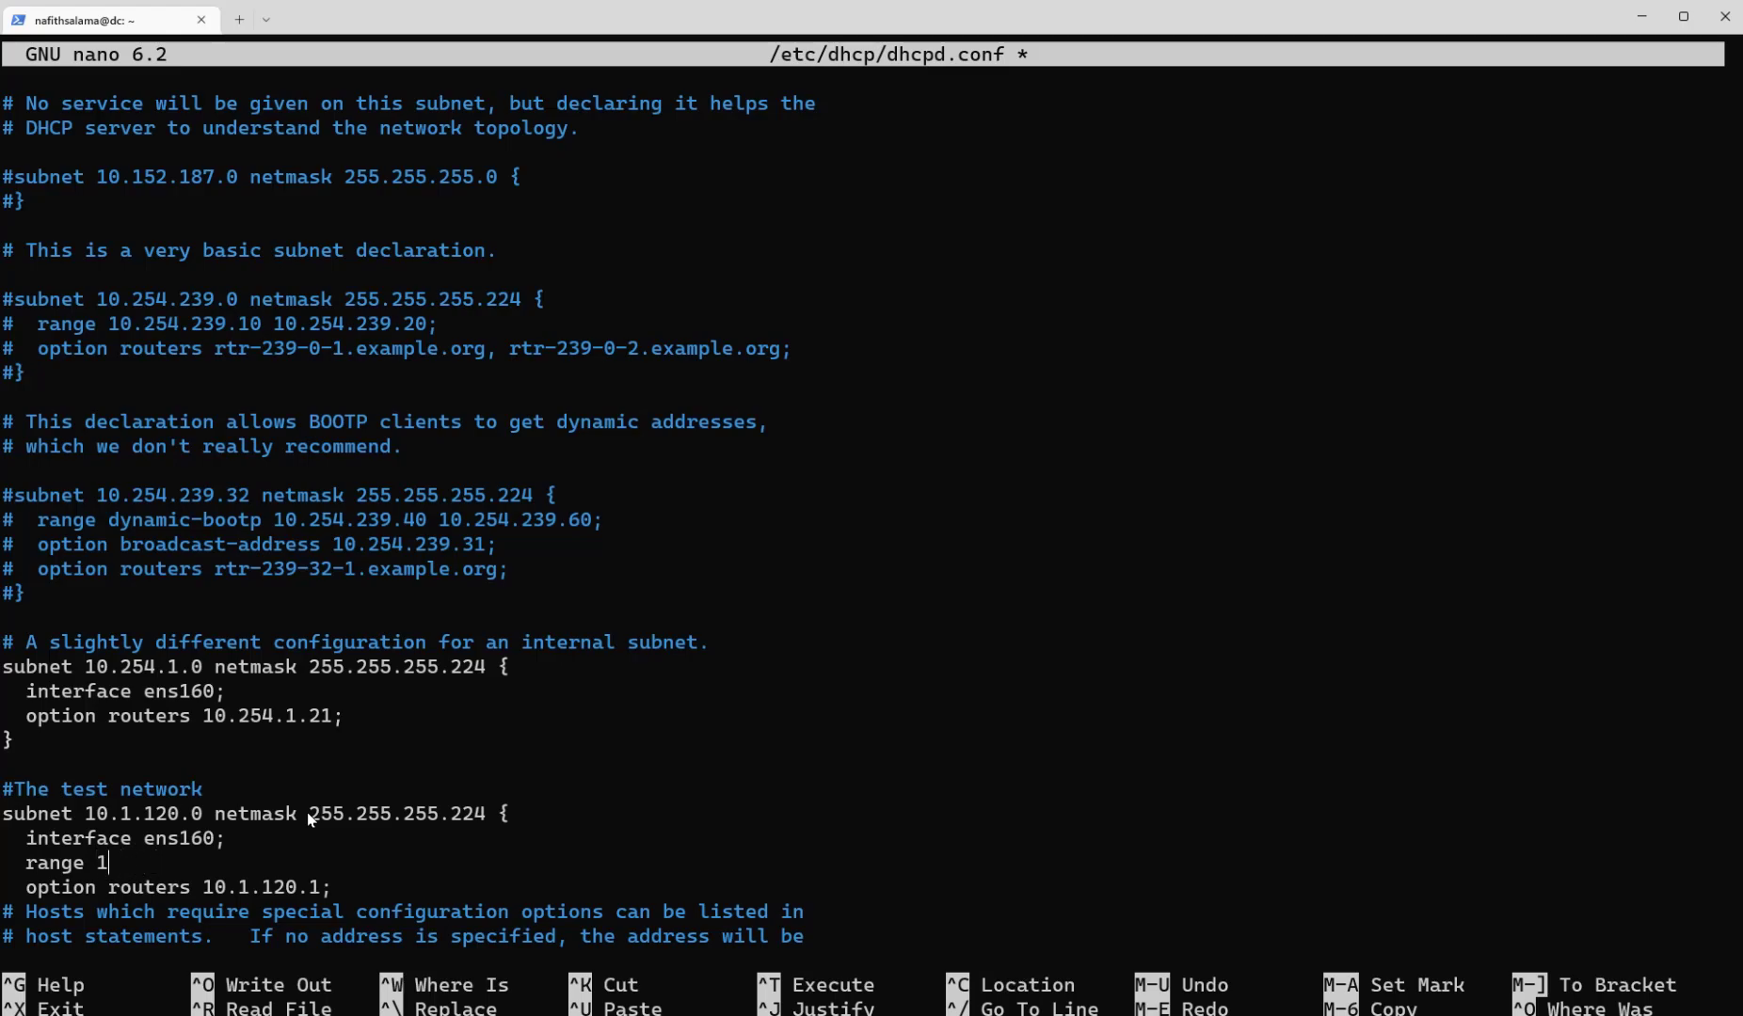
type(".1")
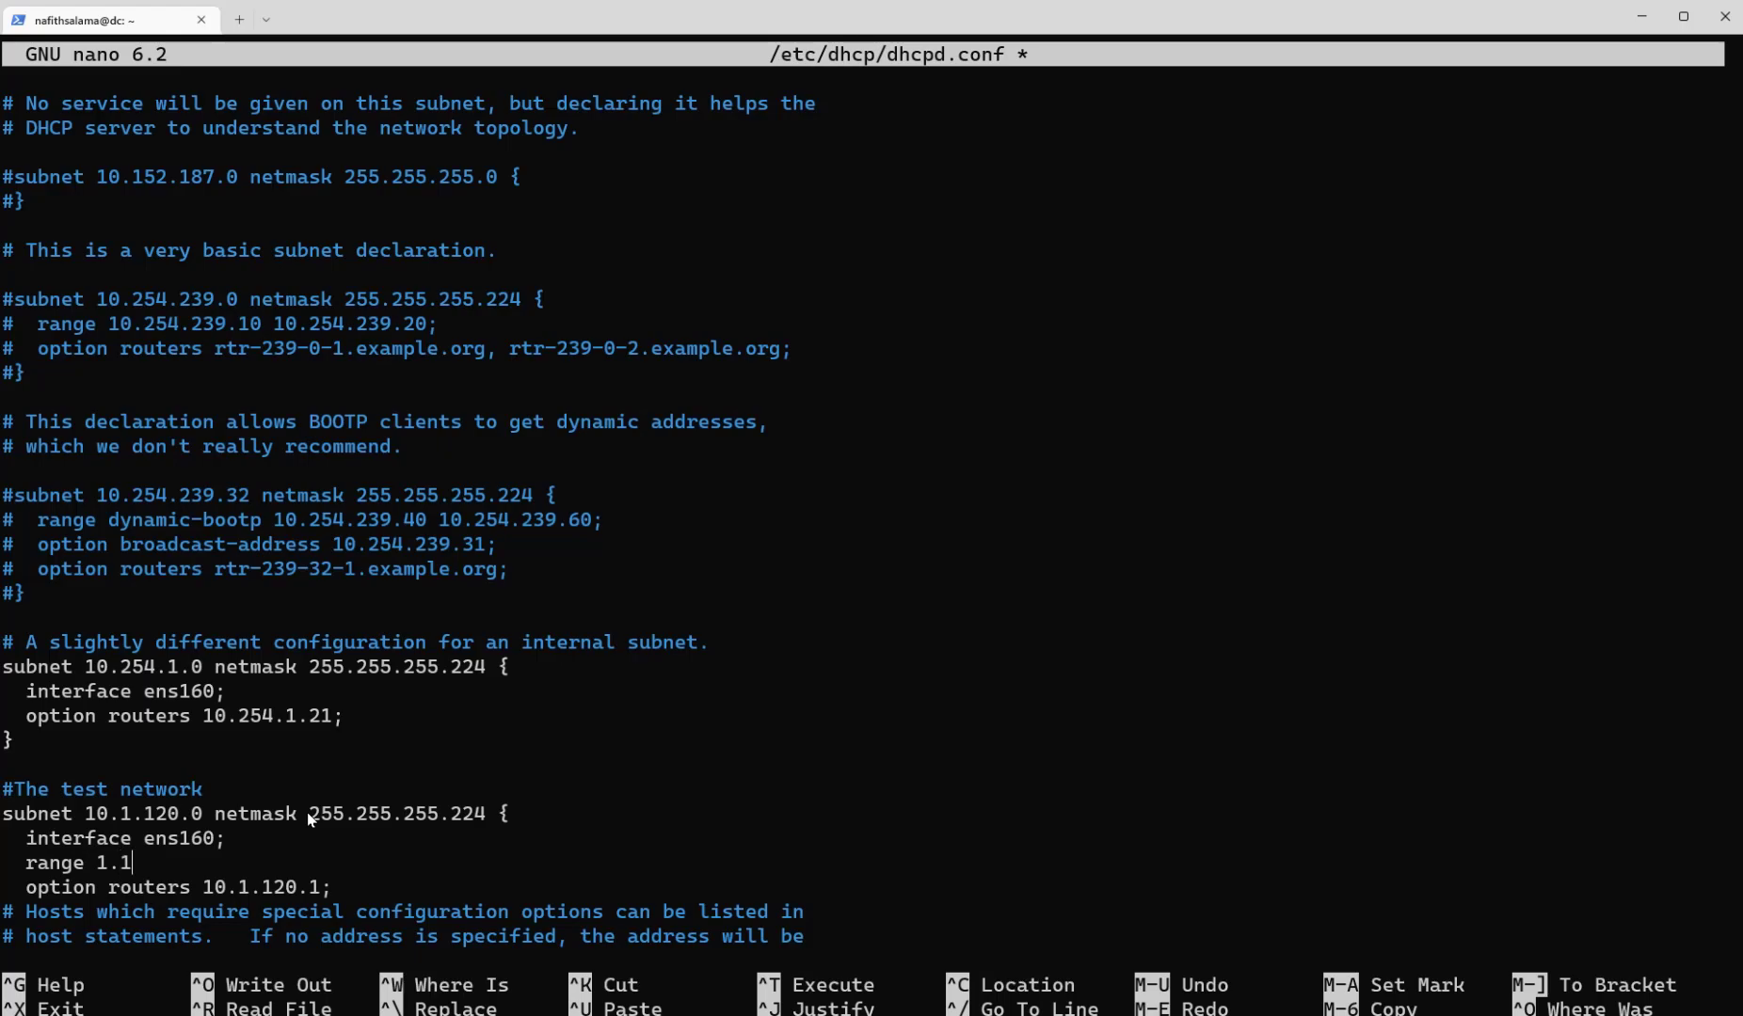
type("120")
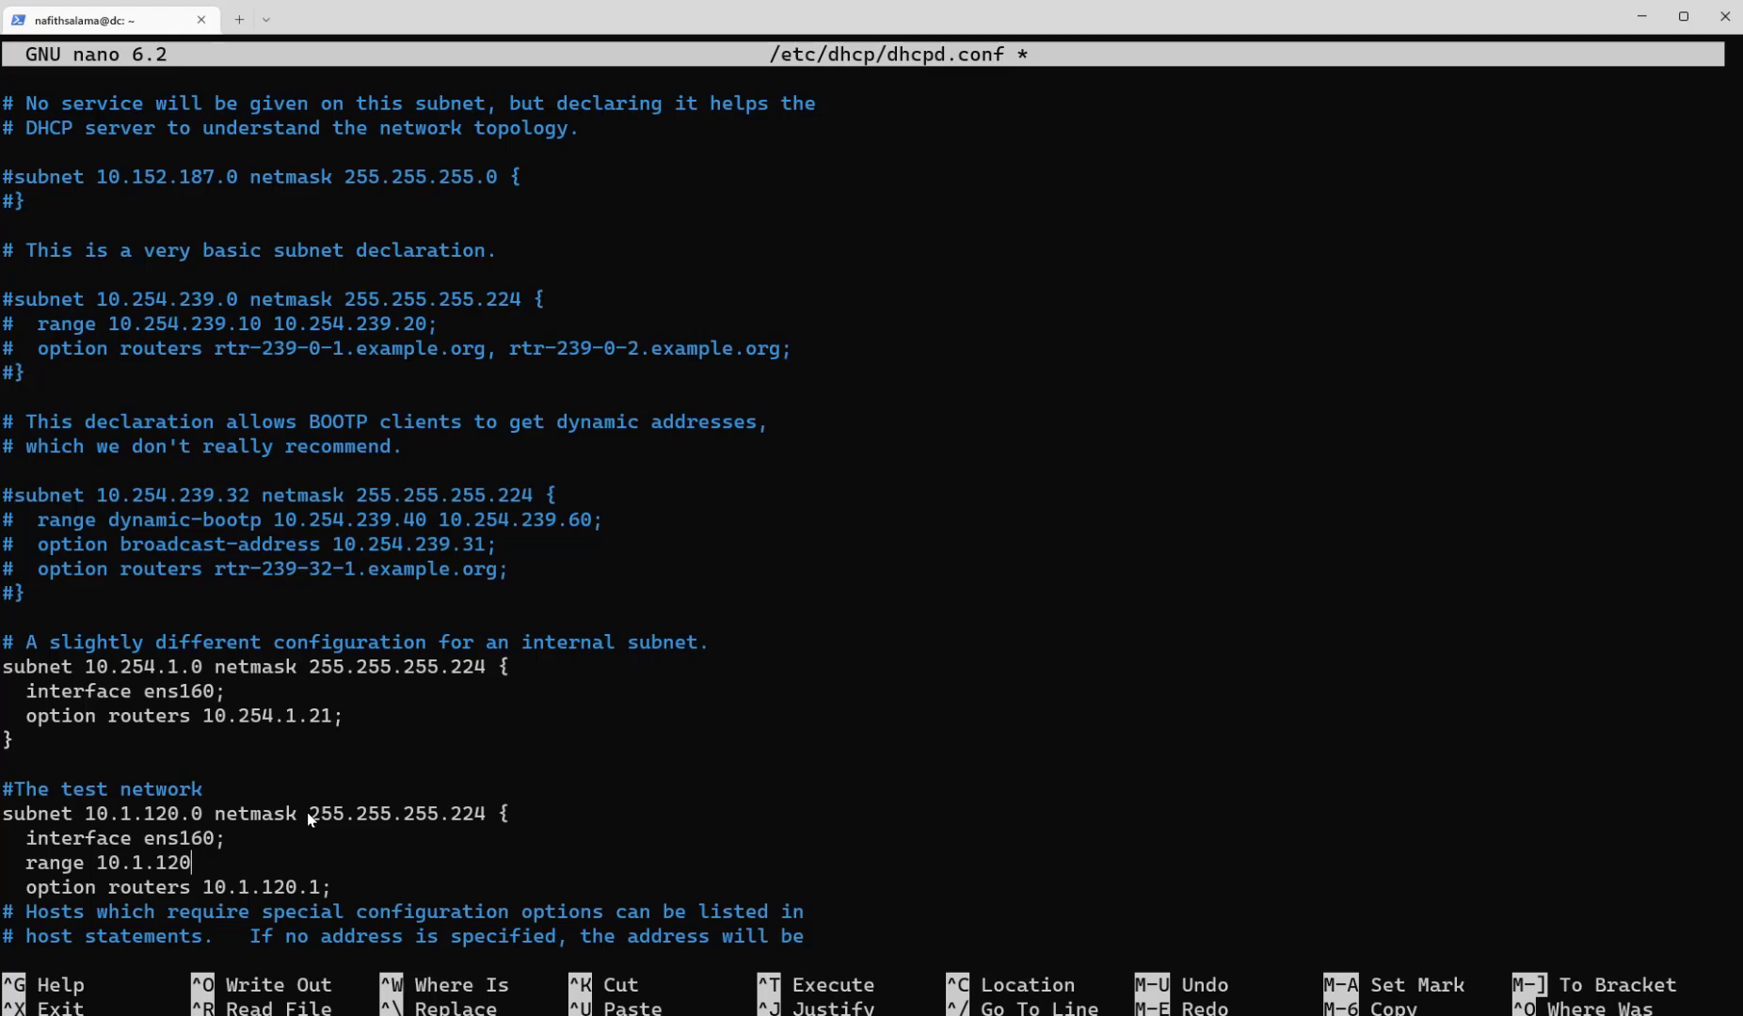
type(".")
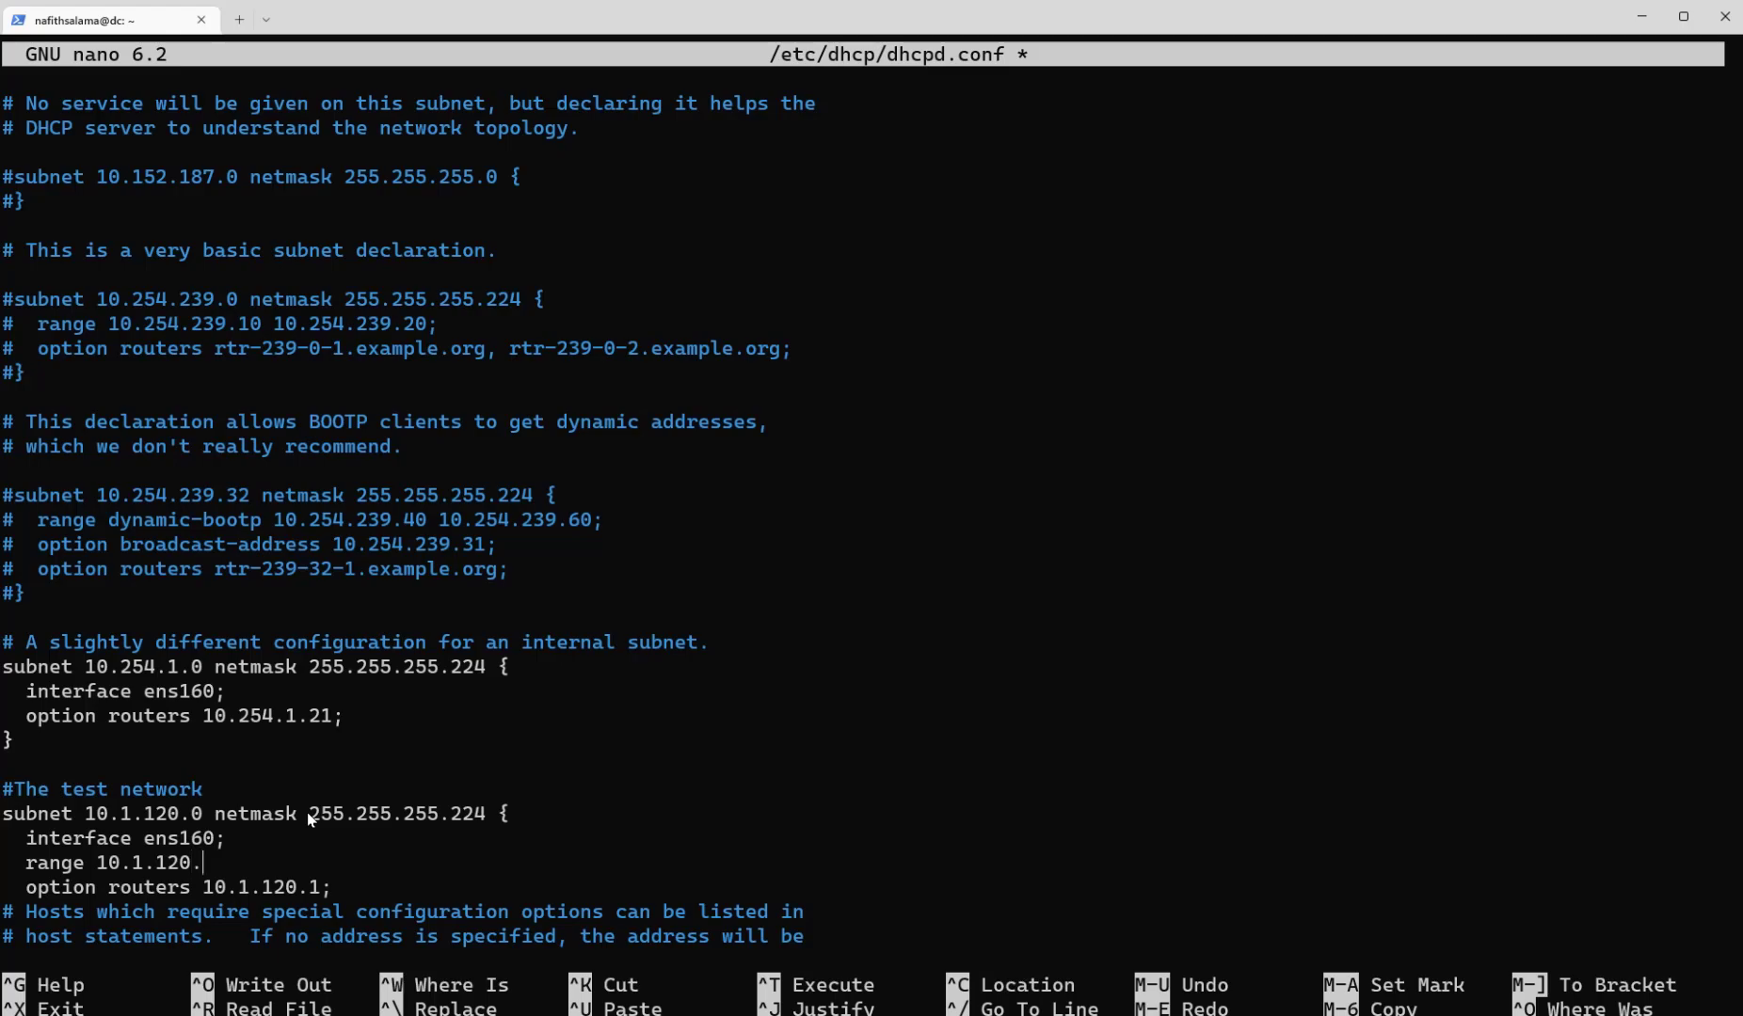
type("100")
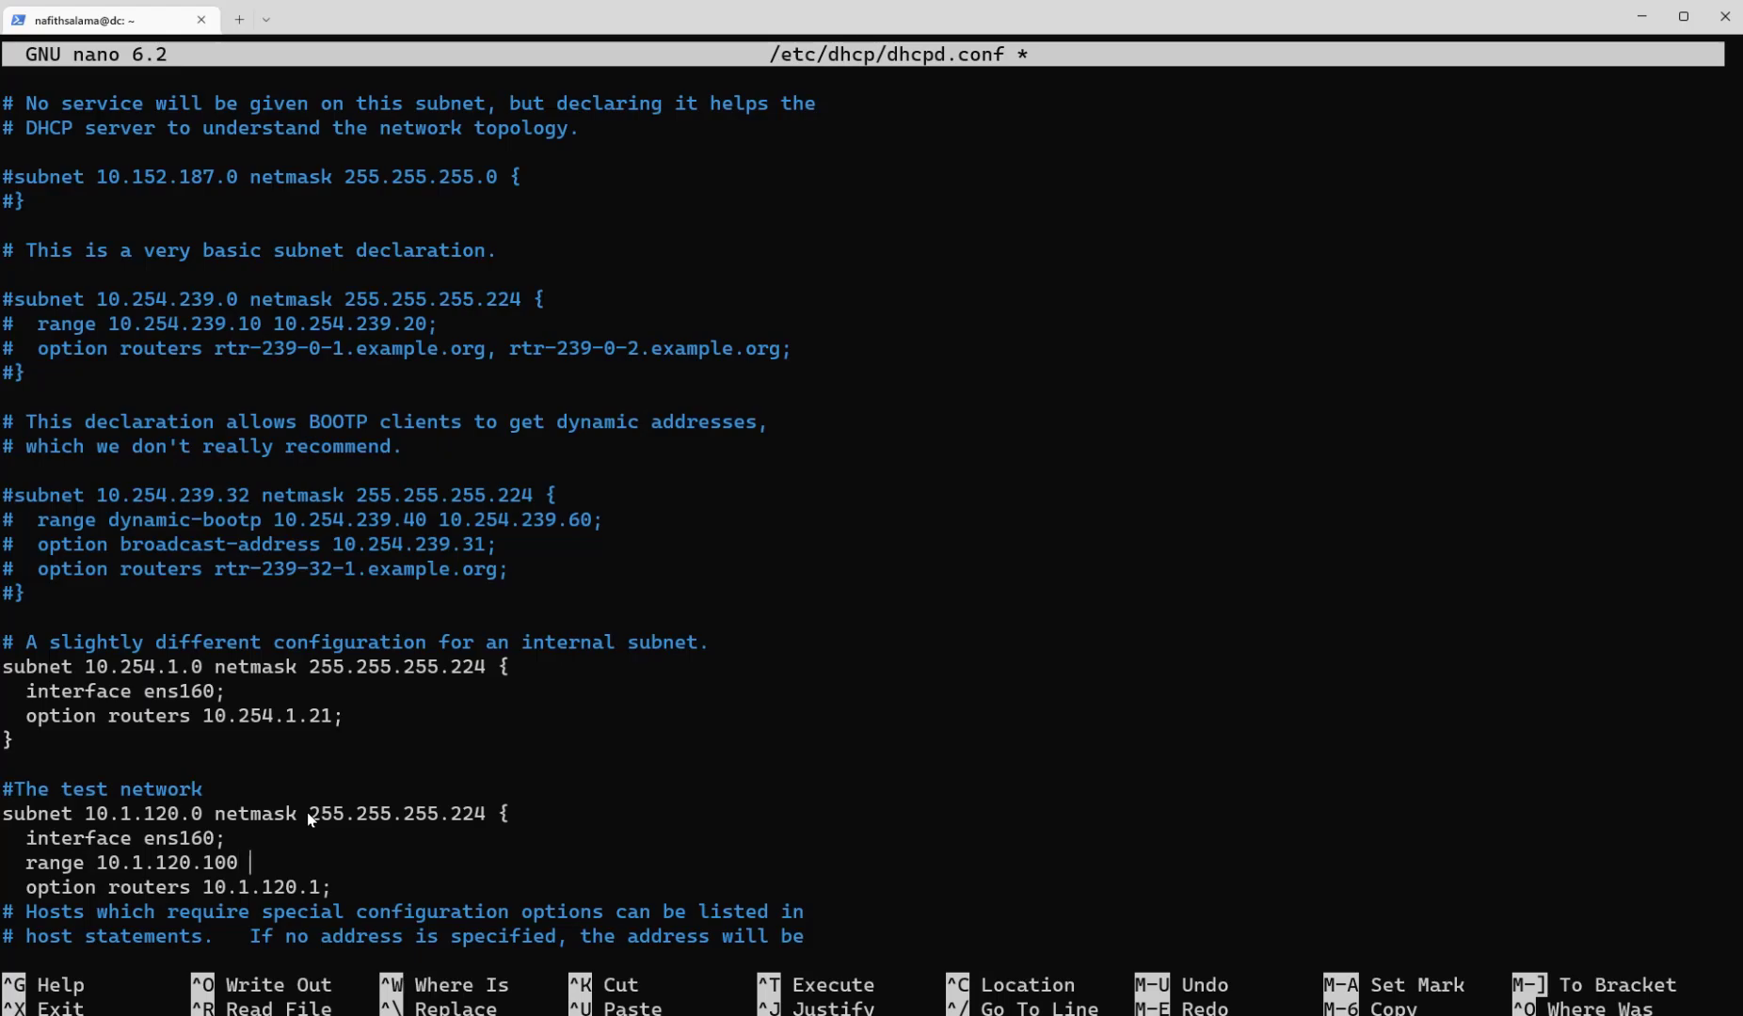
type("10.1.1")
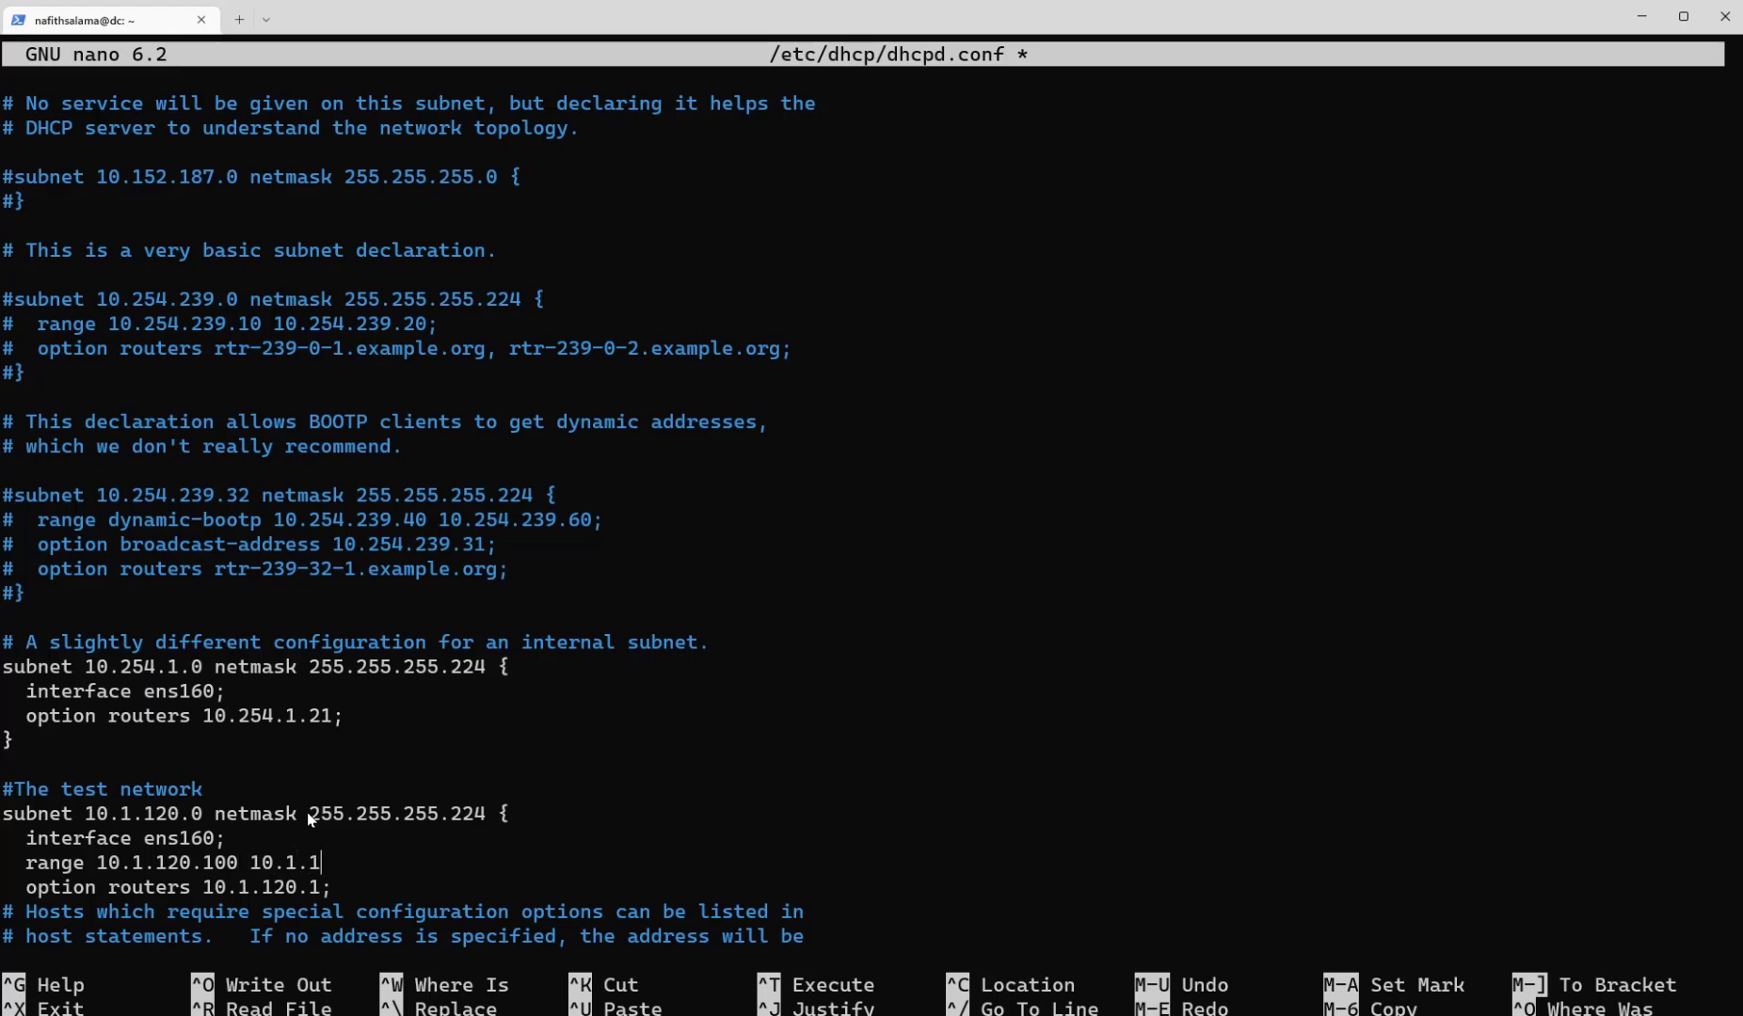
type("20.1")
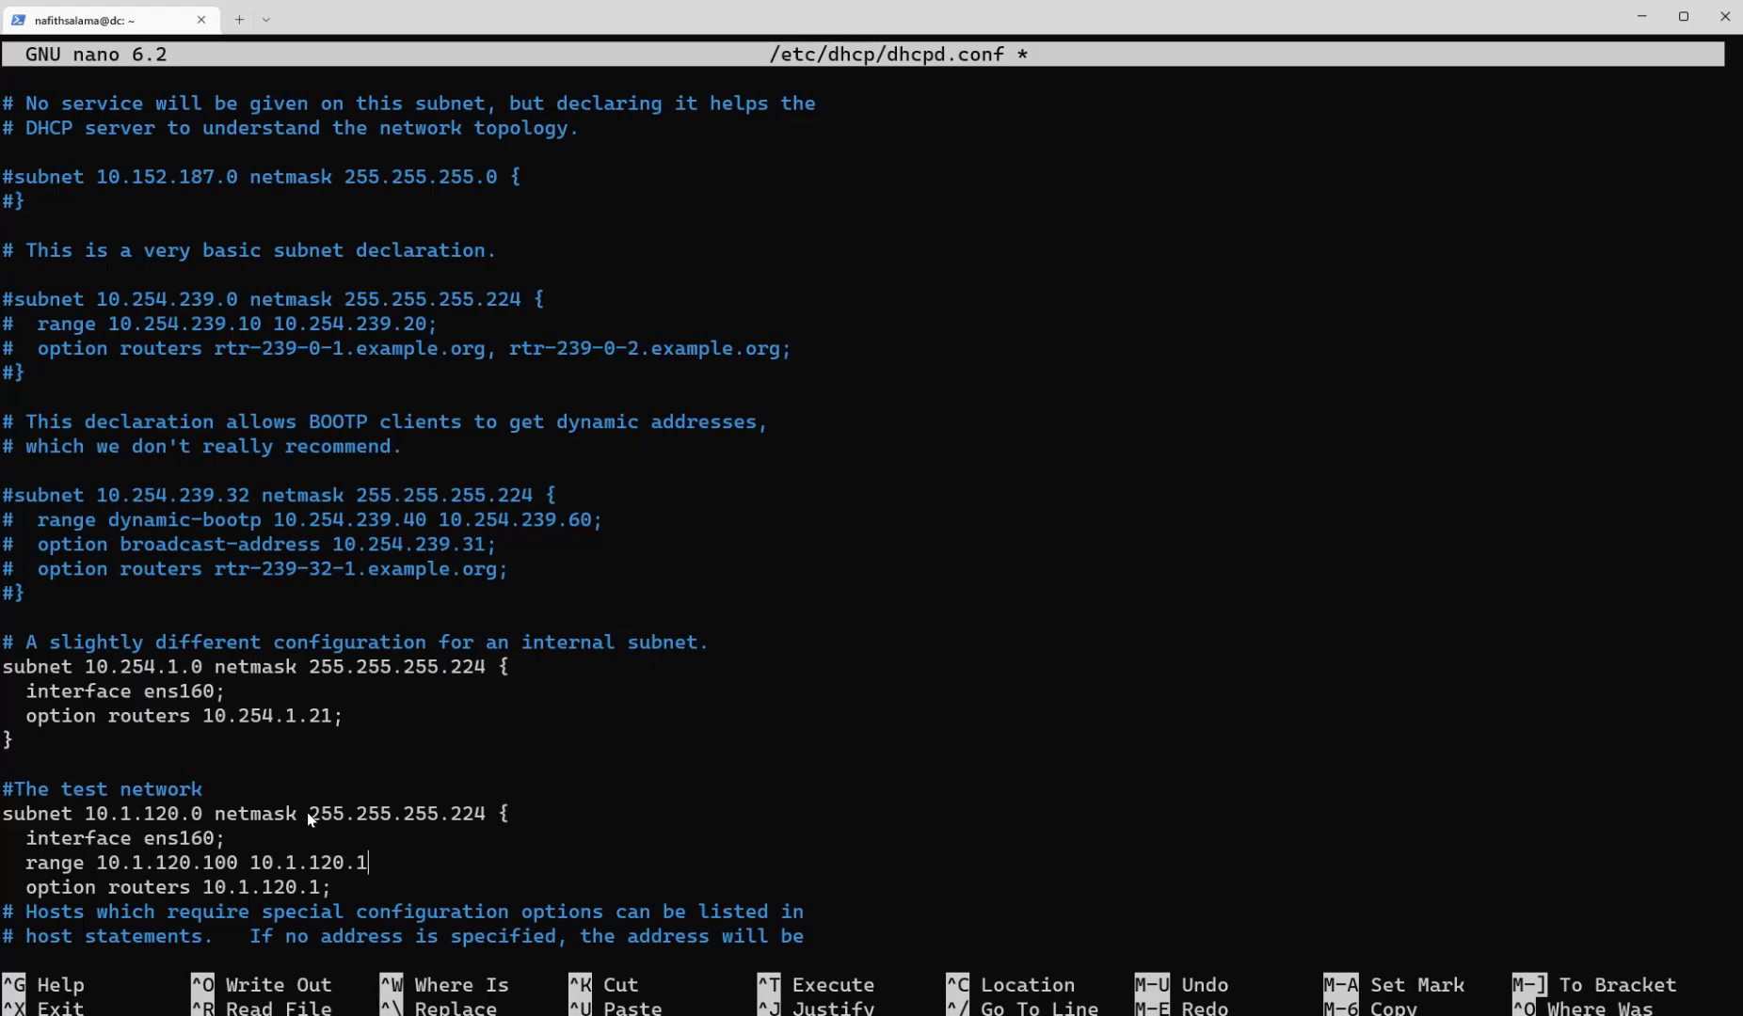
type("50;")
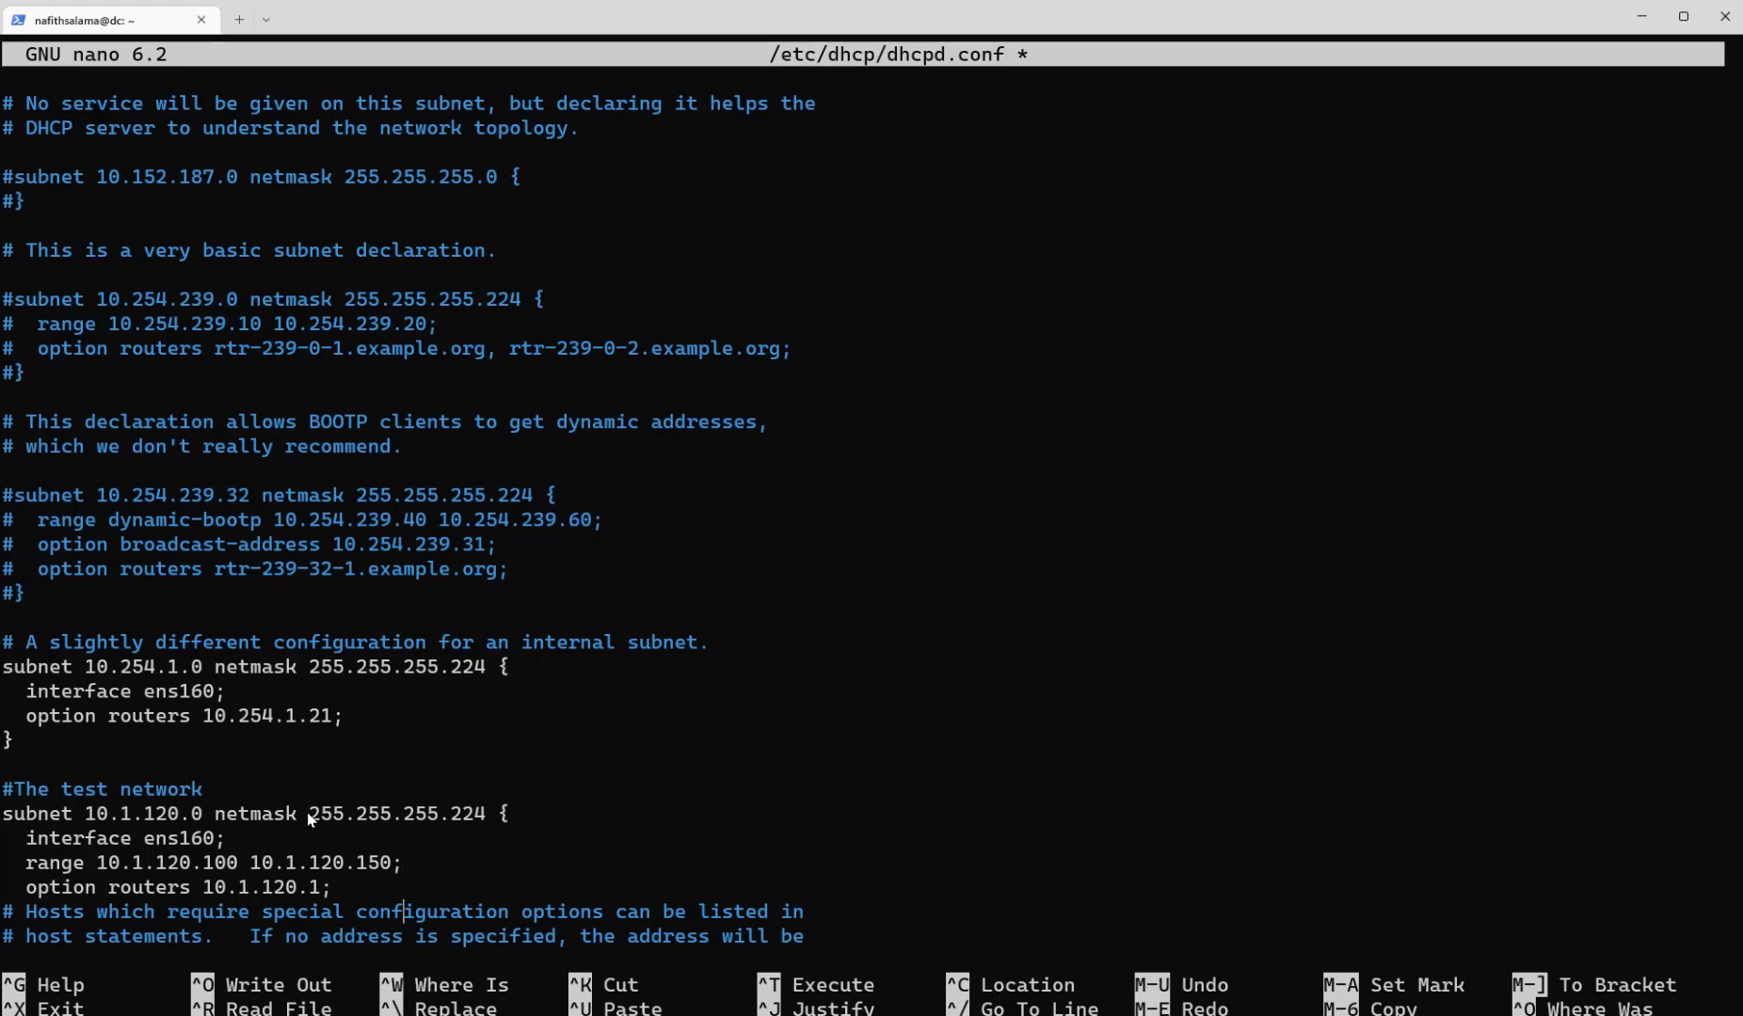
key("Enter")
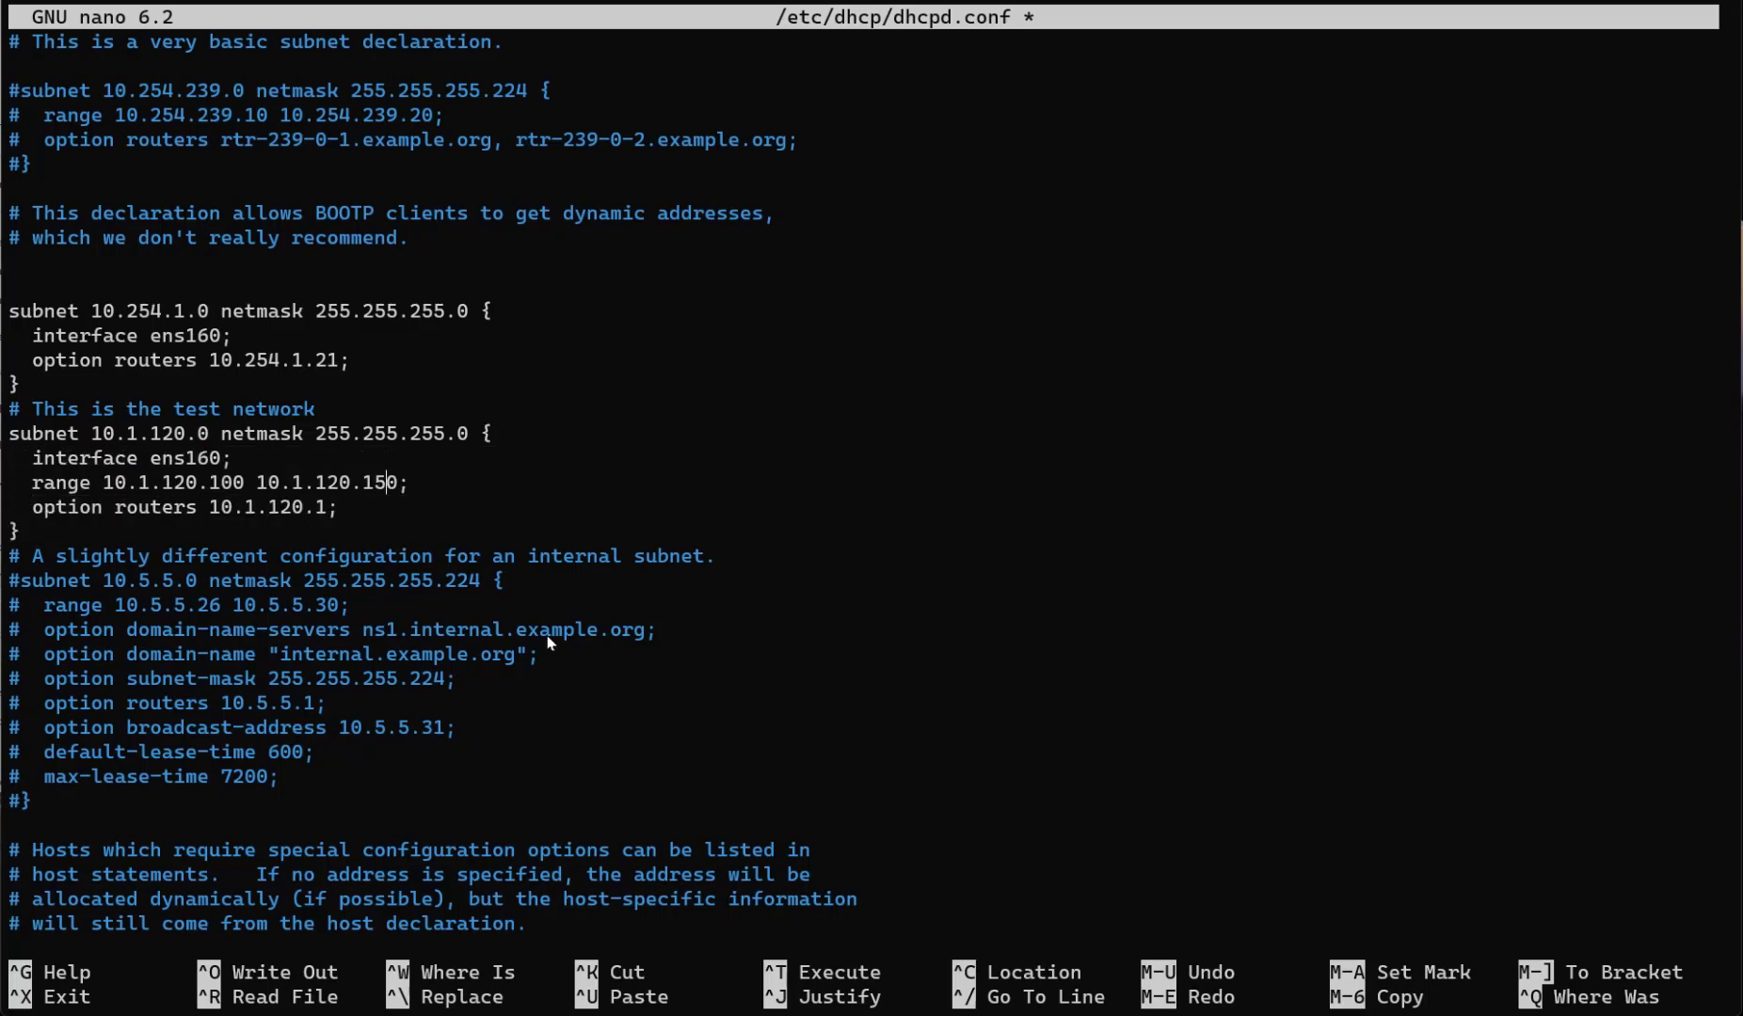
Exit nano and run sudo systemctl restart isc-dhcp-server.
key("ctrl+x")
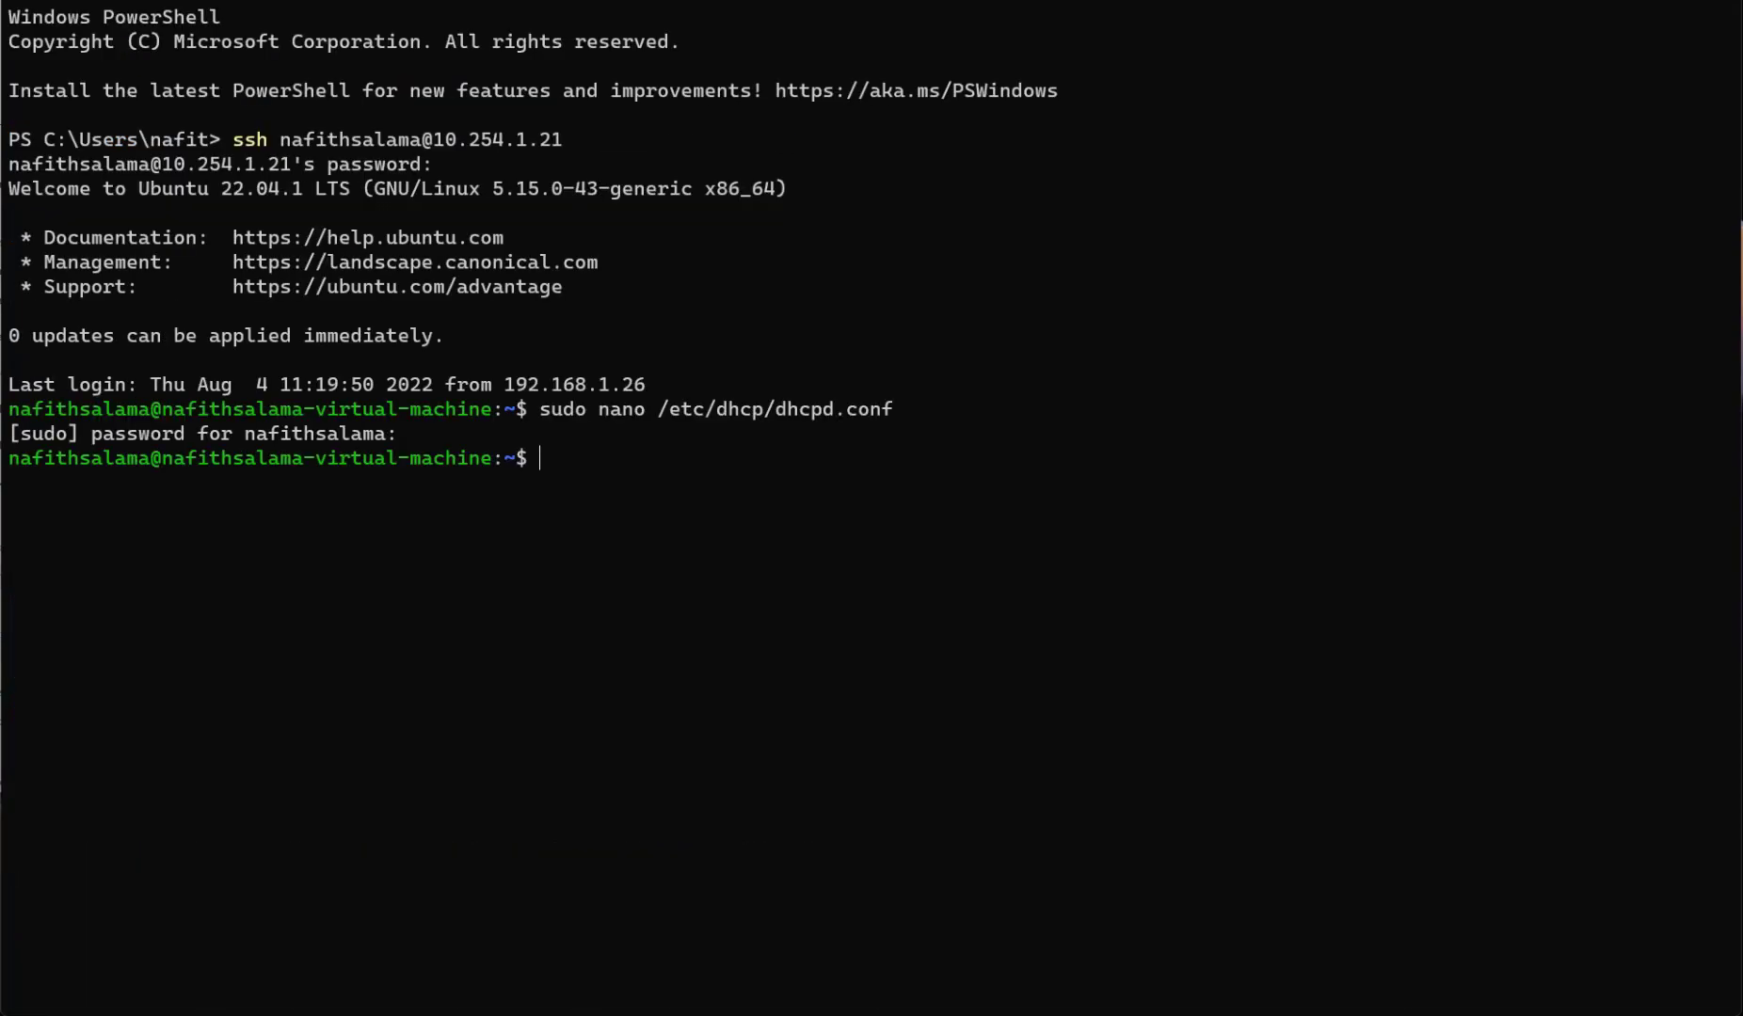
type("sudo system")
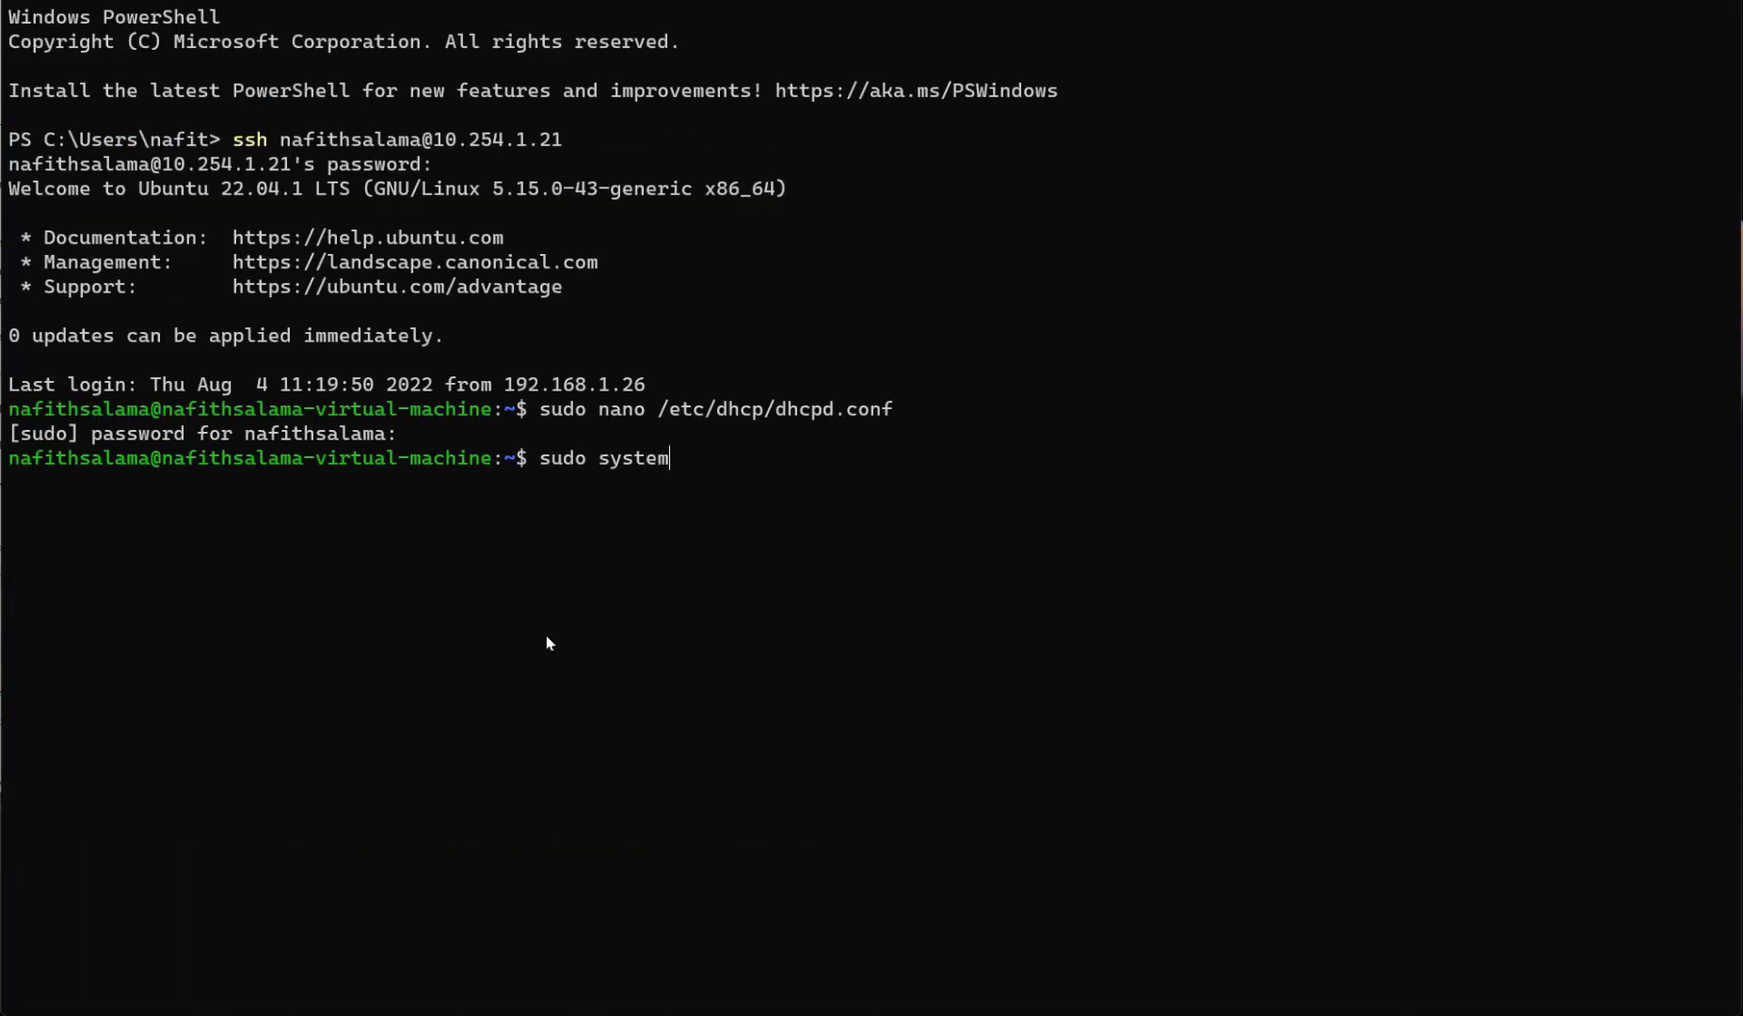
type("ctl restart")
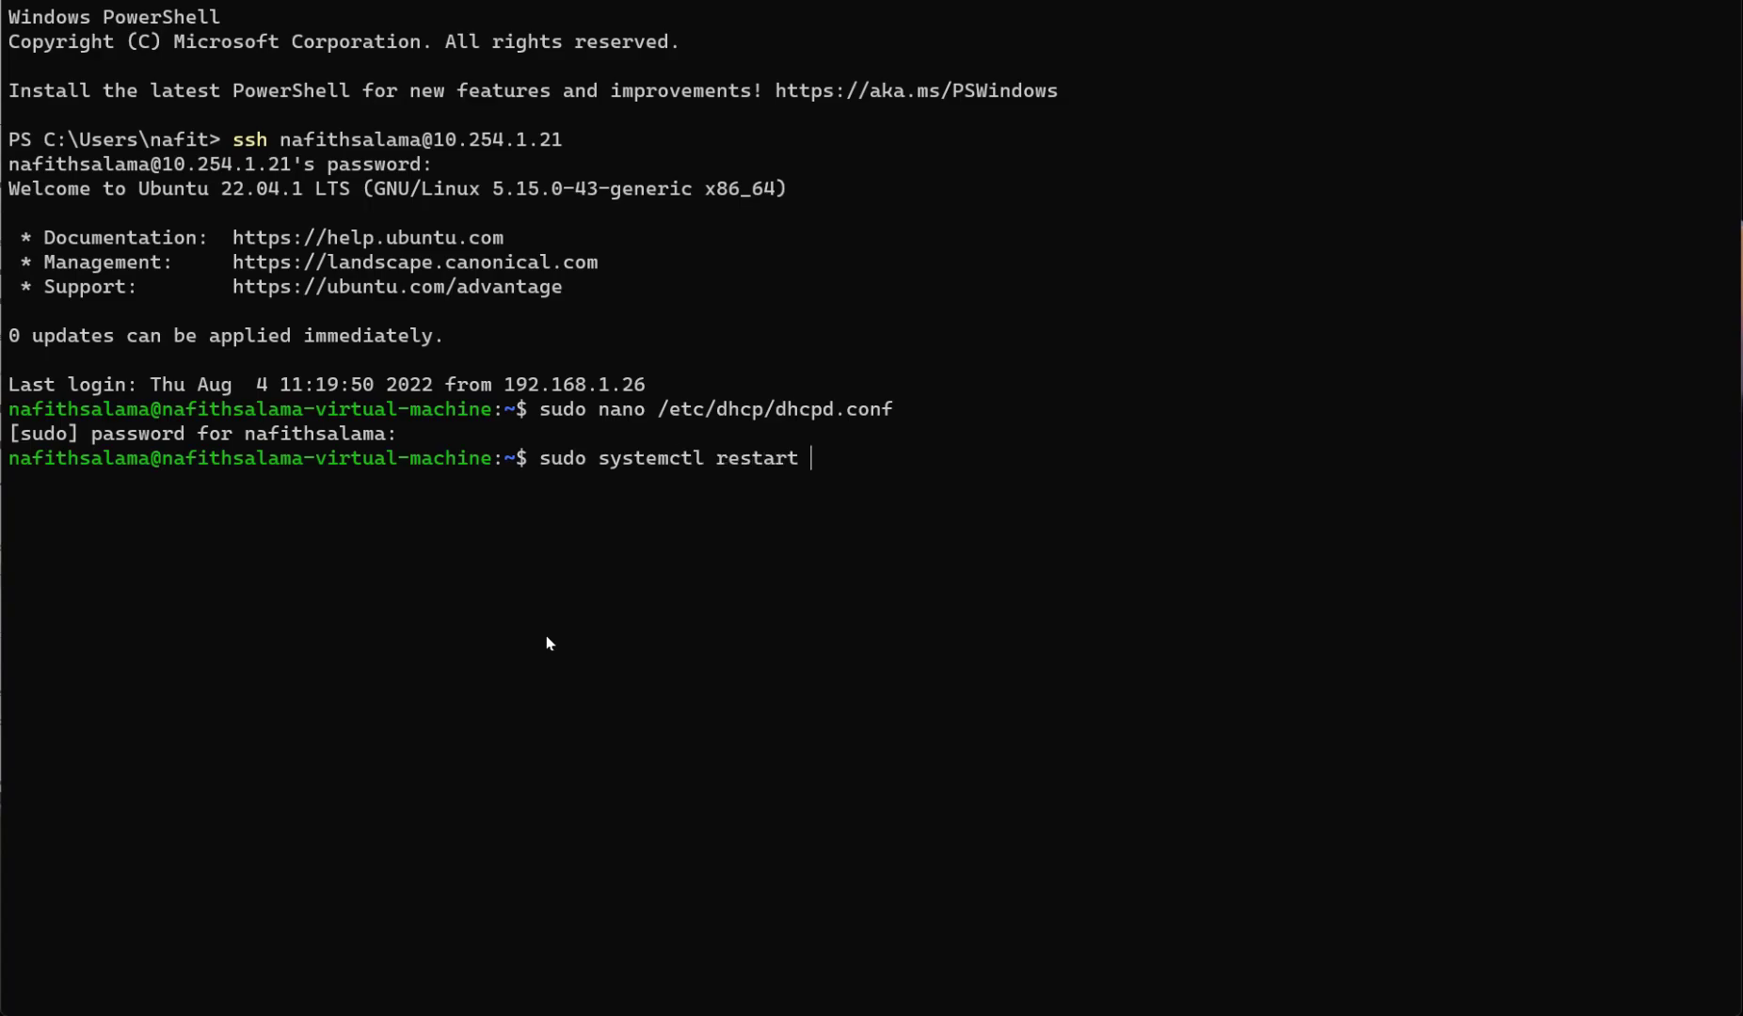
type("dhc")
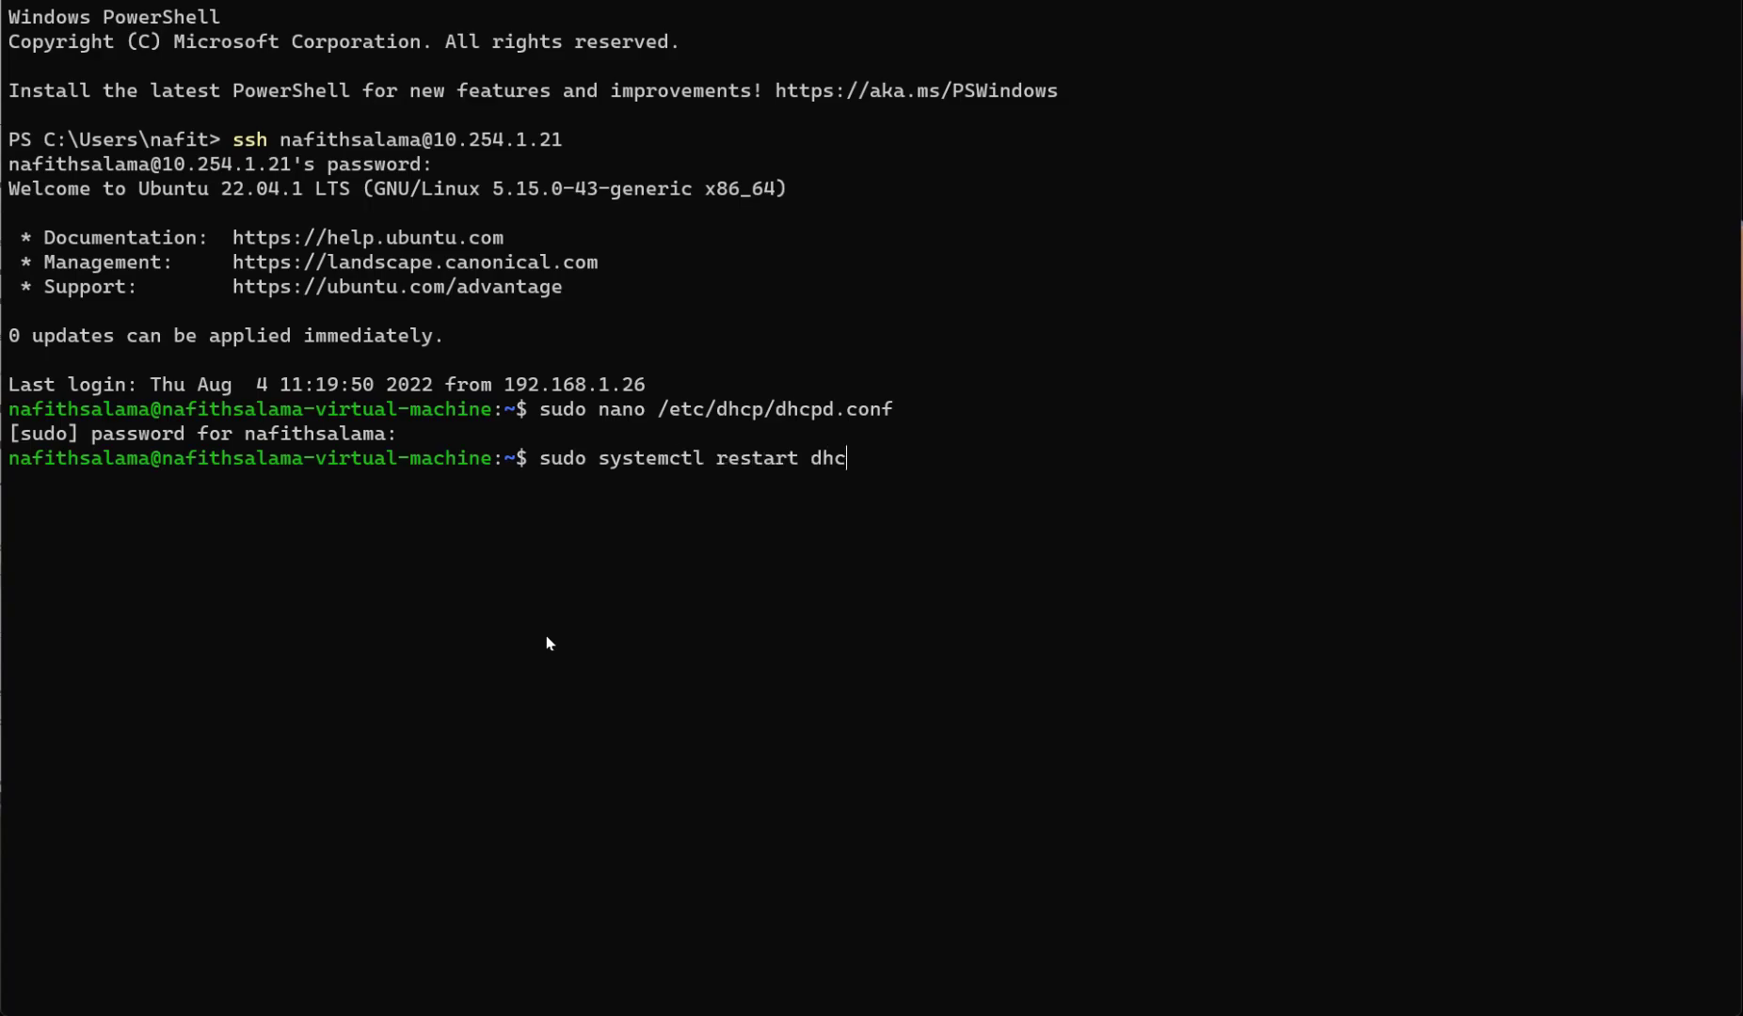
type("isc-dhcp-server")
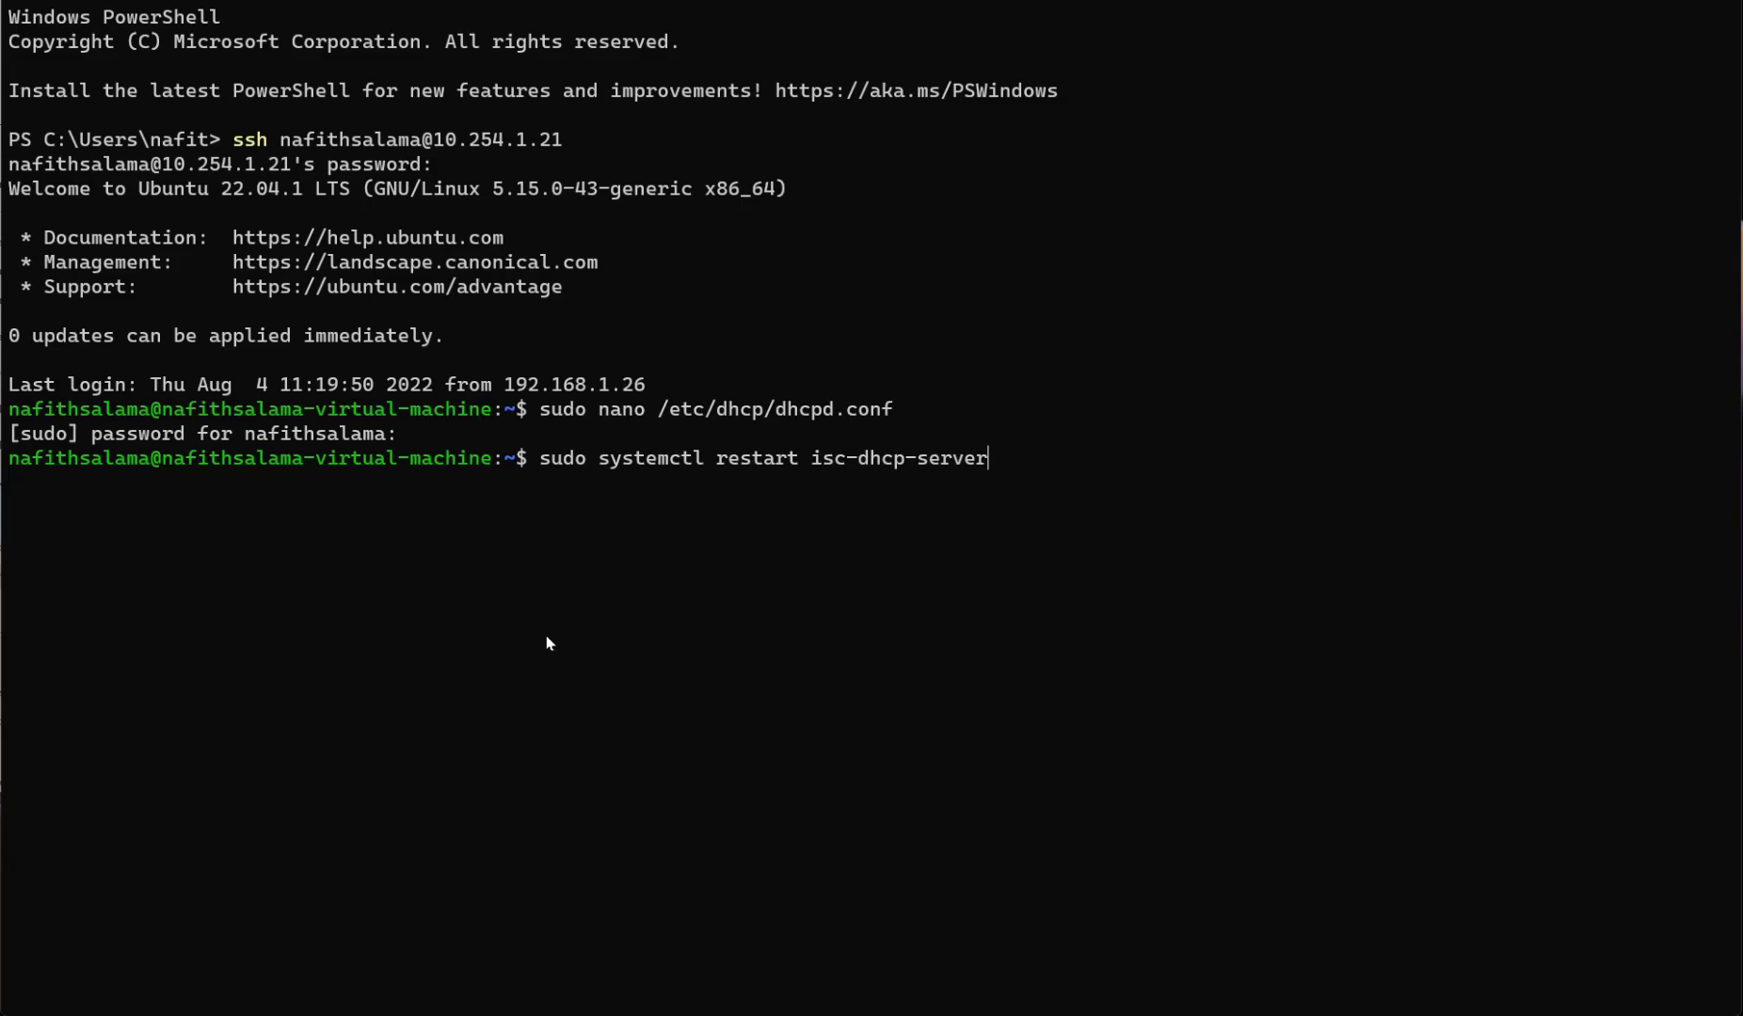
Check the service with sudo systemctl status isc-dhcp-server.
type("s")
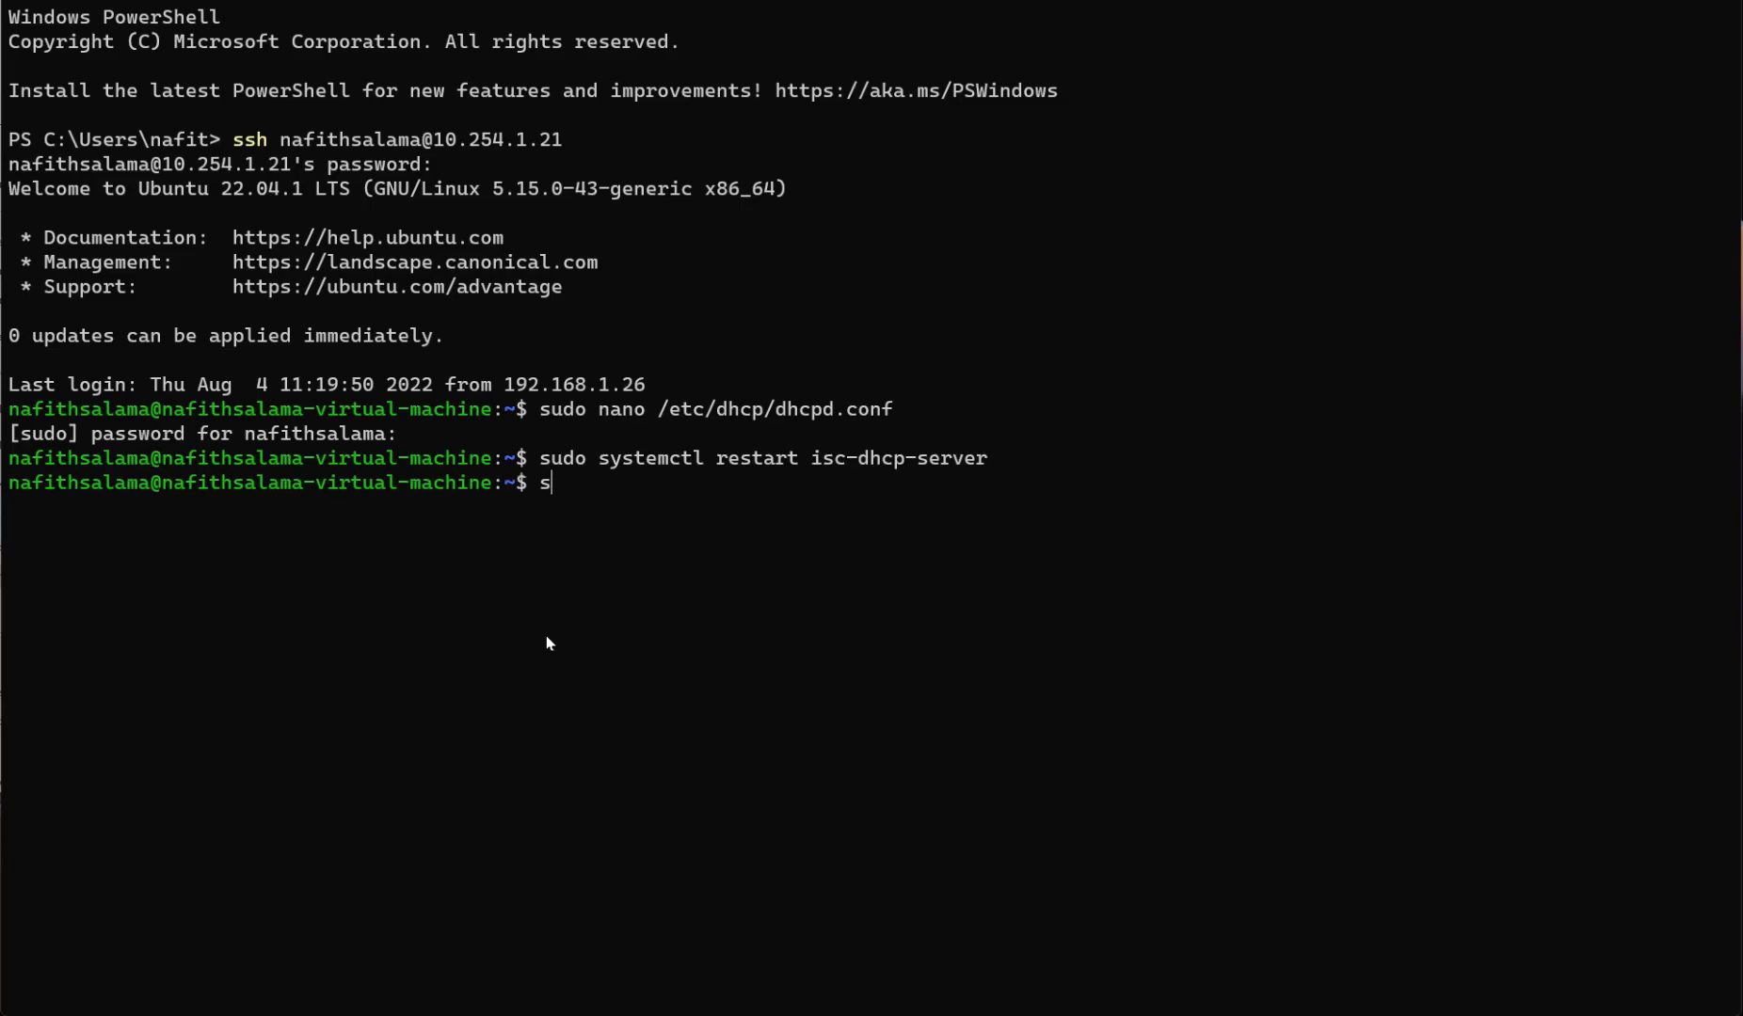
type("udo systec")
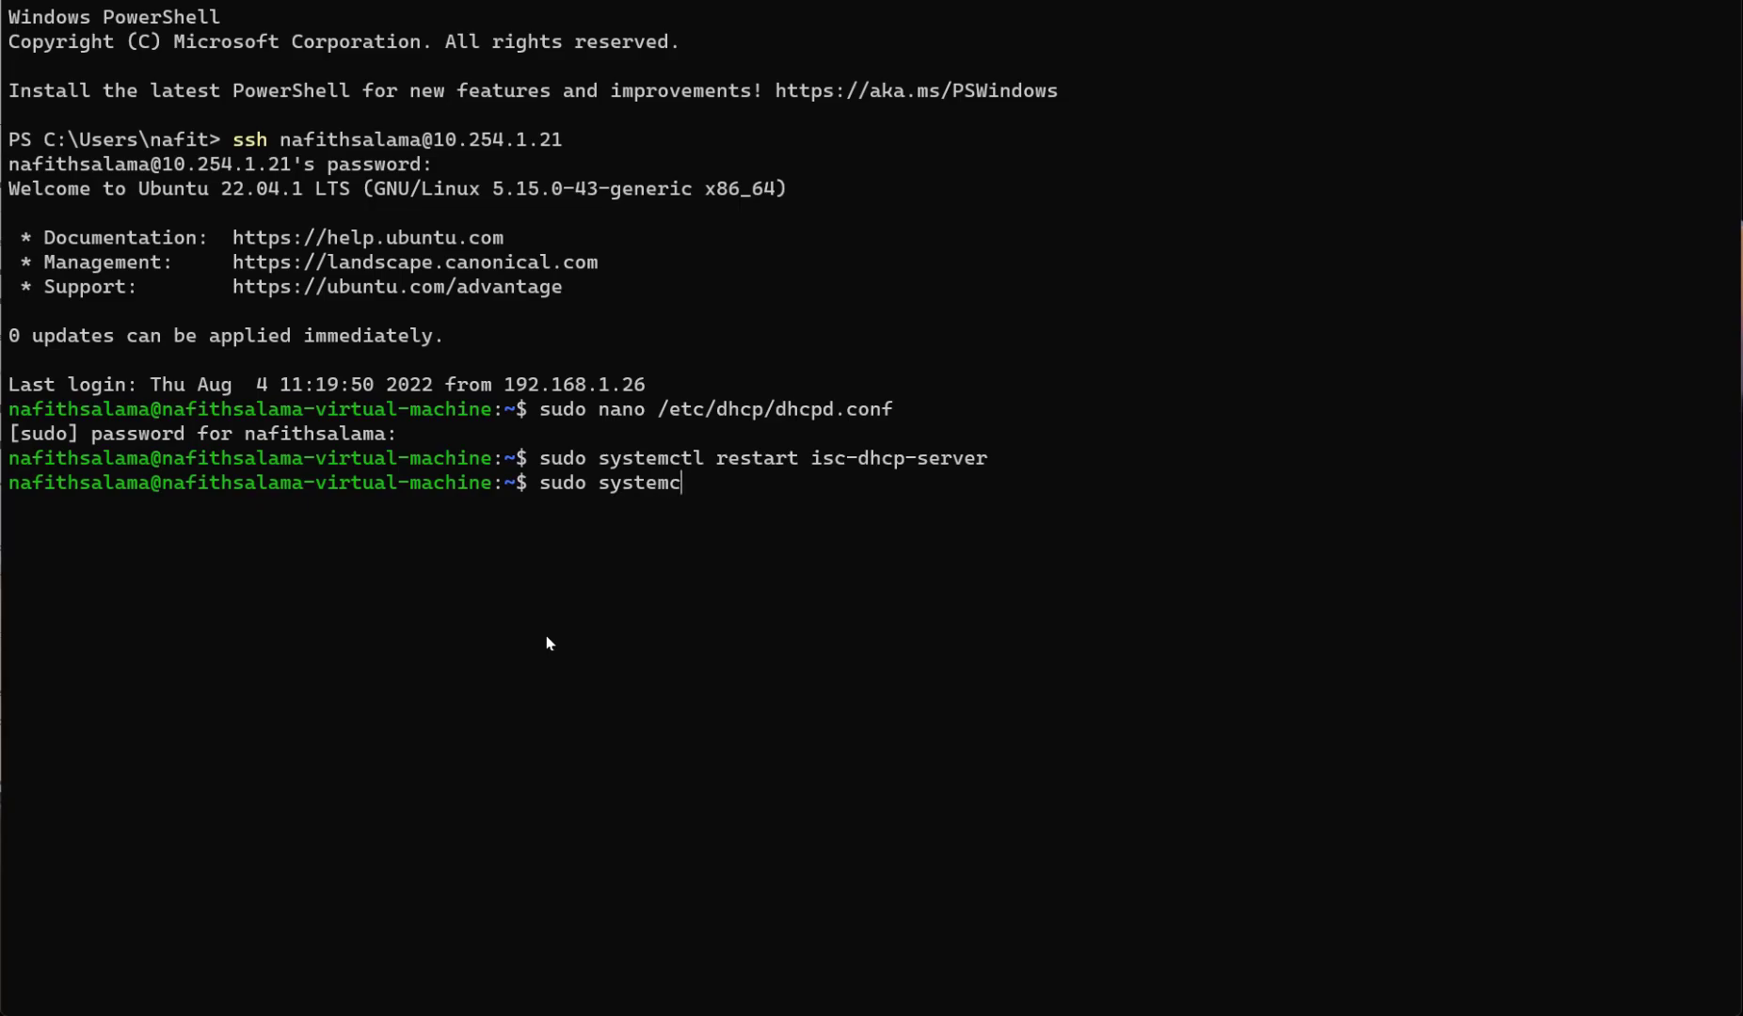
type("tl status")
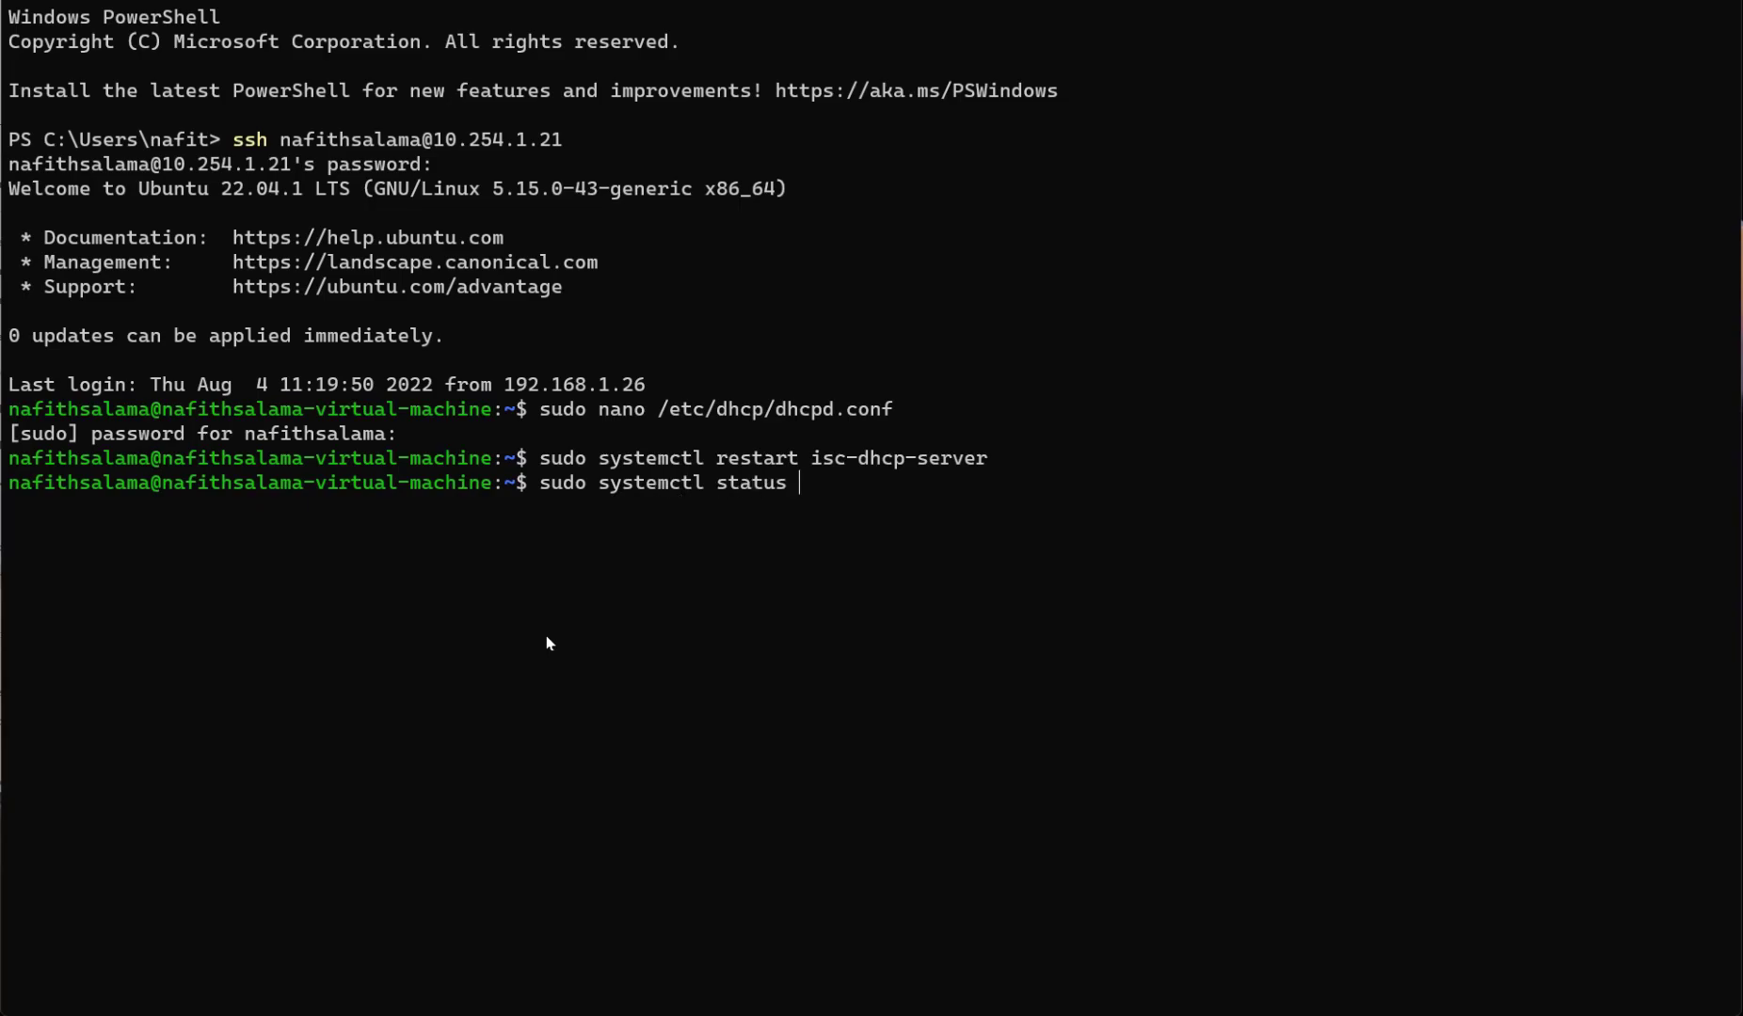
type("isc-dhcp-server")
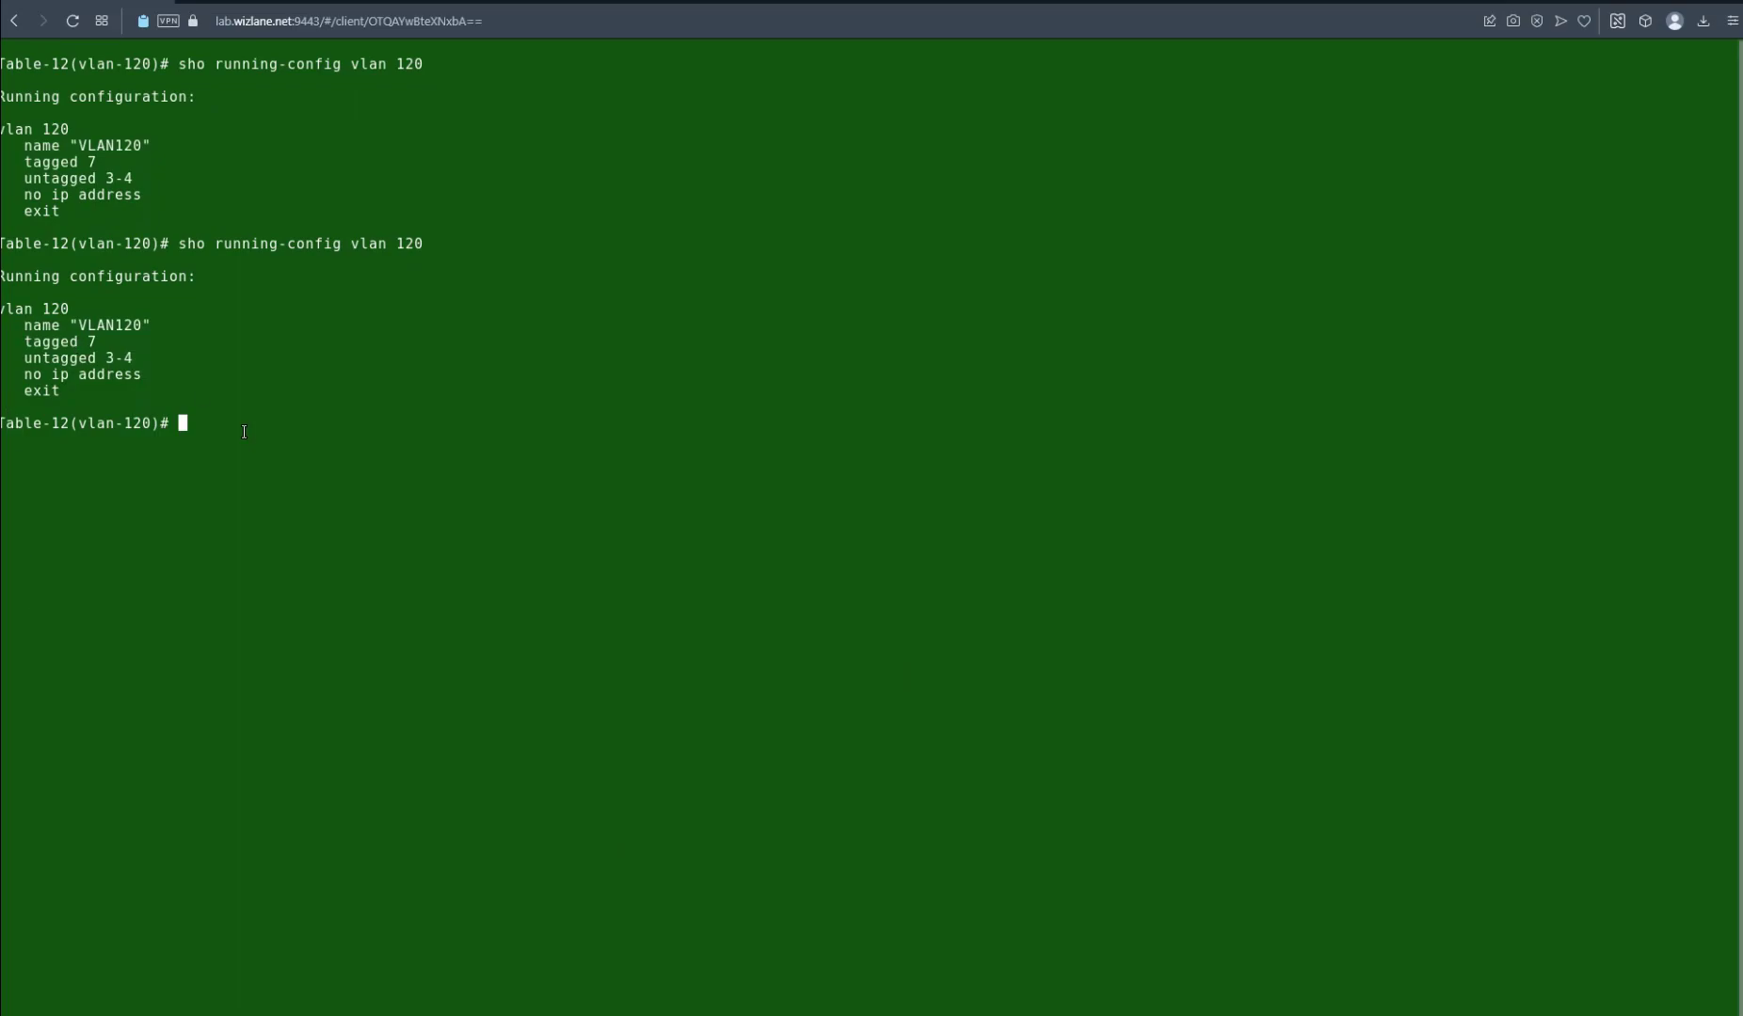
Set vlan-120 on the switch to 'ip address dhcp-bootp'.
type("ip address")
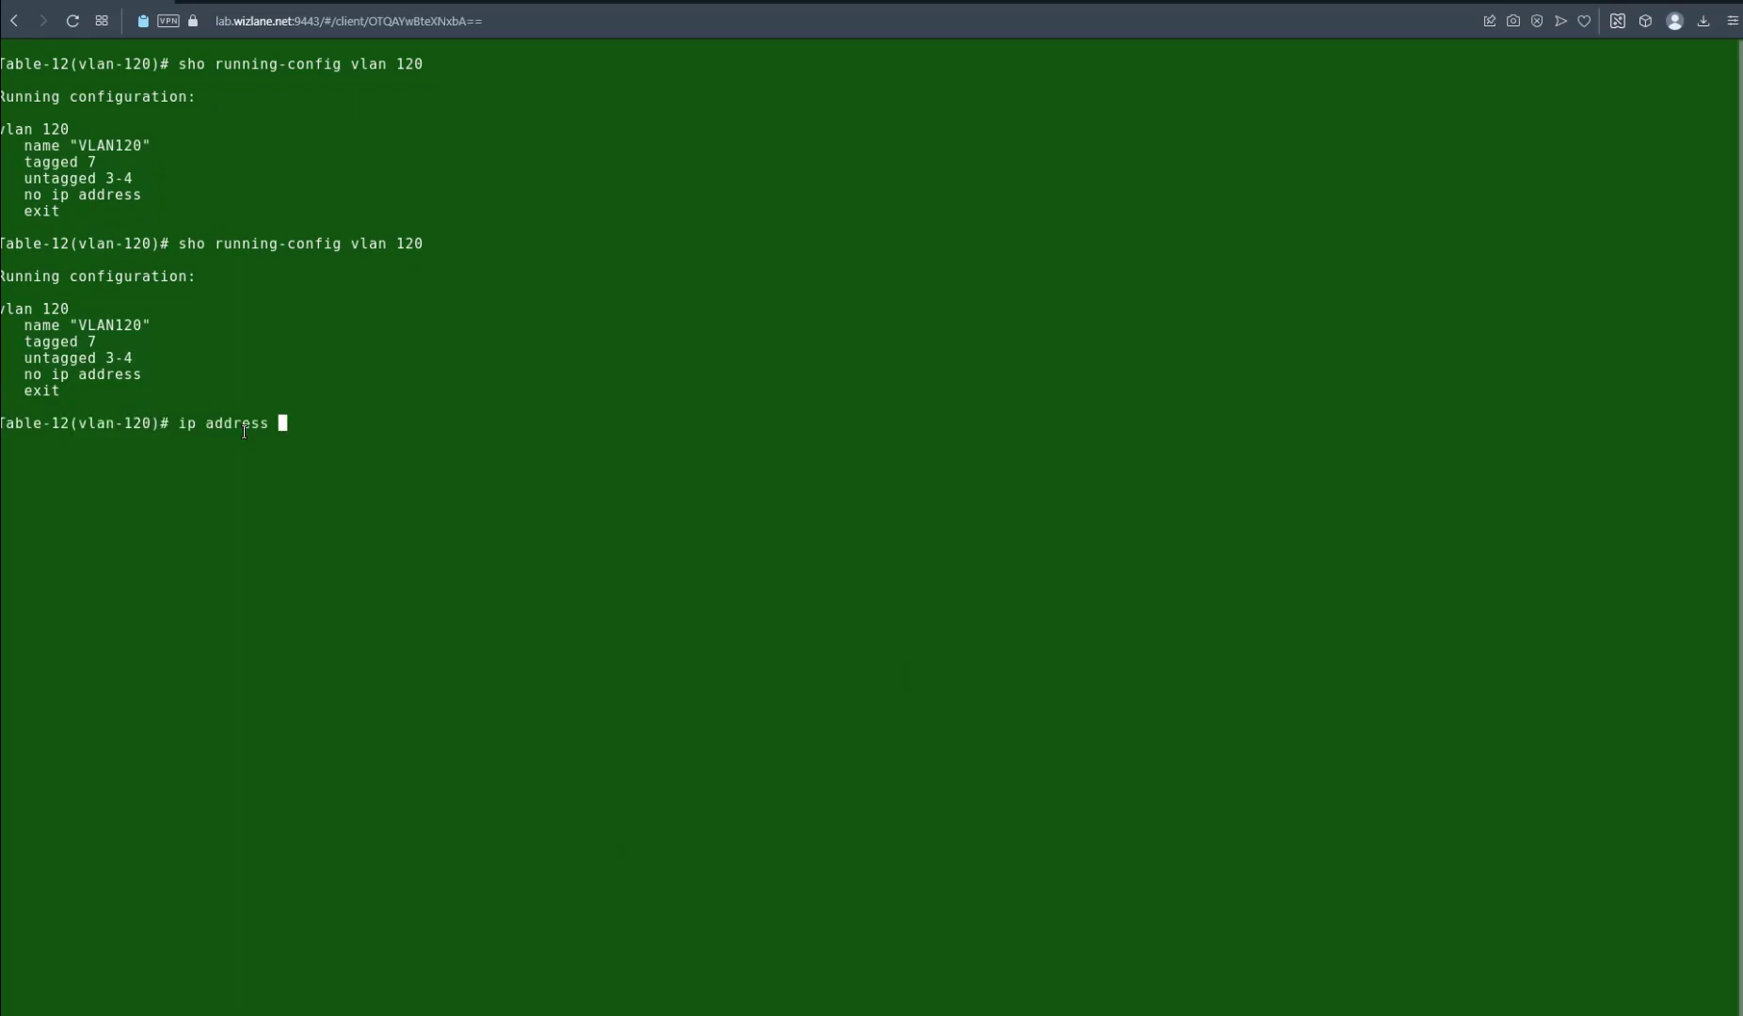
type("dhcp-bootp")
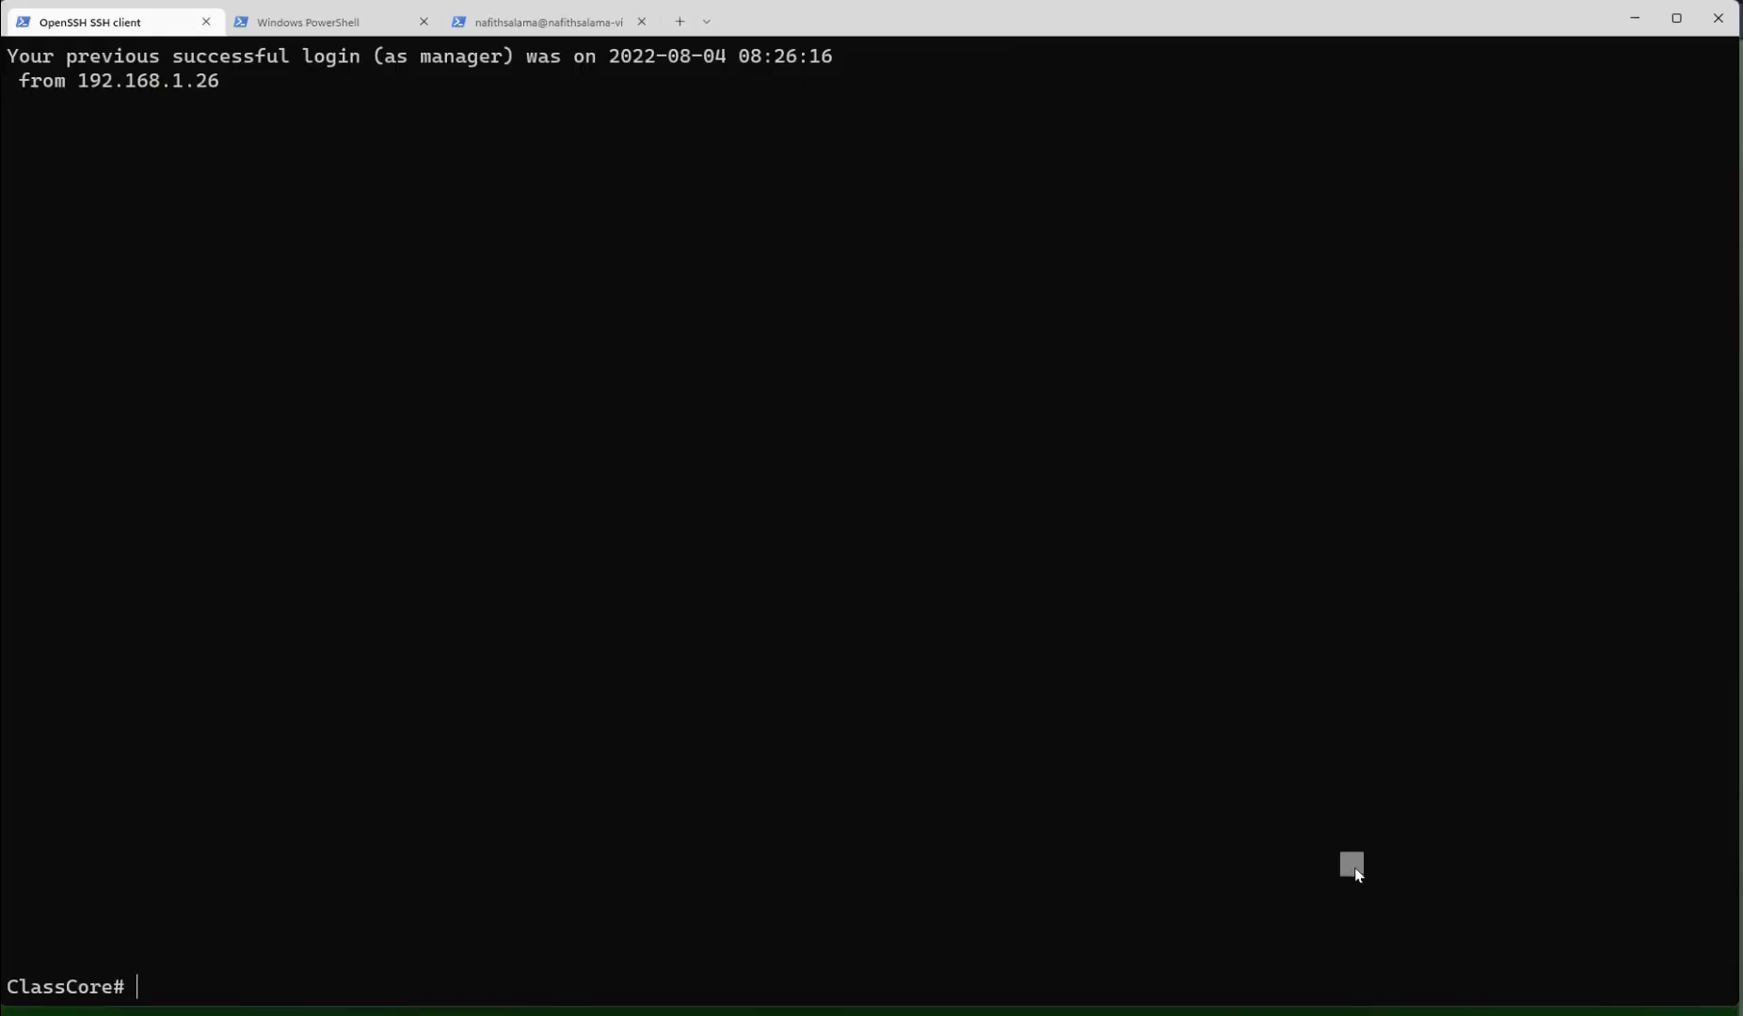
Run 'show running-config vlan 120', ping 10.254.1.21 from source 120, then 'show ip'.
type("show running-config vlan 120")
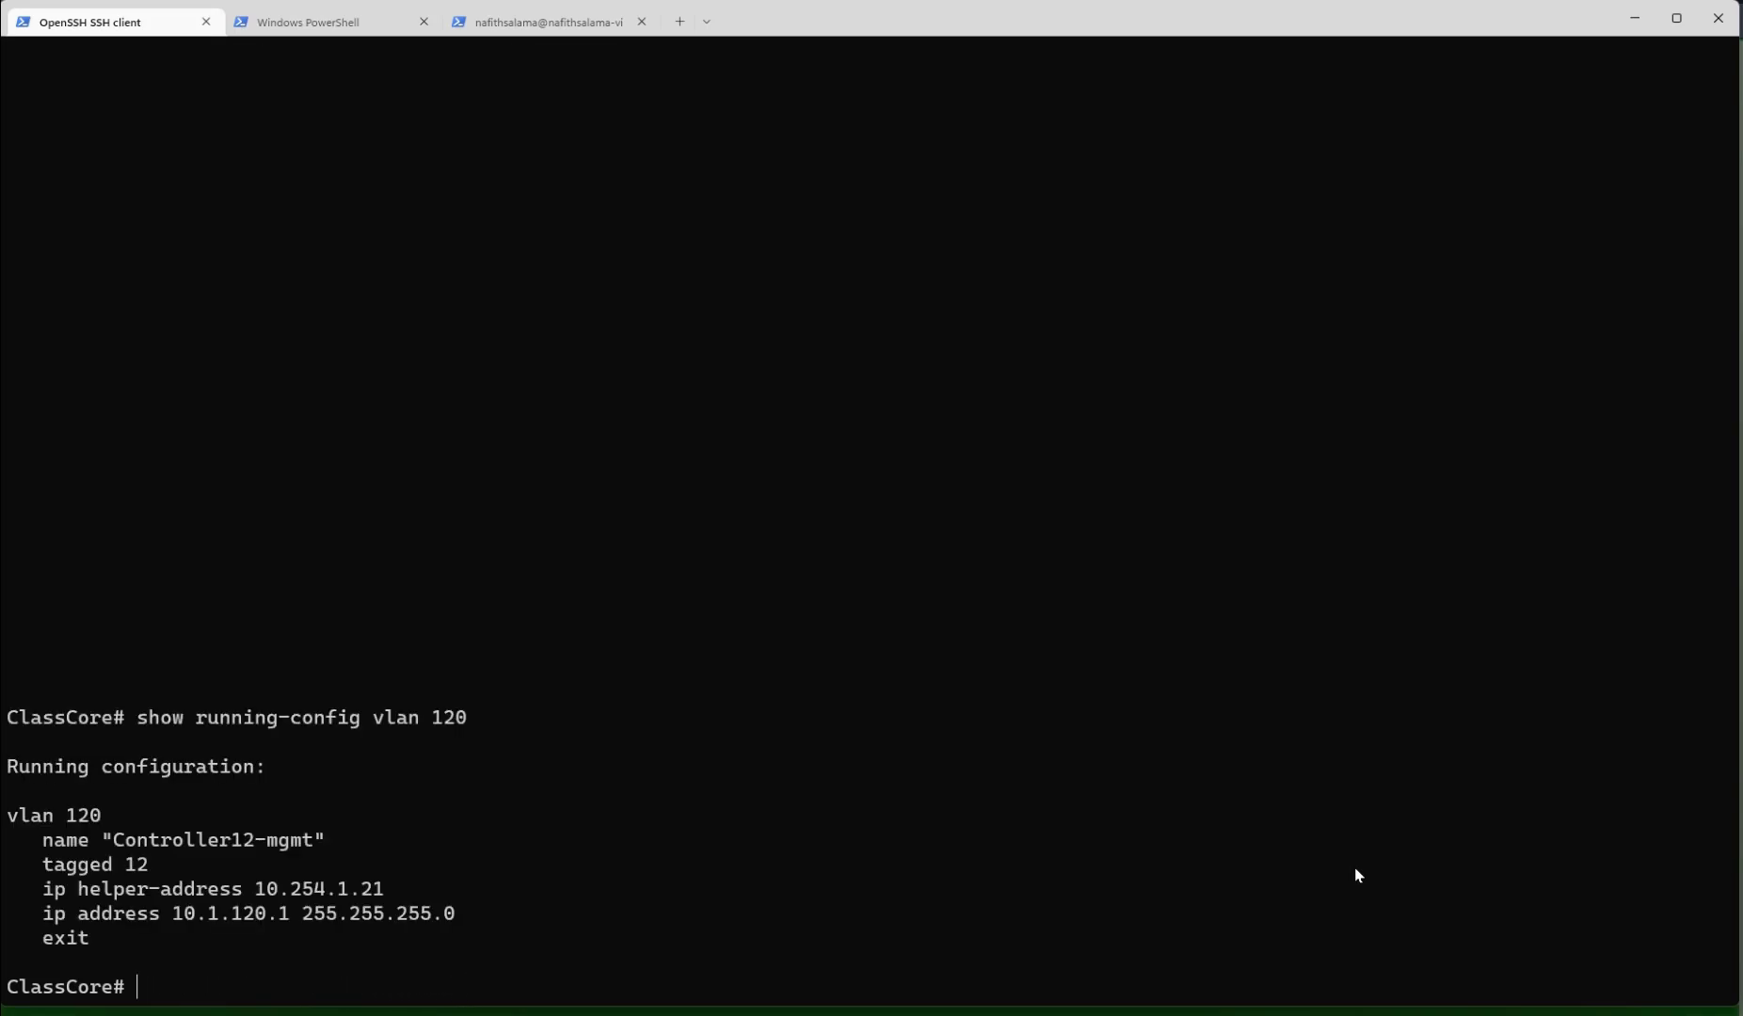
type("ping 1")
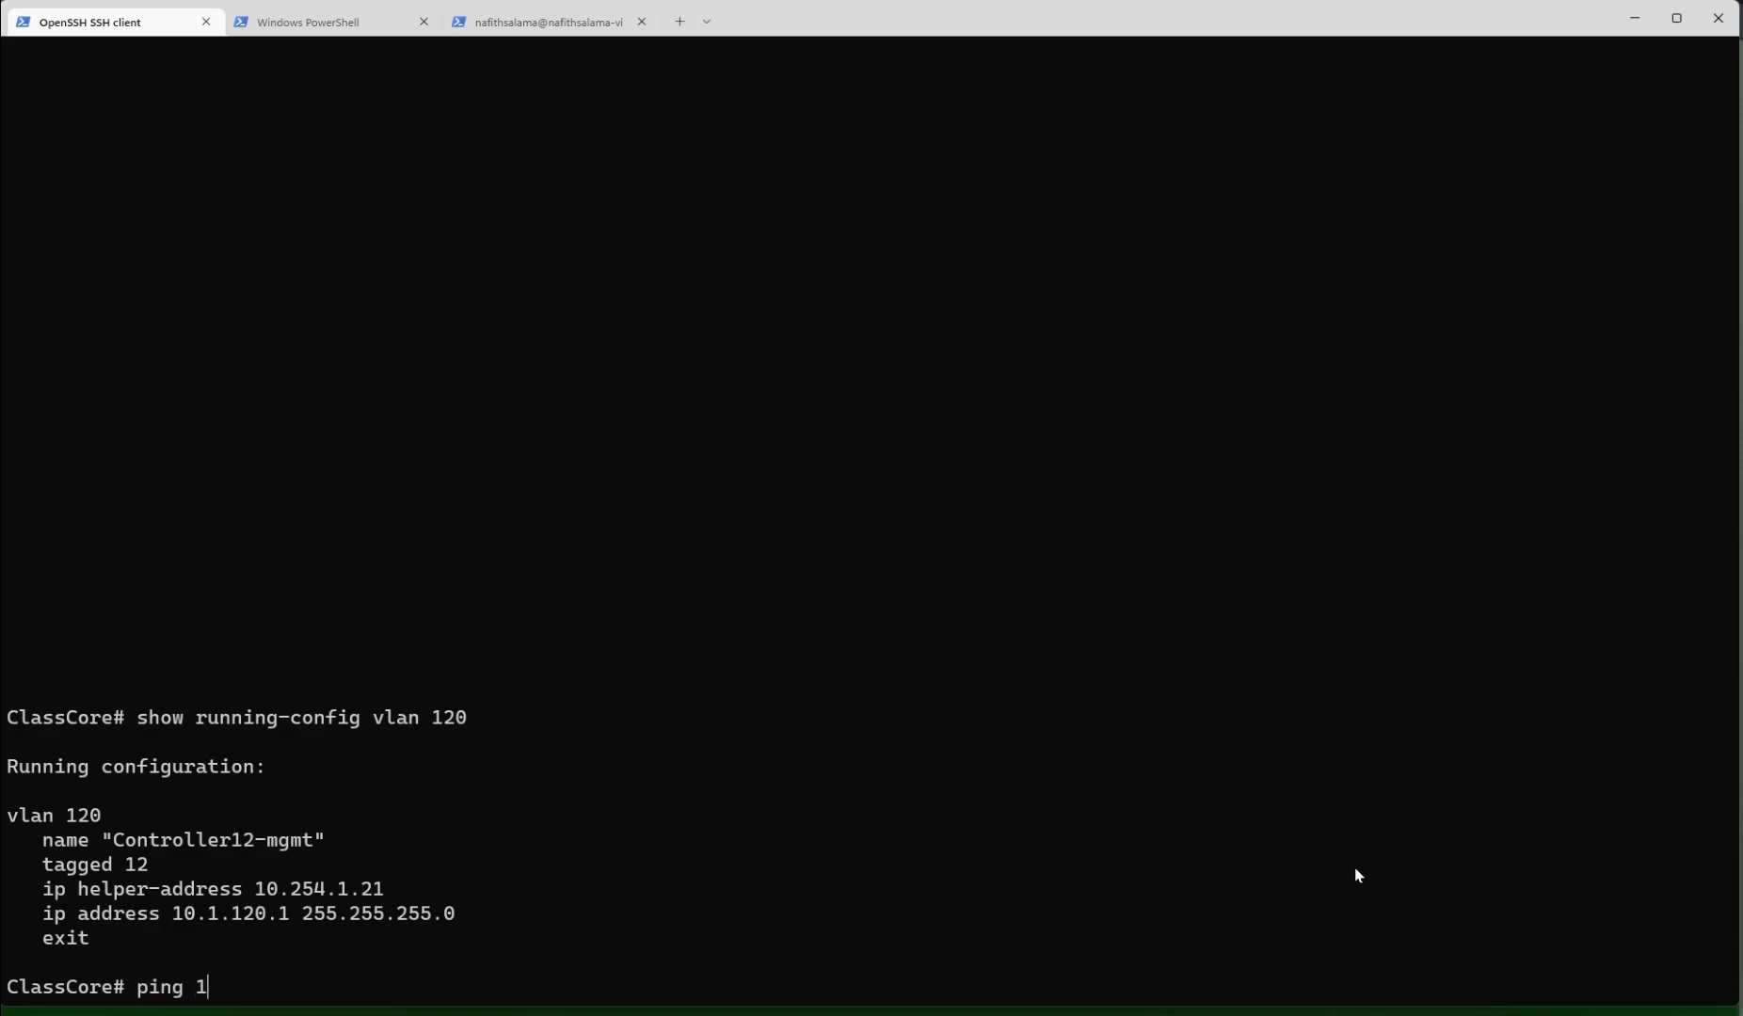
type("0.254")
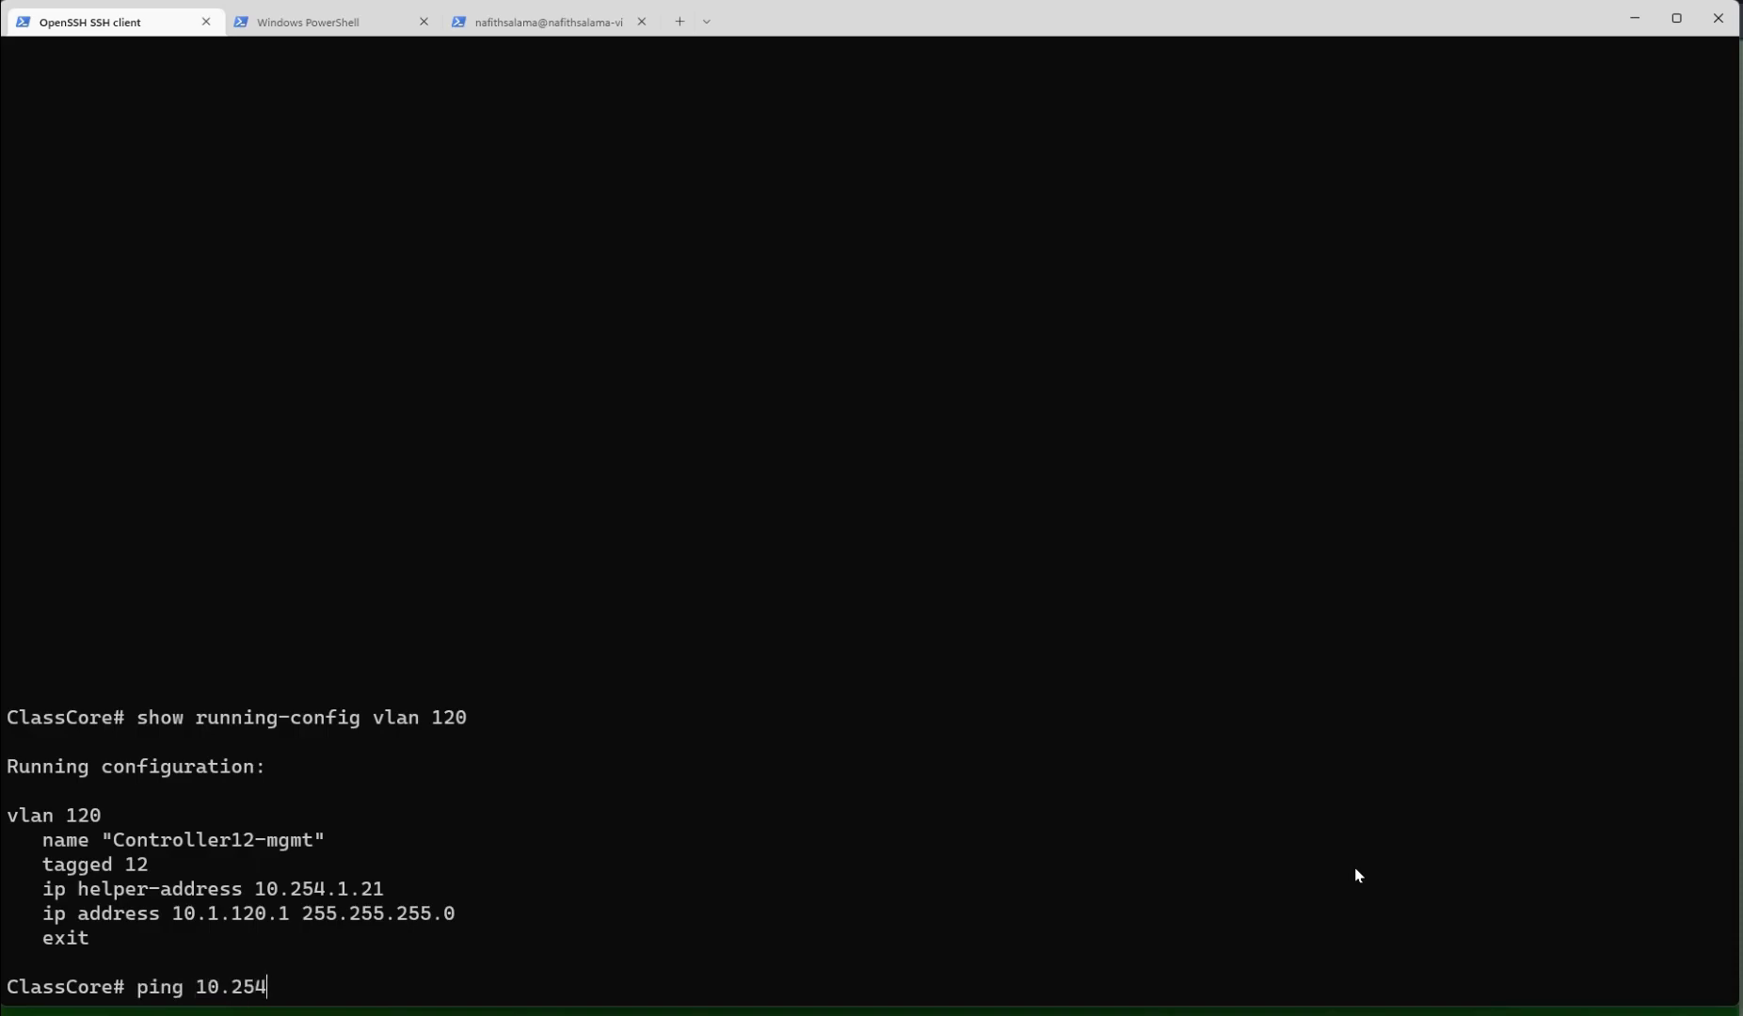
type(".1.21 source")
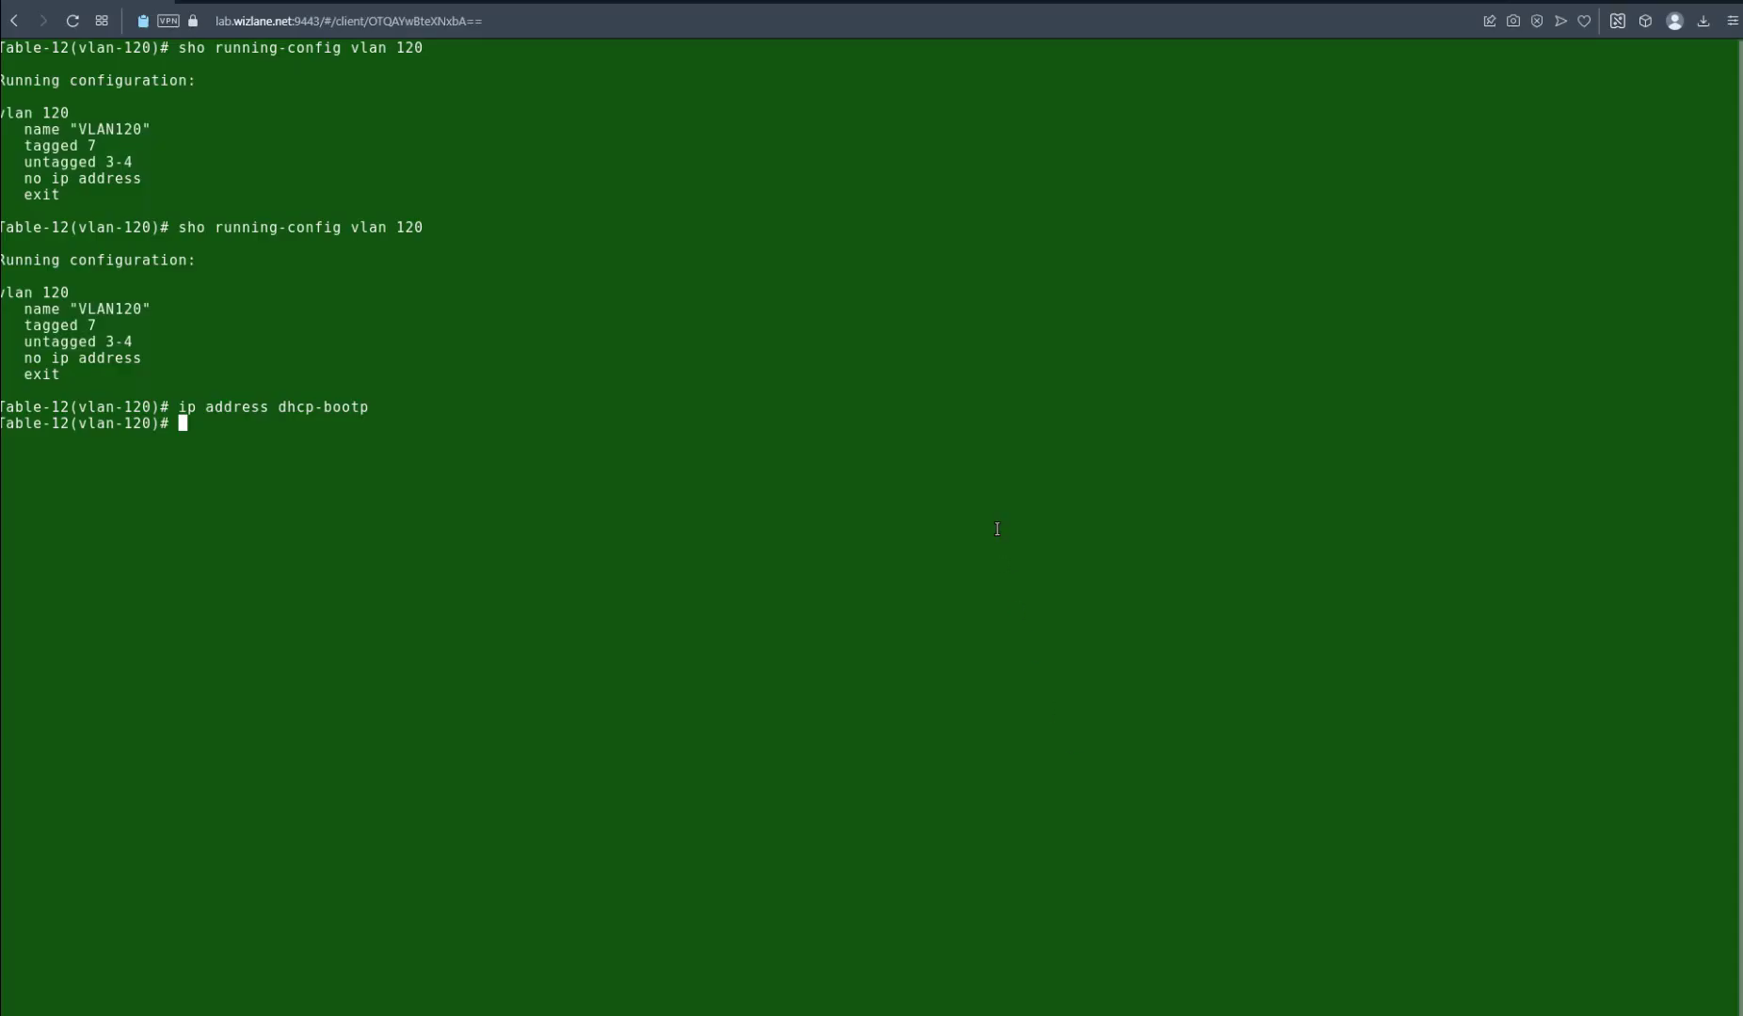
type("sho ip")
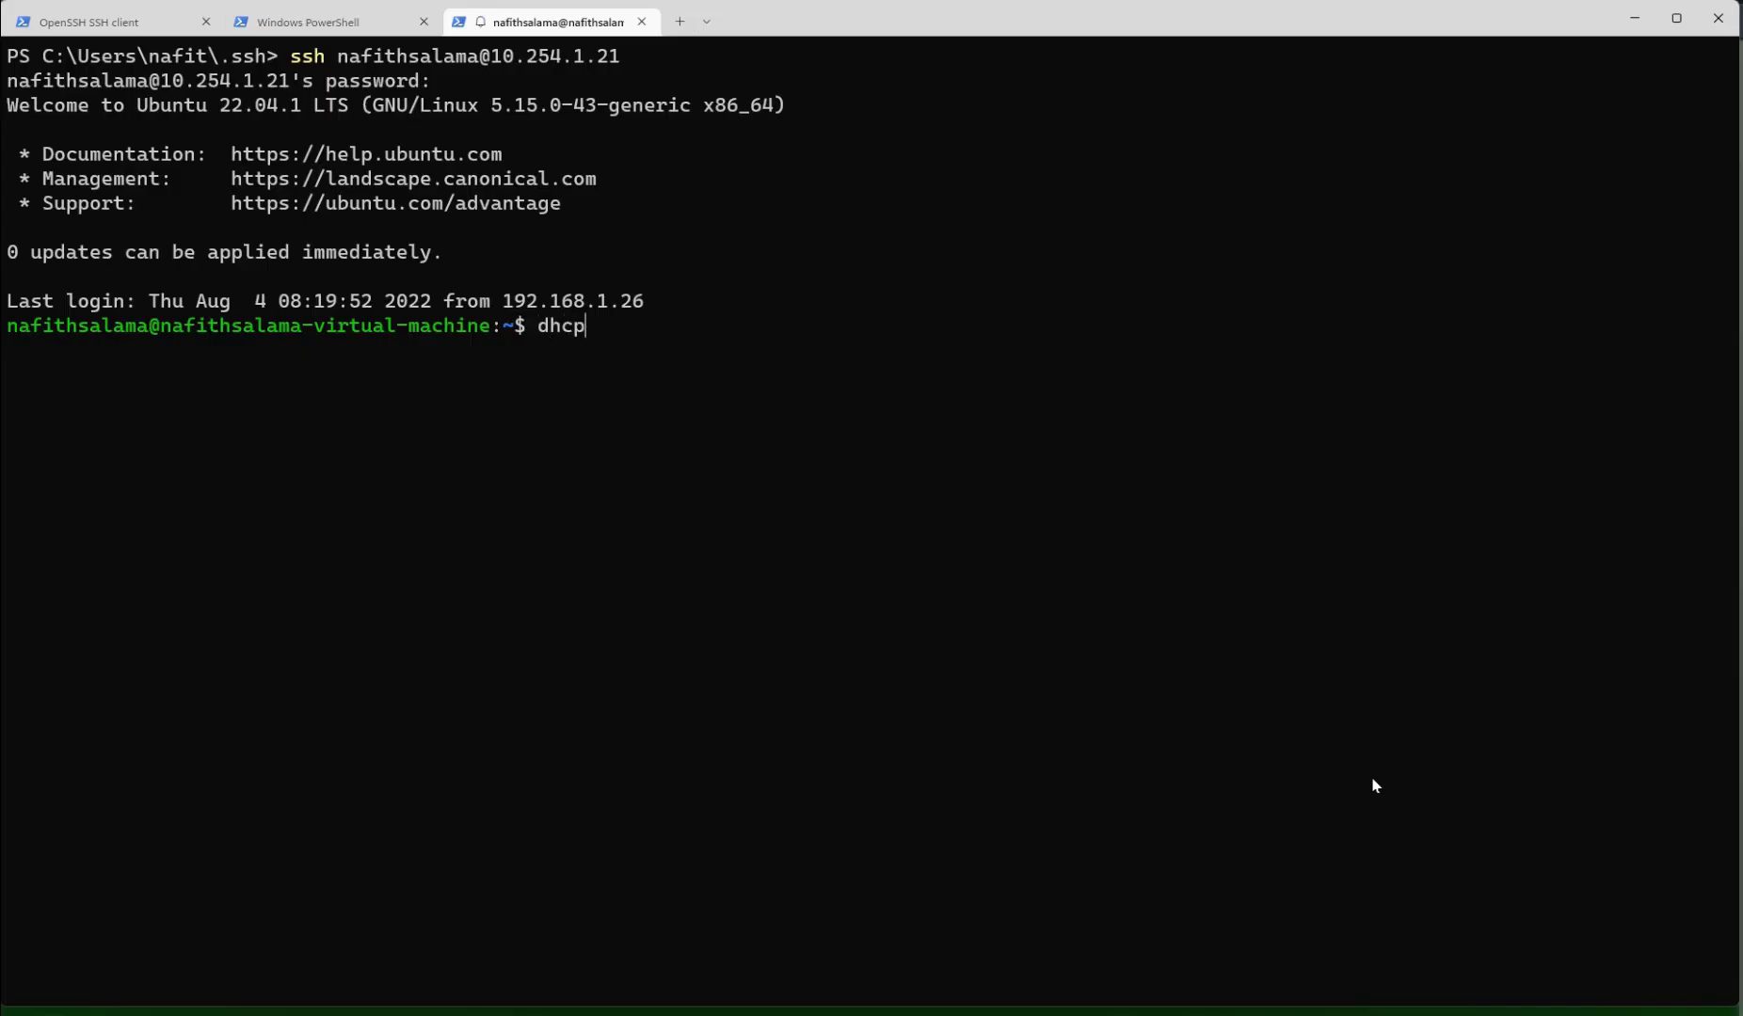
Run dhcp-lease-list and pick out the leased address 10.1.120.70.
type("-lease-list")
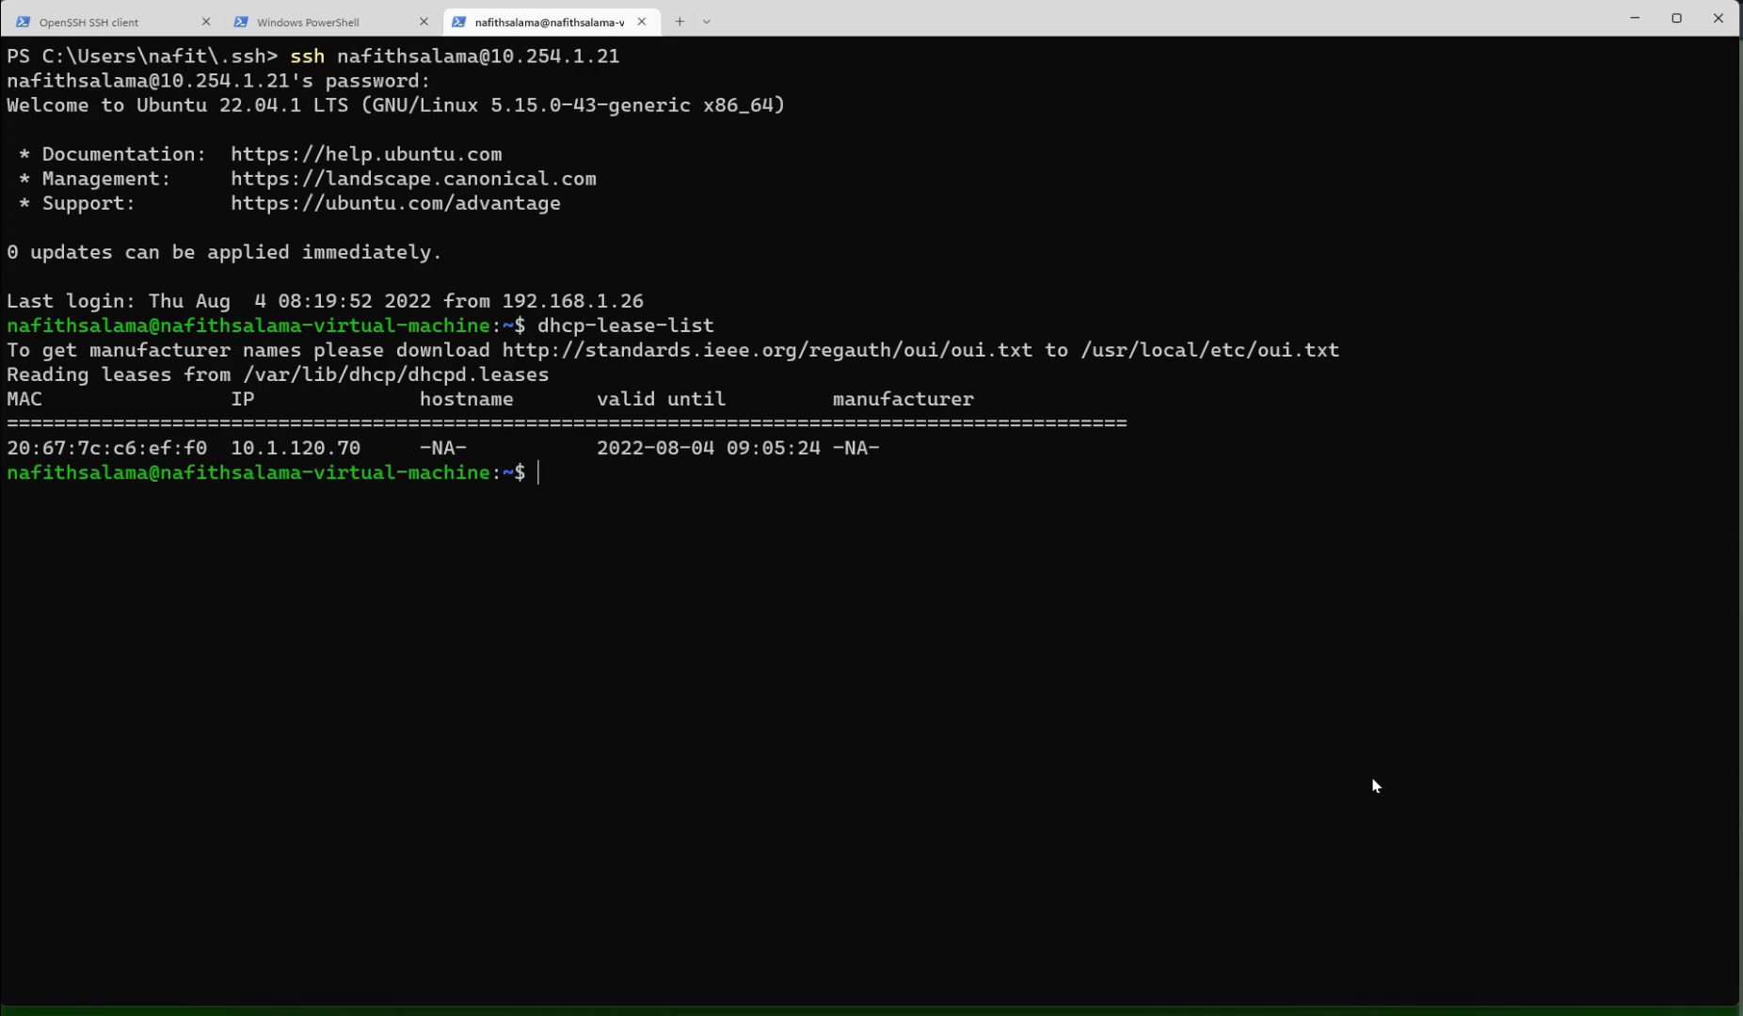
mouse_move(256, 463)
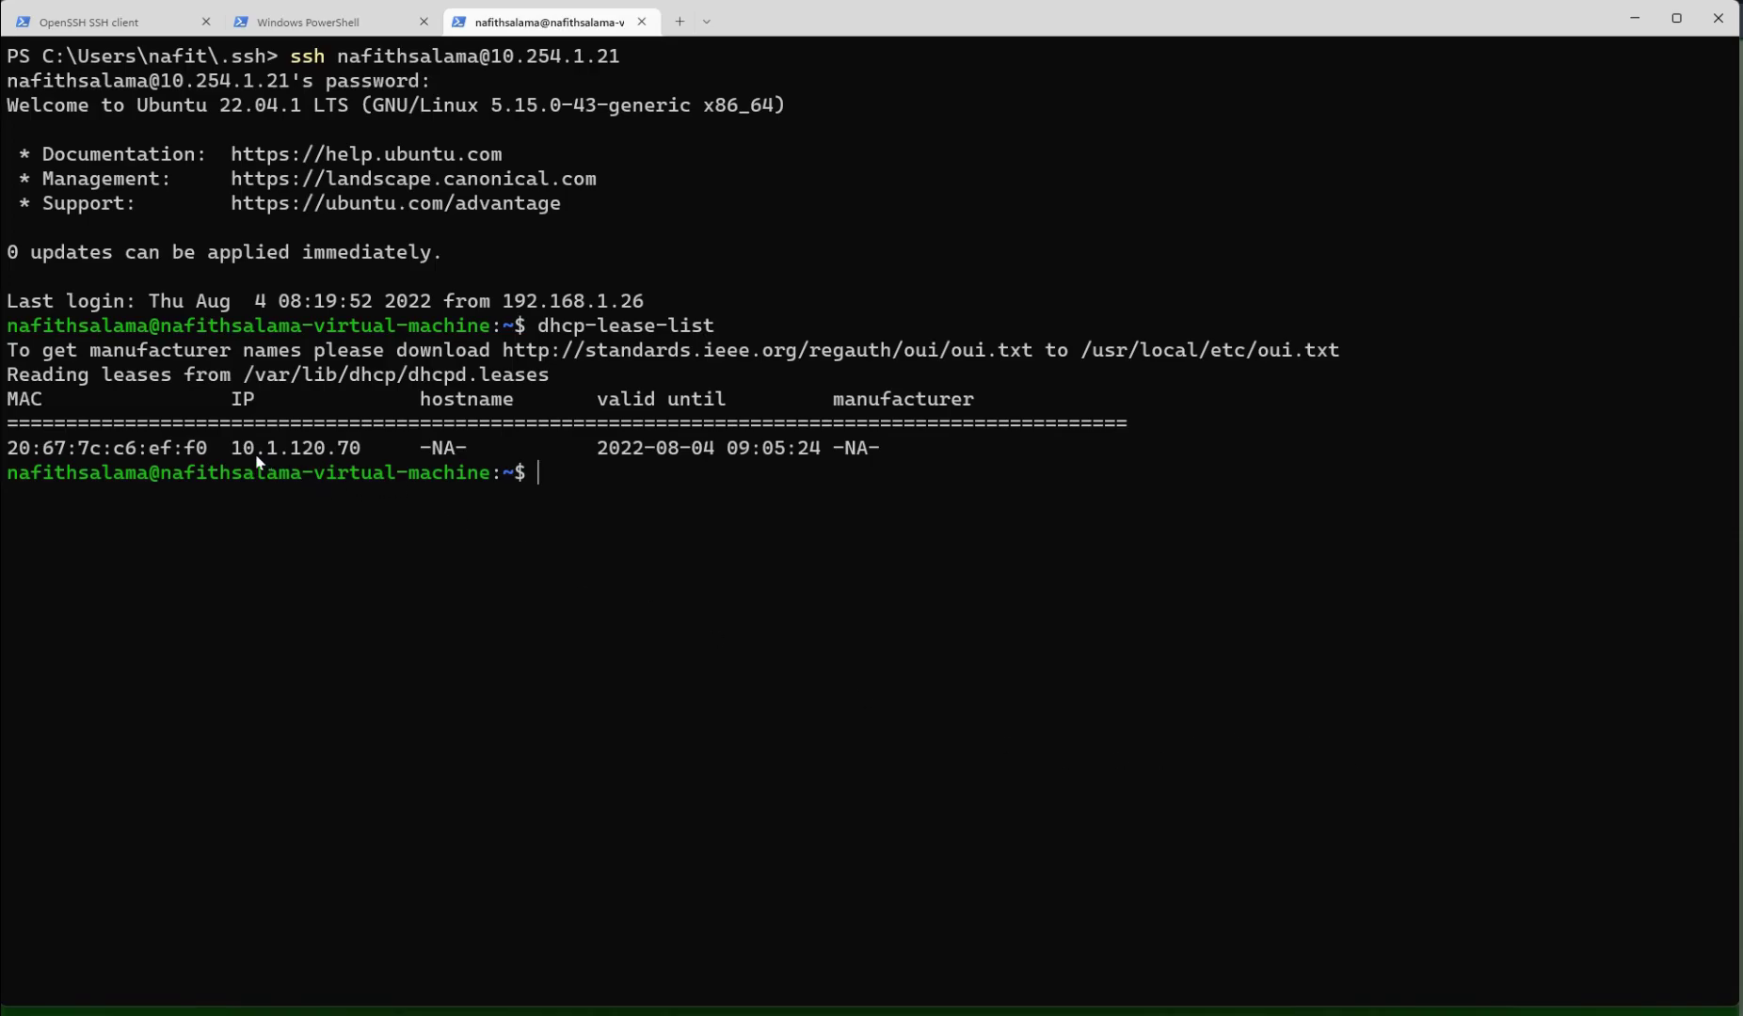
double_click(295, 448)
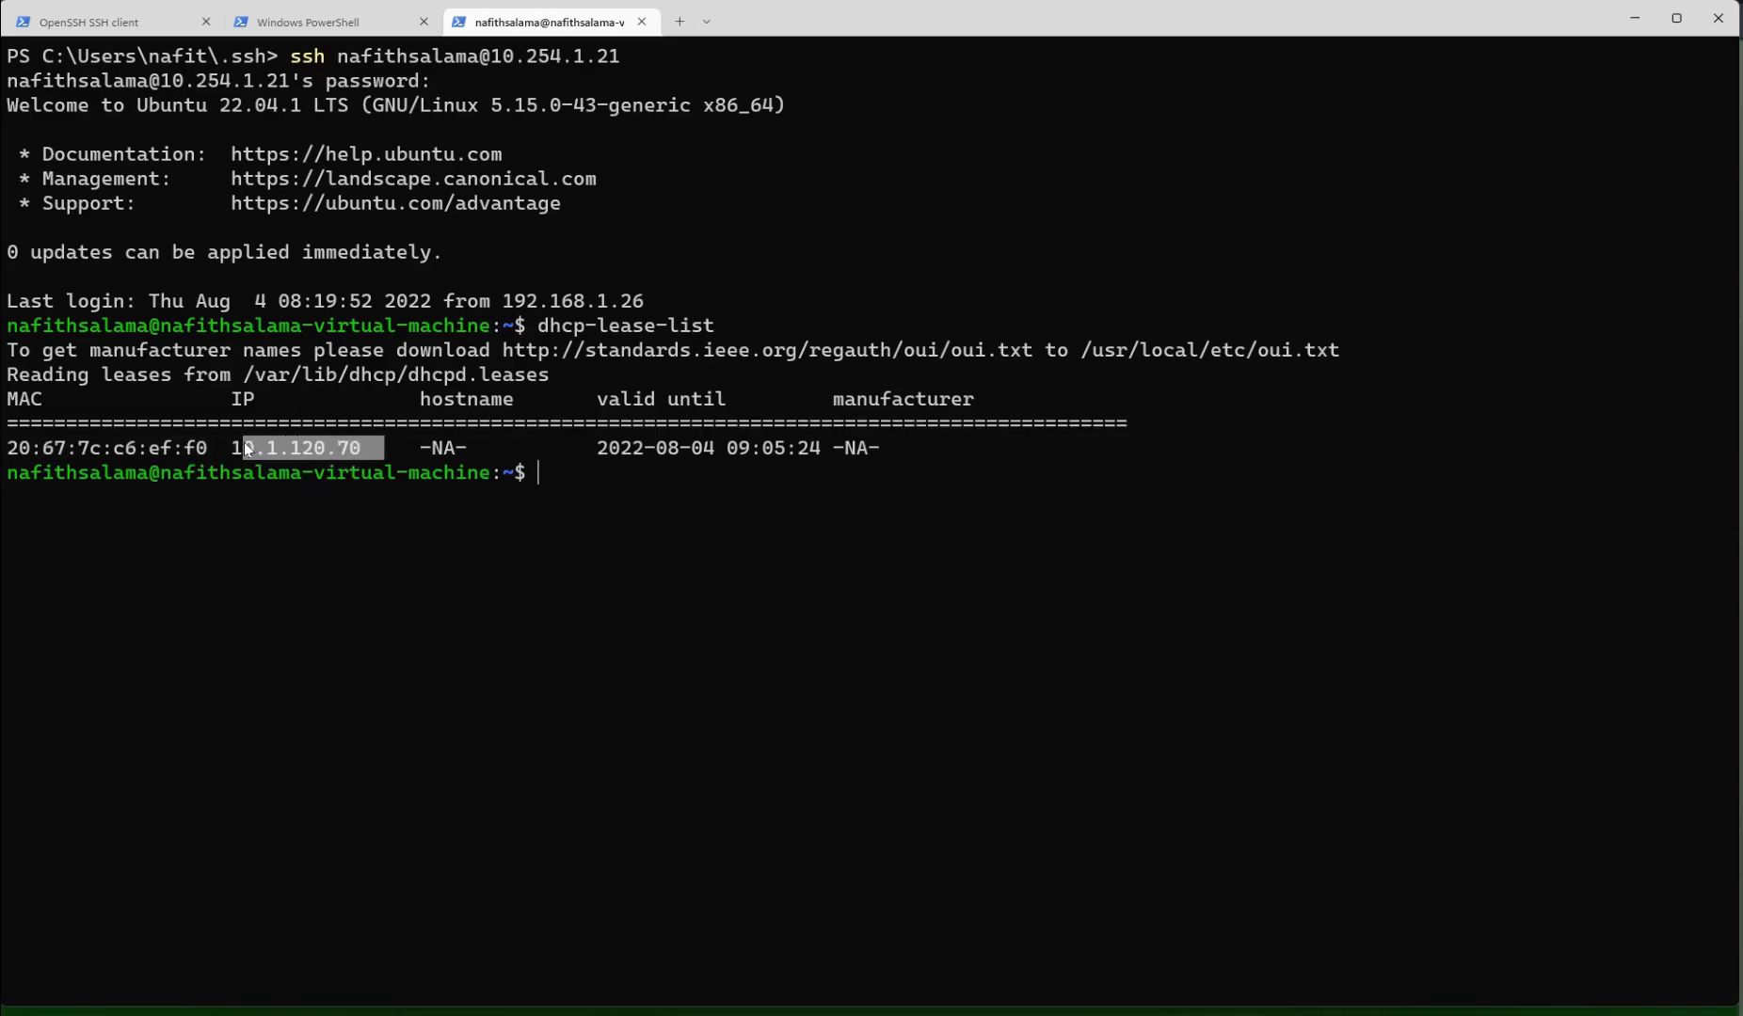